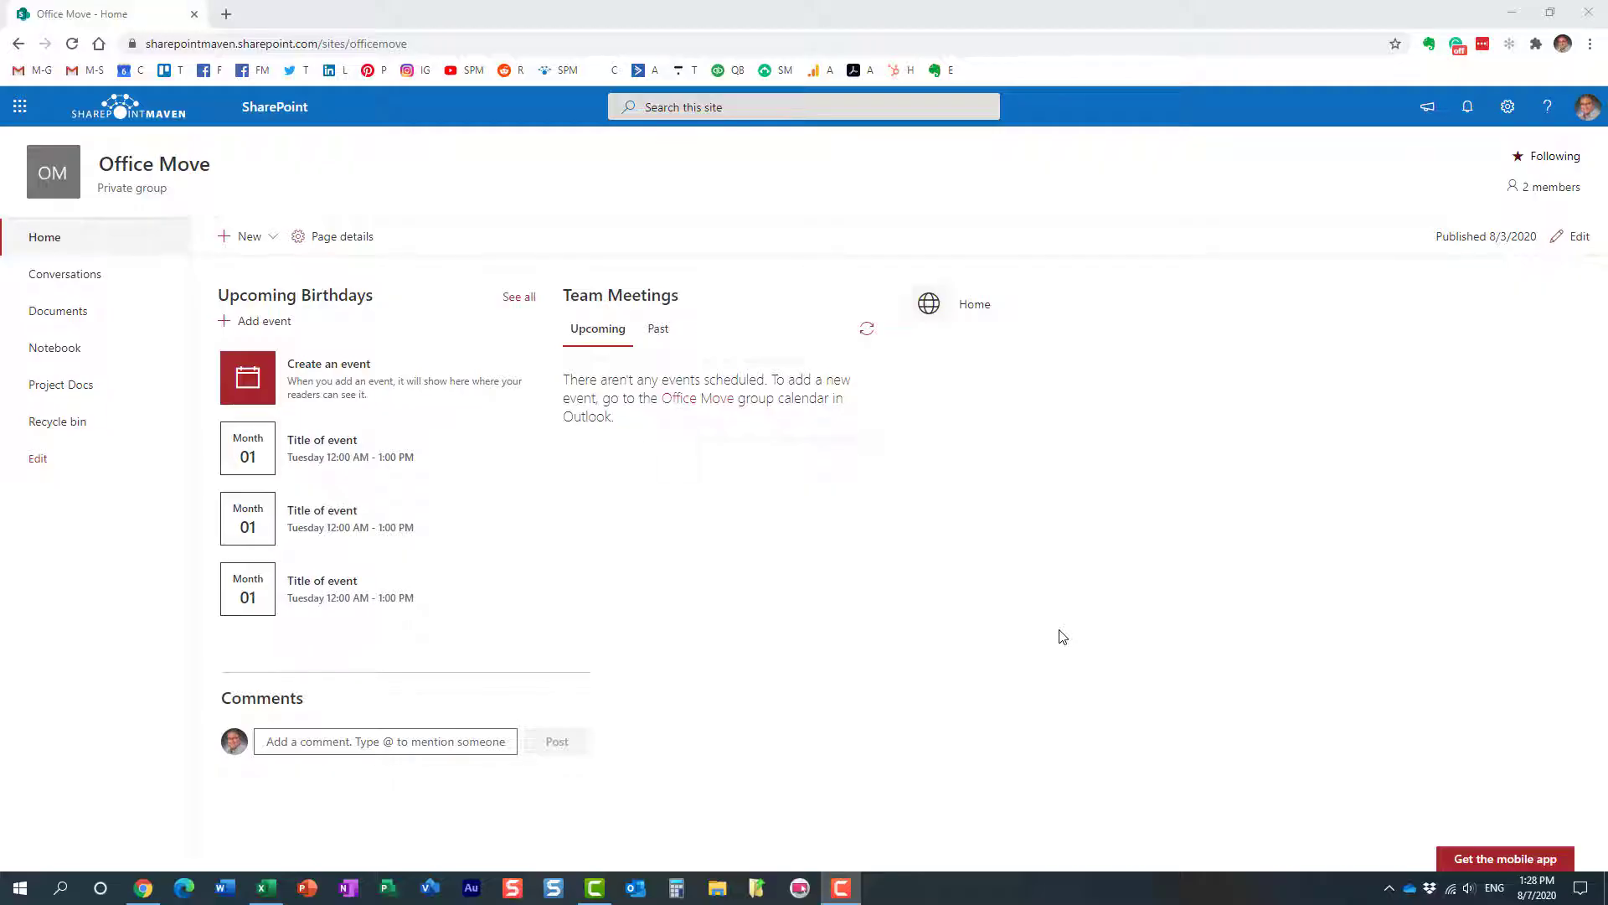
pyautogui.moveTo(936, 642)
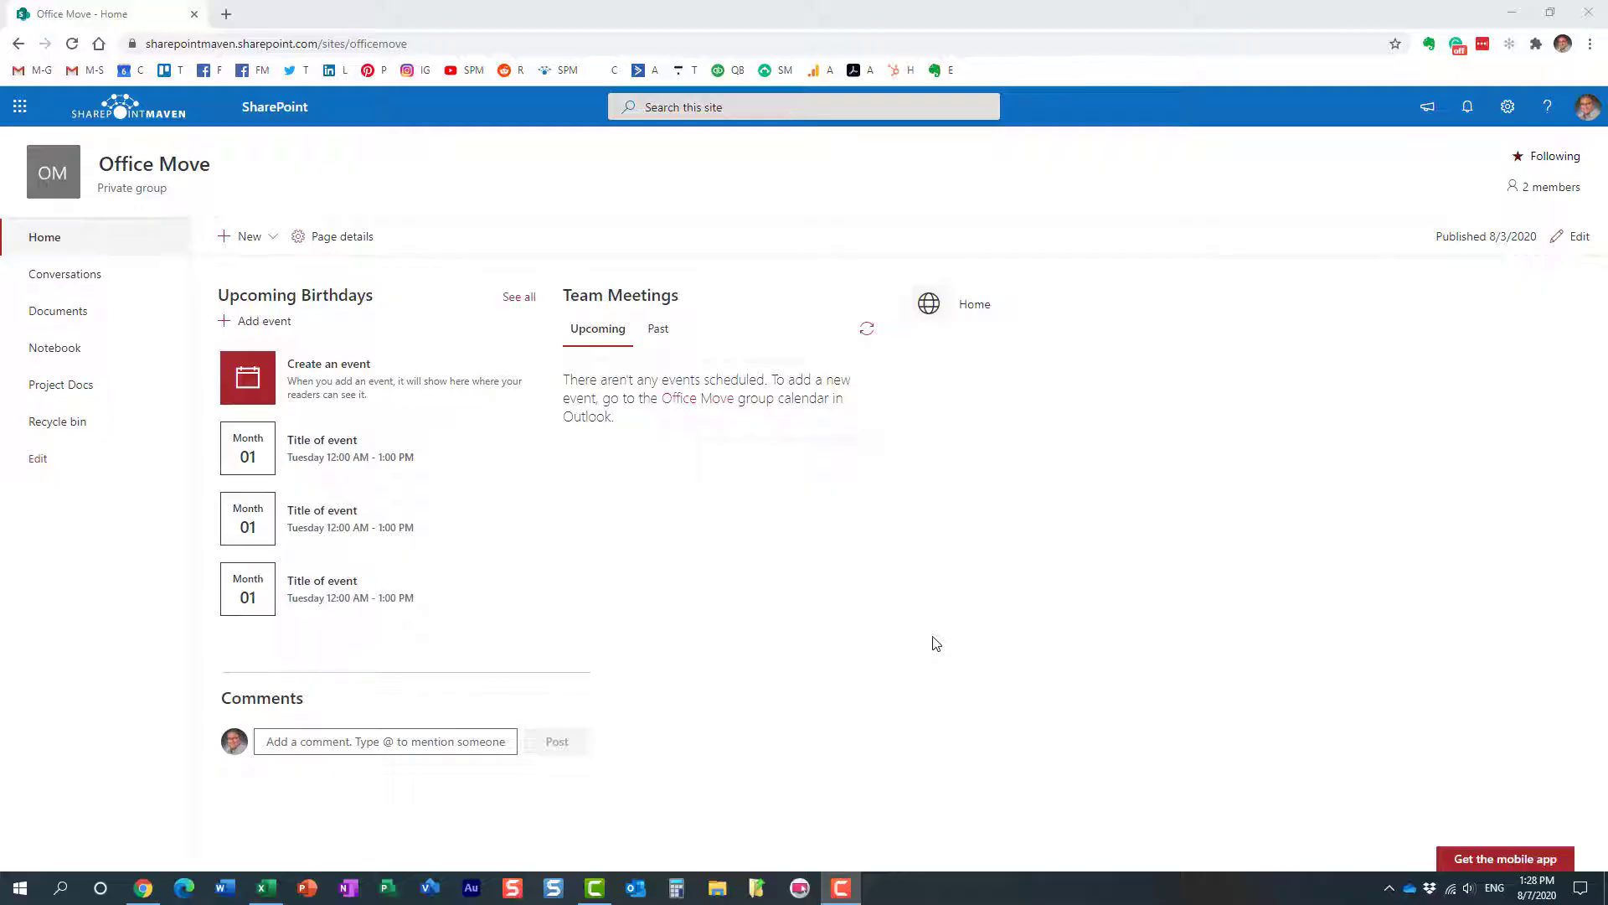
pyautogui.moveTo(833, 664)
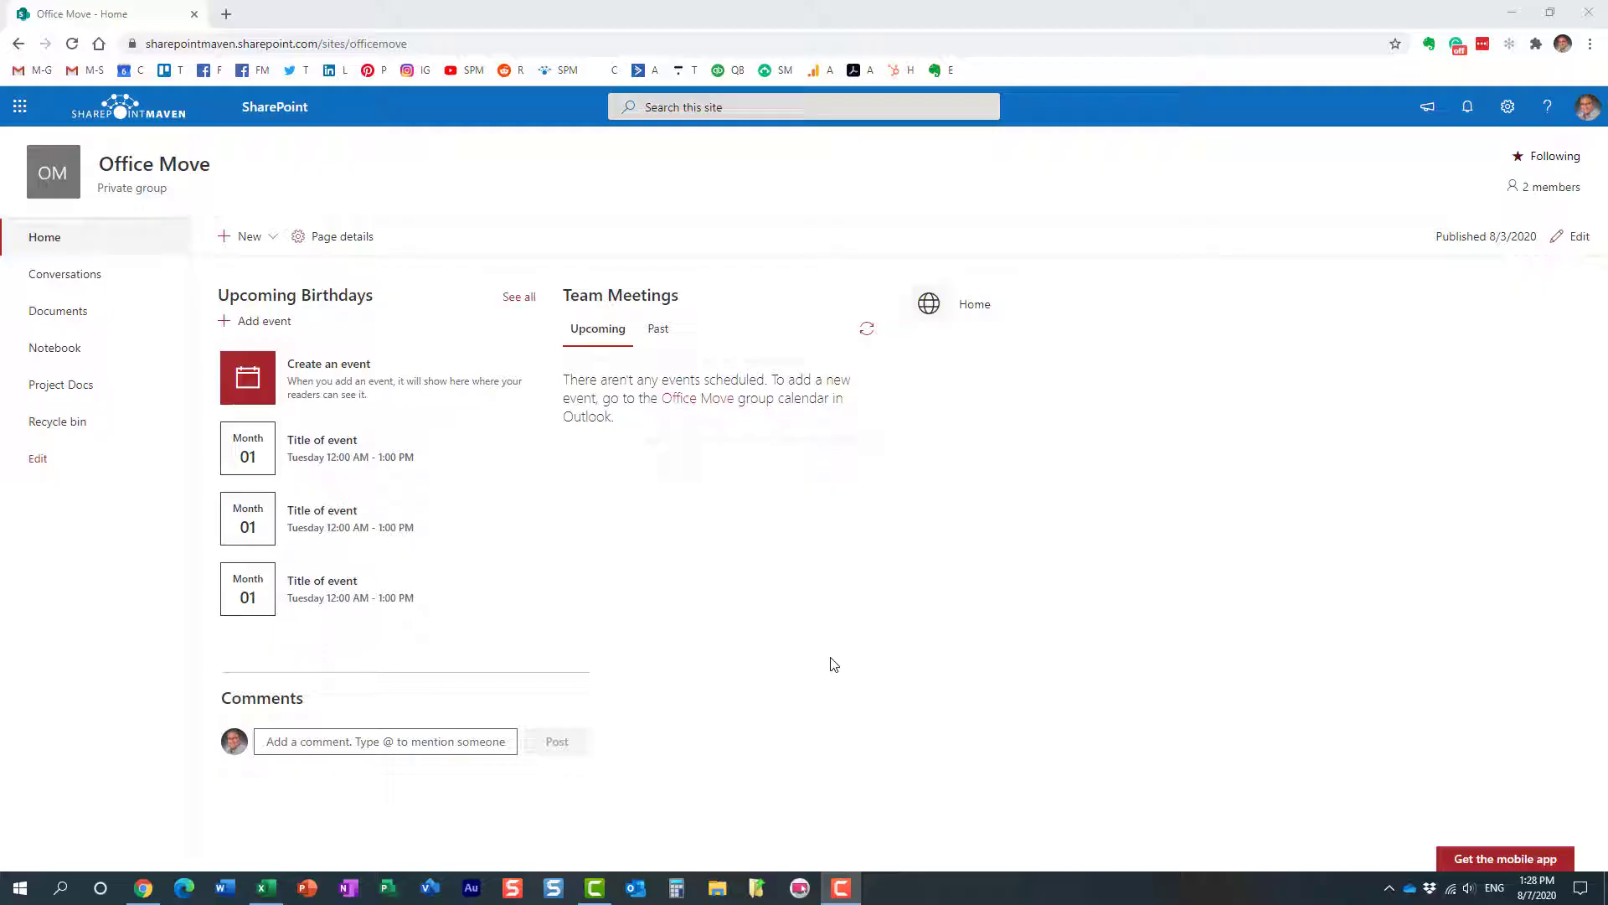
pyautogui.moveTo(837, 622)
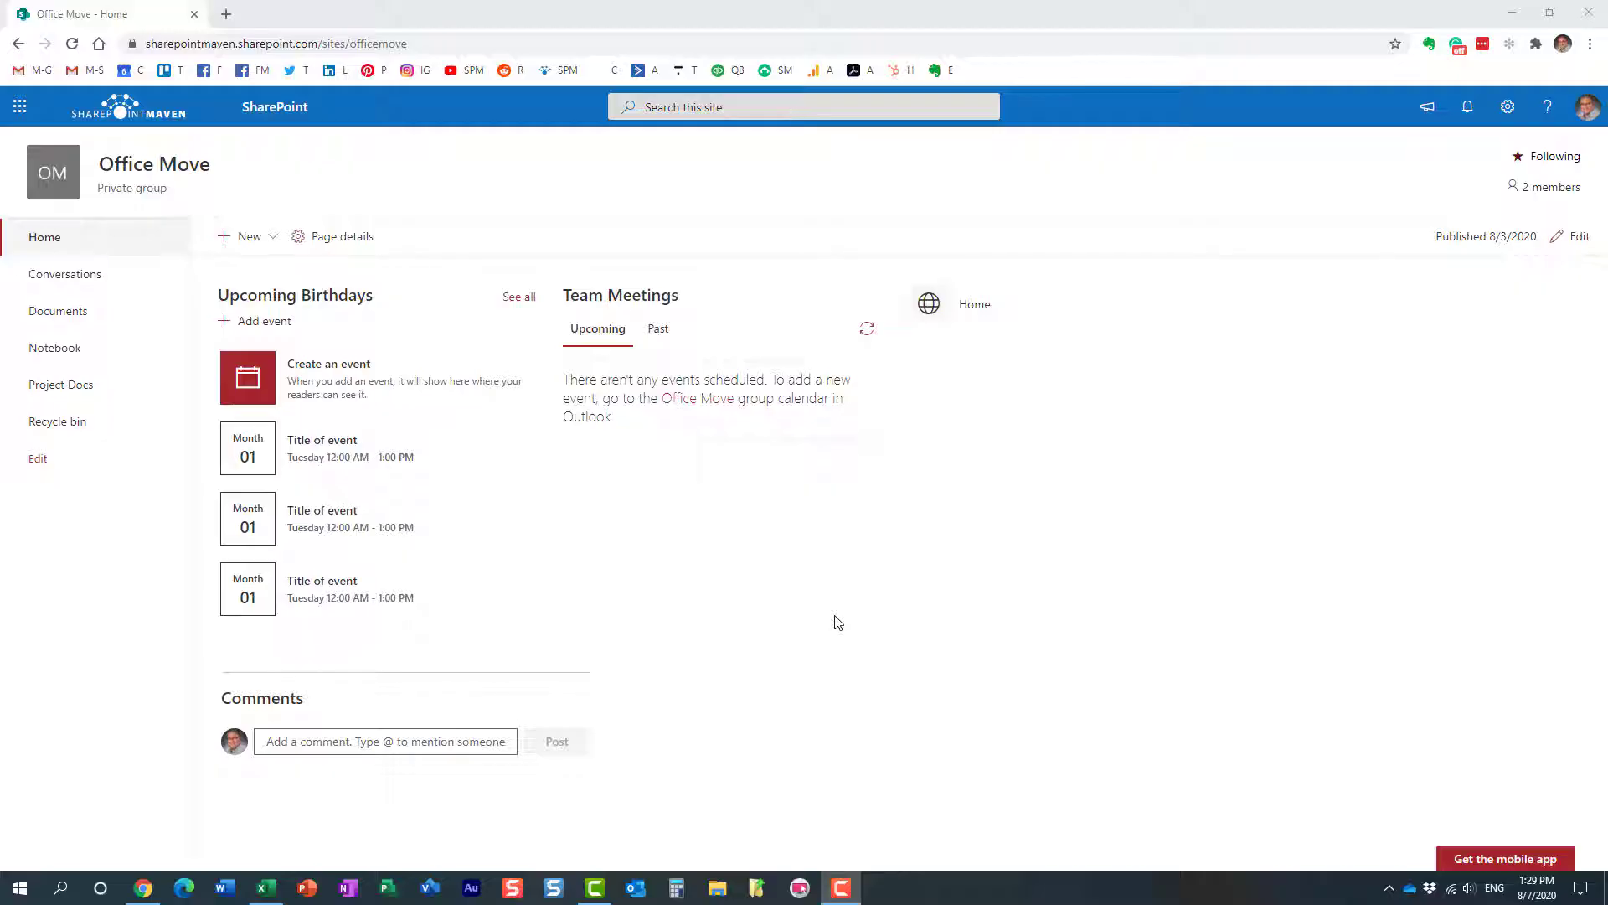
# Step: Switch to the Projects workbook and review its three-row project table
pyautogui.click(265, 886)
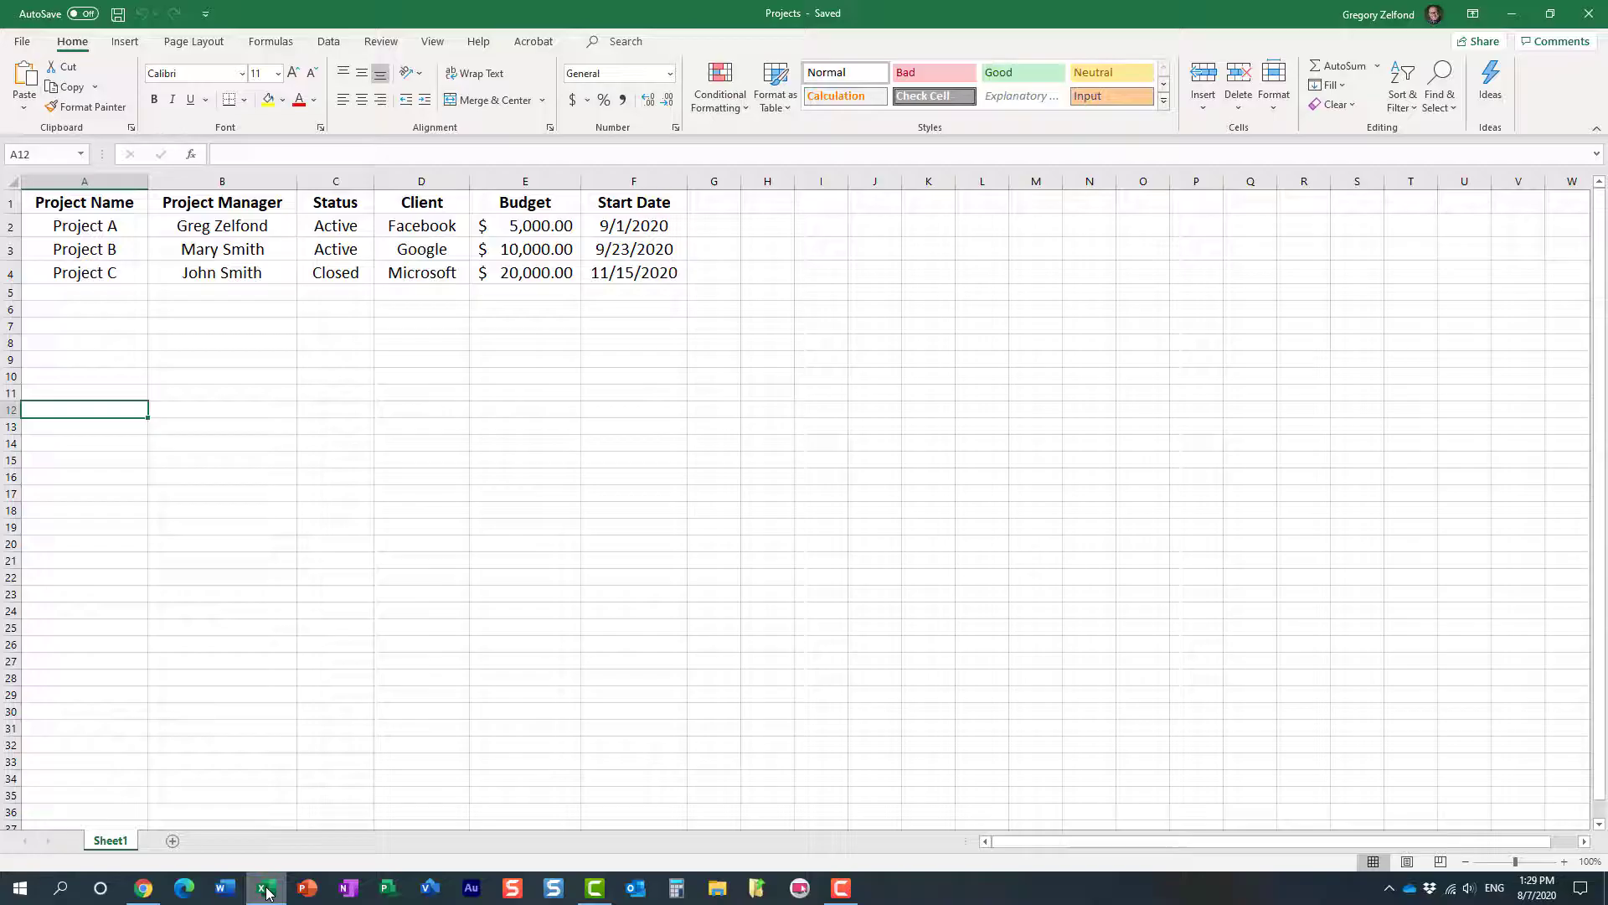
pyautogui.click(222, 309)
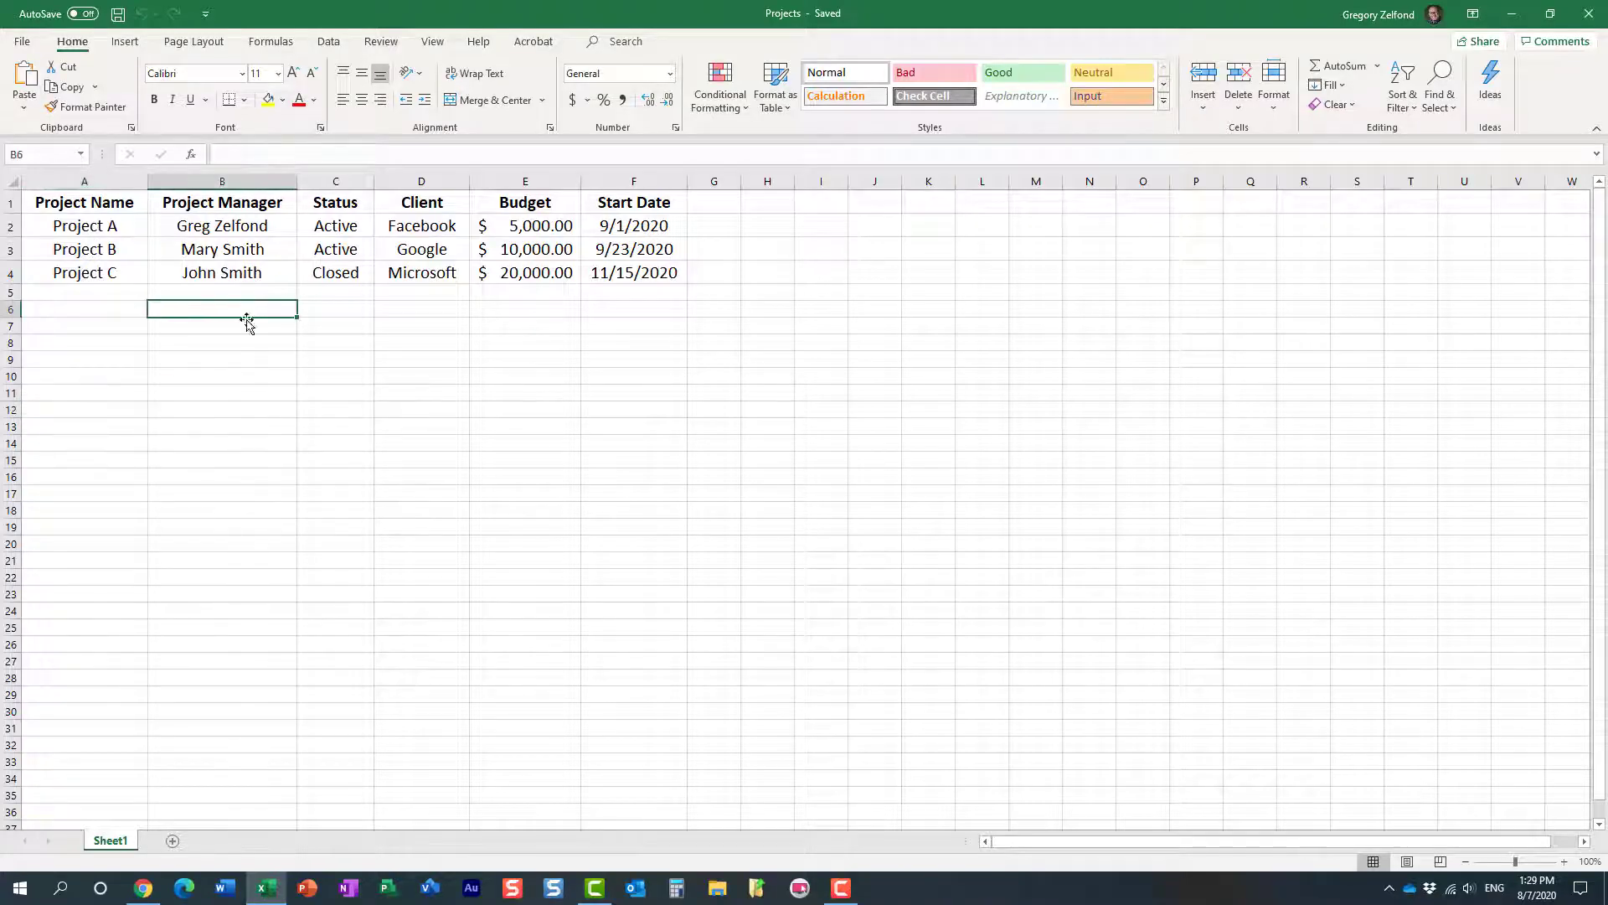
pyautogui.moveTo(240, 412)
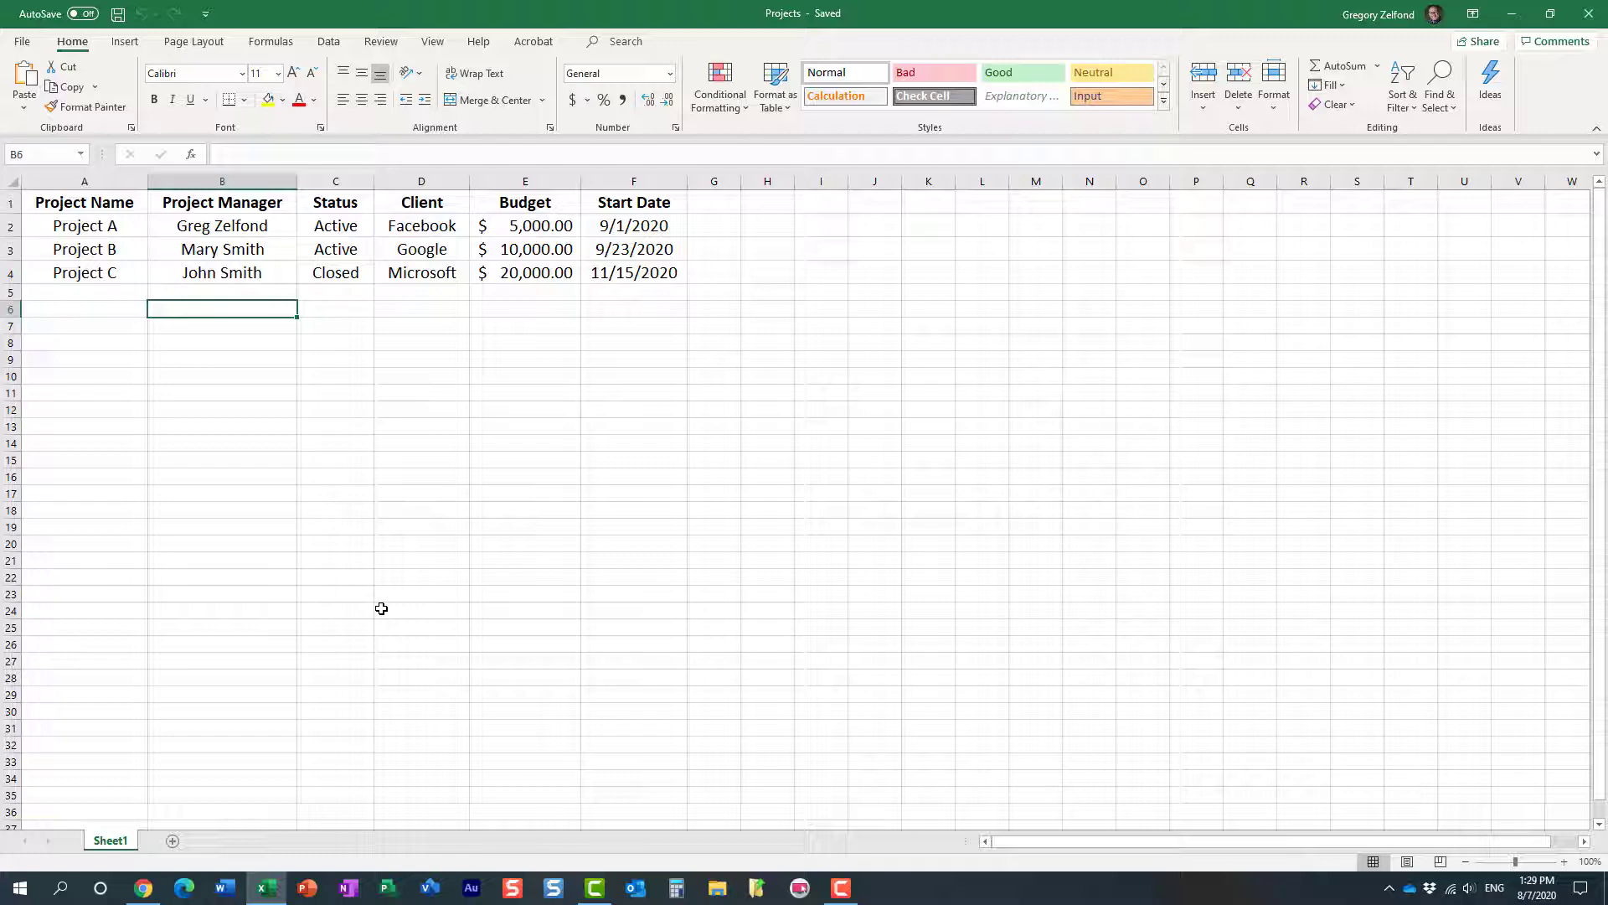
pyautogui.moveTo(146, 887)
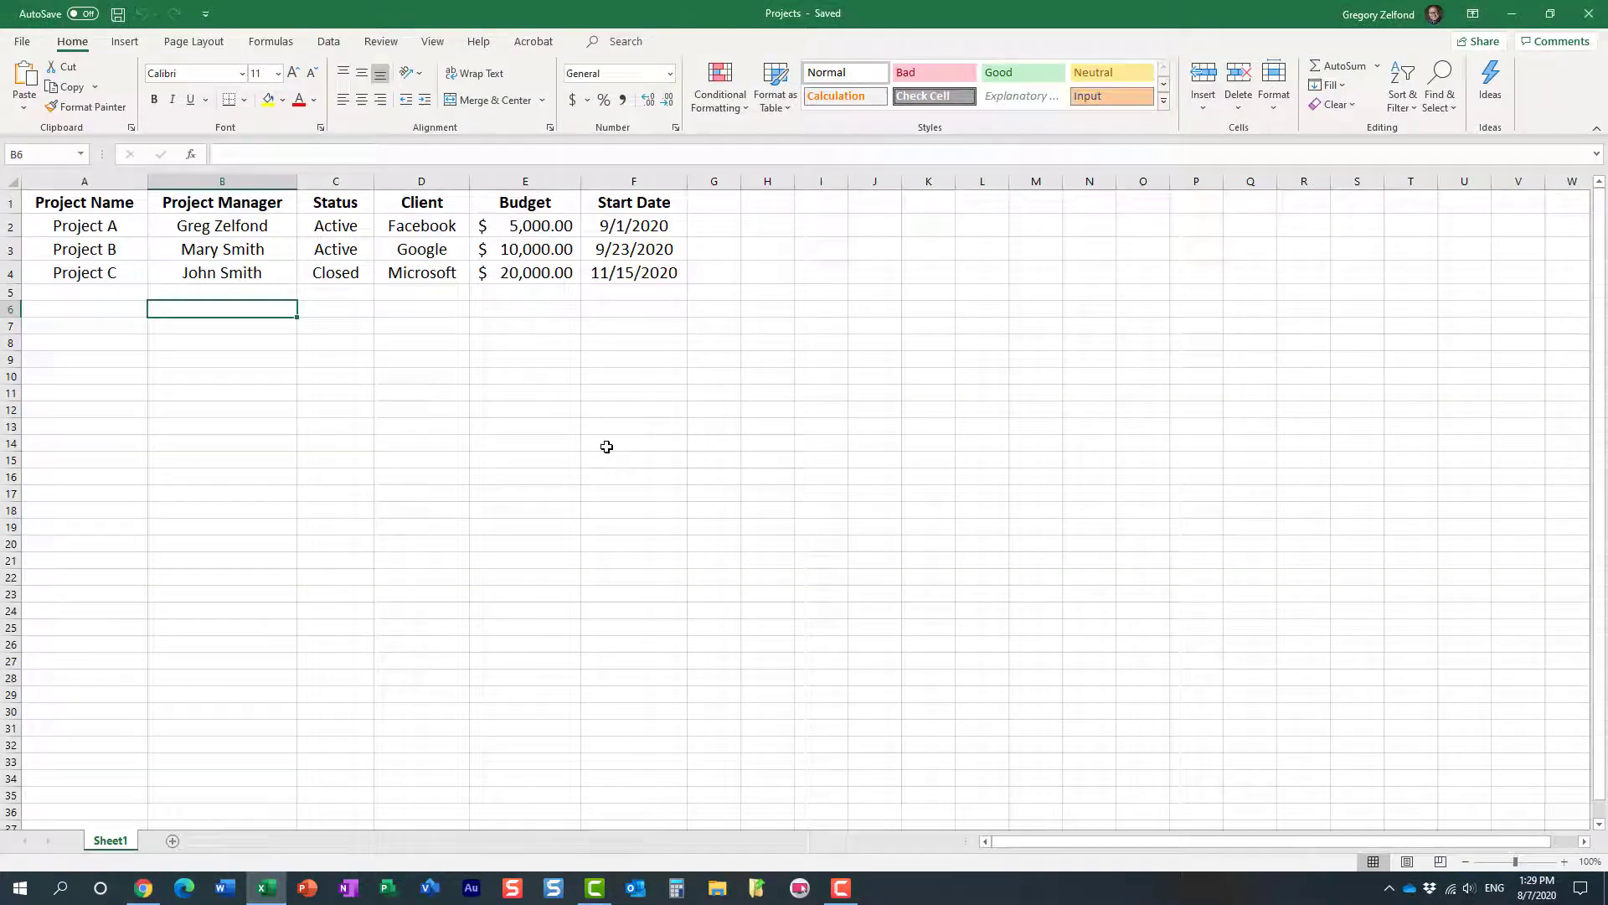
# Step: From Site contents on the Office Move site, start a new list via New > List
pyautogui.click(143, 886)
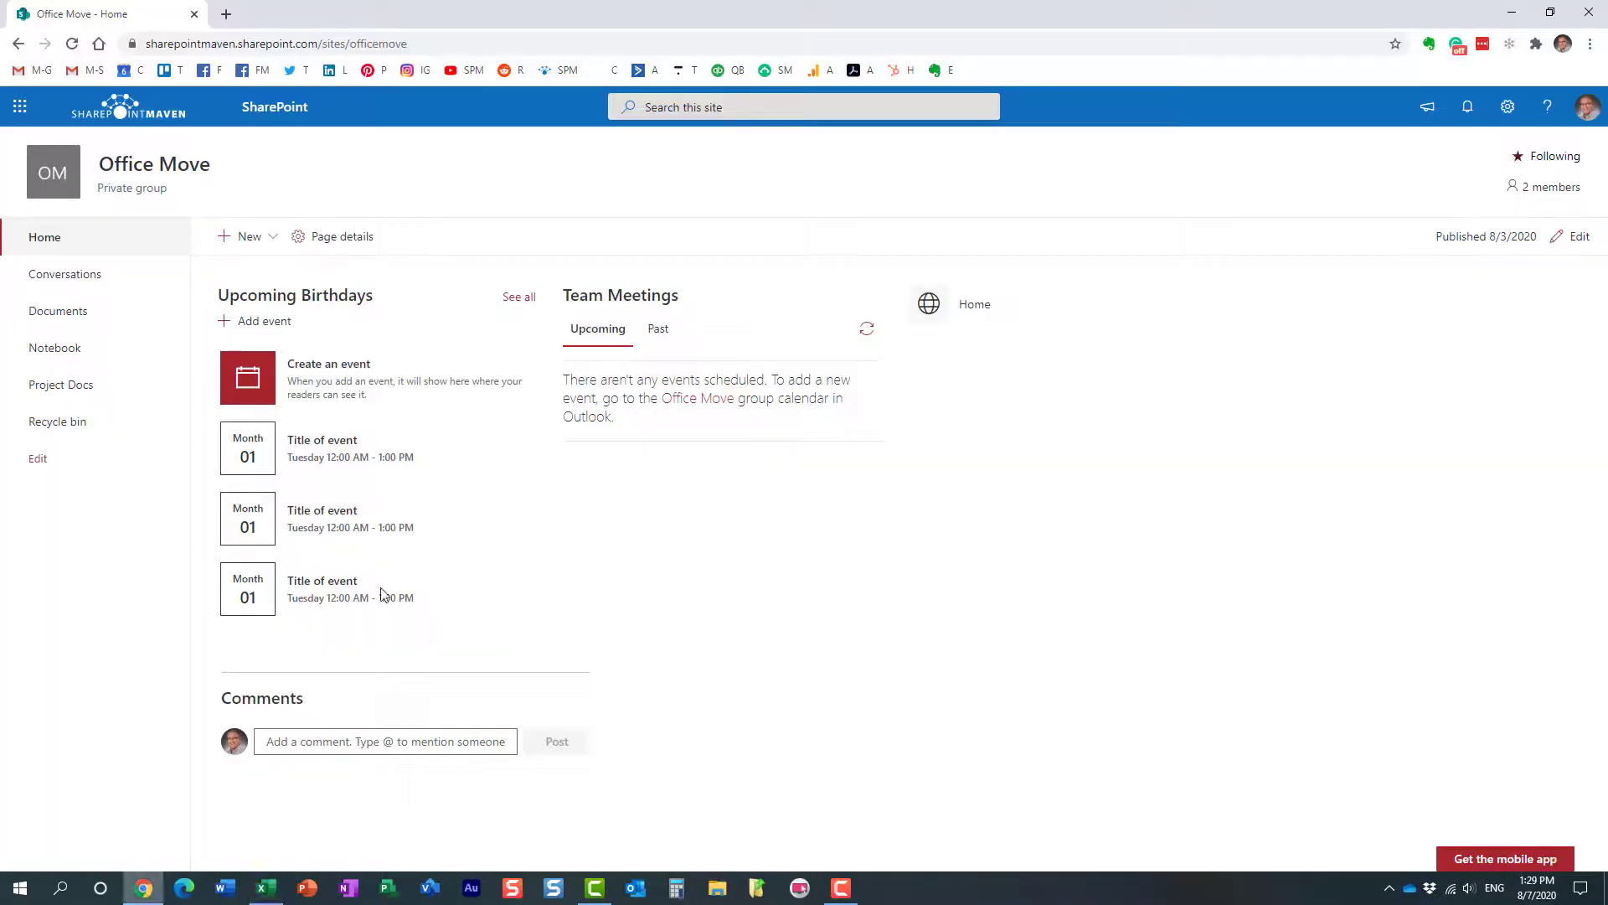
pyautogui.moveTo(714, 207)
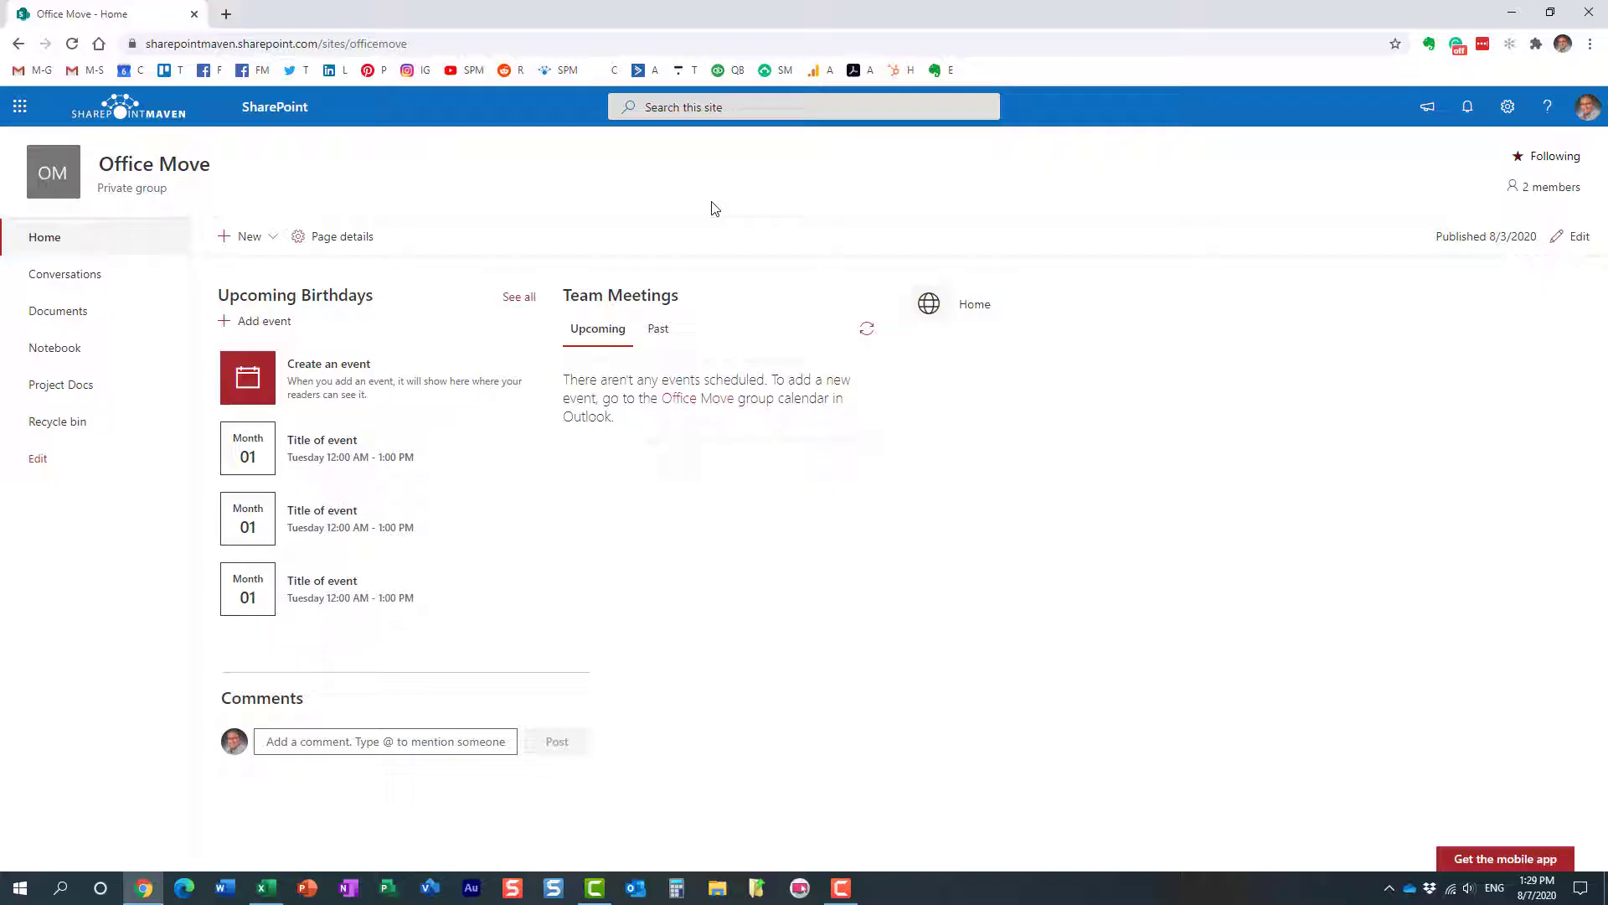
pyautogui.click(1507, 107)
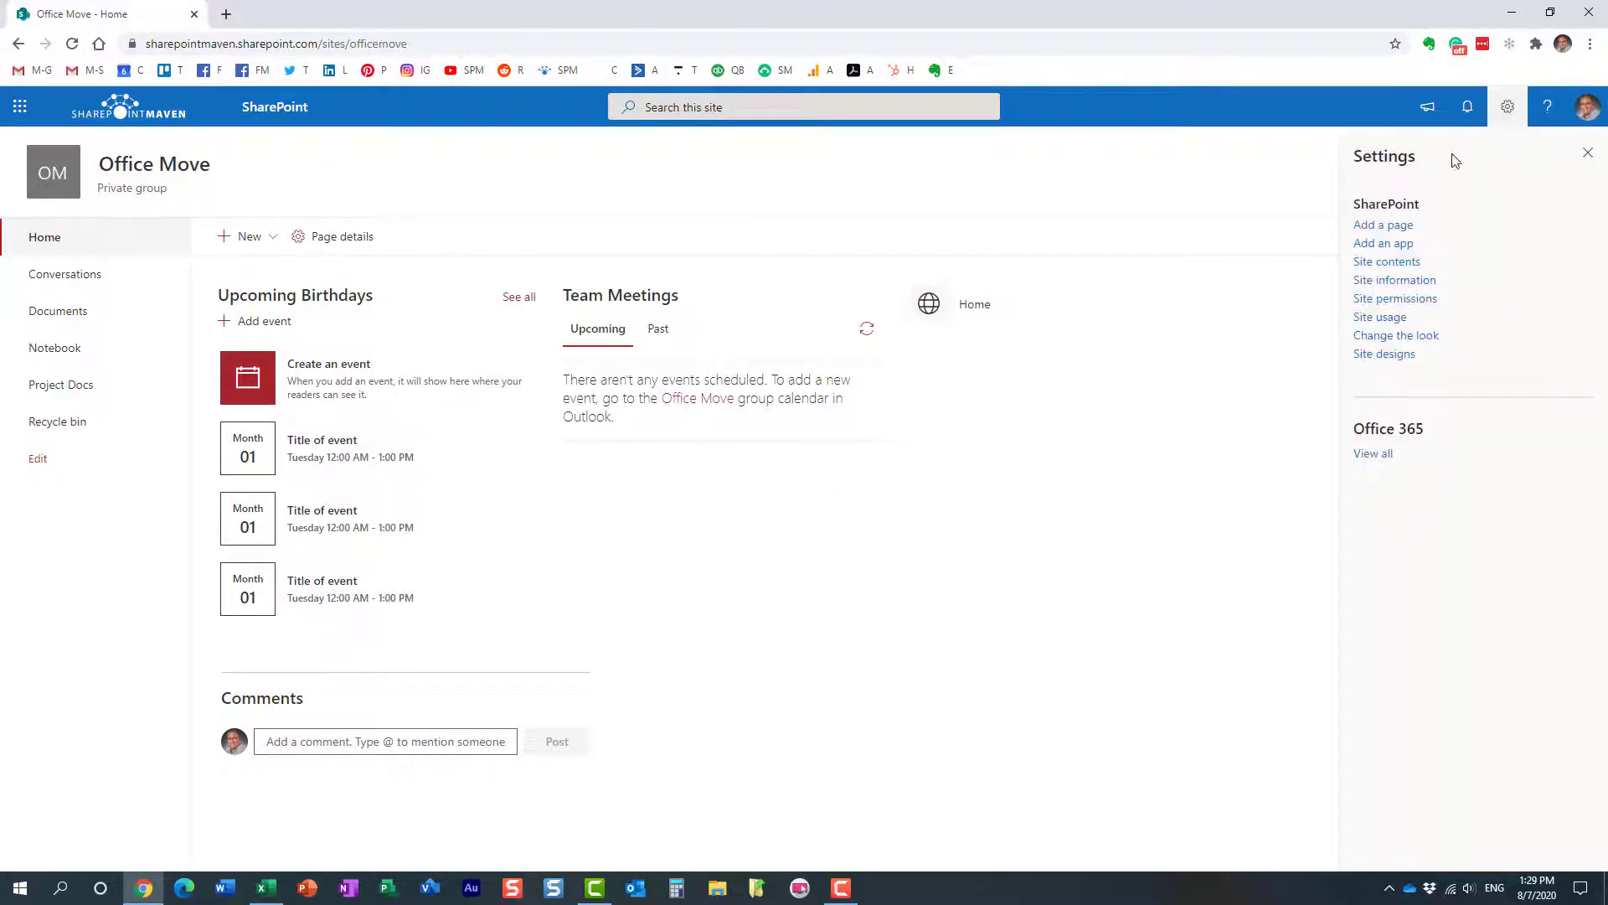
pyautogui.click(1386, 261)
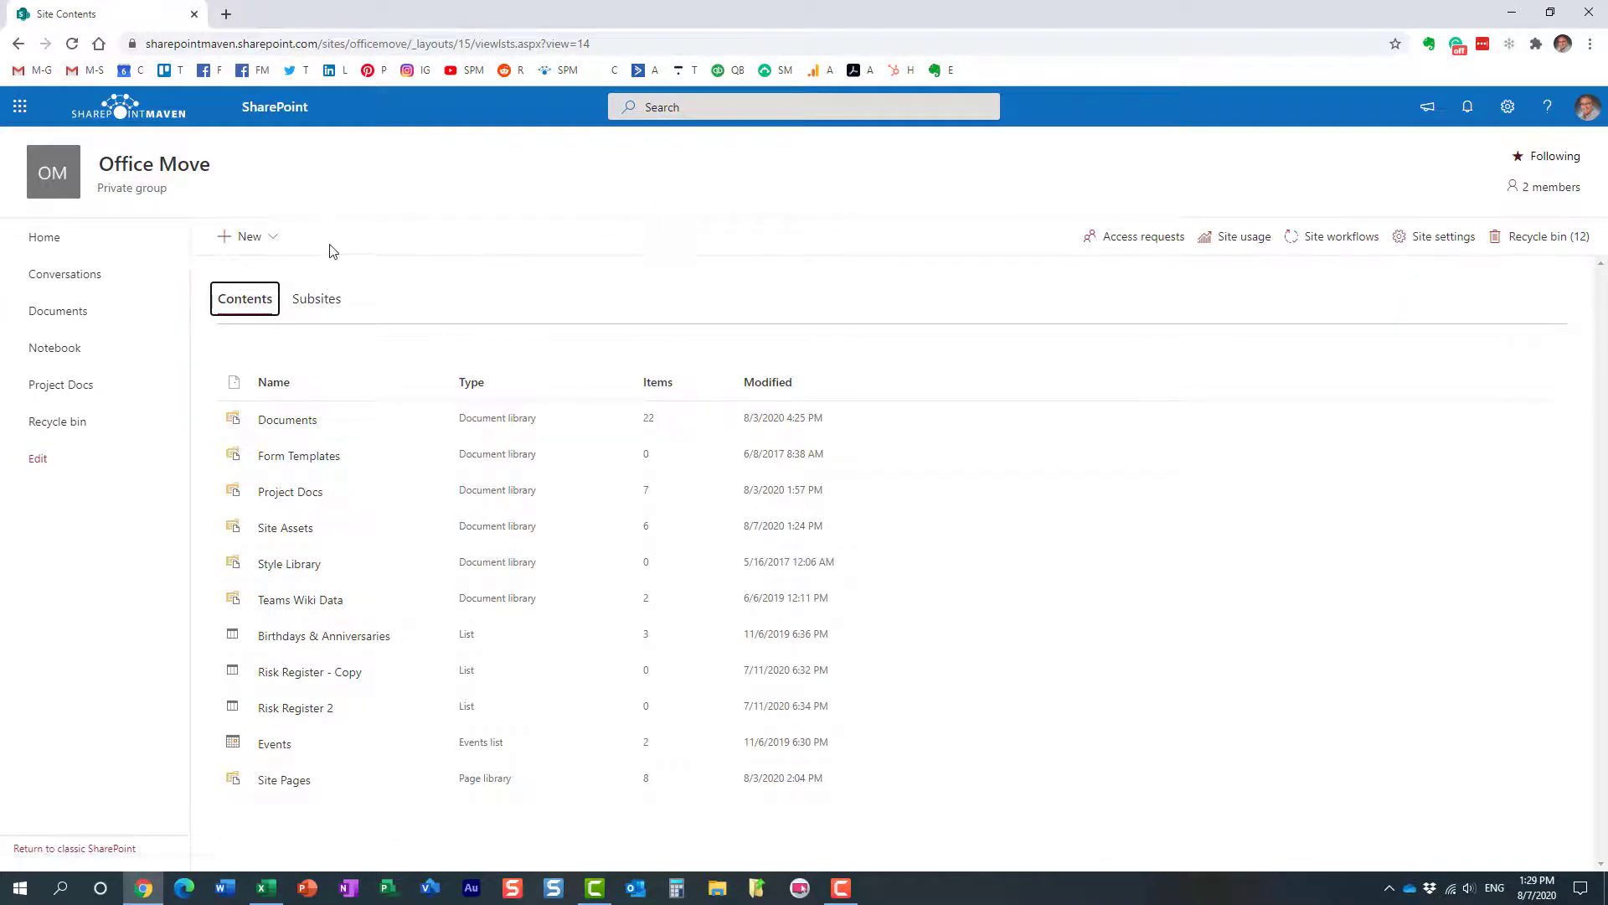
pyautogui.click(247, 235)
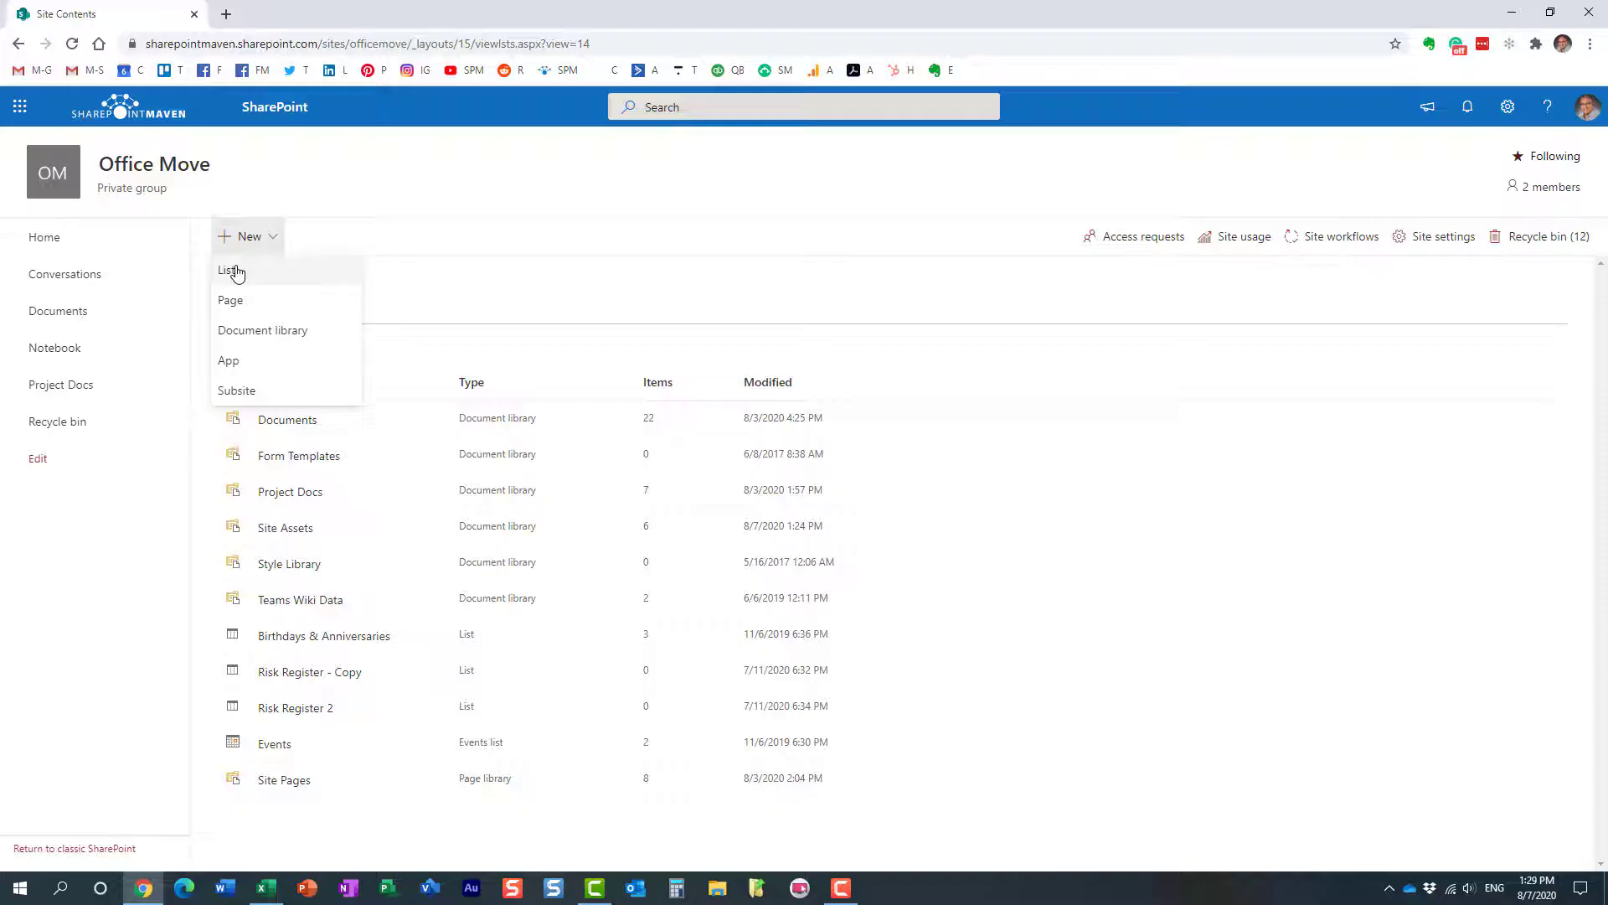
pyautogui.click(226, 270)
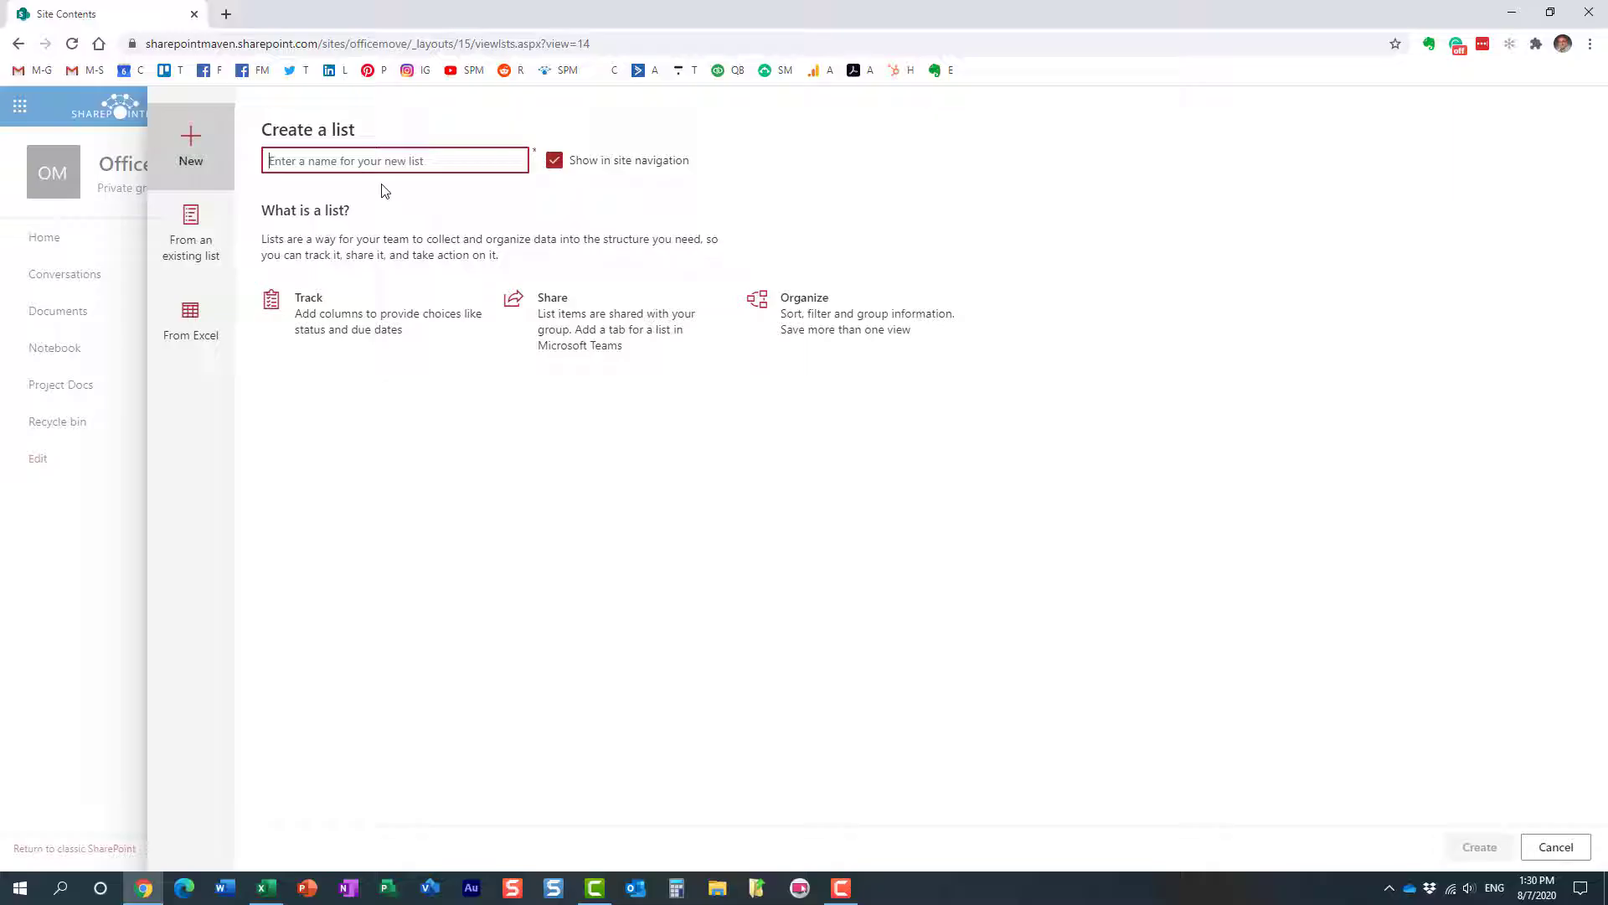
pyautogui.moveTo(211, 228)
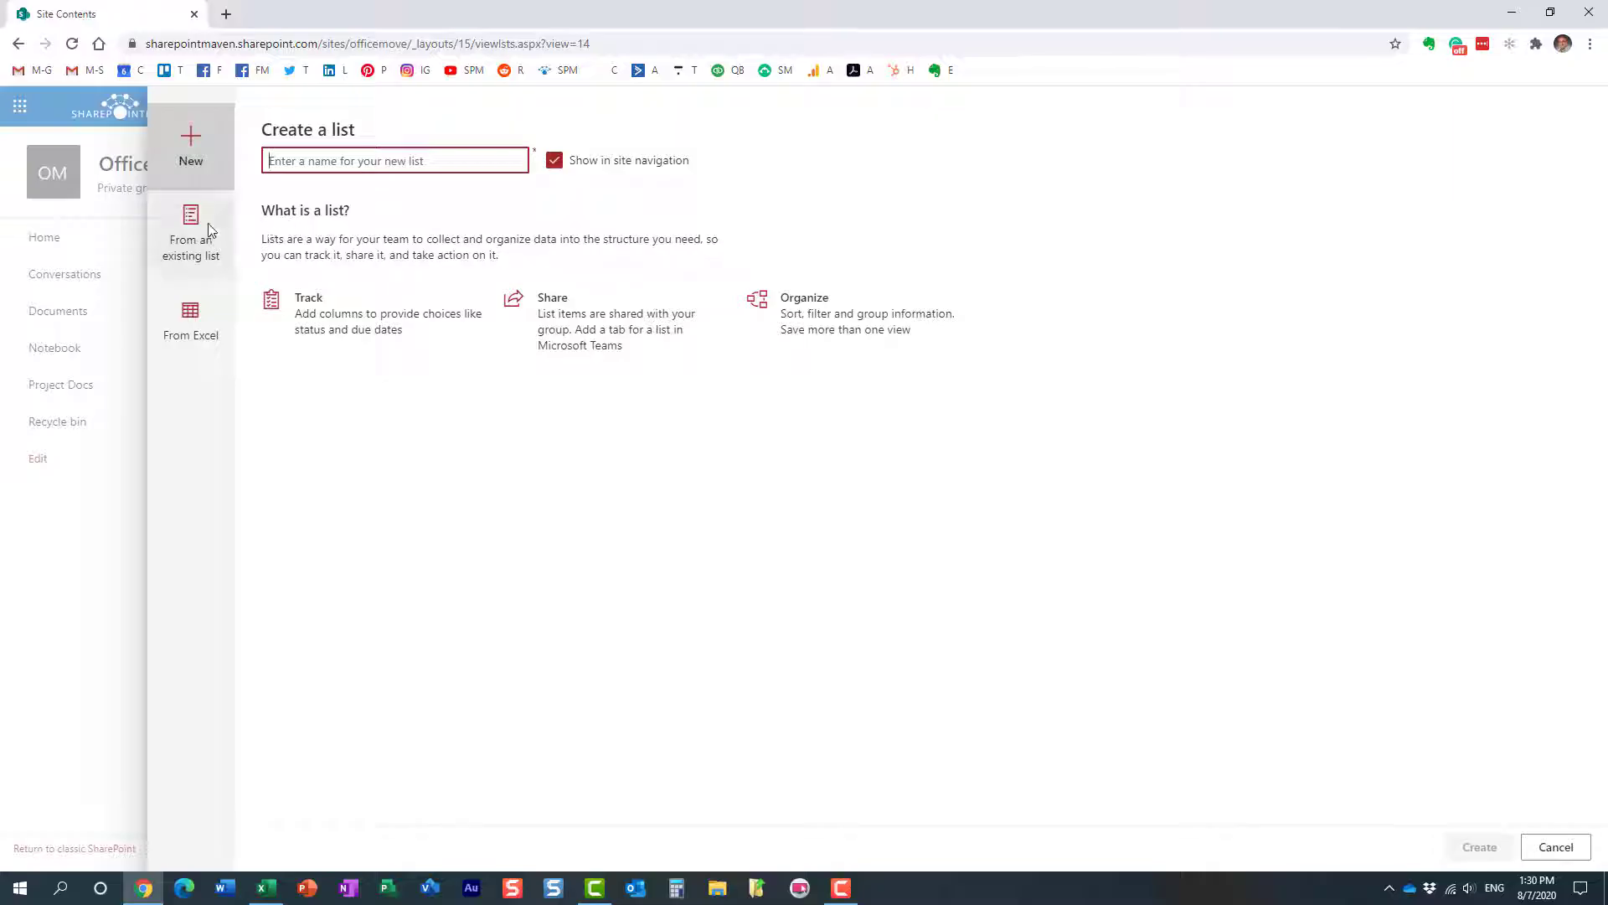
pyautogui.moveTo(201, 334)
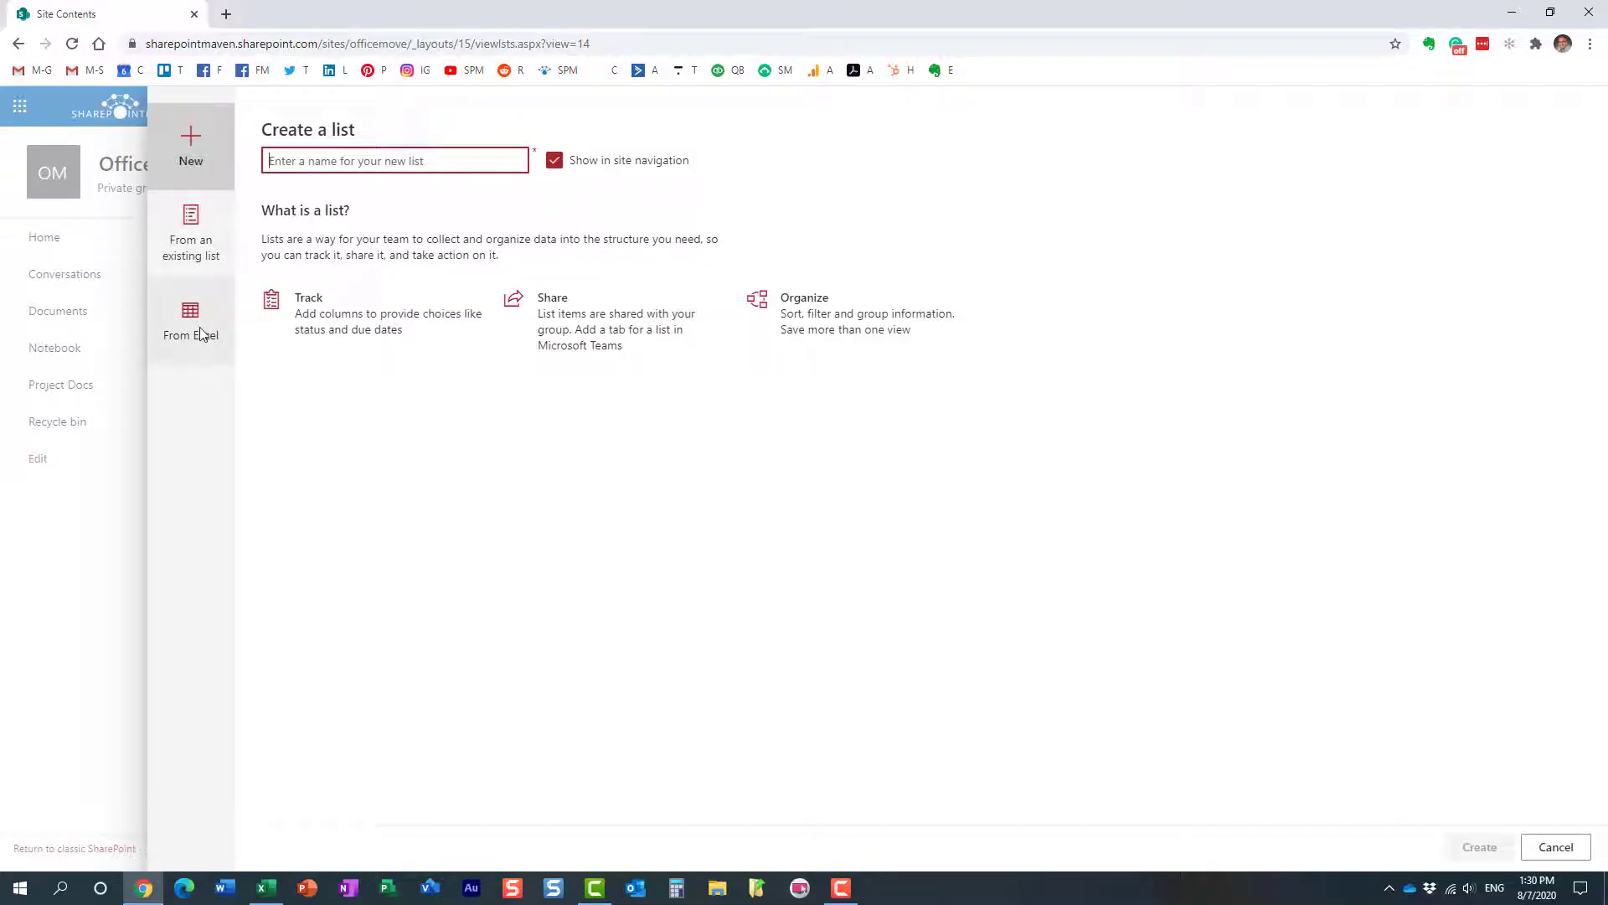
# Step: Choose From Excel as the source for the new list
pyautogui.click(190, 320)
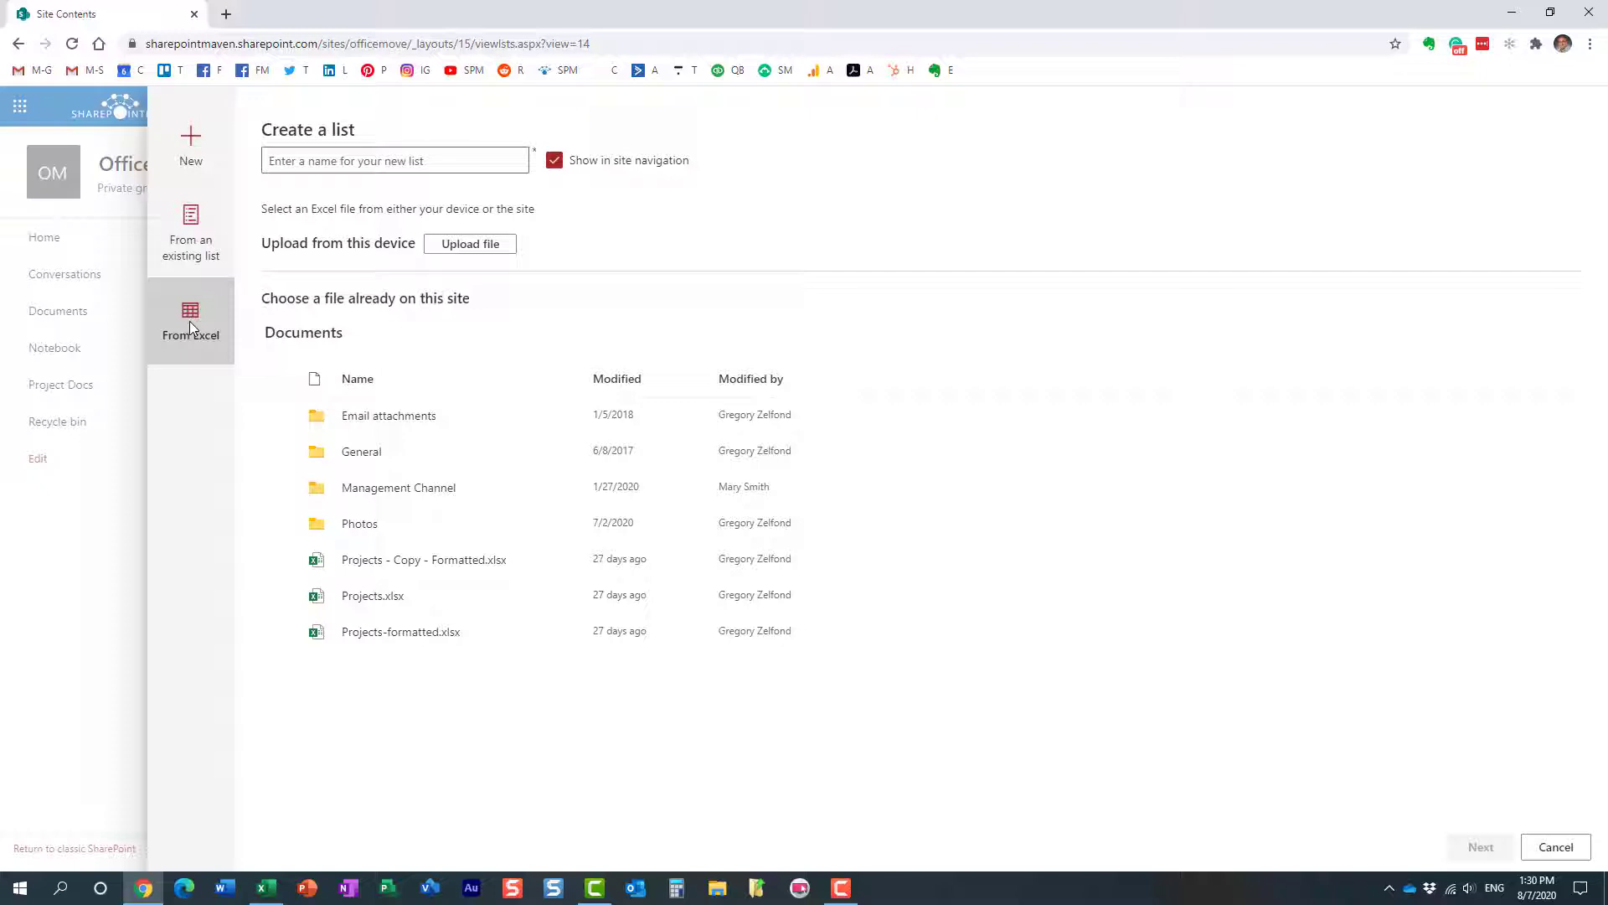
pyautogui.moveTo(465, 452)
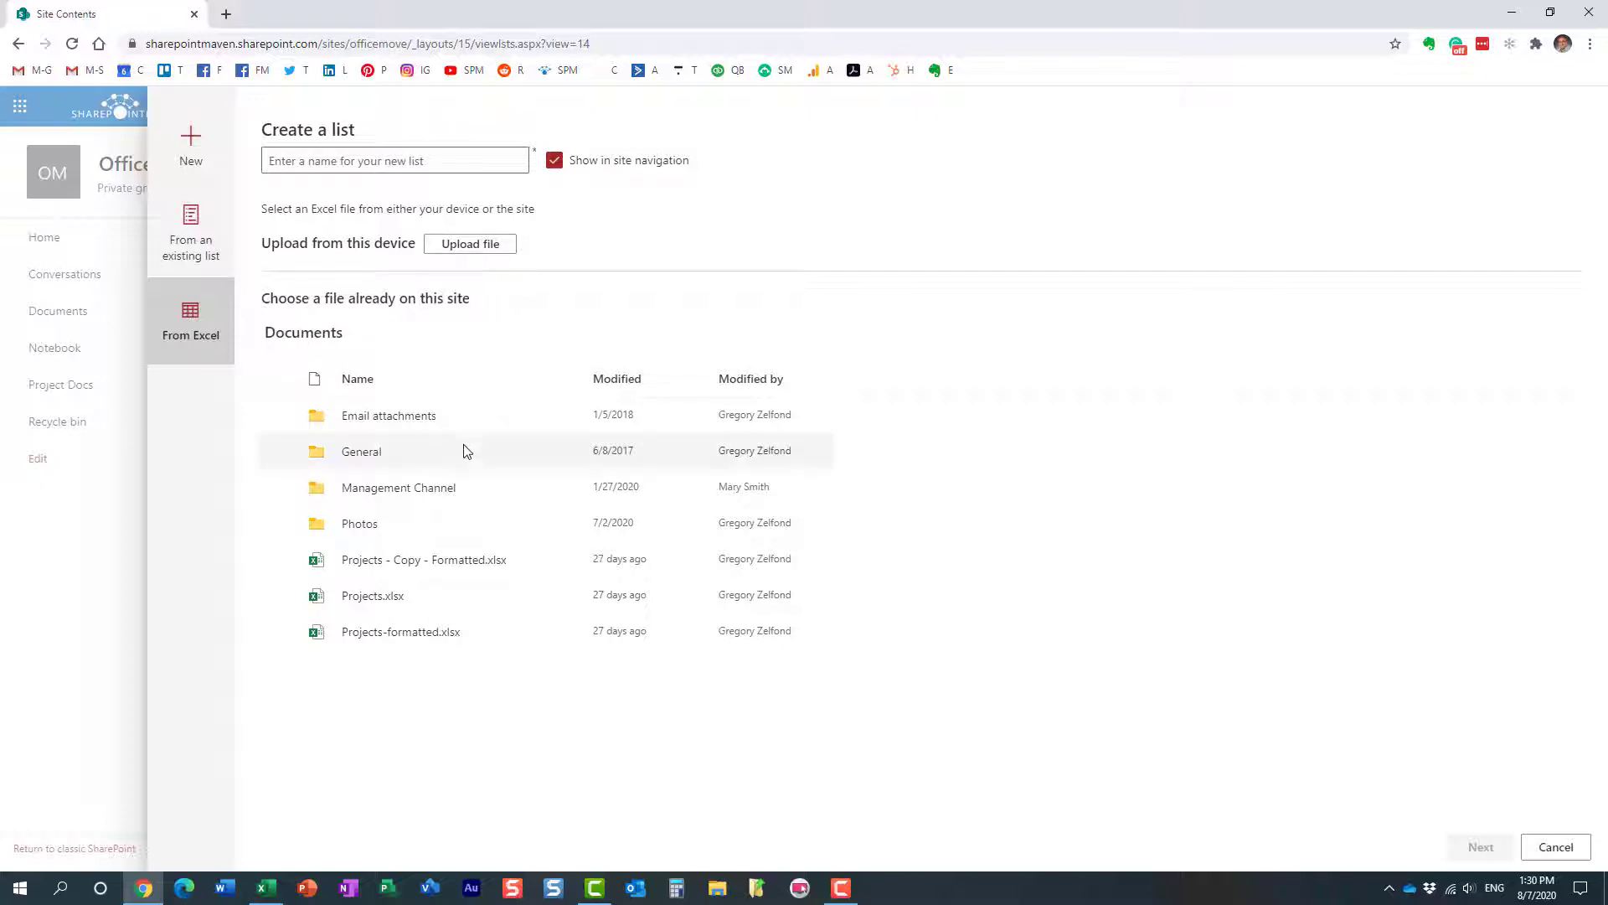
pyautogui.moveTo(449, 448)
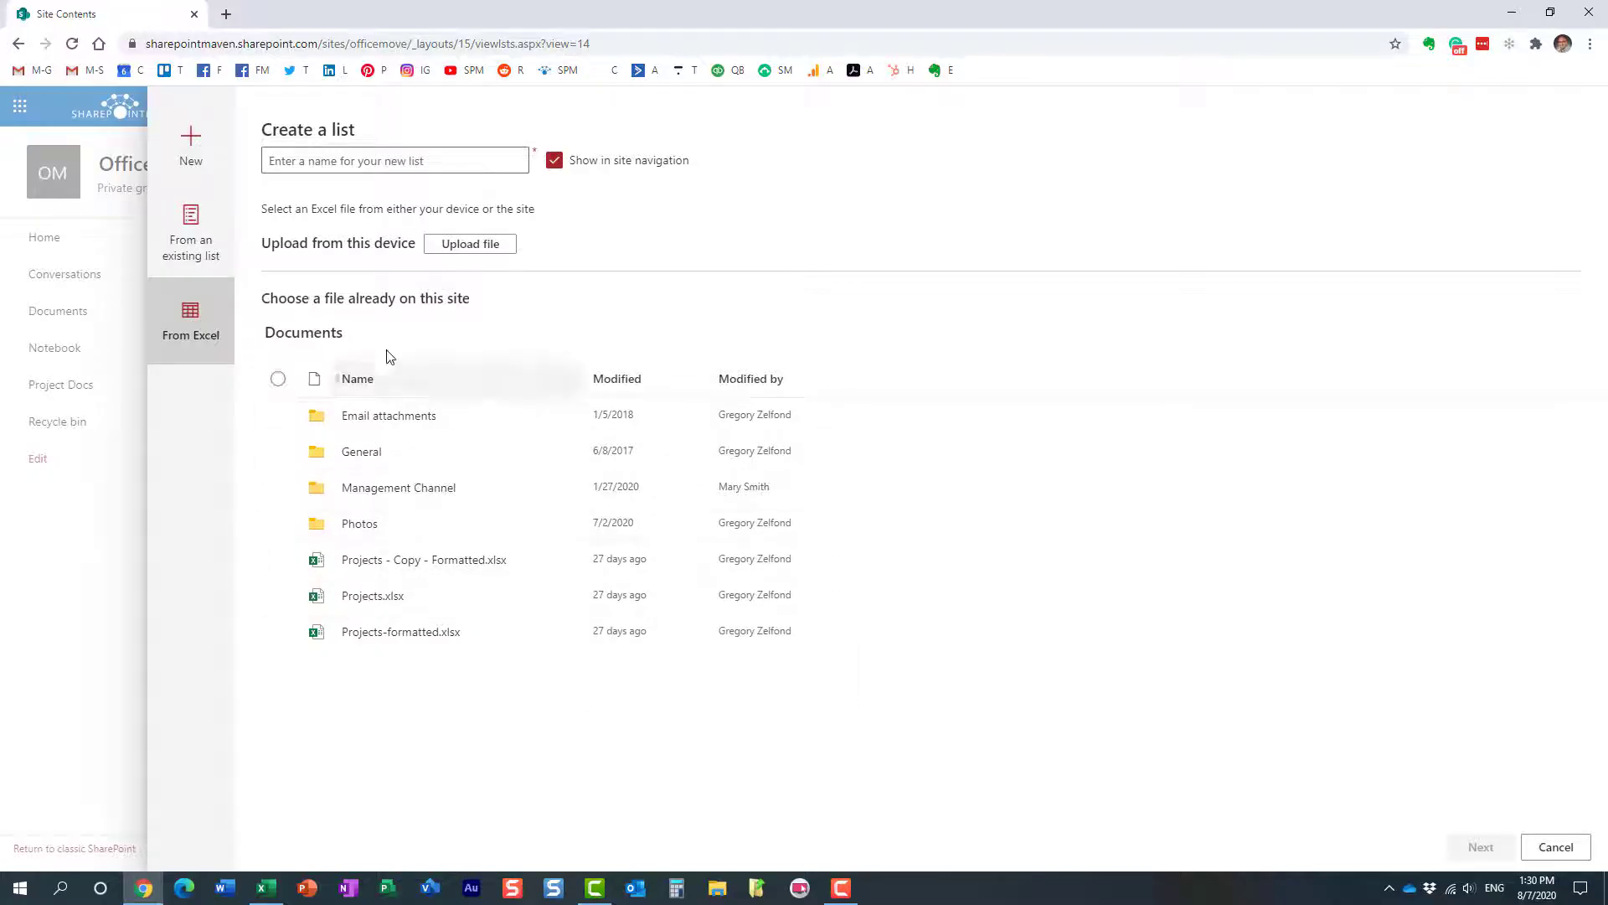
pyautogui.moveTo(343, 380)
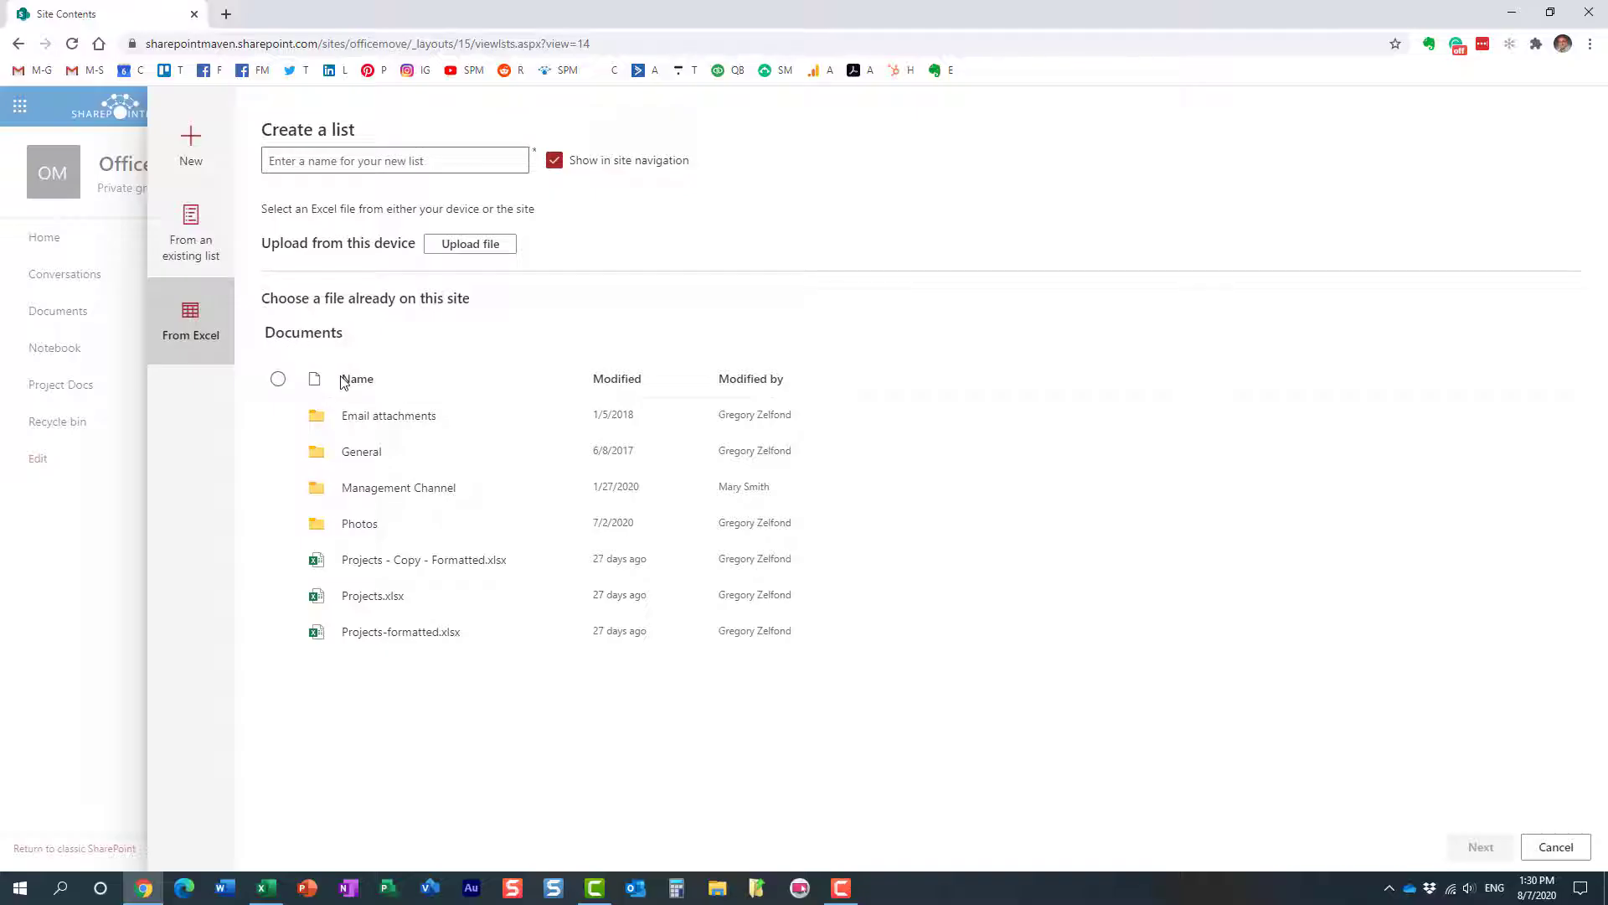
pyautogui.moveTo(331, 357)
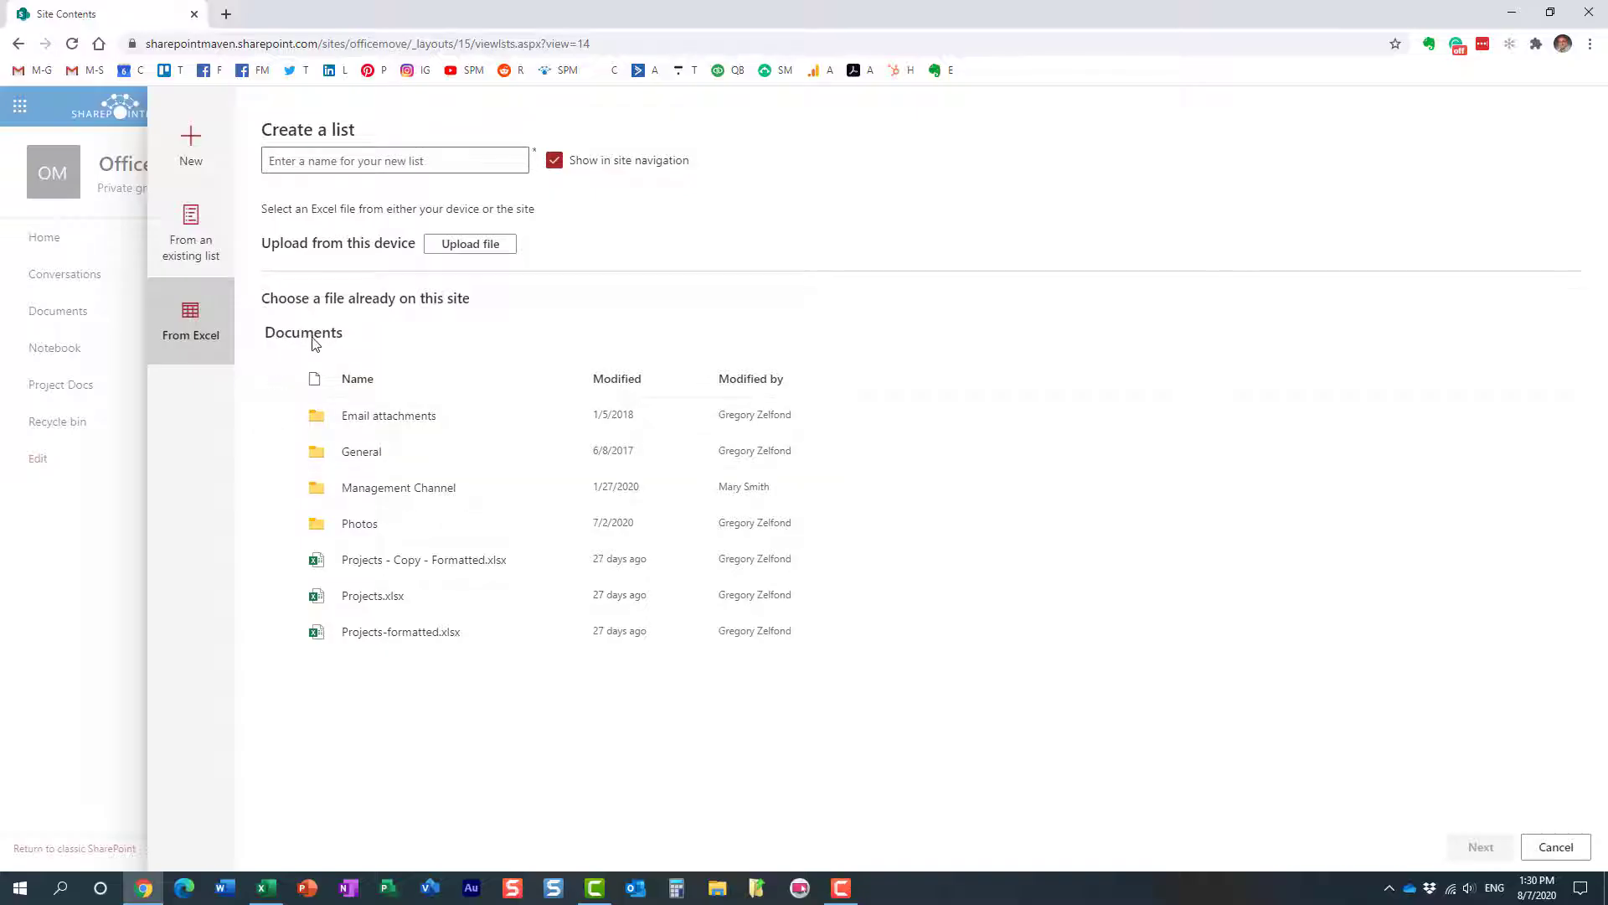
pyautogui.moveTo(471, 283)
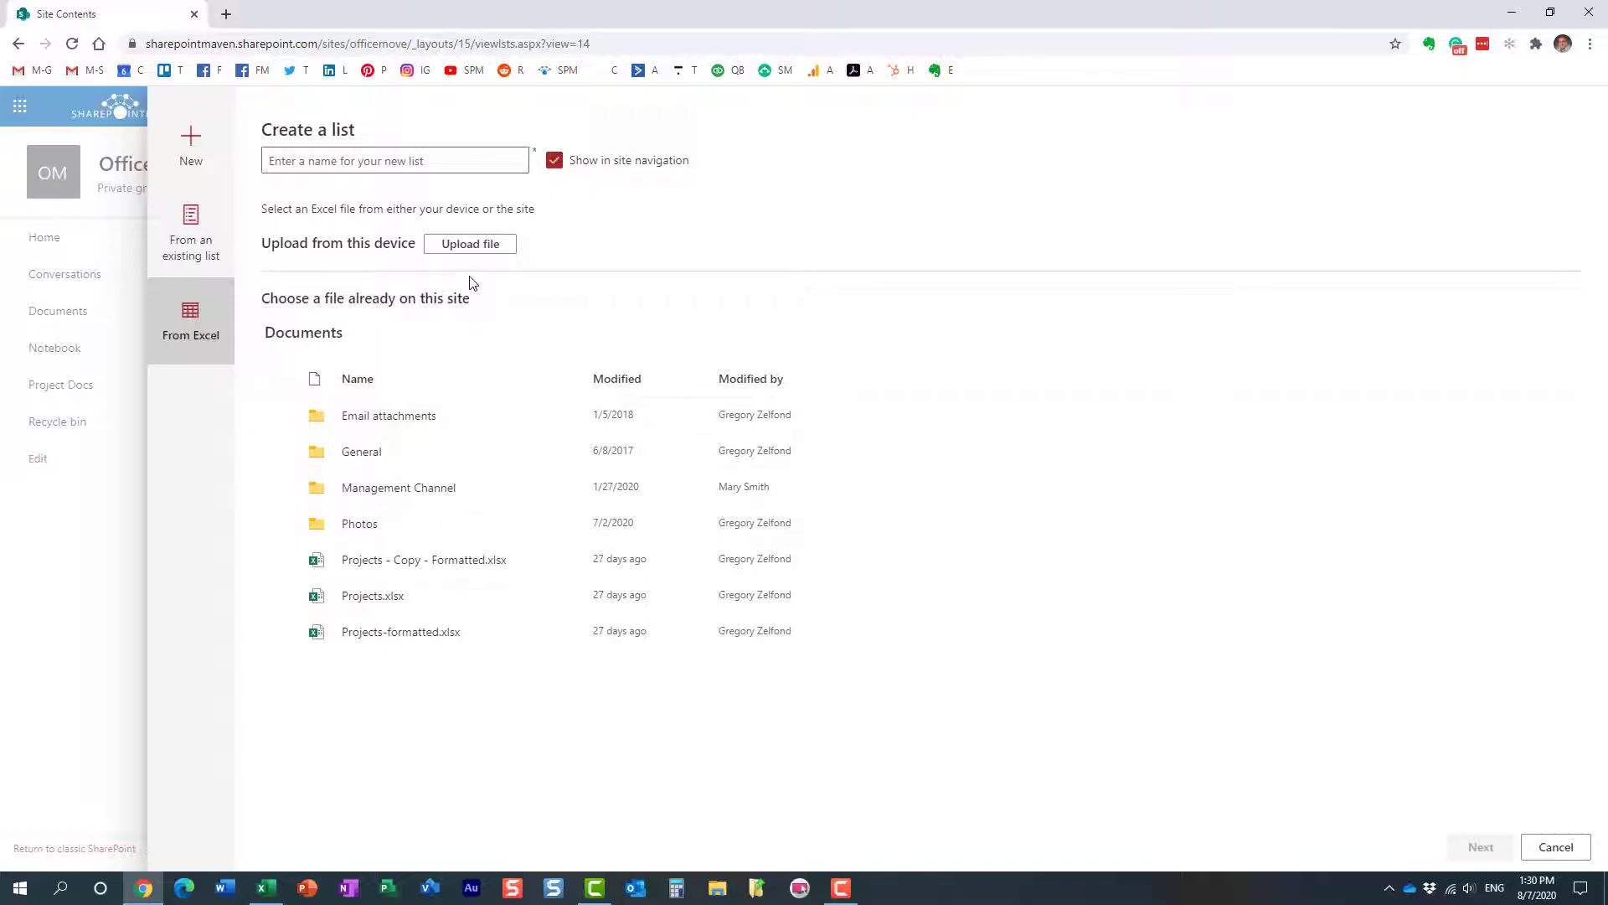
pyautogui.moveTo(465, 249)
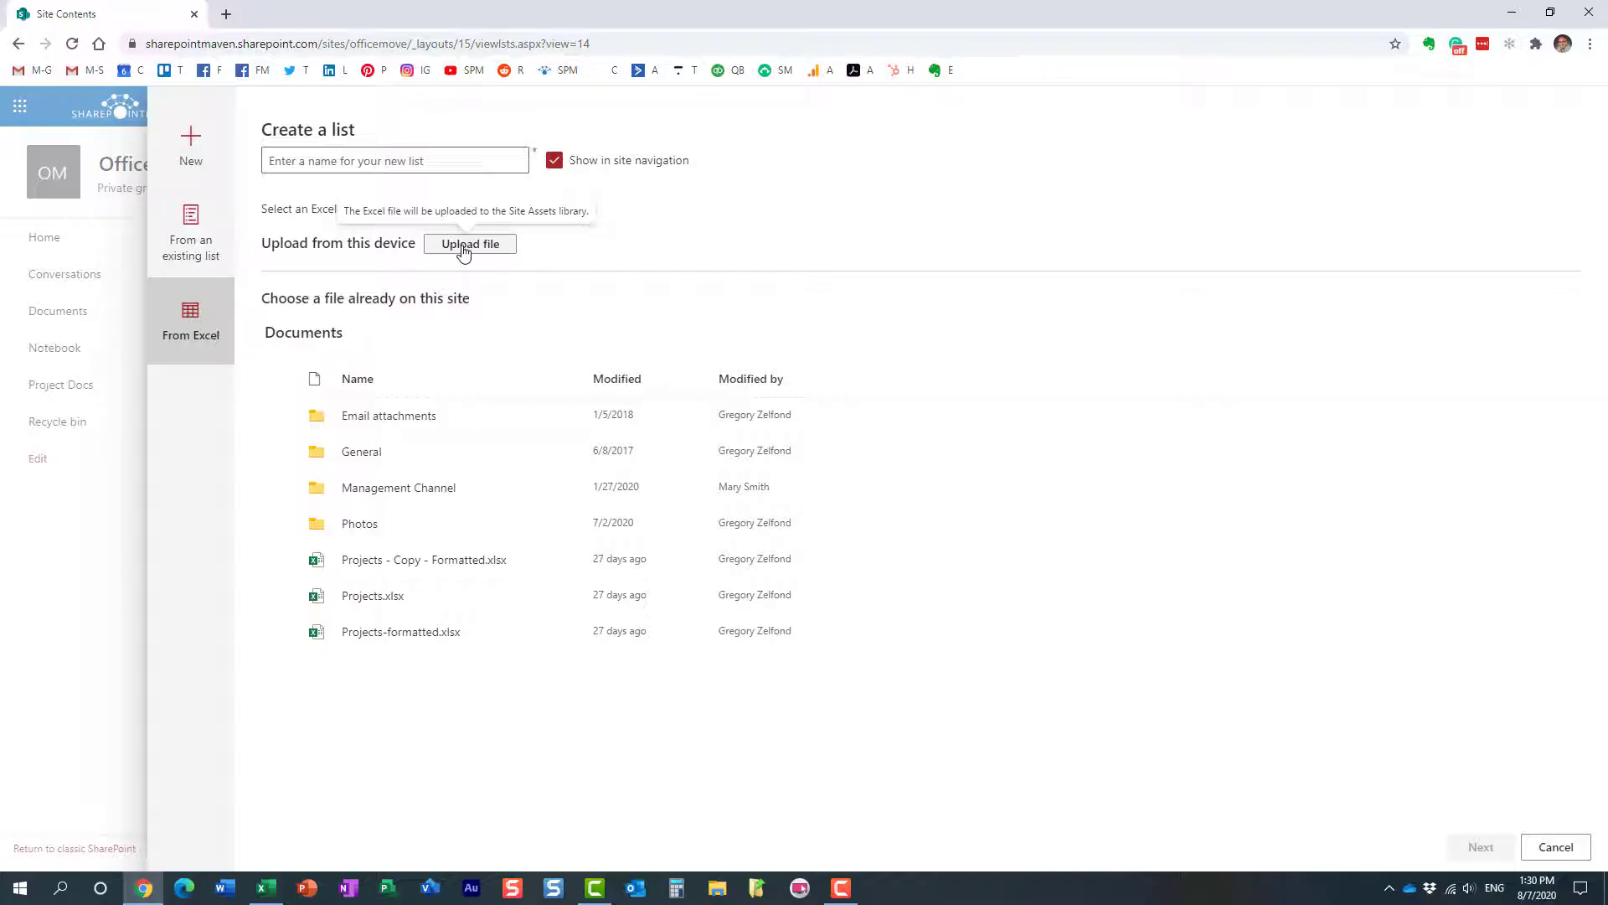
pyautogui.moveTo(532, 582)
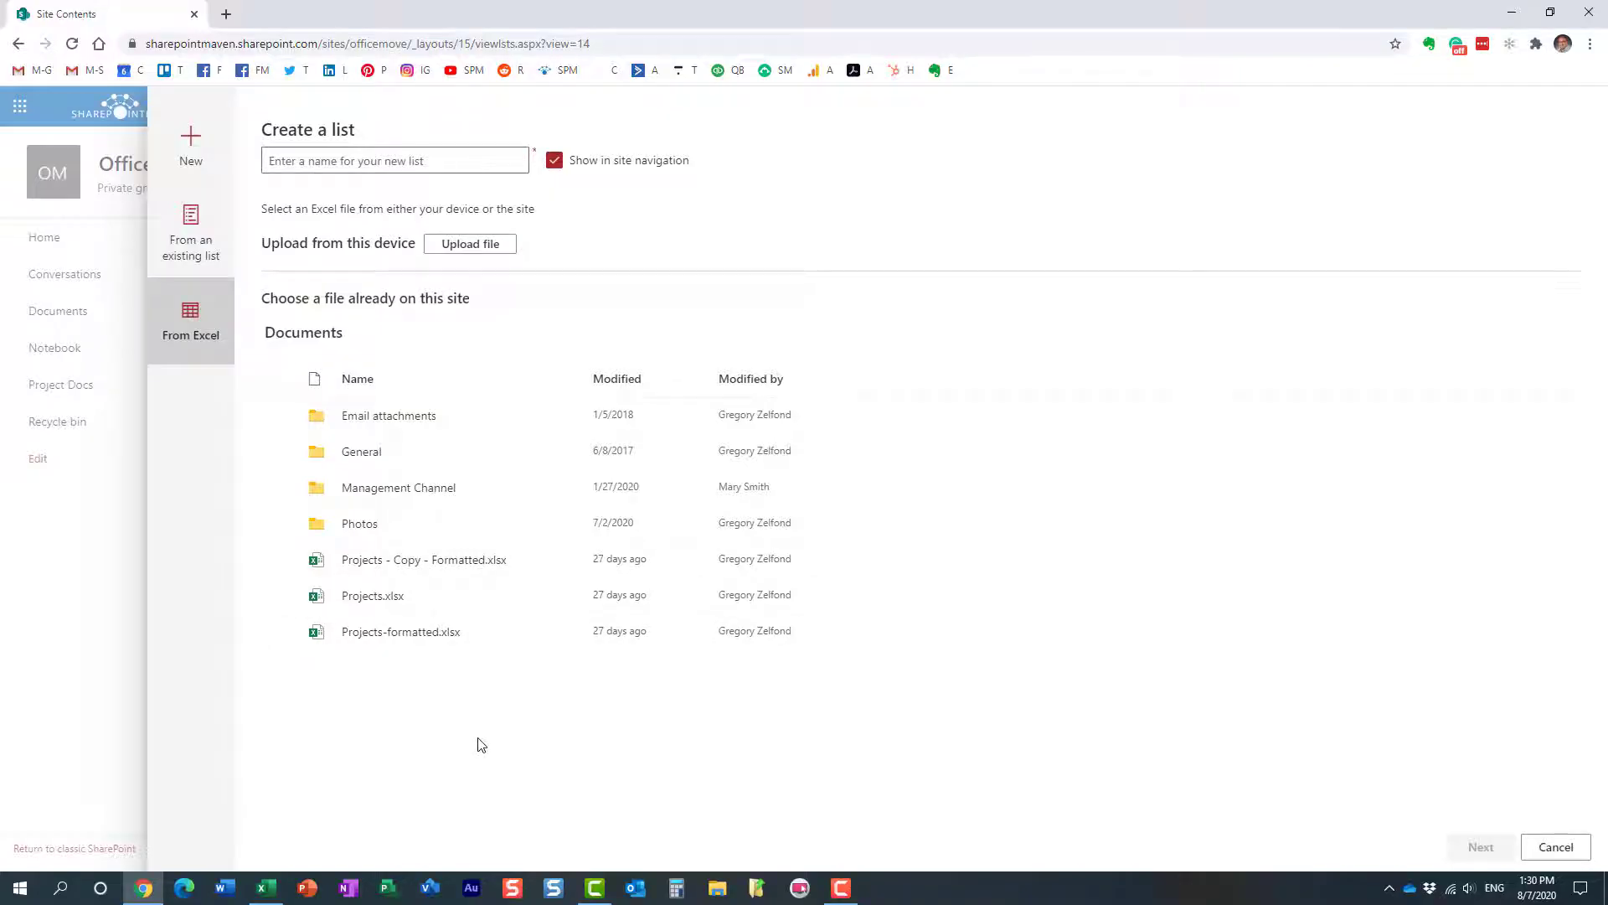
pyautogui.moveTo(406, 600)
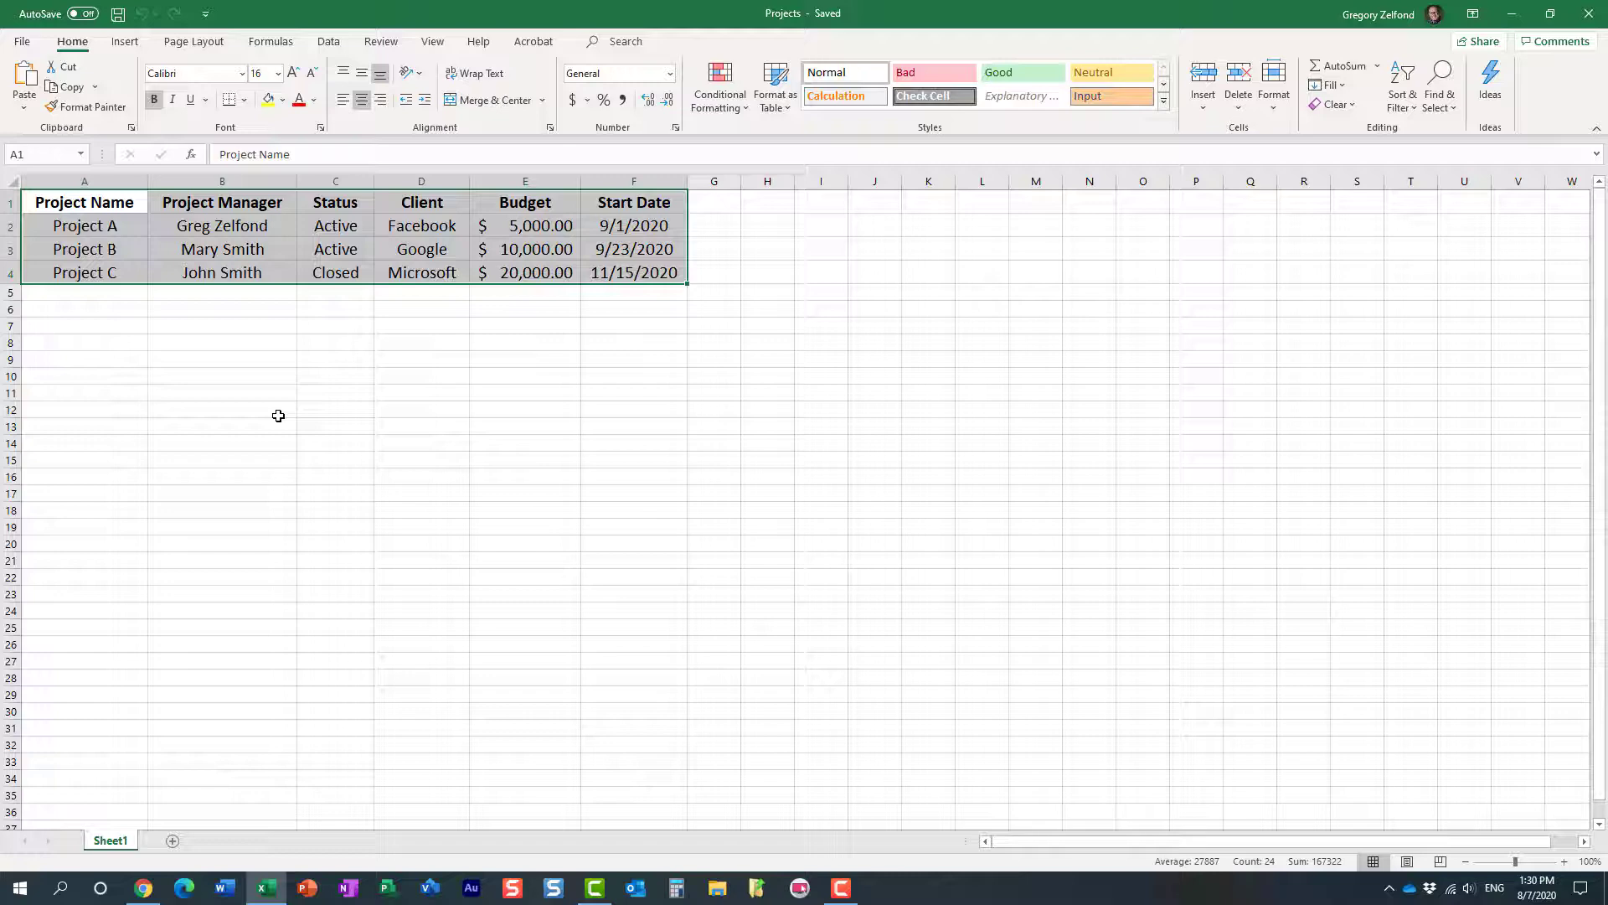
# Step: Back in SharePoint, pick the Projects workbook, which reports no tables to import
pyautogui.click(144, 886)
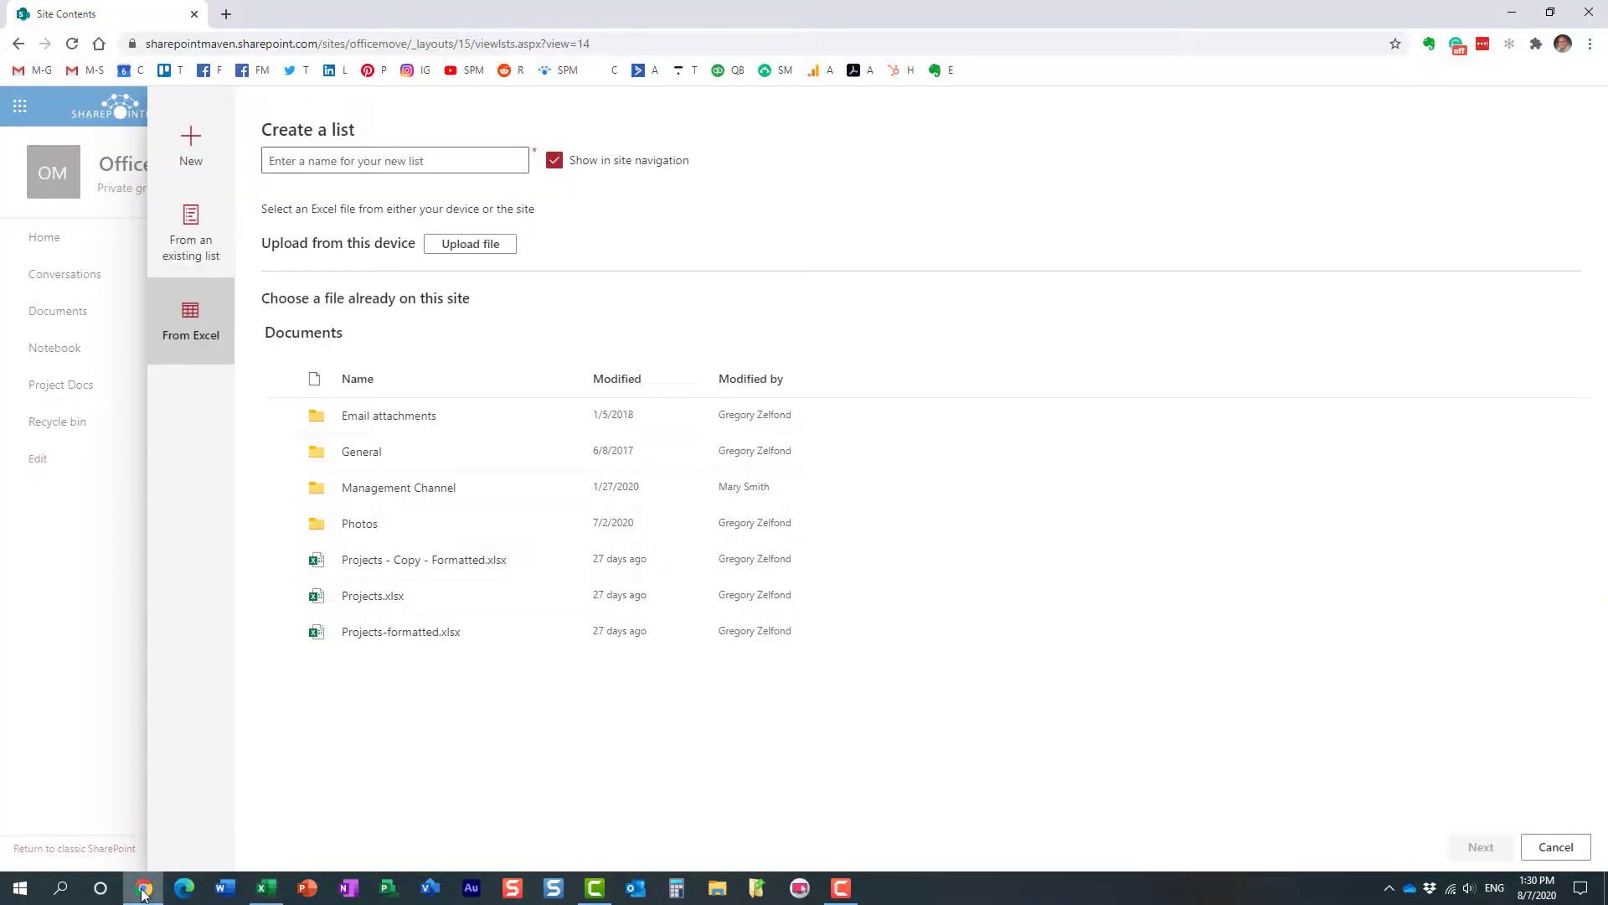
pyautogui.moveTo(499, 261)
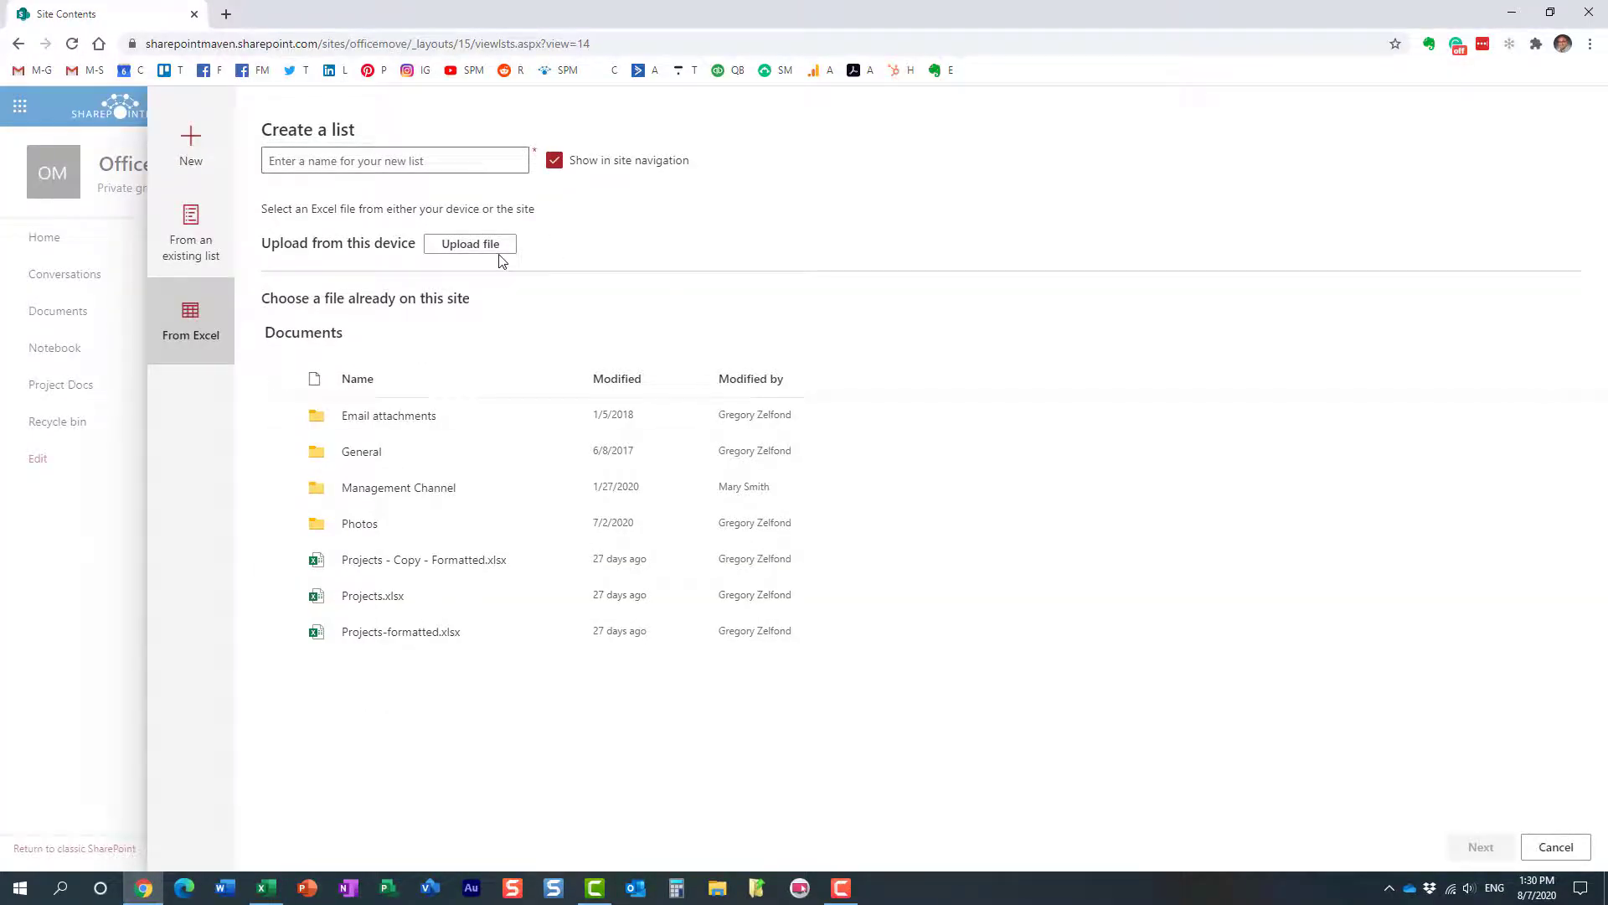
pyautogui.click(470, 244)
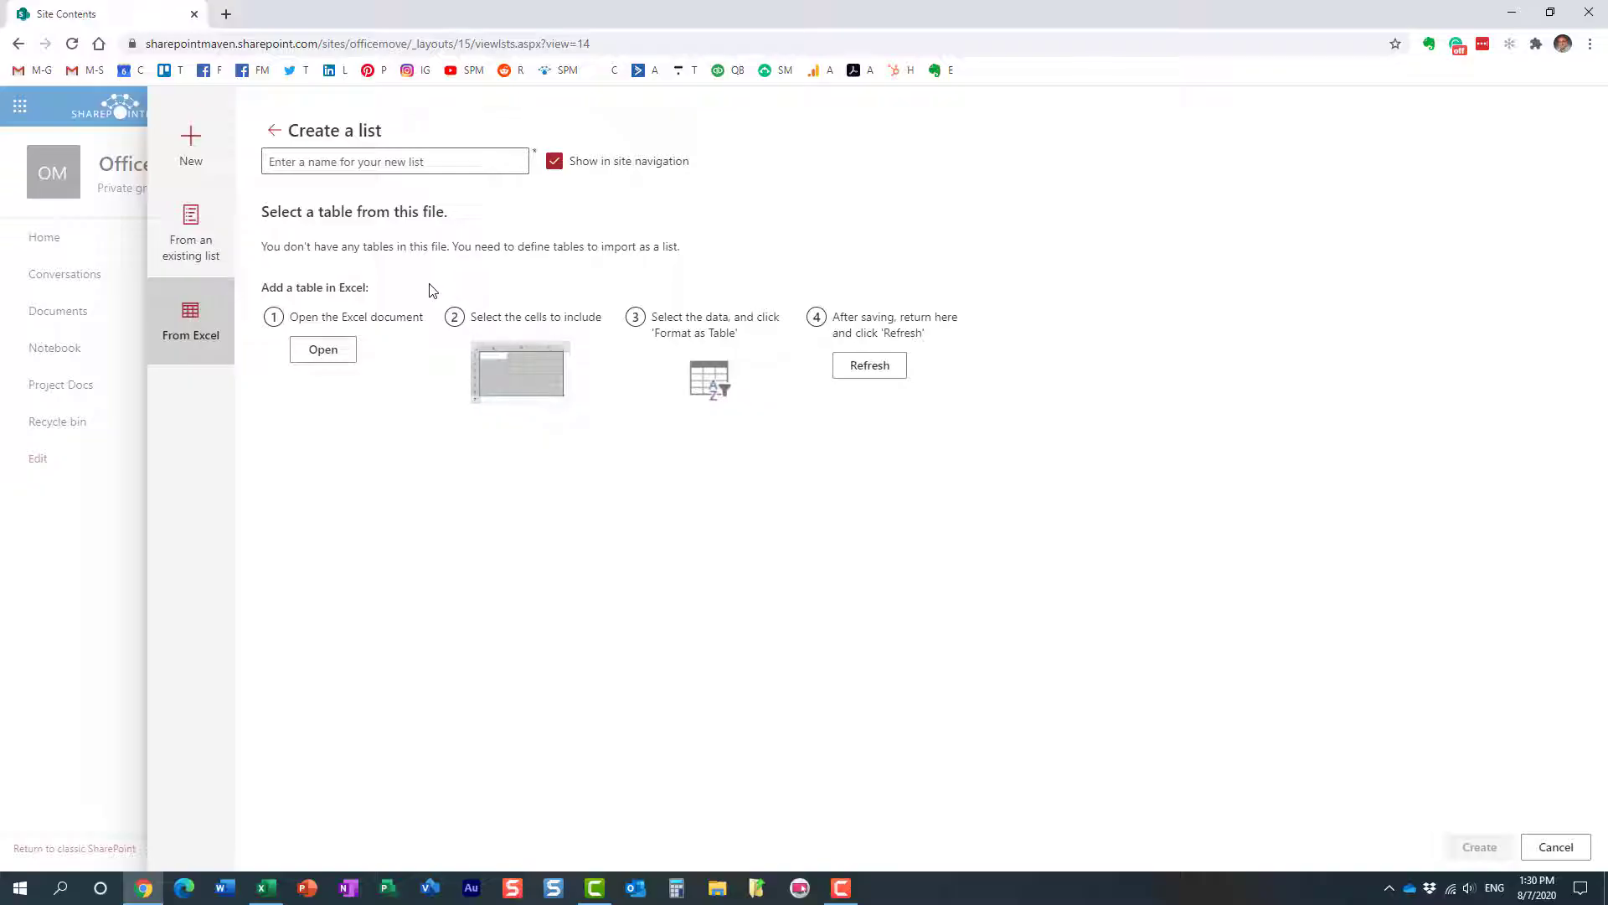
pyautogui.moveTo(334, 268)
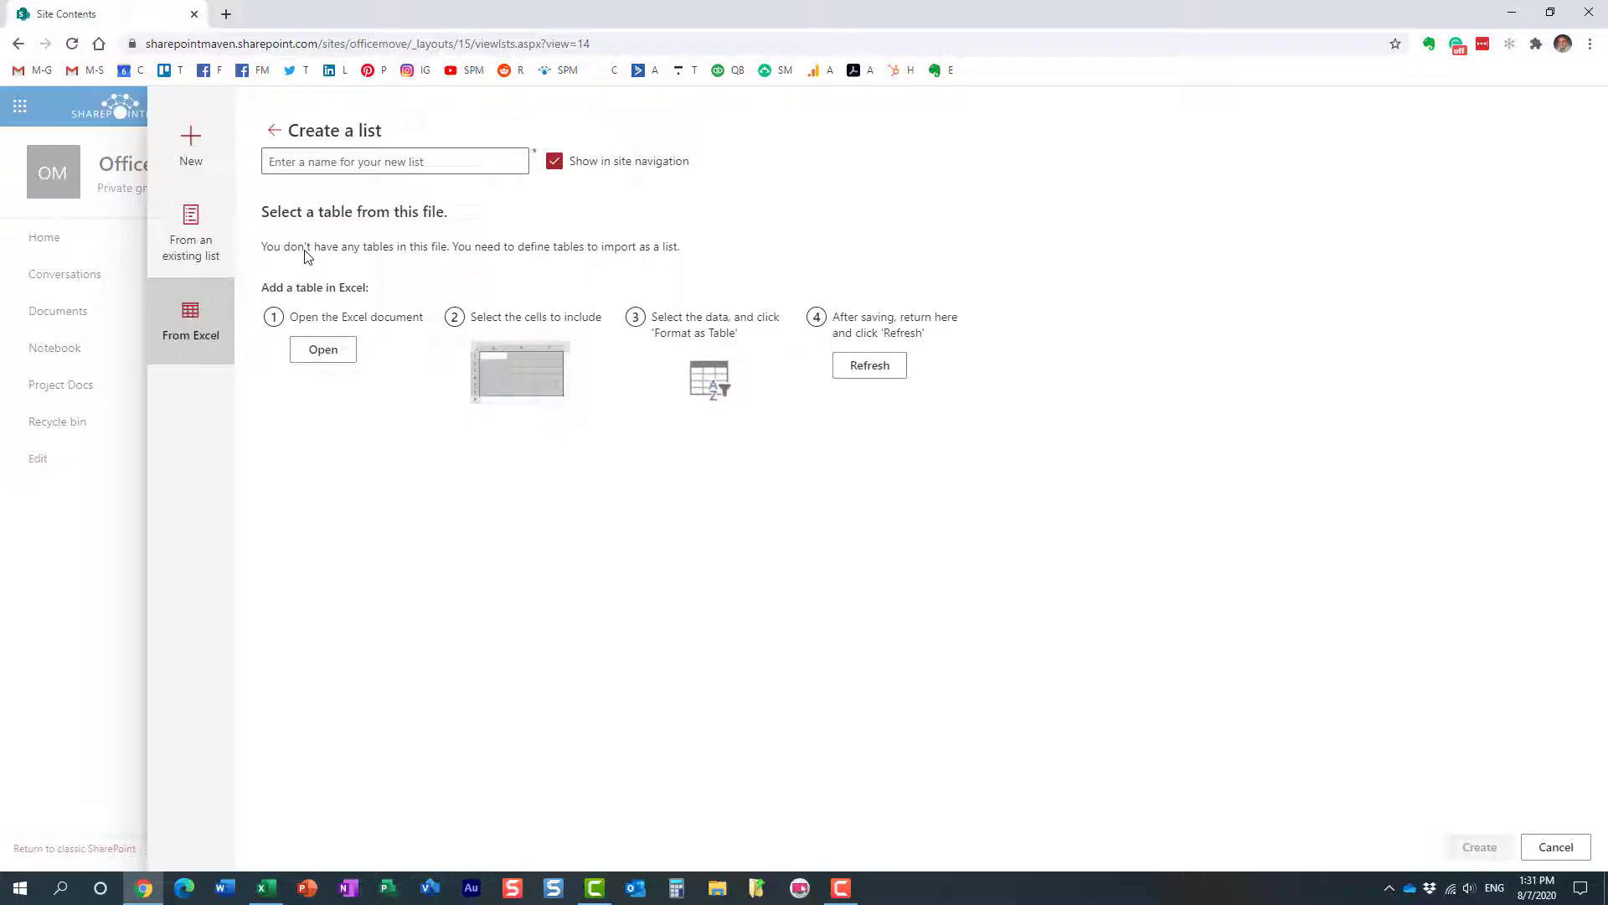
pyautogui.moveTo(458, 301)
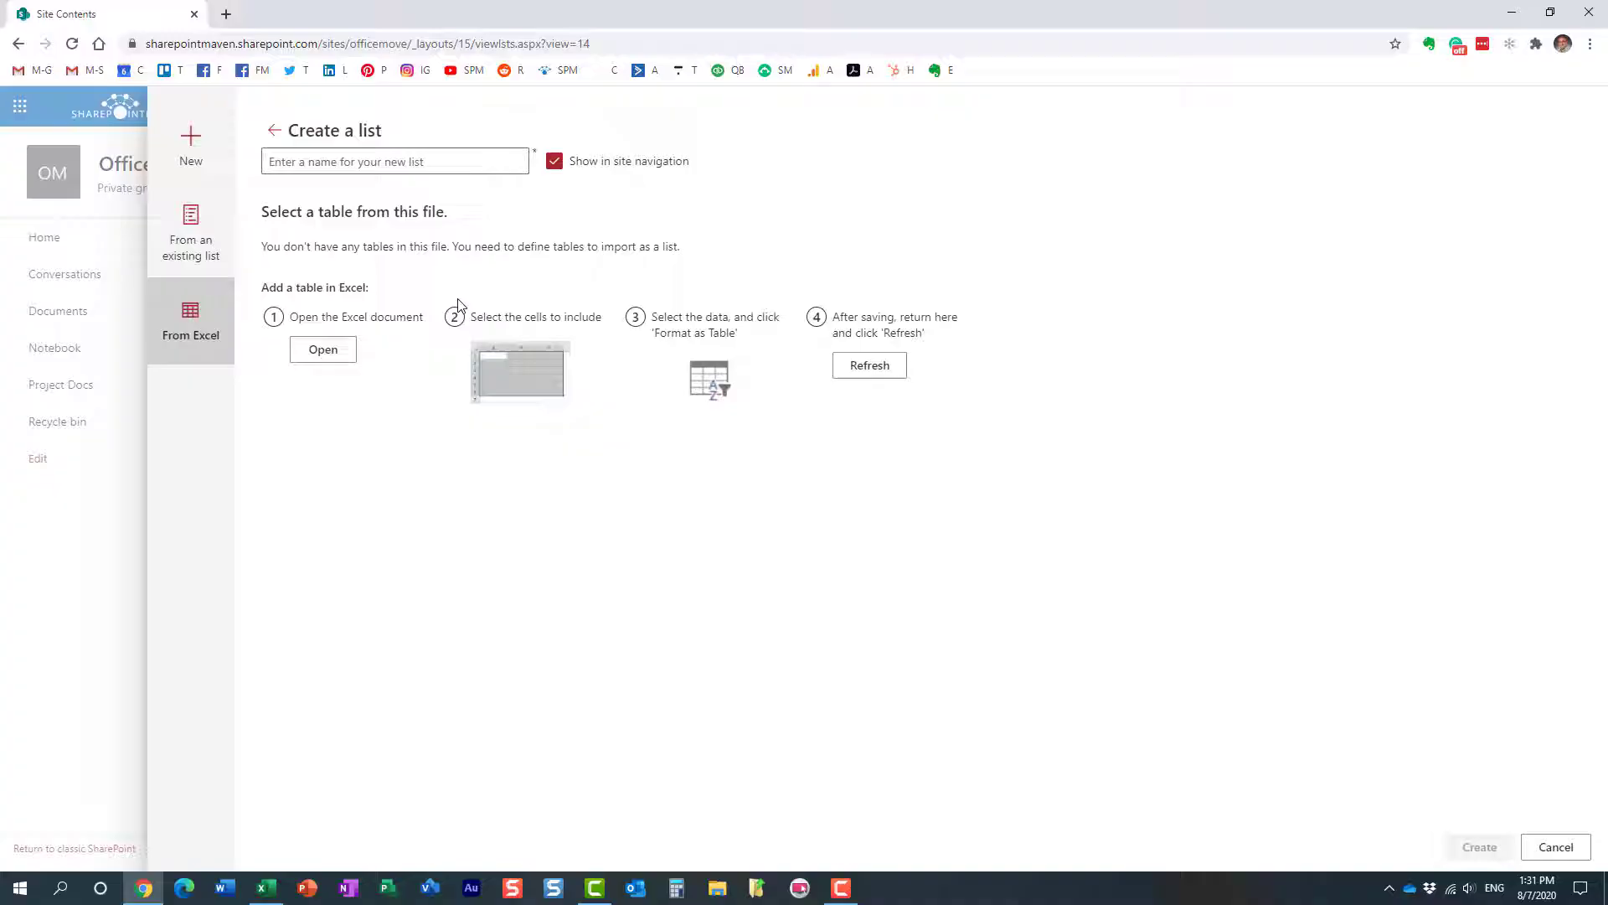
pyautogui.moveTo(555, 552)
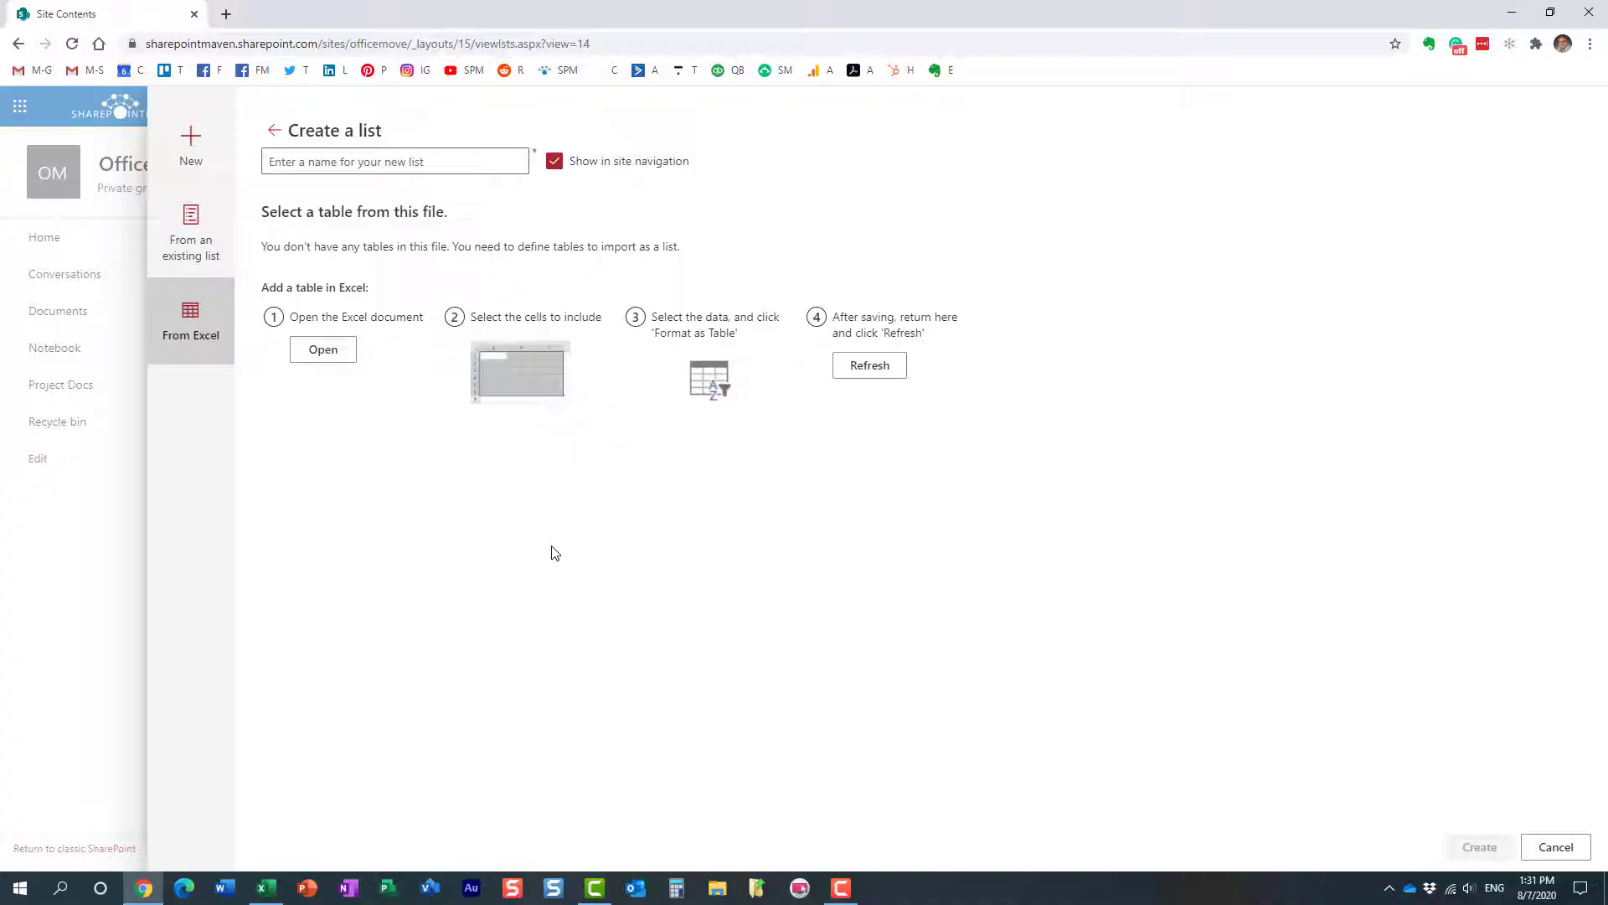
pyautogui.moveTo(505, 332)
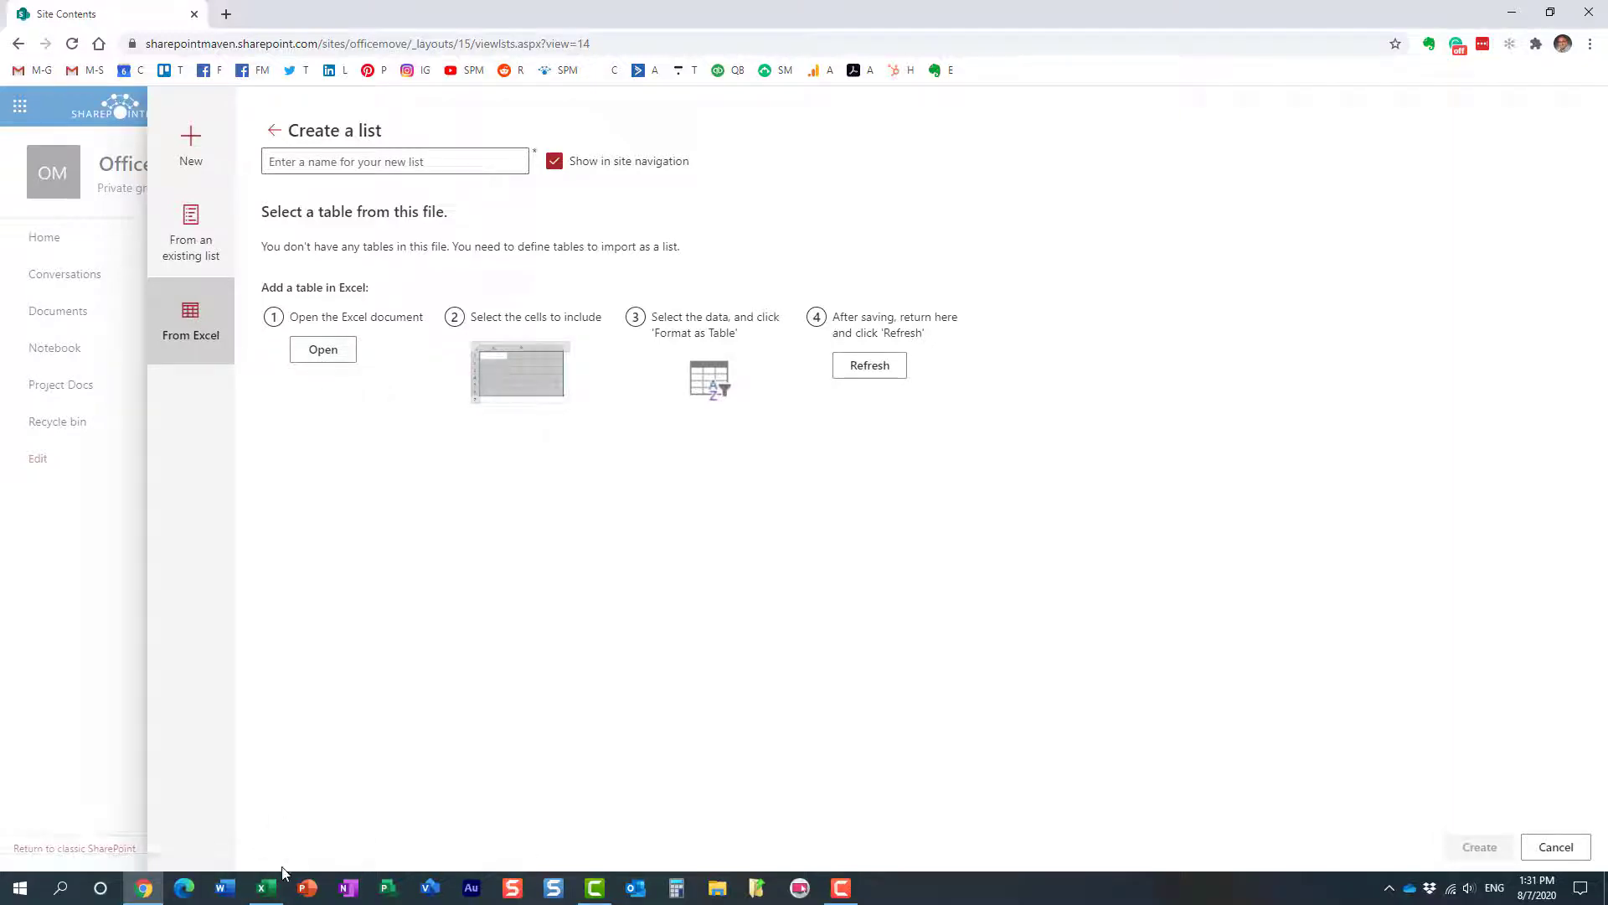
# Step: Format A1:F4 in the Projects workbook as a light blue table with headers
pyautogui.click(263, 888)
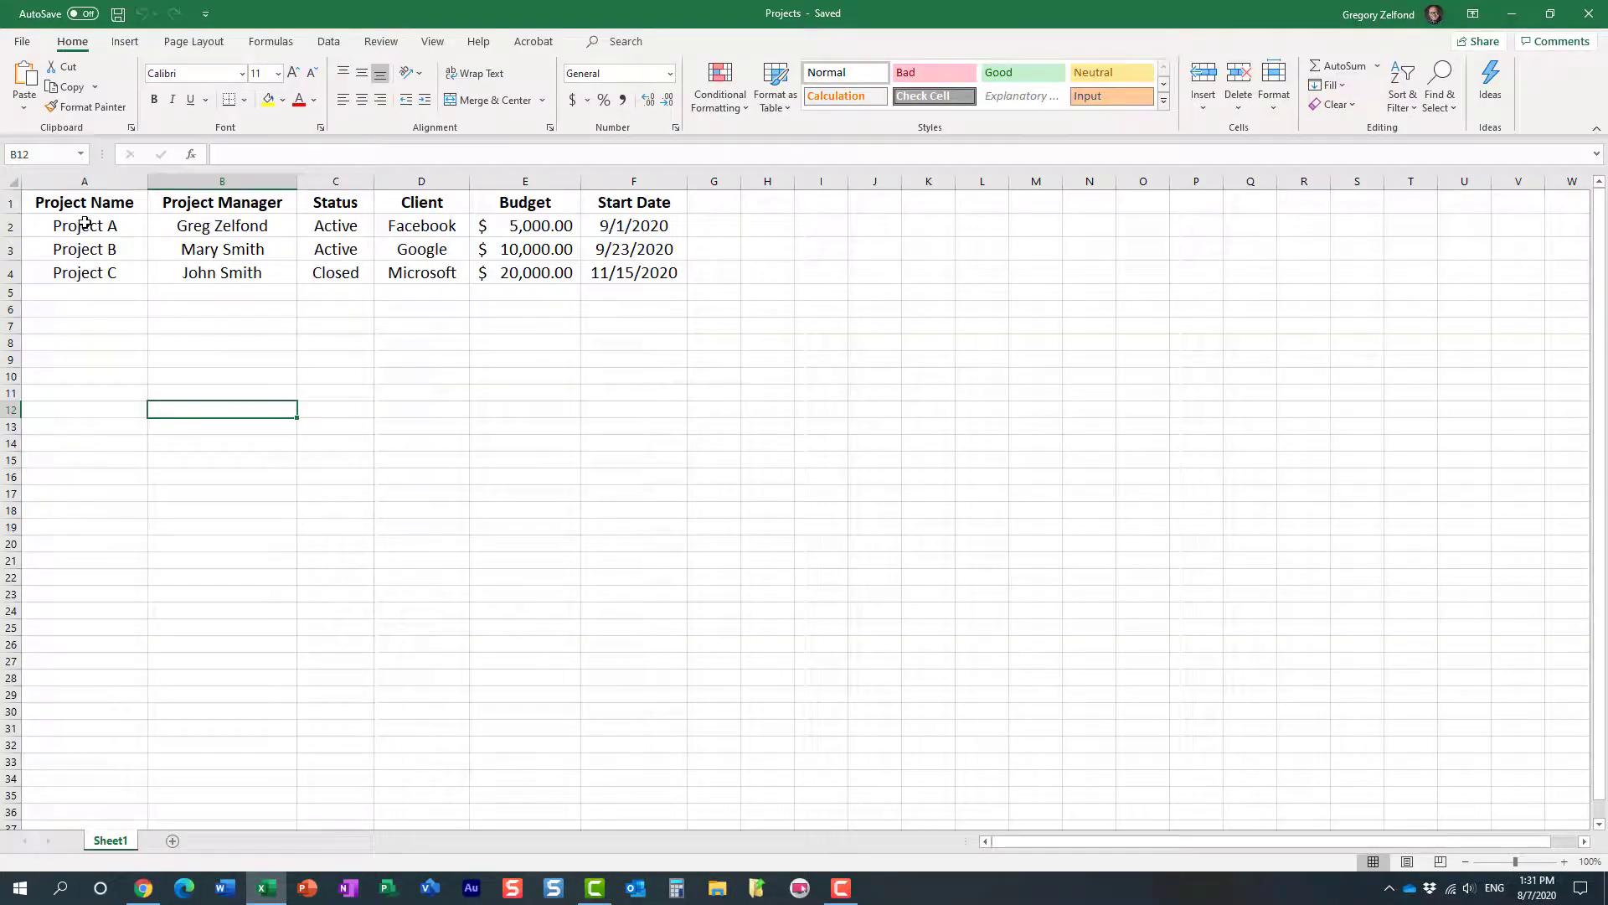
pyautogui.moveTo(84, 202); pyautogui.dragTo(634, 271)
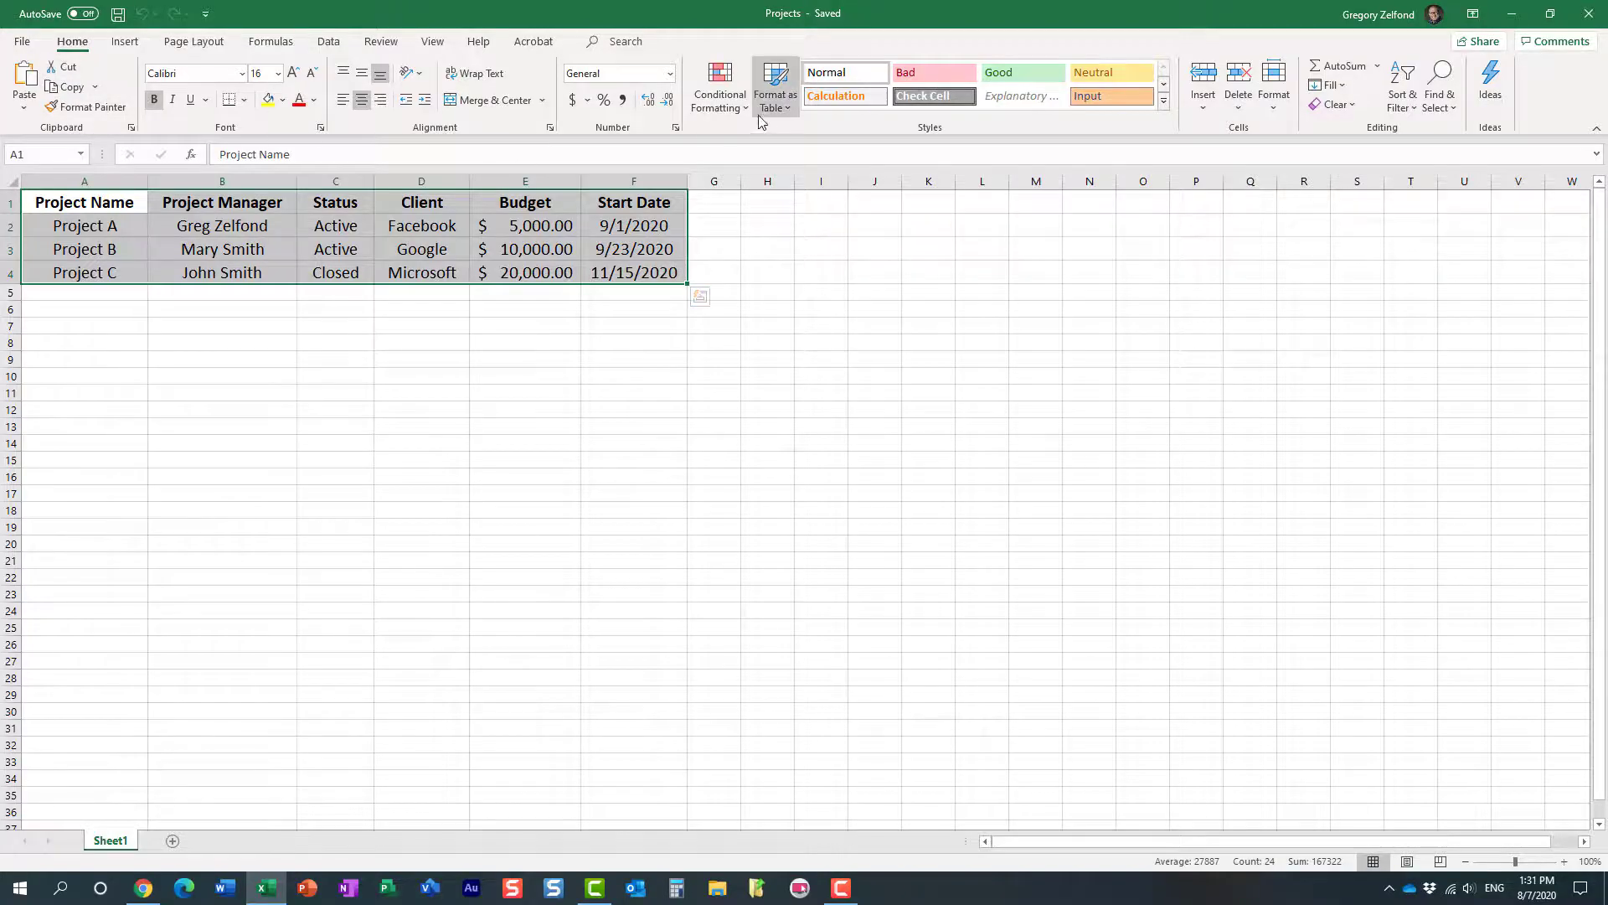
pyautogui.click(775, 88)
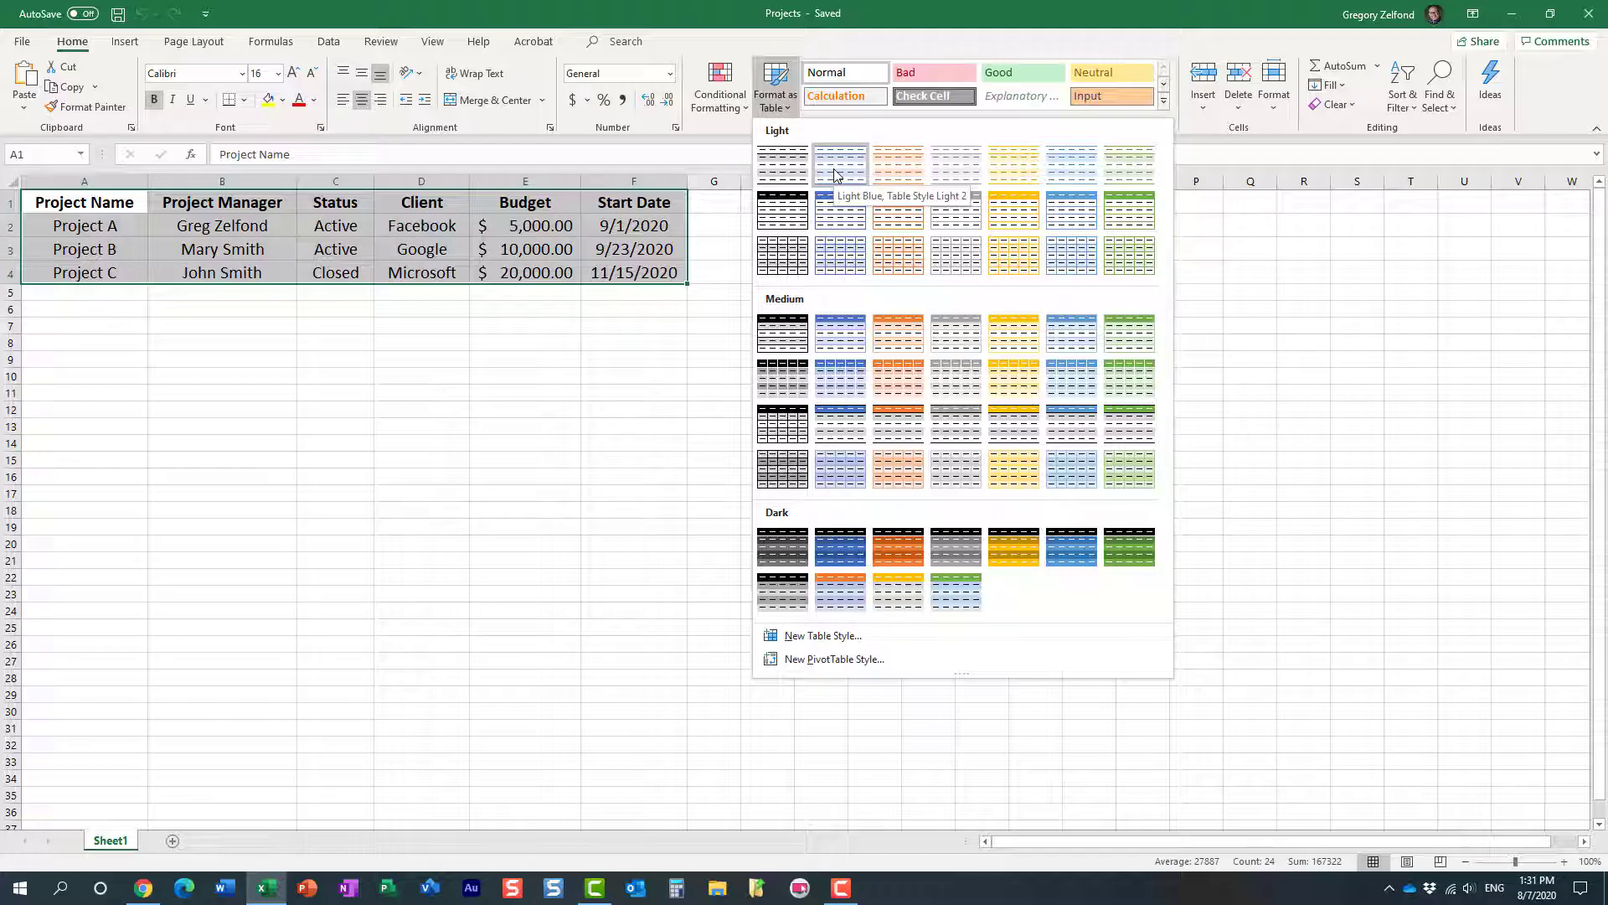
pyautogui.moveTo(1013, 333)
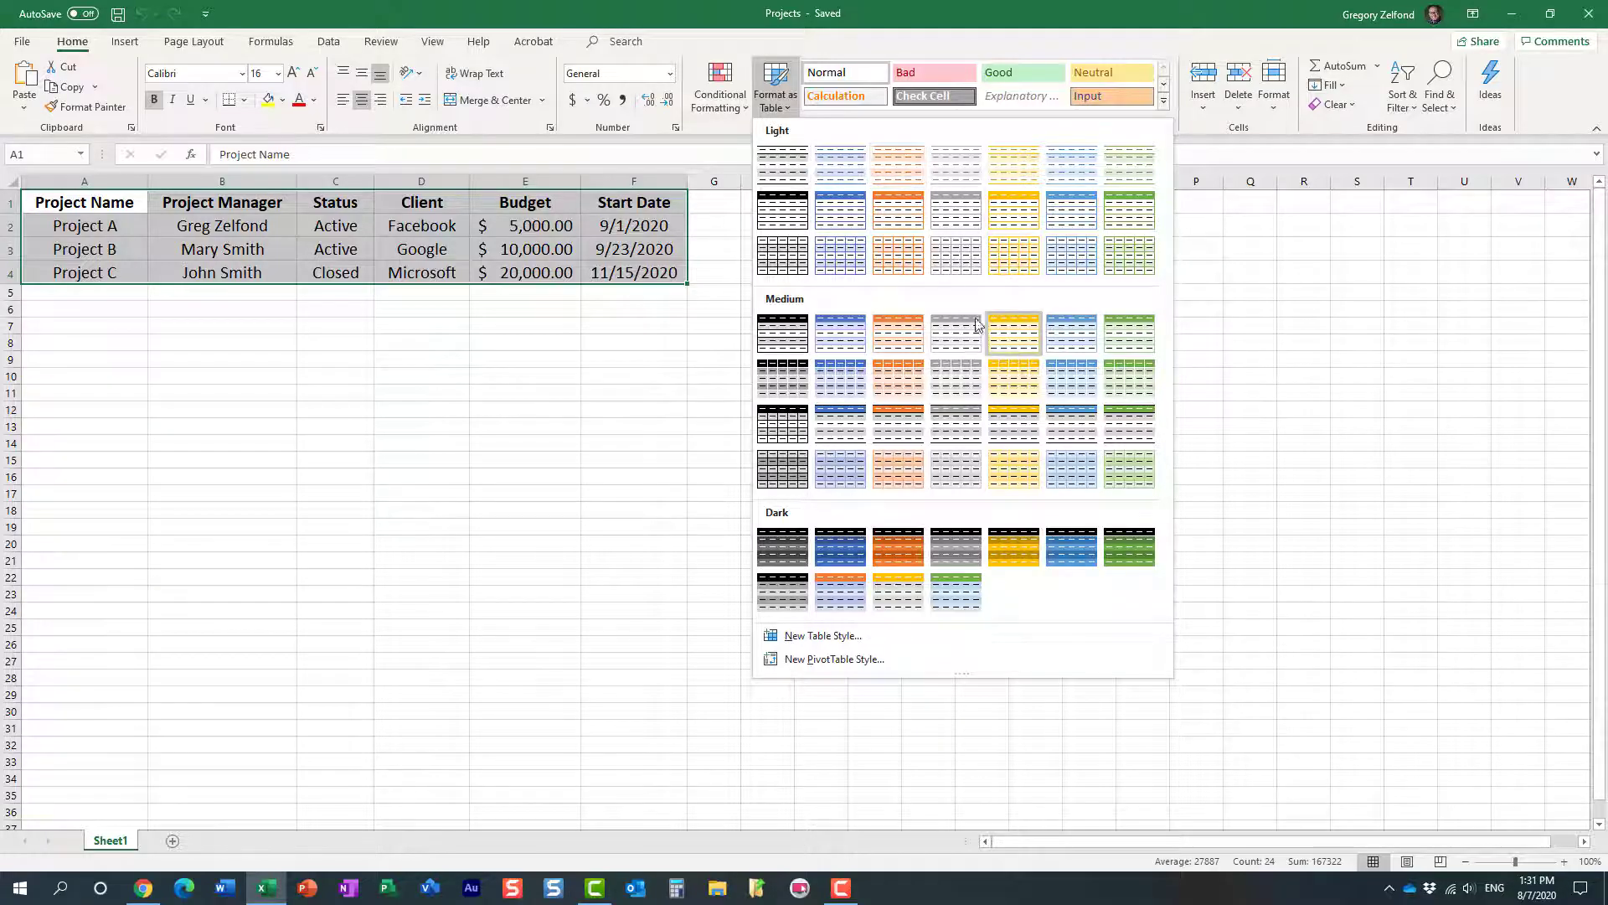
pyautogui.click(1014, 334)
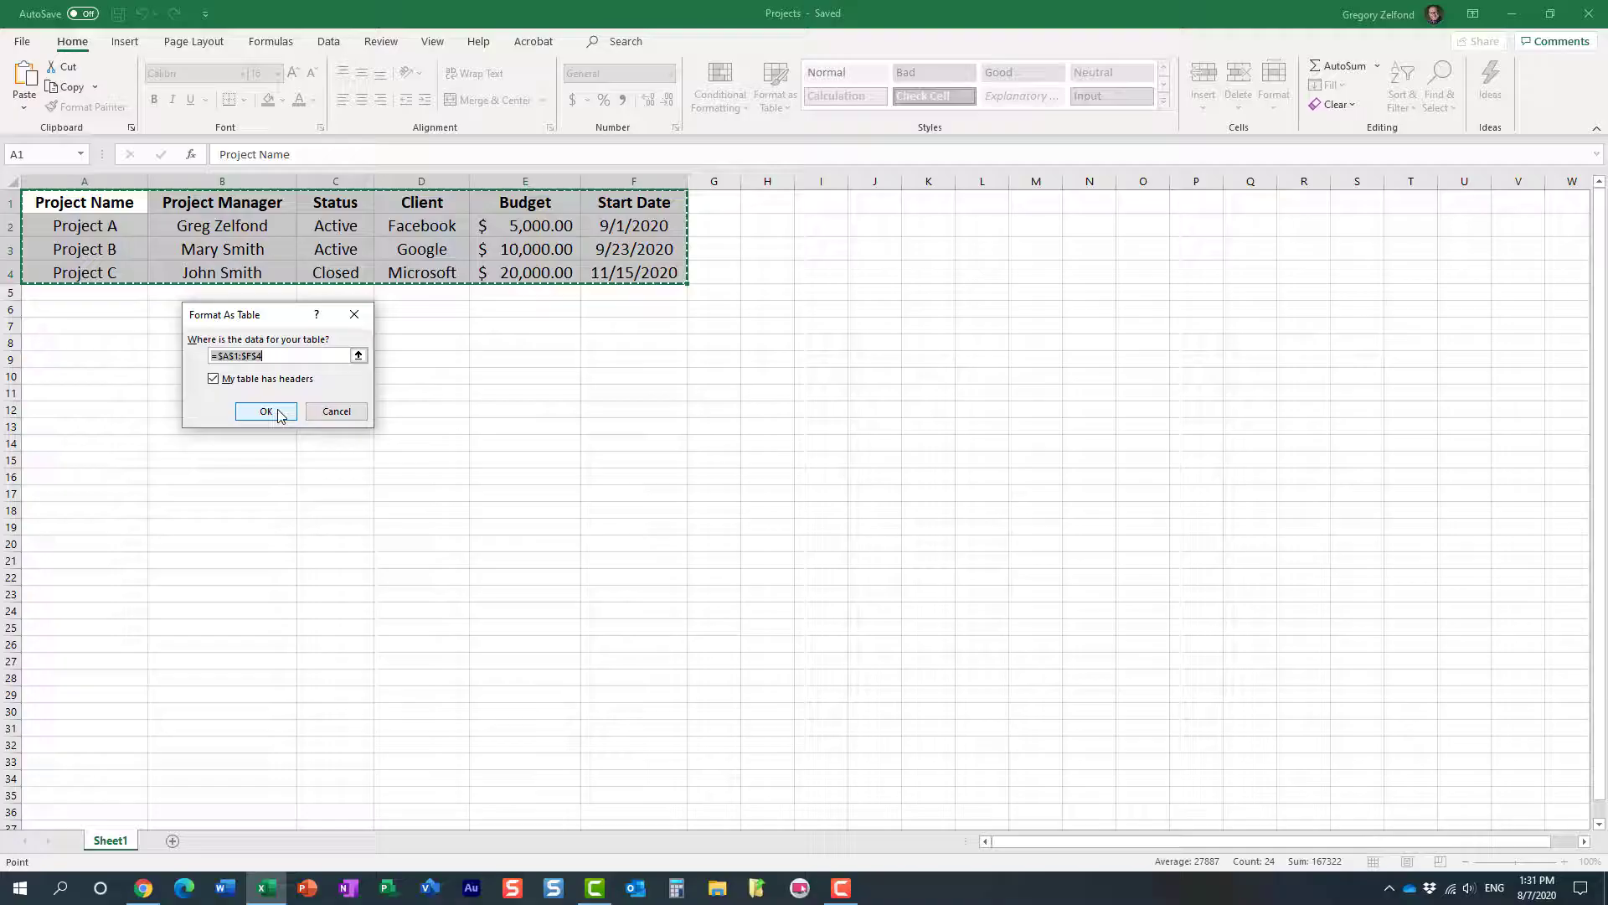
pyautogui.click(265, 410)
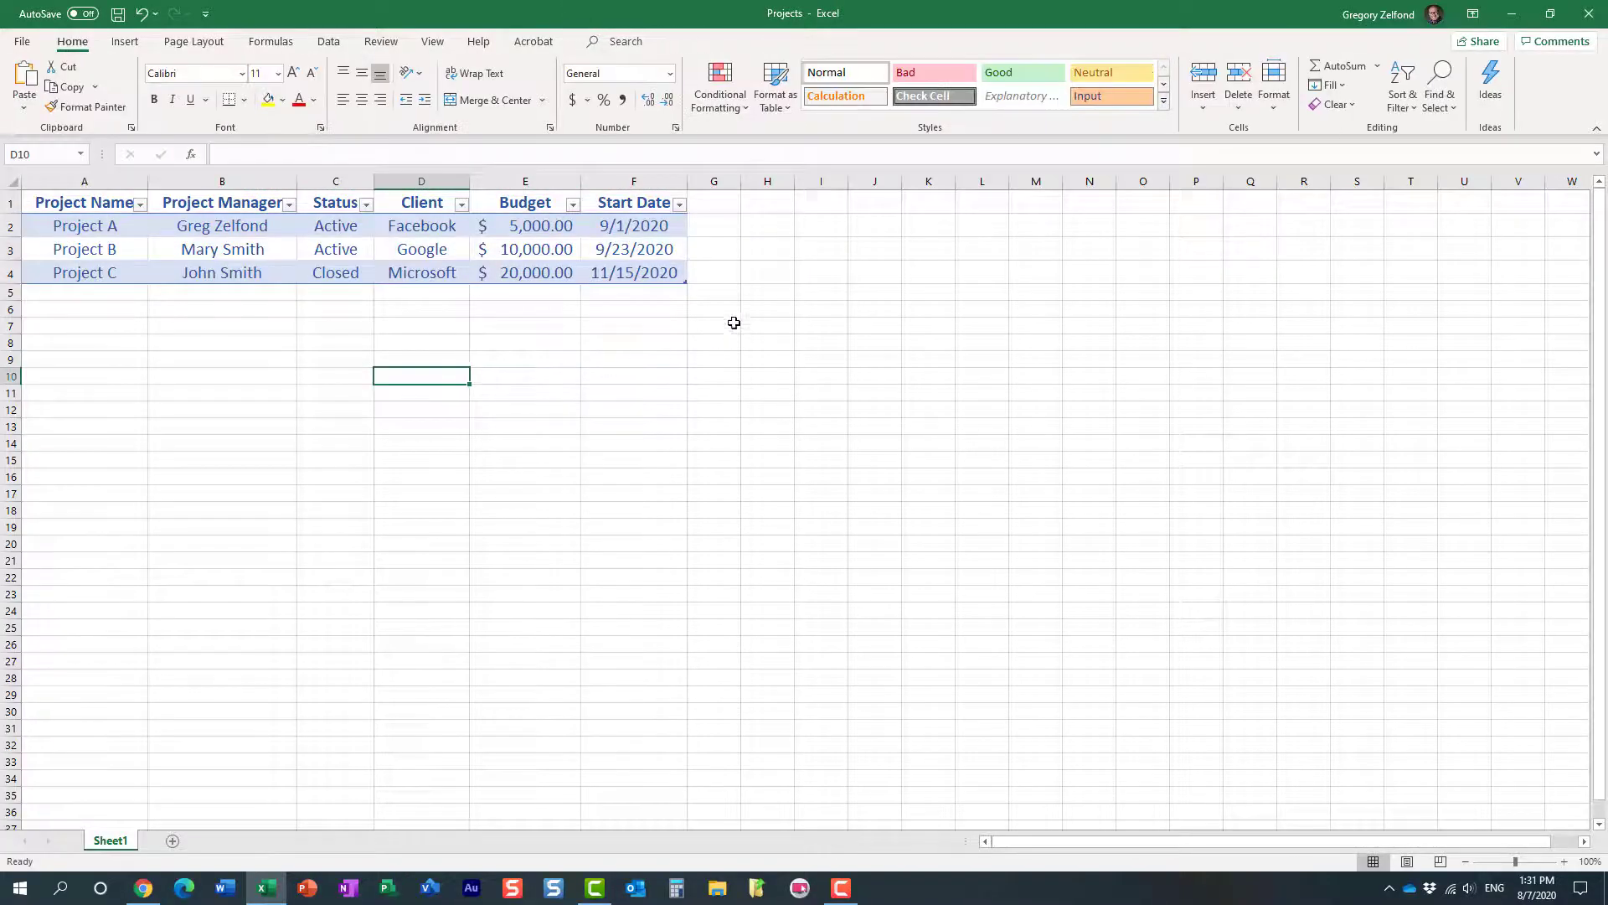
pyautogui.moveTo(139, 64)
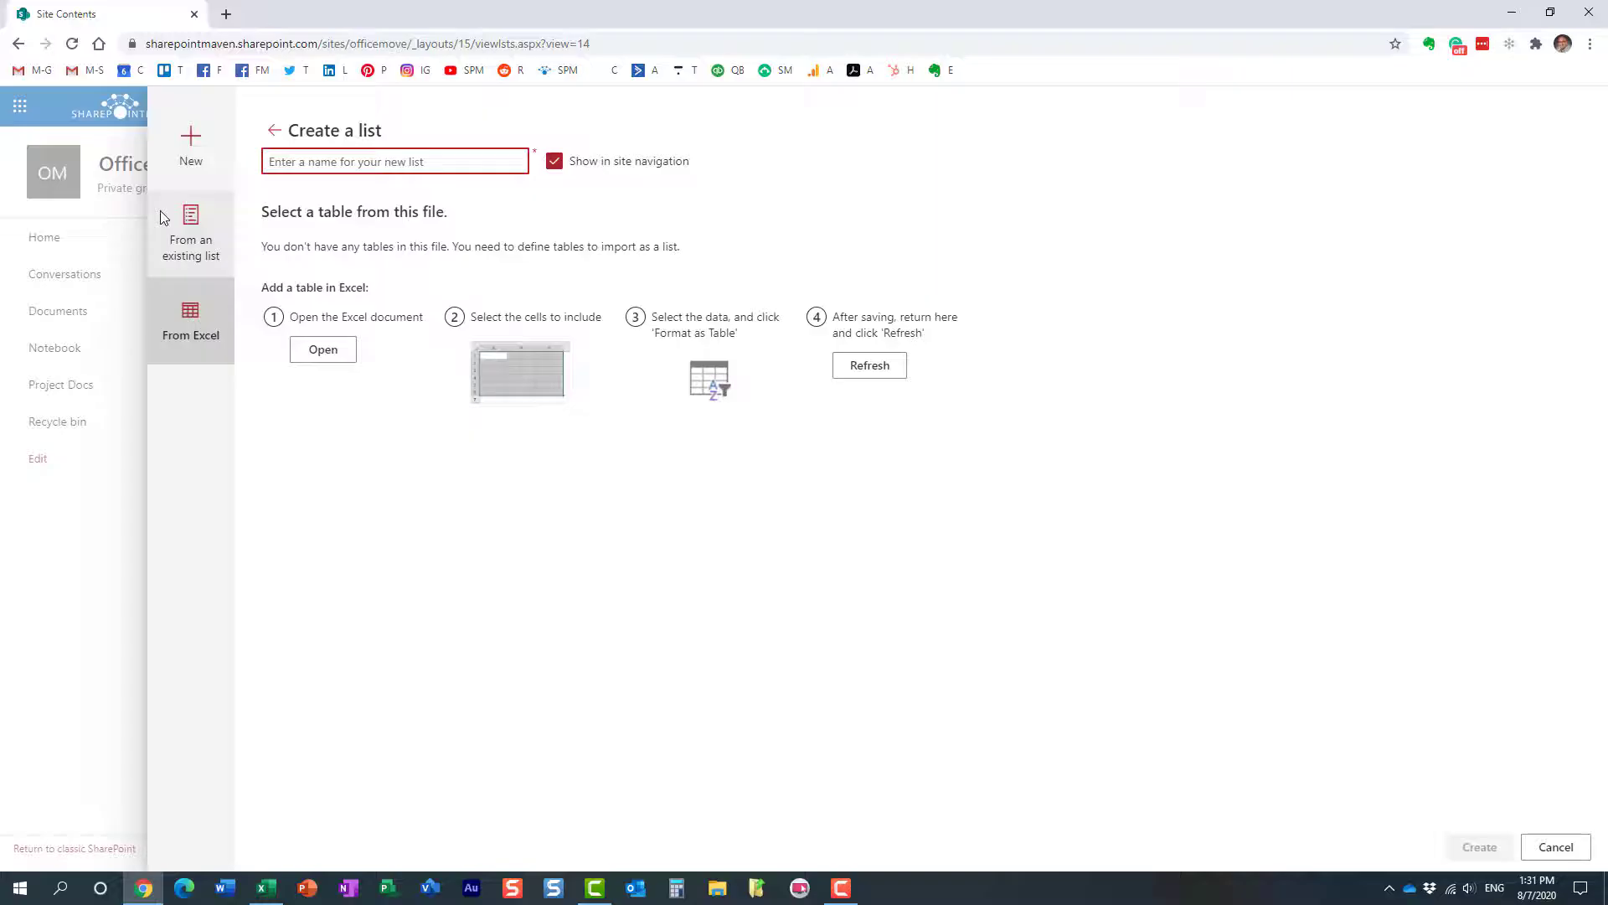
# Step: Re-select the Projects workbook so Table1 loads with suggested column types
pyautogui.click(190, 319)
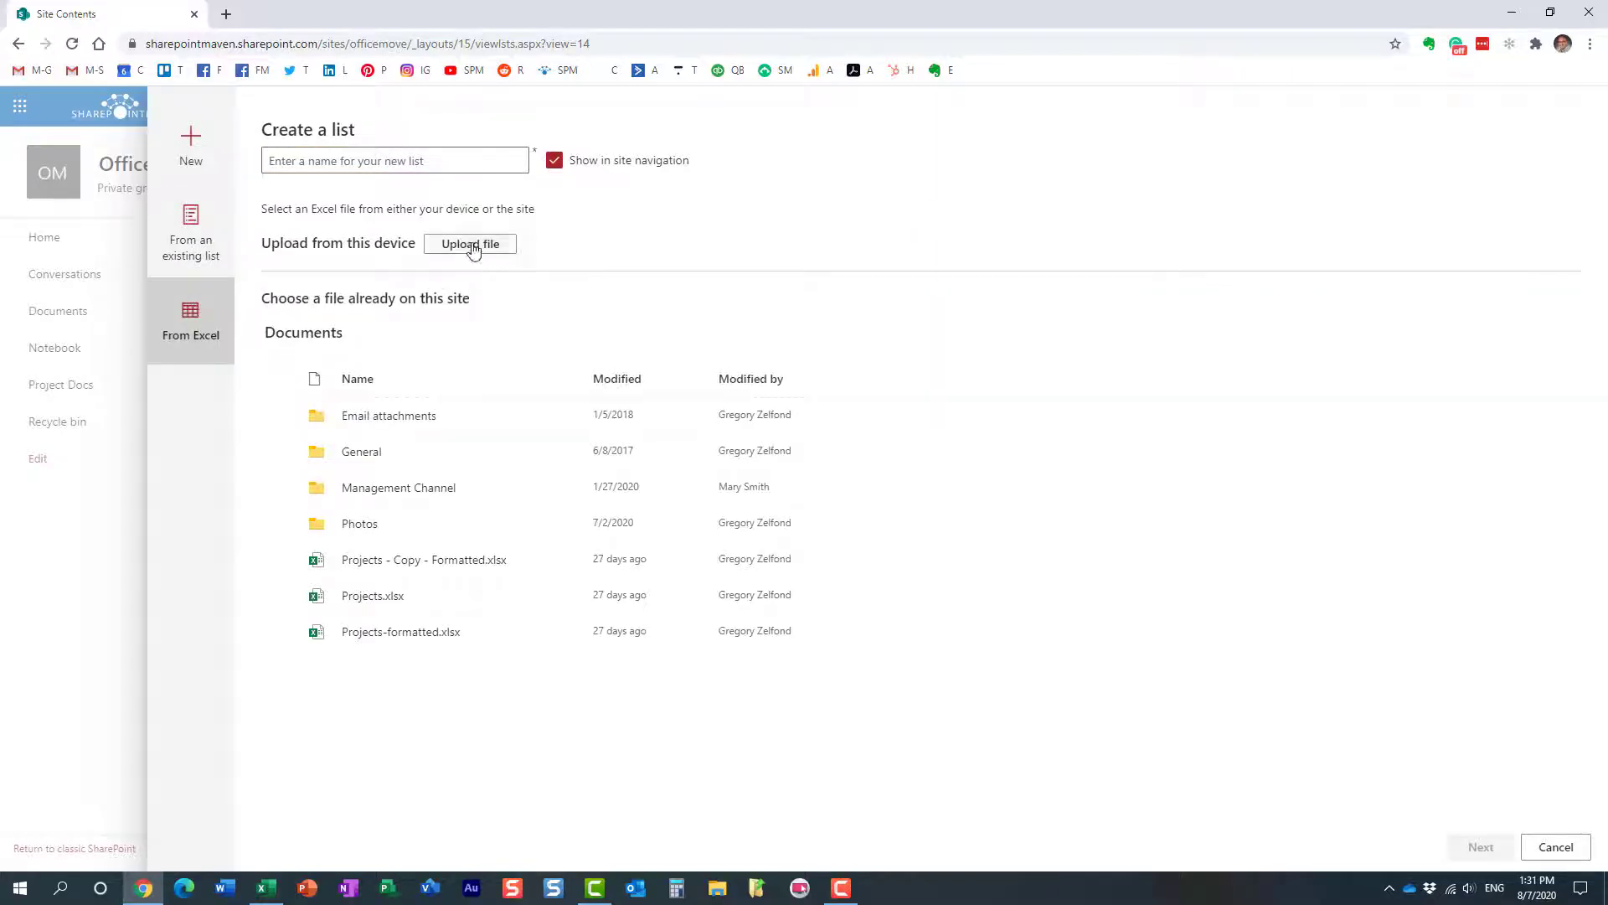
pyautogui.click(470, 244)
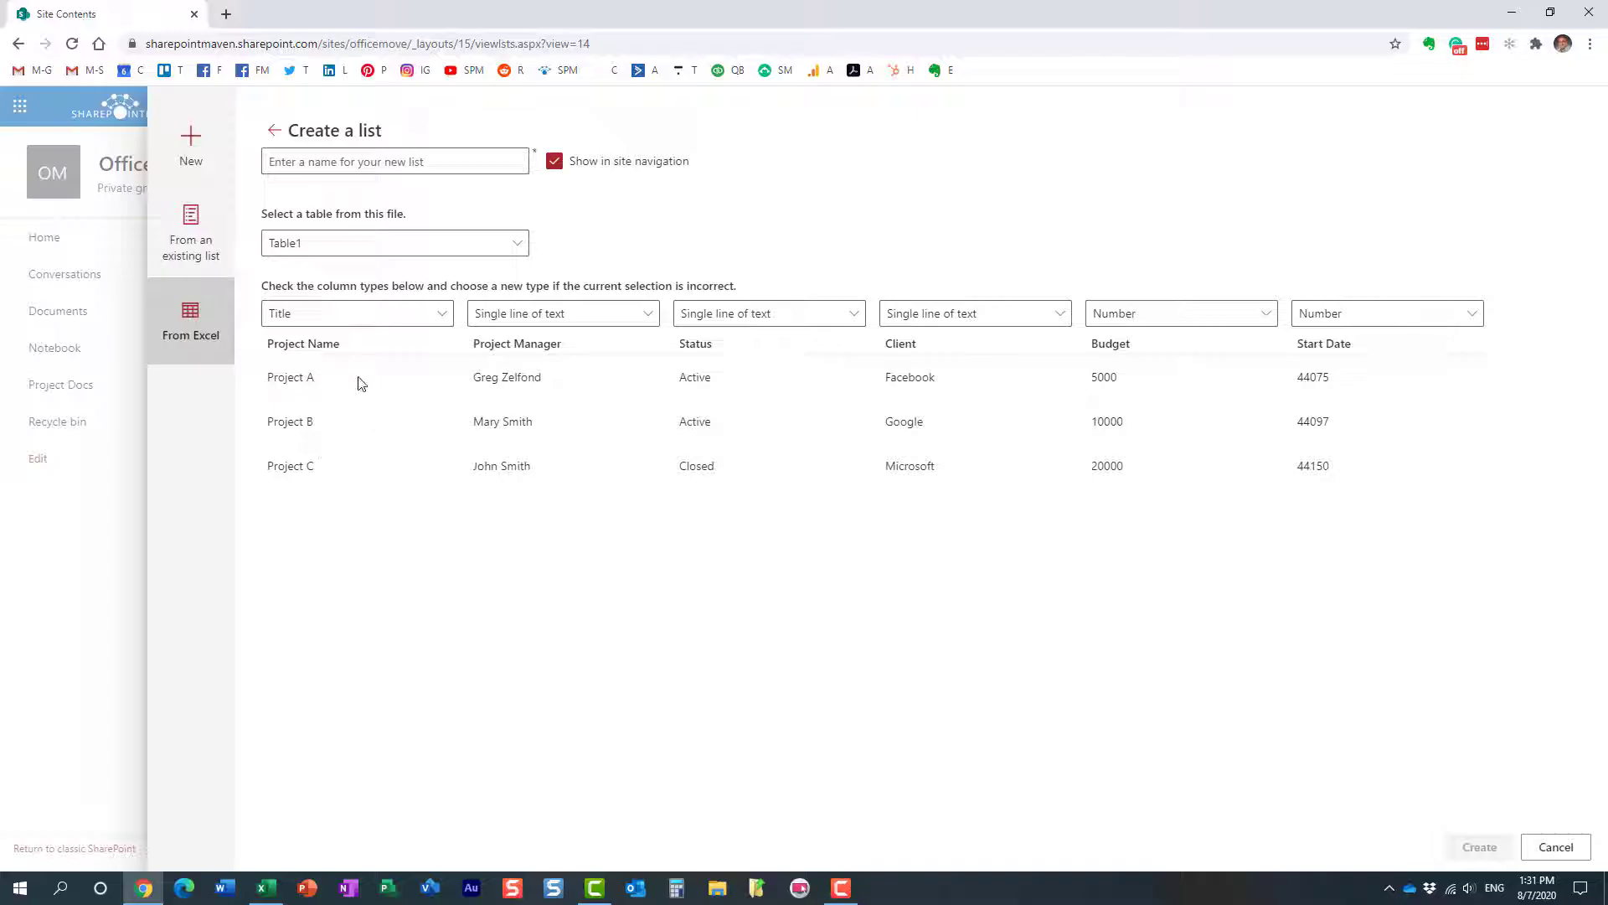
pyautogui.moveTo(450, 488)
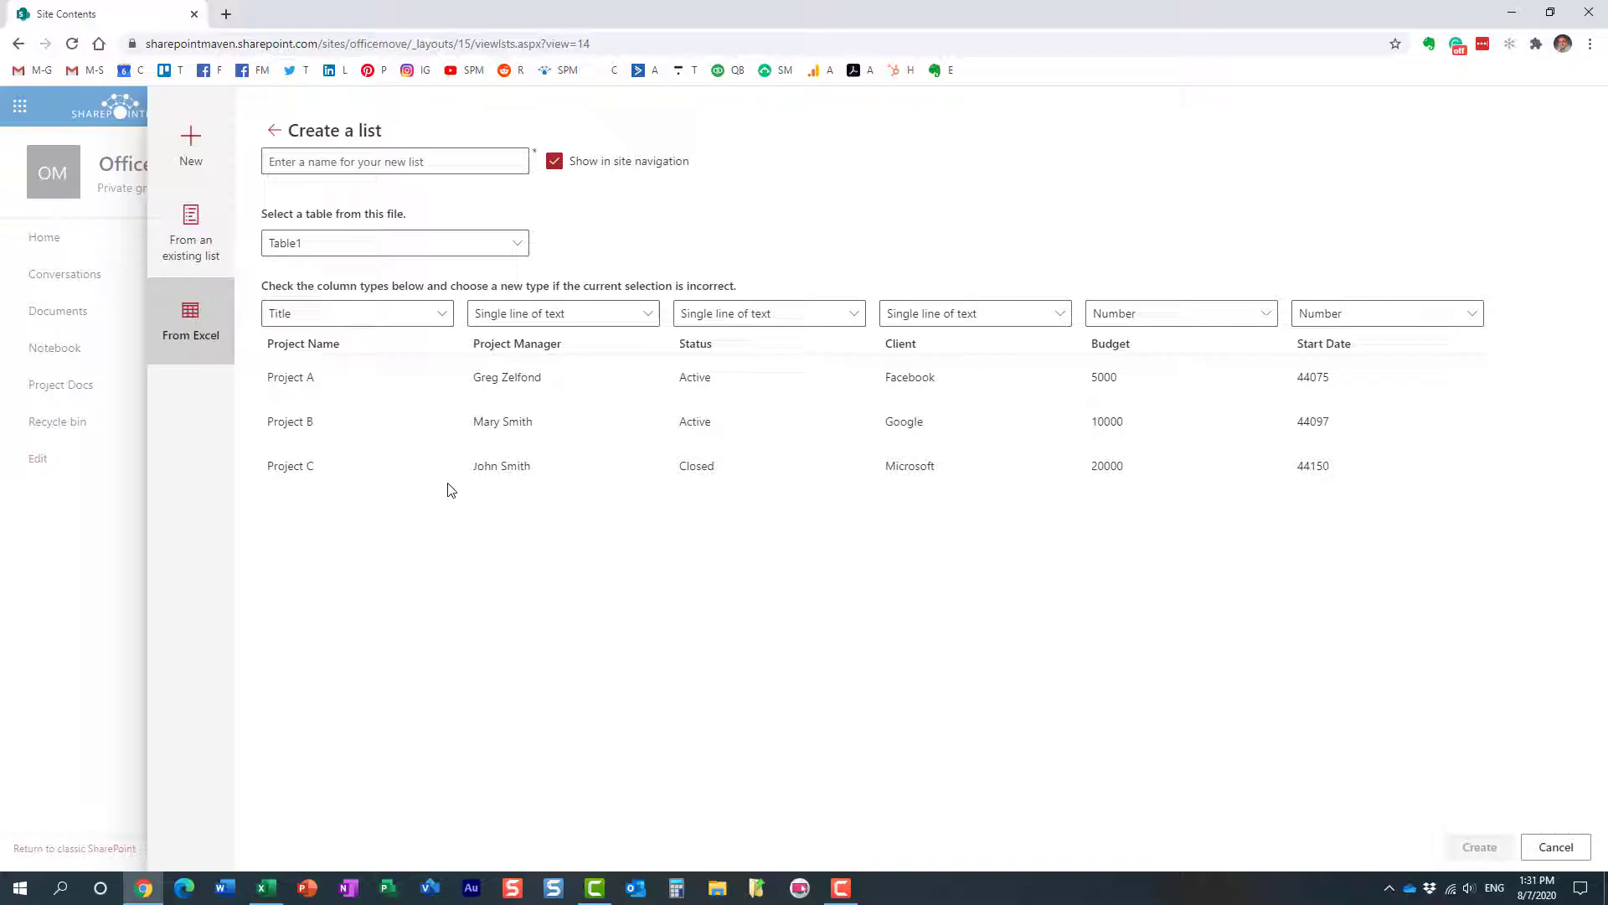
pyautogui.moveTo(887, 394)
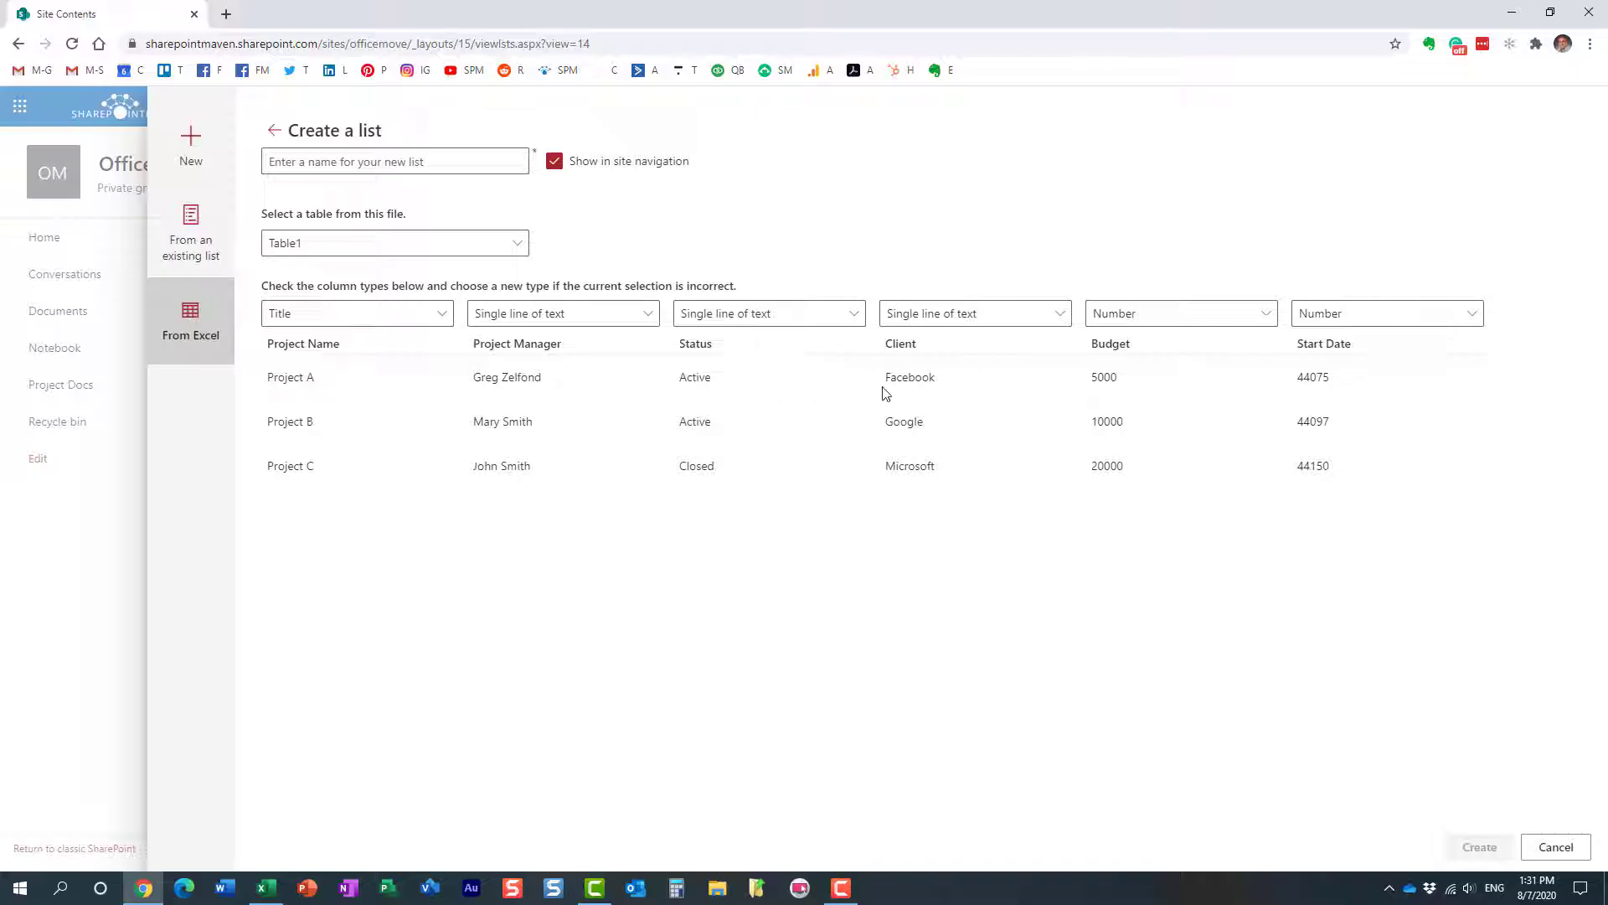
pyautogui.moveTo(1080, 406)
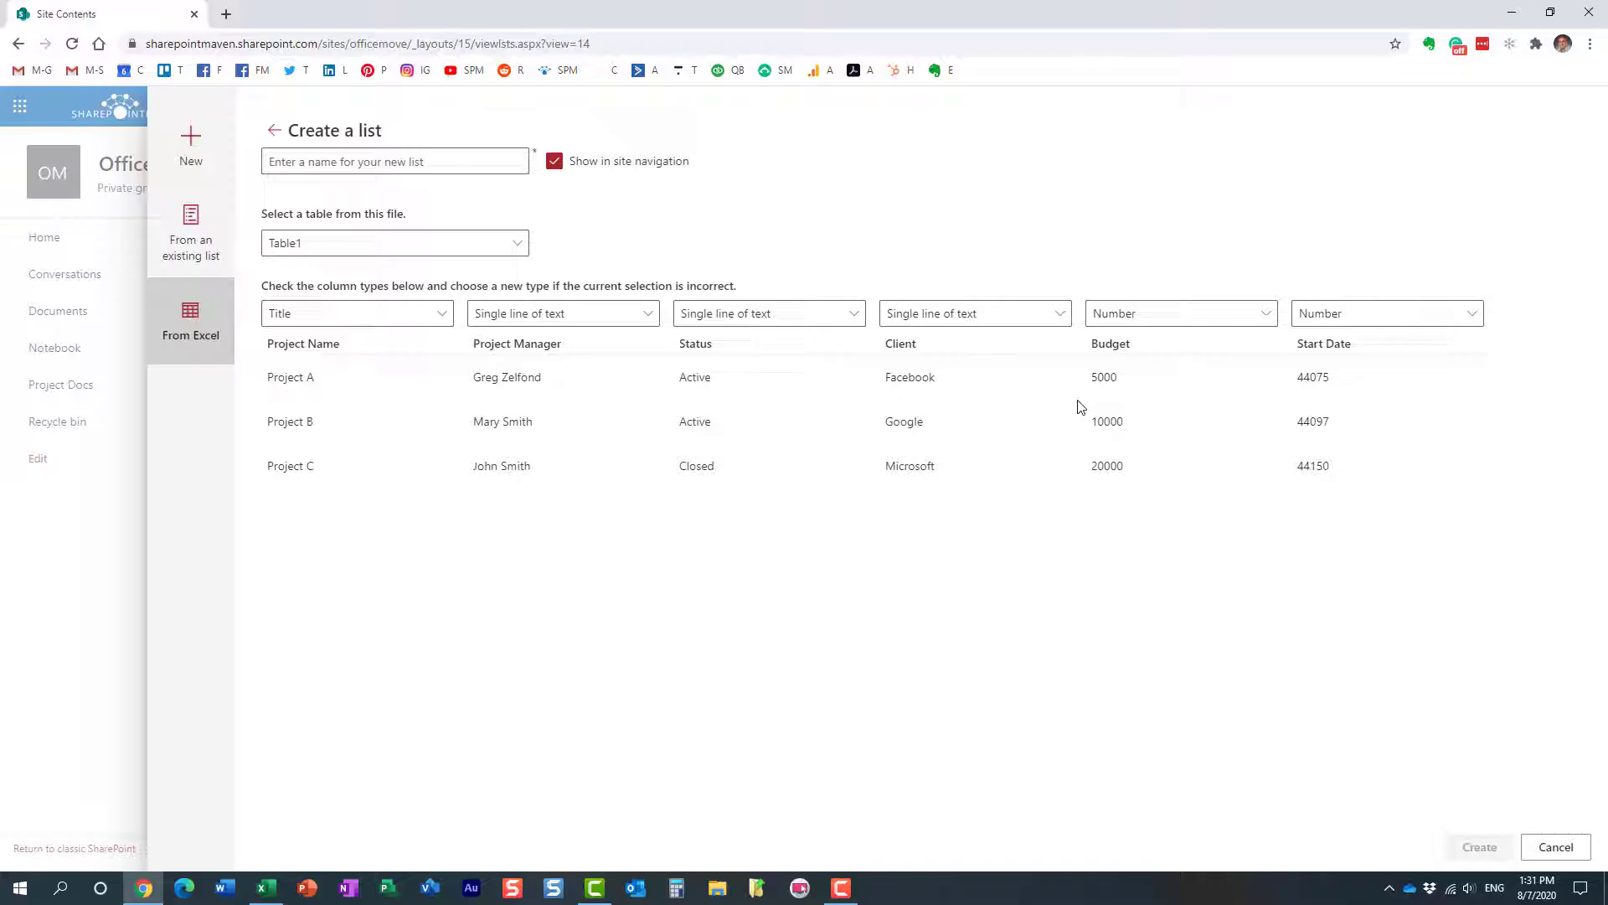
pyautogui.moveTo(495, 423)
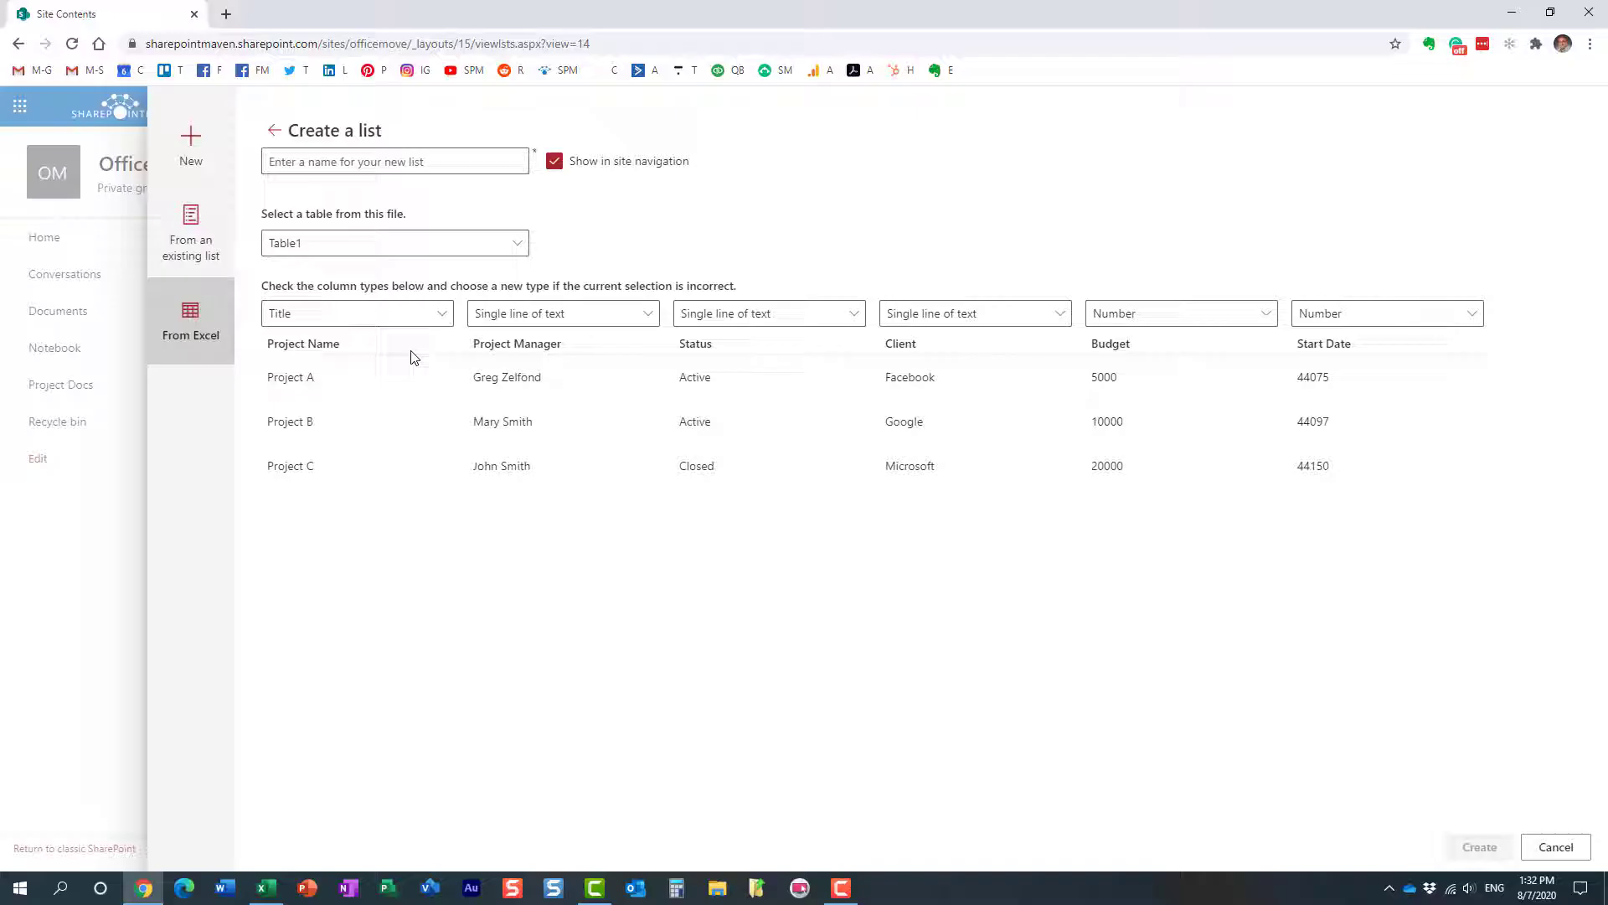
pyautogui.moveTo(421, 426)
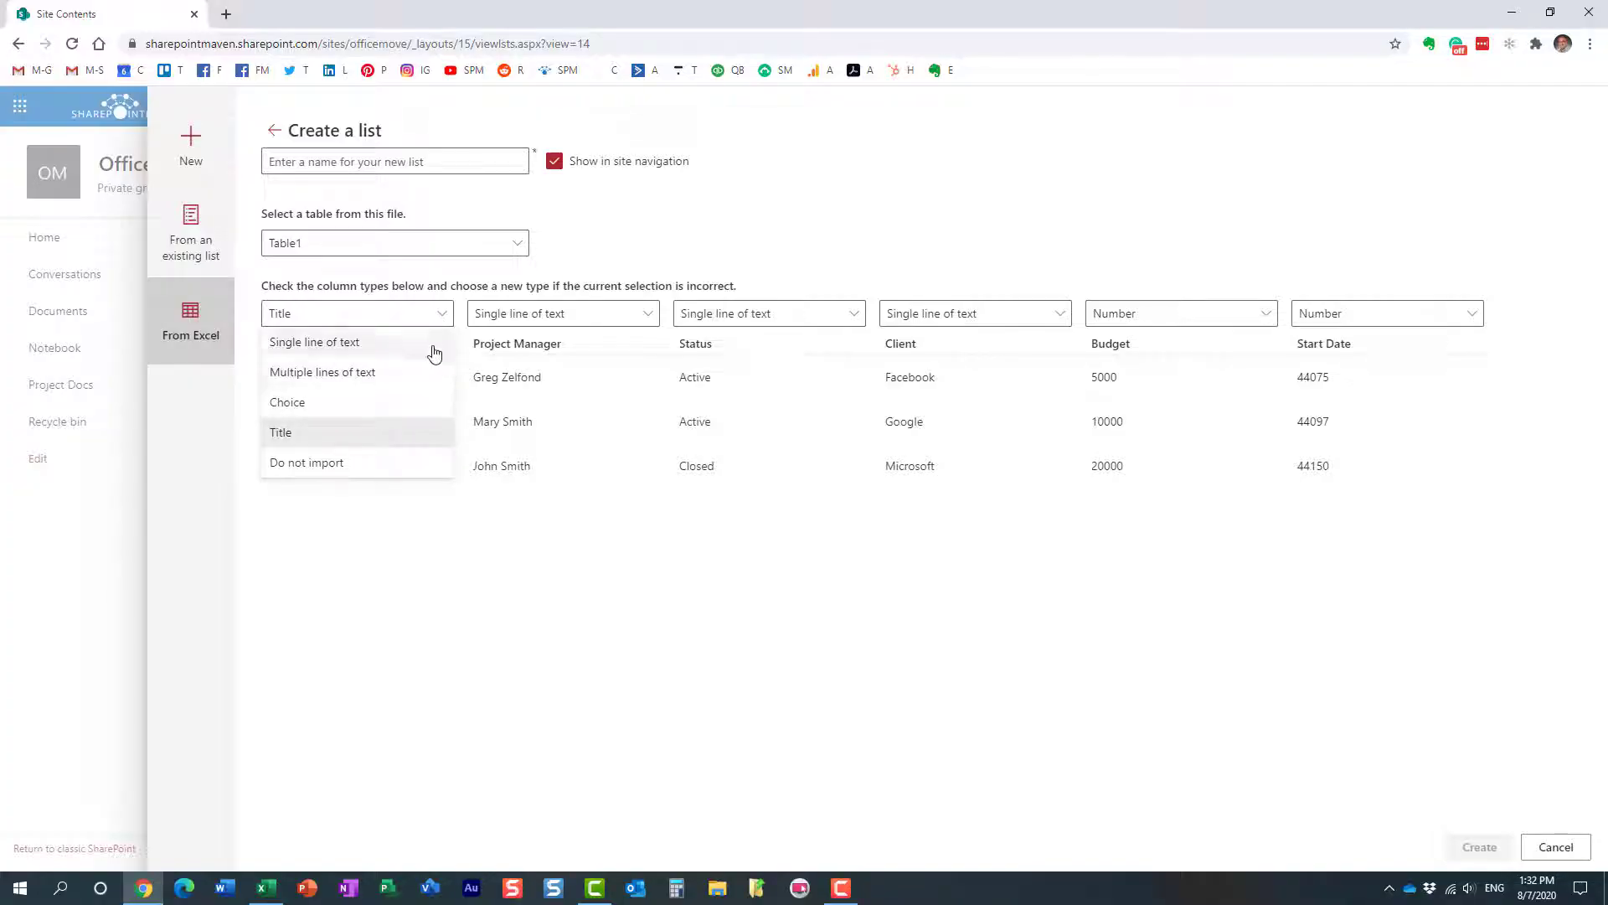
pyautogui.click(281, 432)
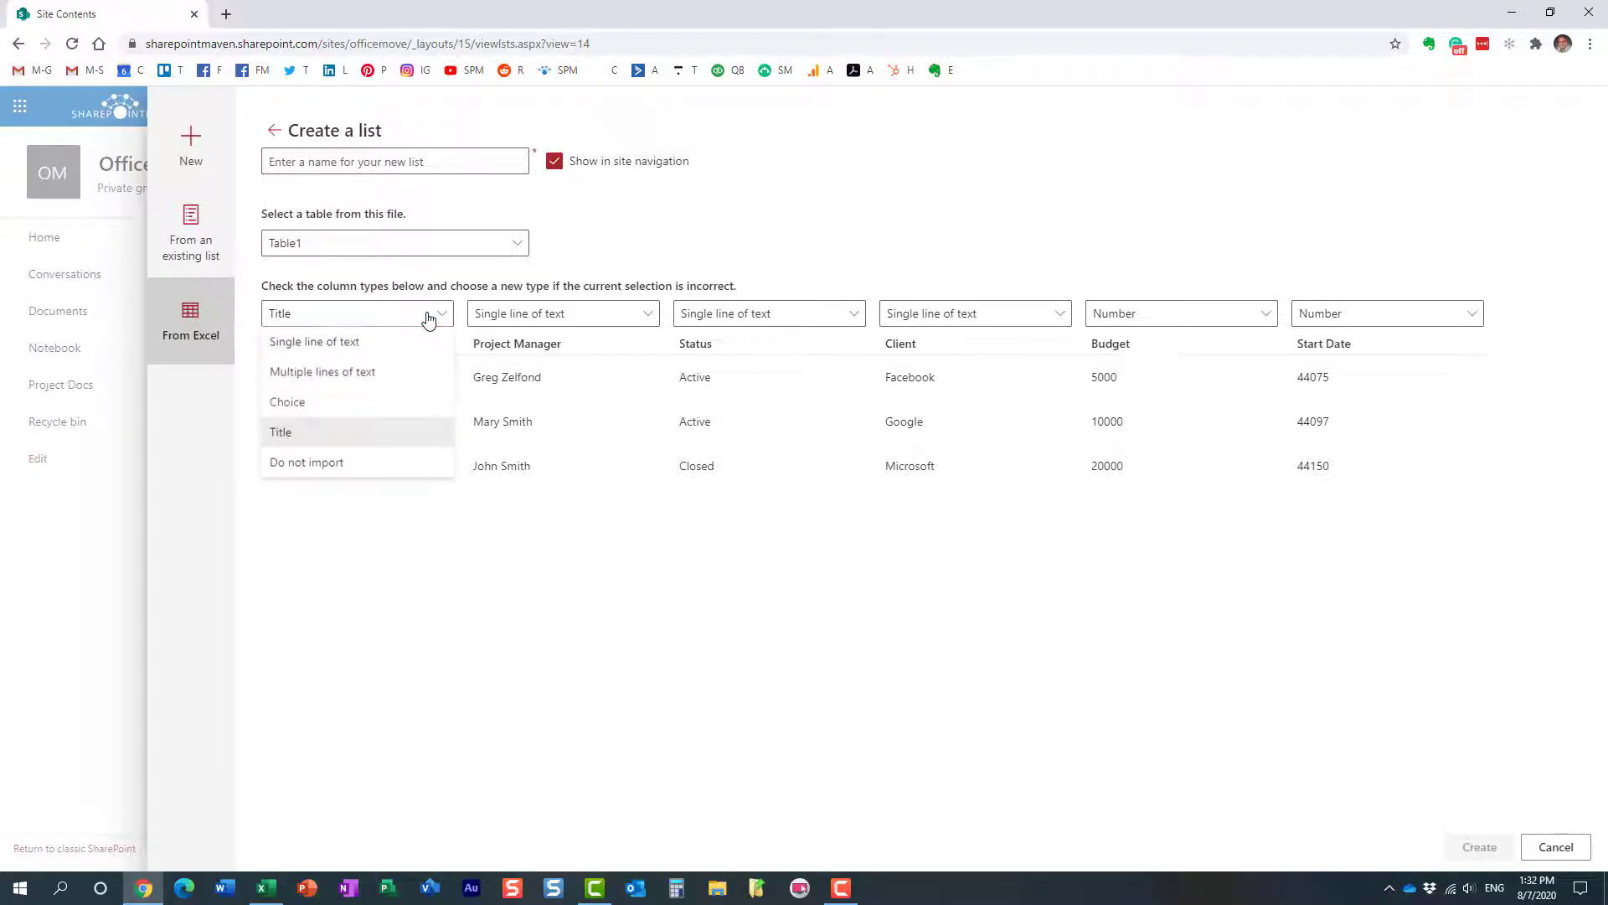
pyautogui.click(313, 342)
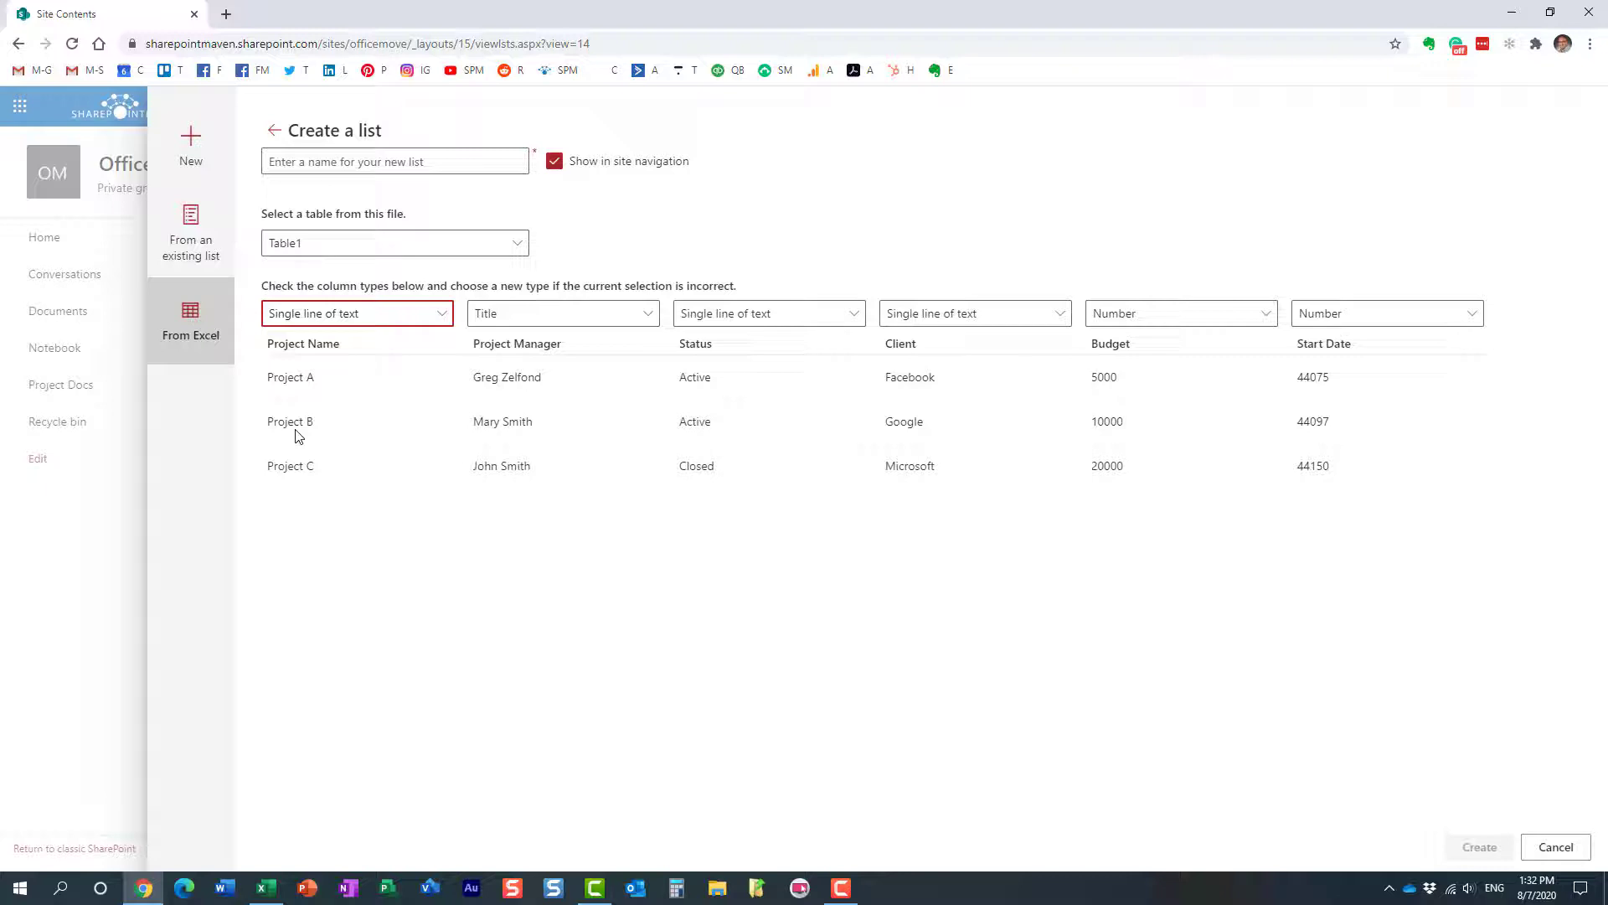
pyautogui.moveTo(402, 550)
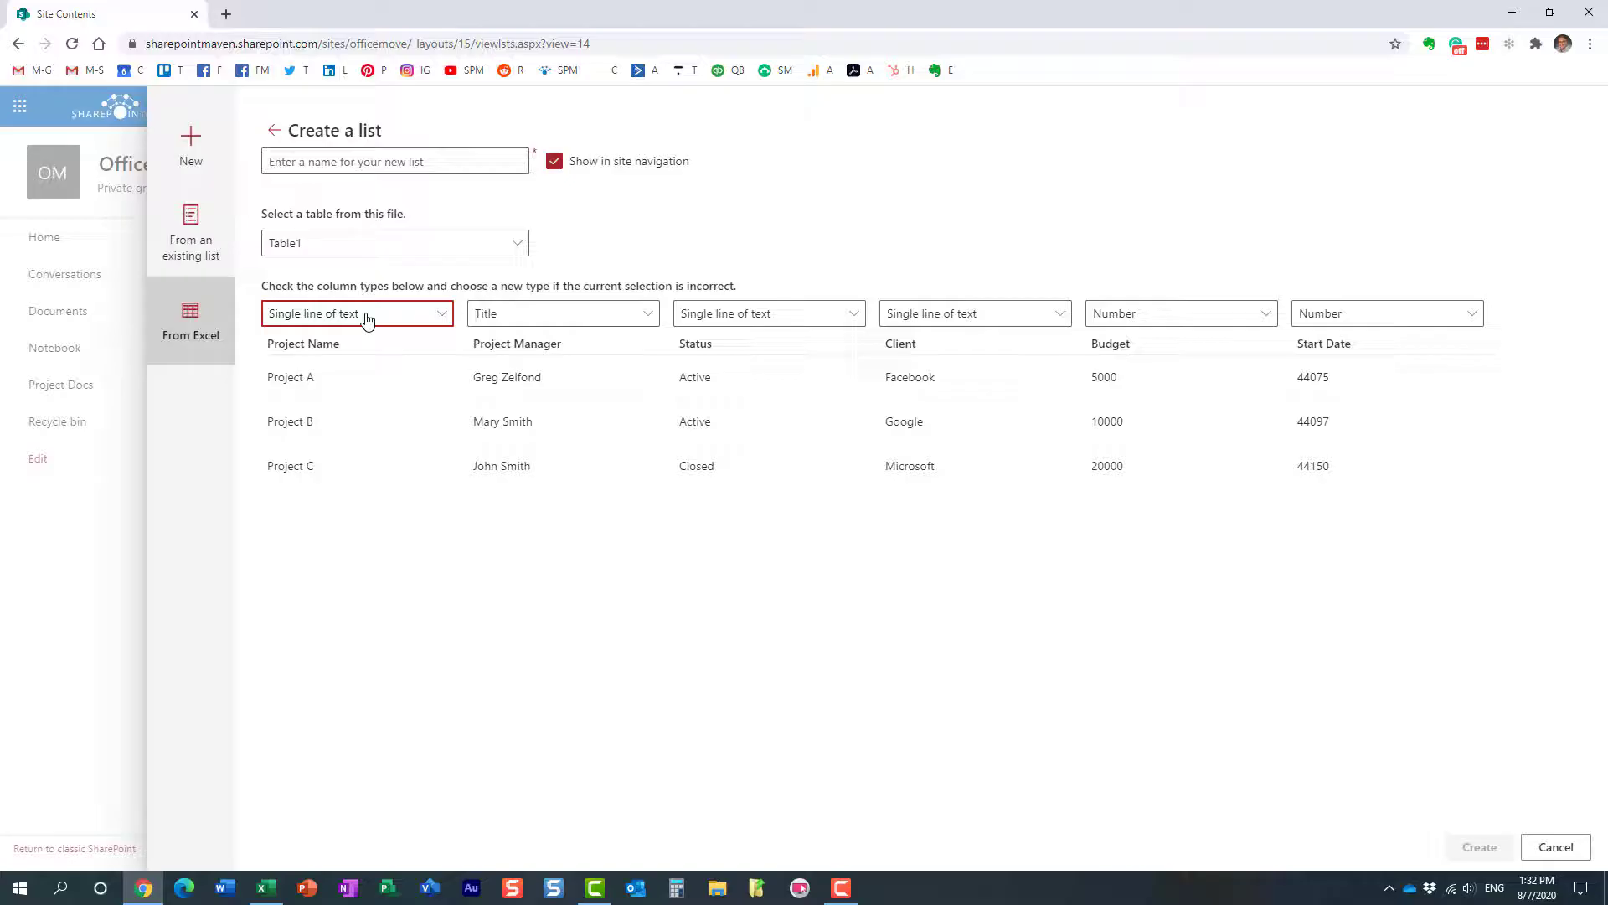
pyautogui.click(357, 313)
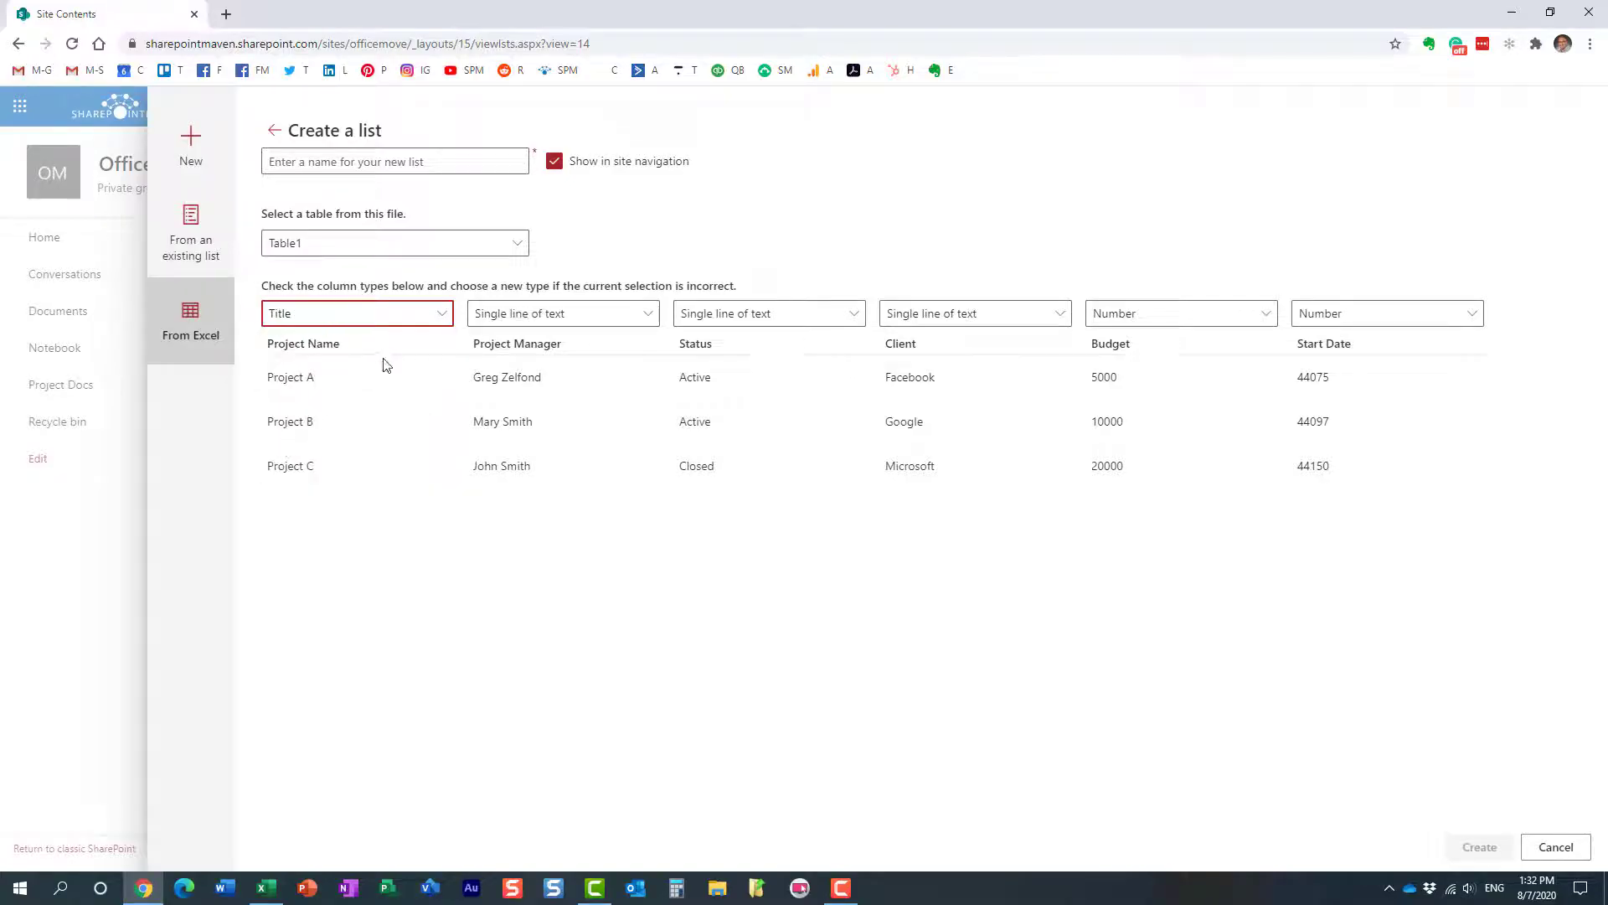
pyautogui.moveTo(421, 327)
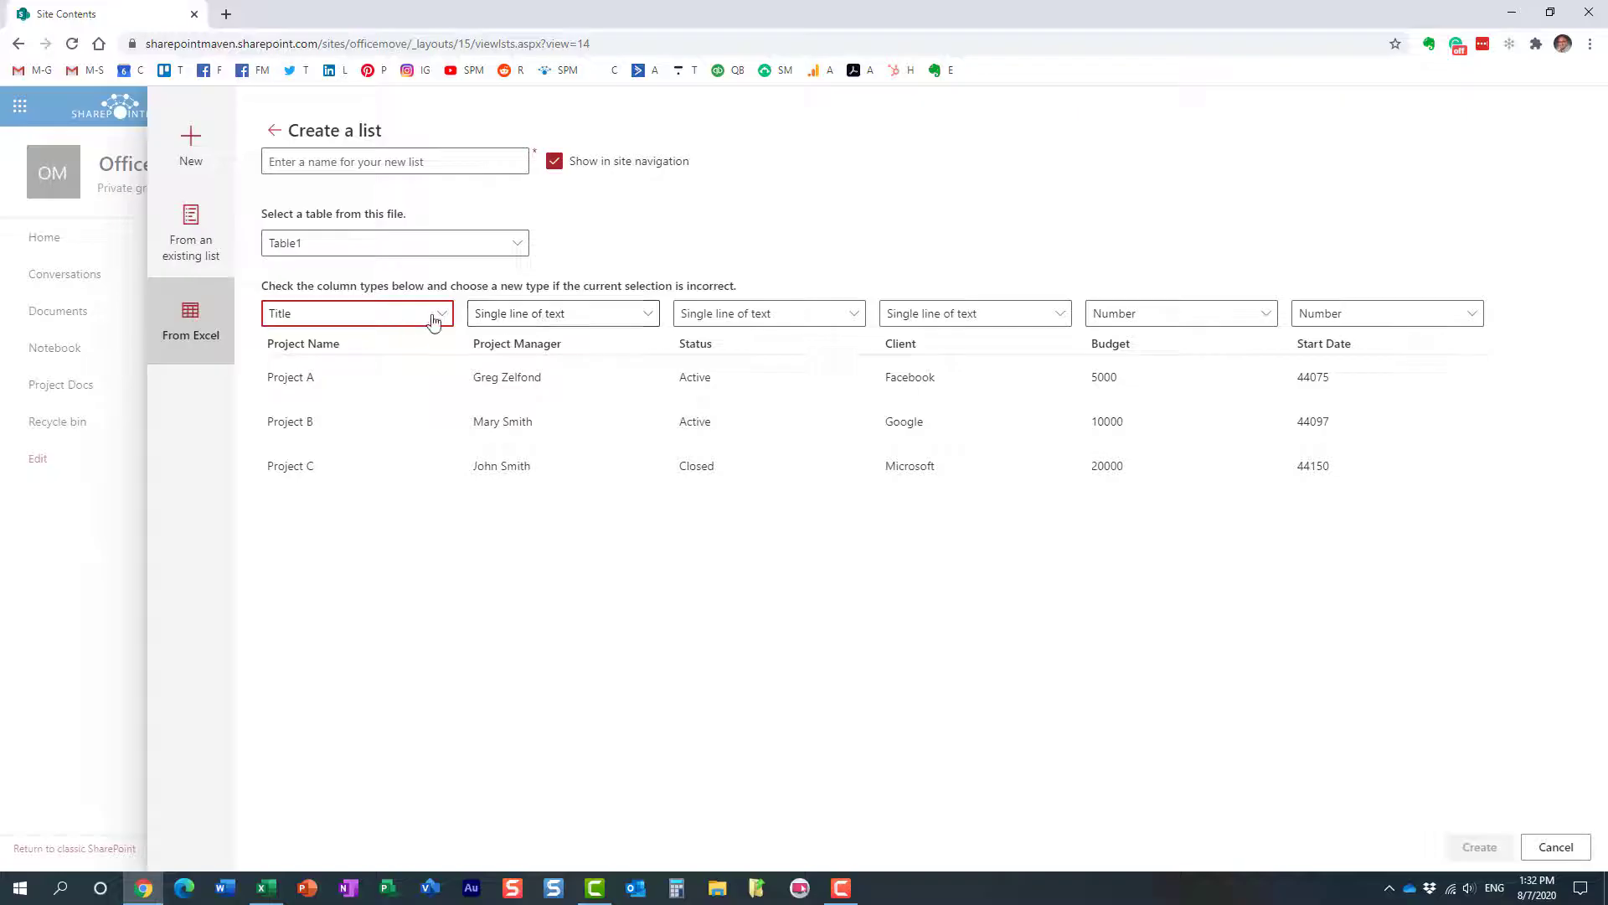
pyautogui.click(356, 313)
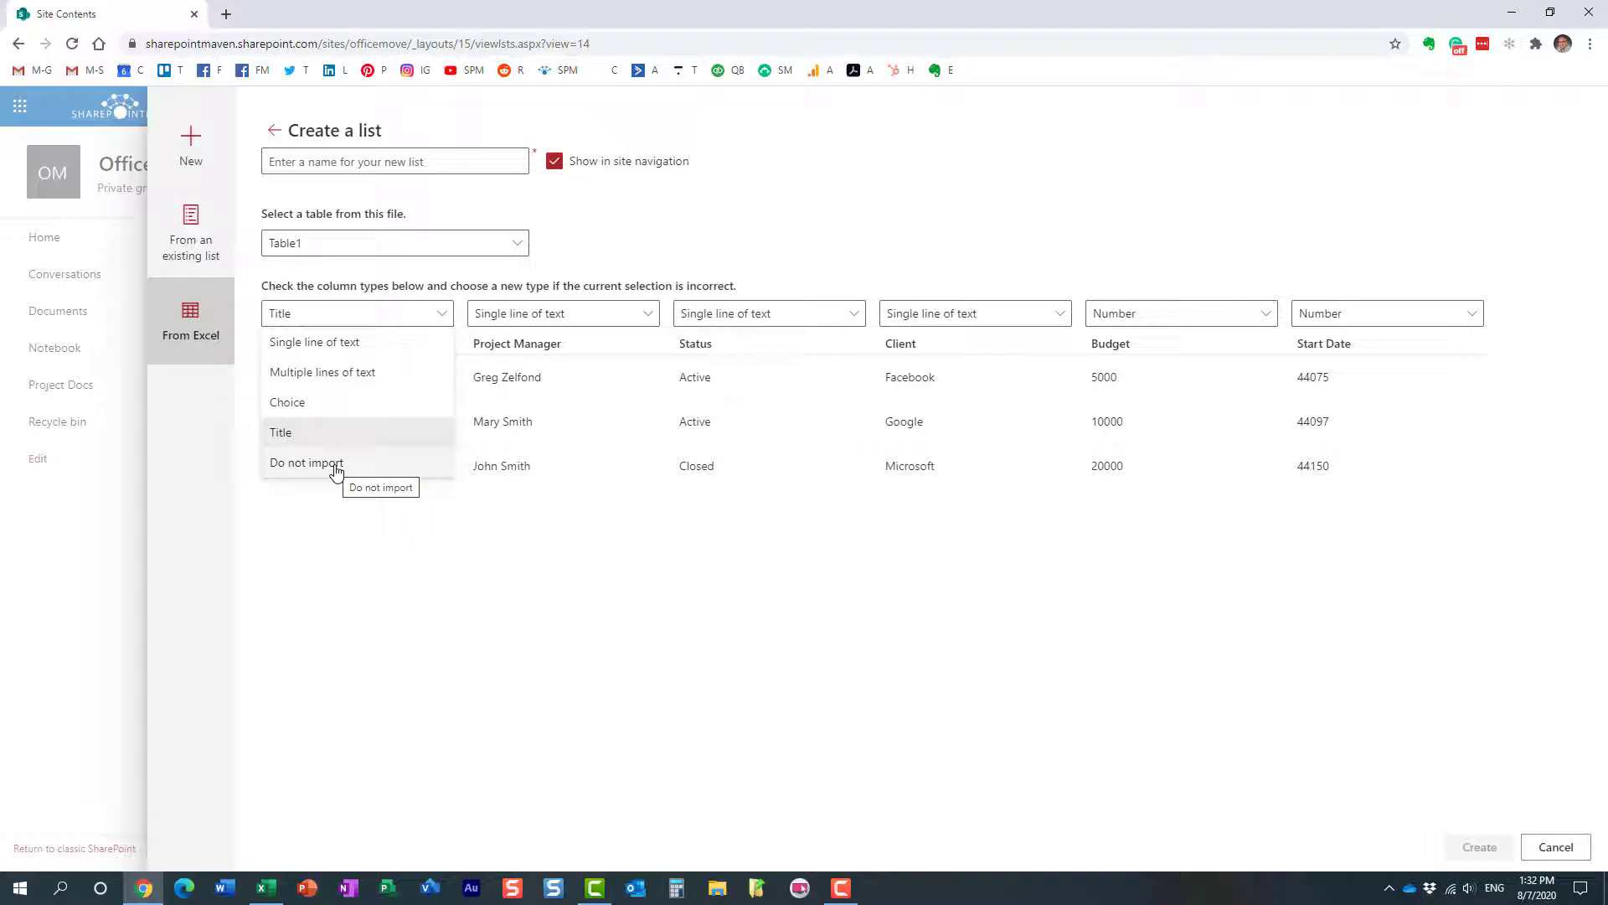
pyautogui.moveTo(435, 574)
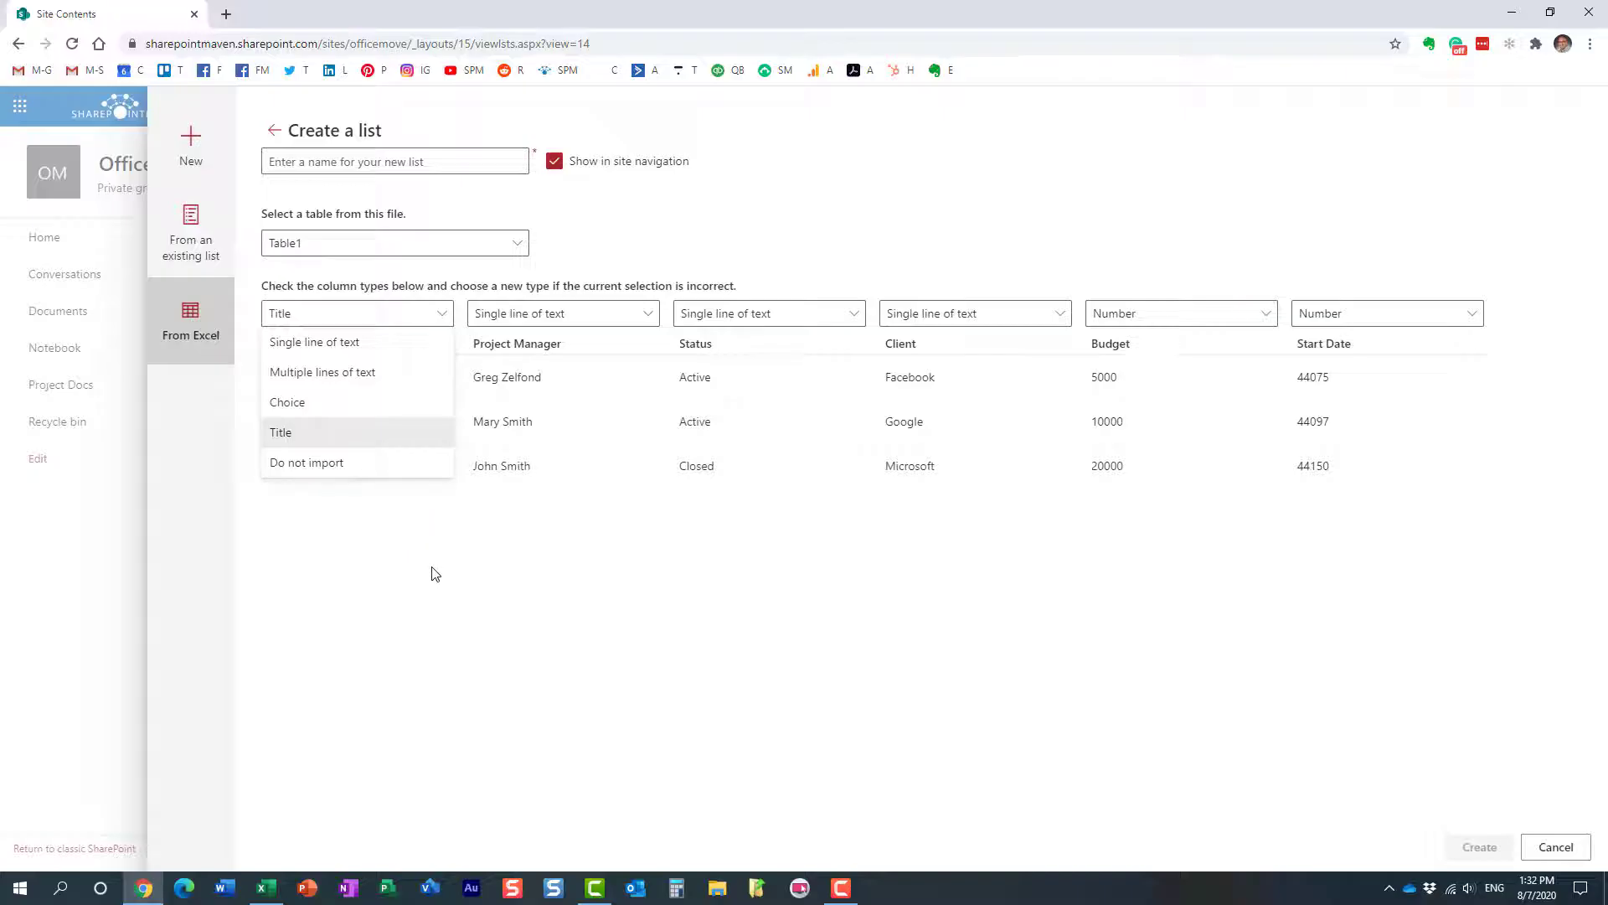
pyautogui.click(280, 432)
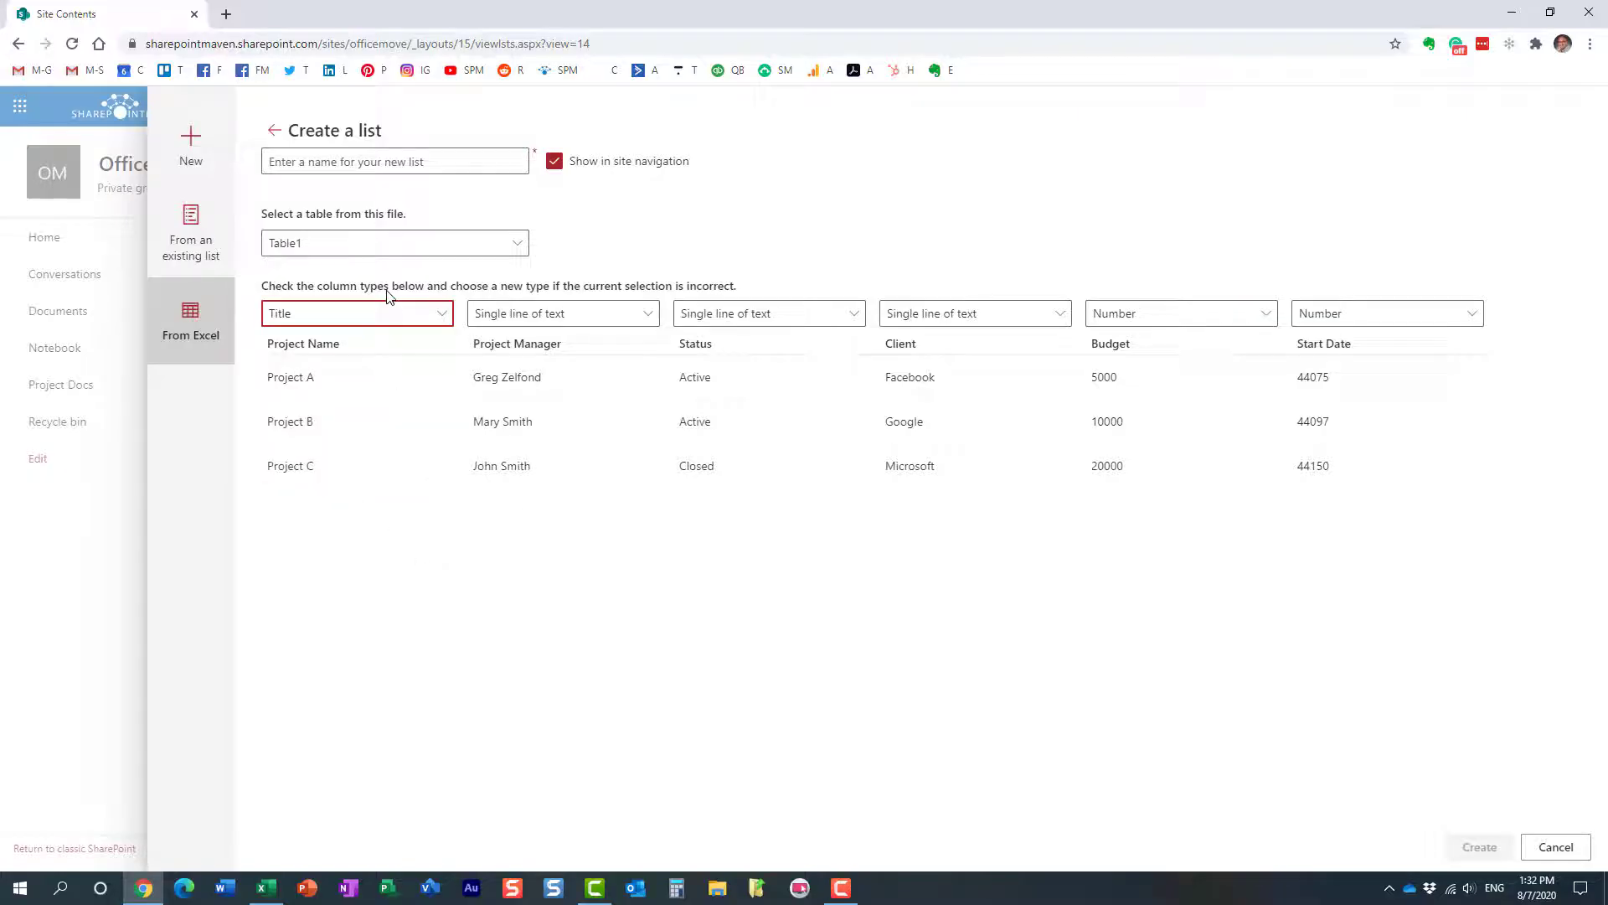
pyautogui.click(563, 313)
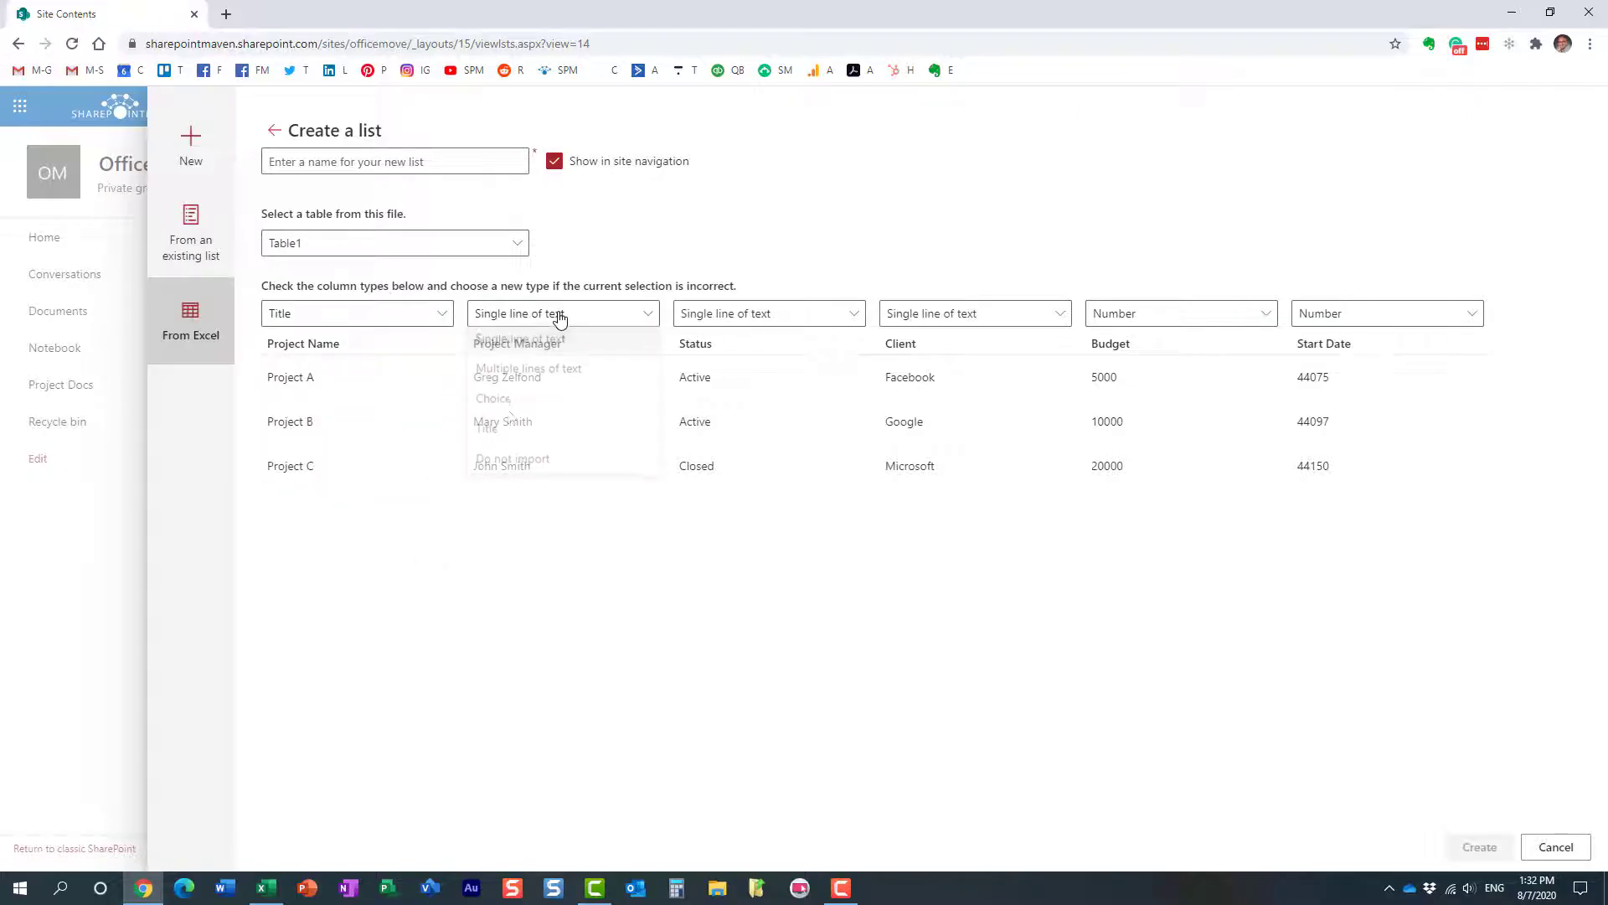
# Step: Keep Project Manager as single line of text and make Status and Client choice columns
pyautogui.click(562, 314)
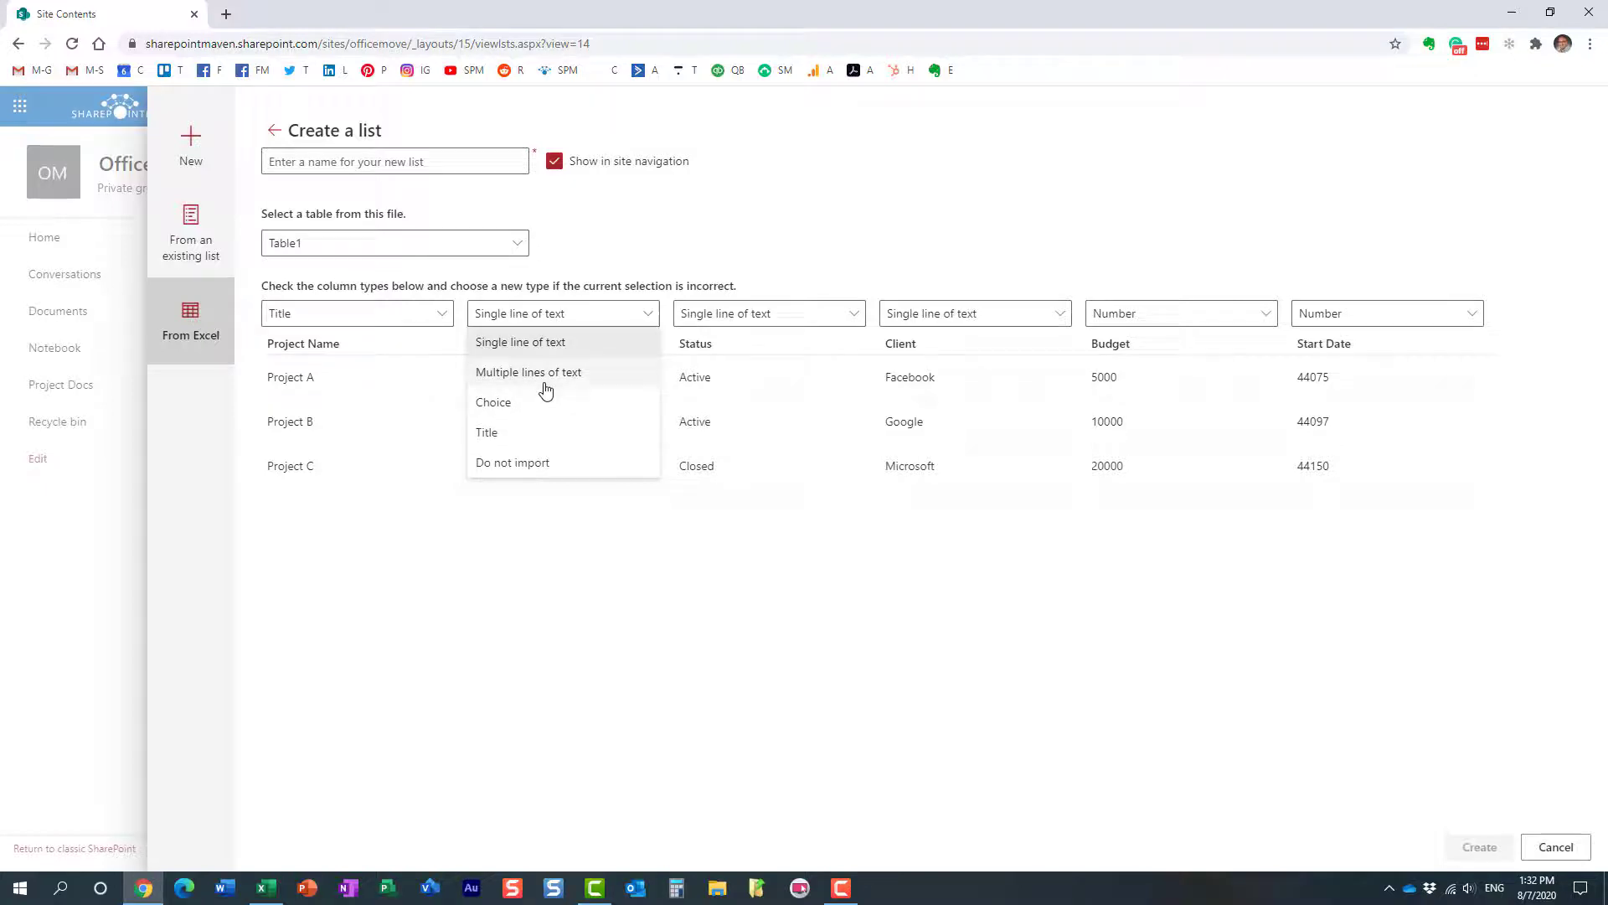
pyautogui.click(519, 342)
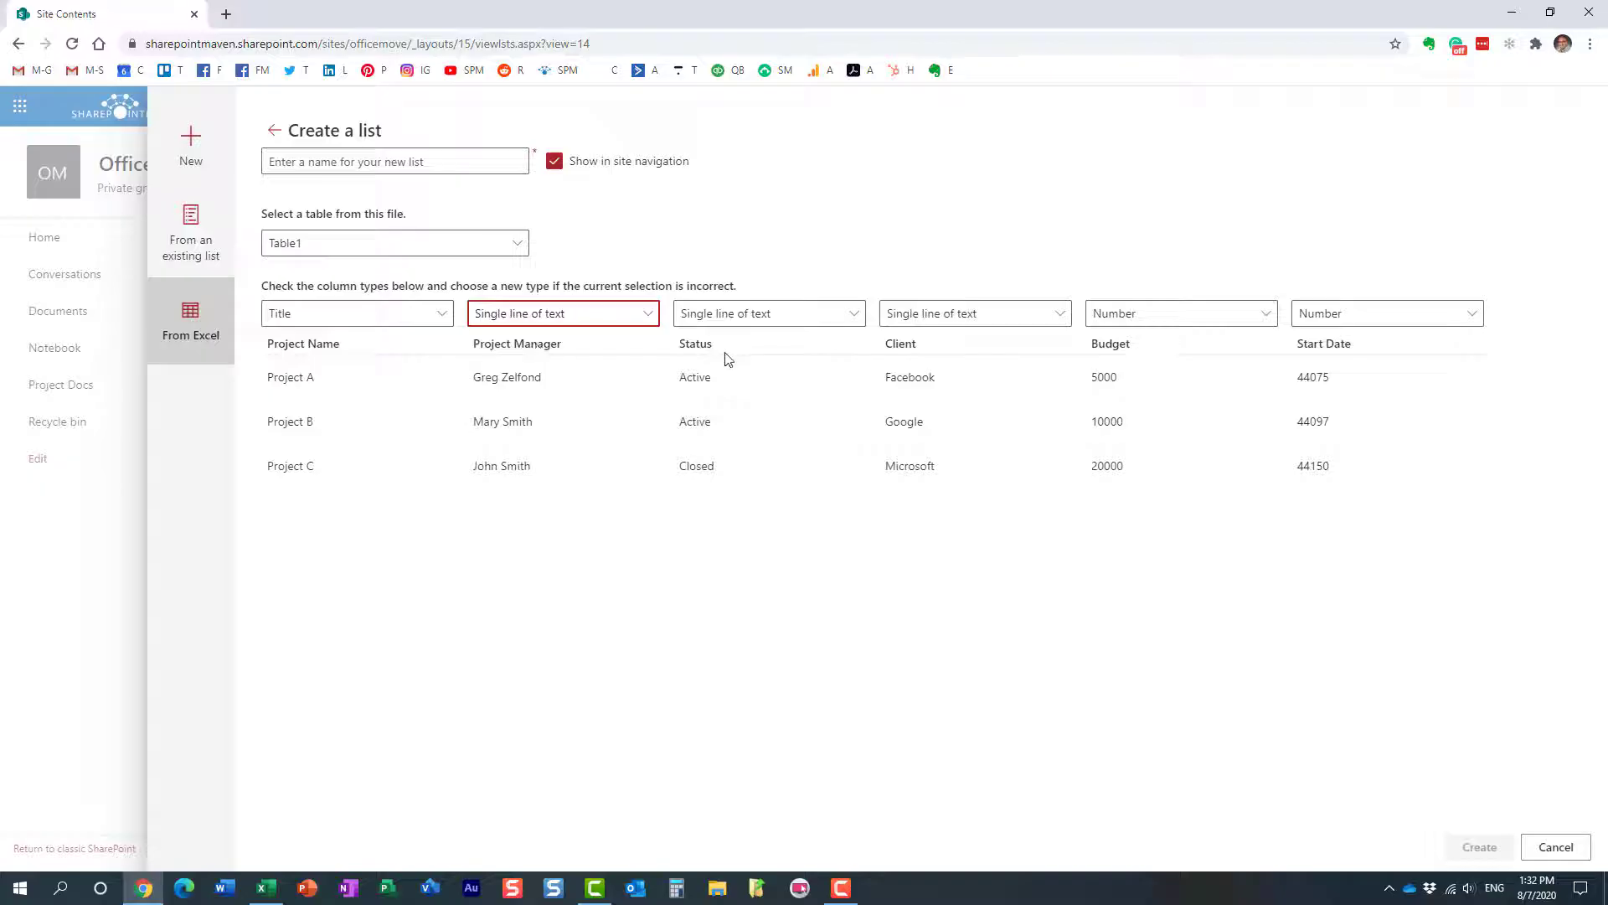
pyautogui.moveTo(735, 480)
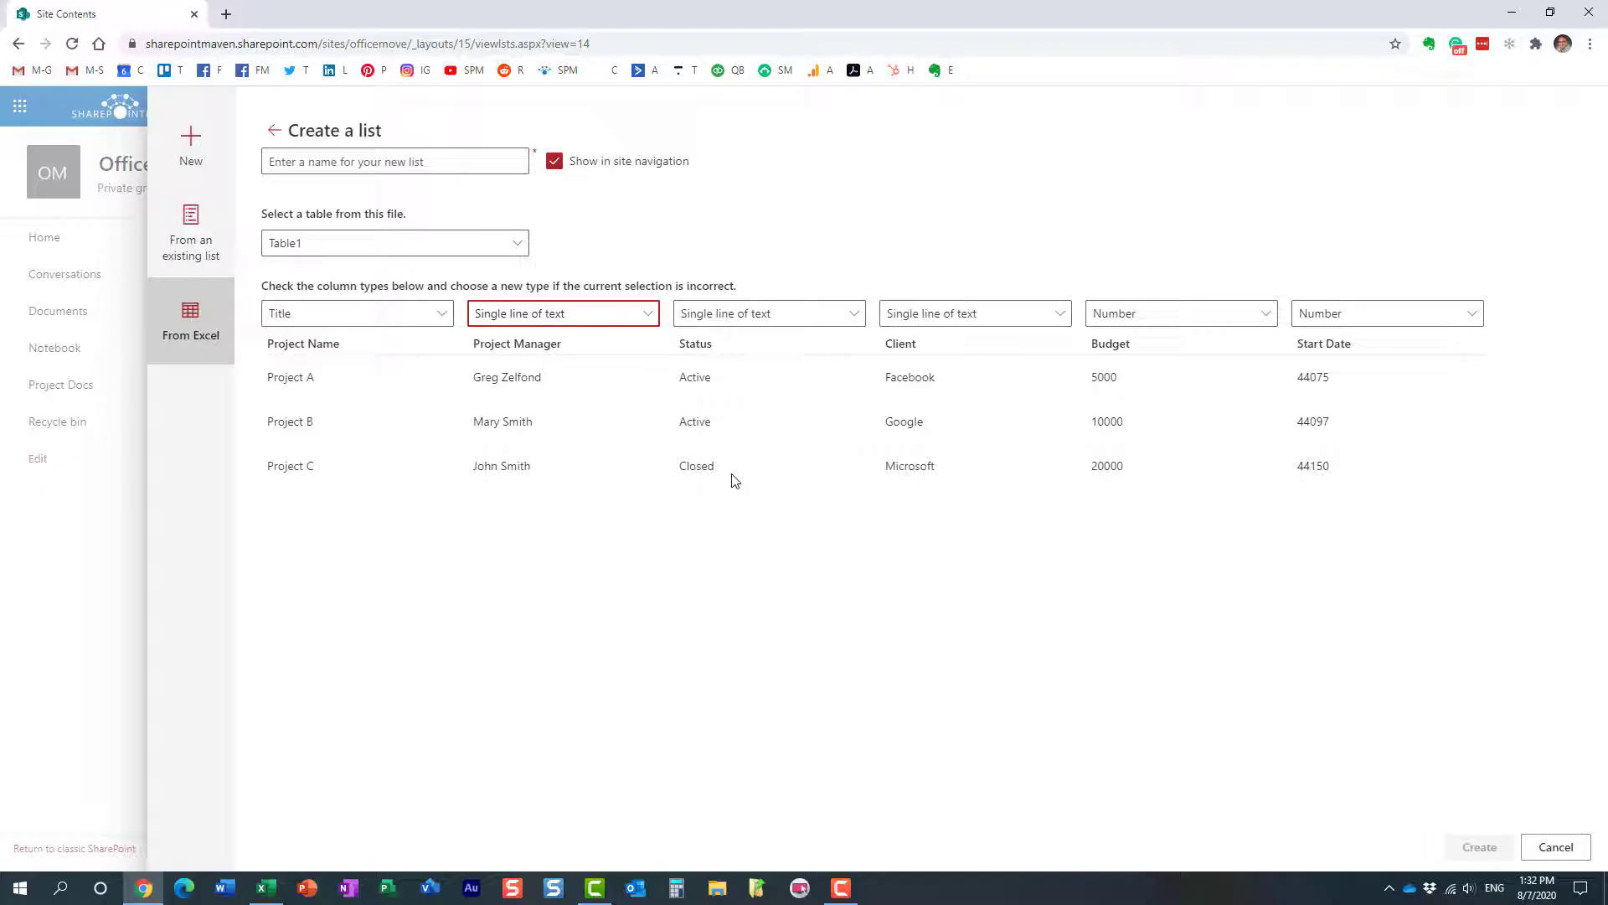
pyautogui.moveTo(740, 509)
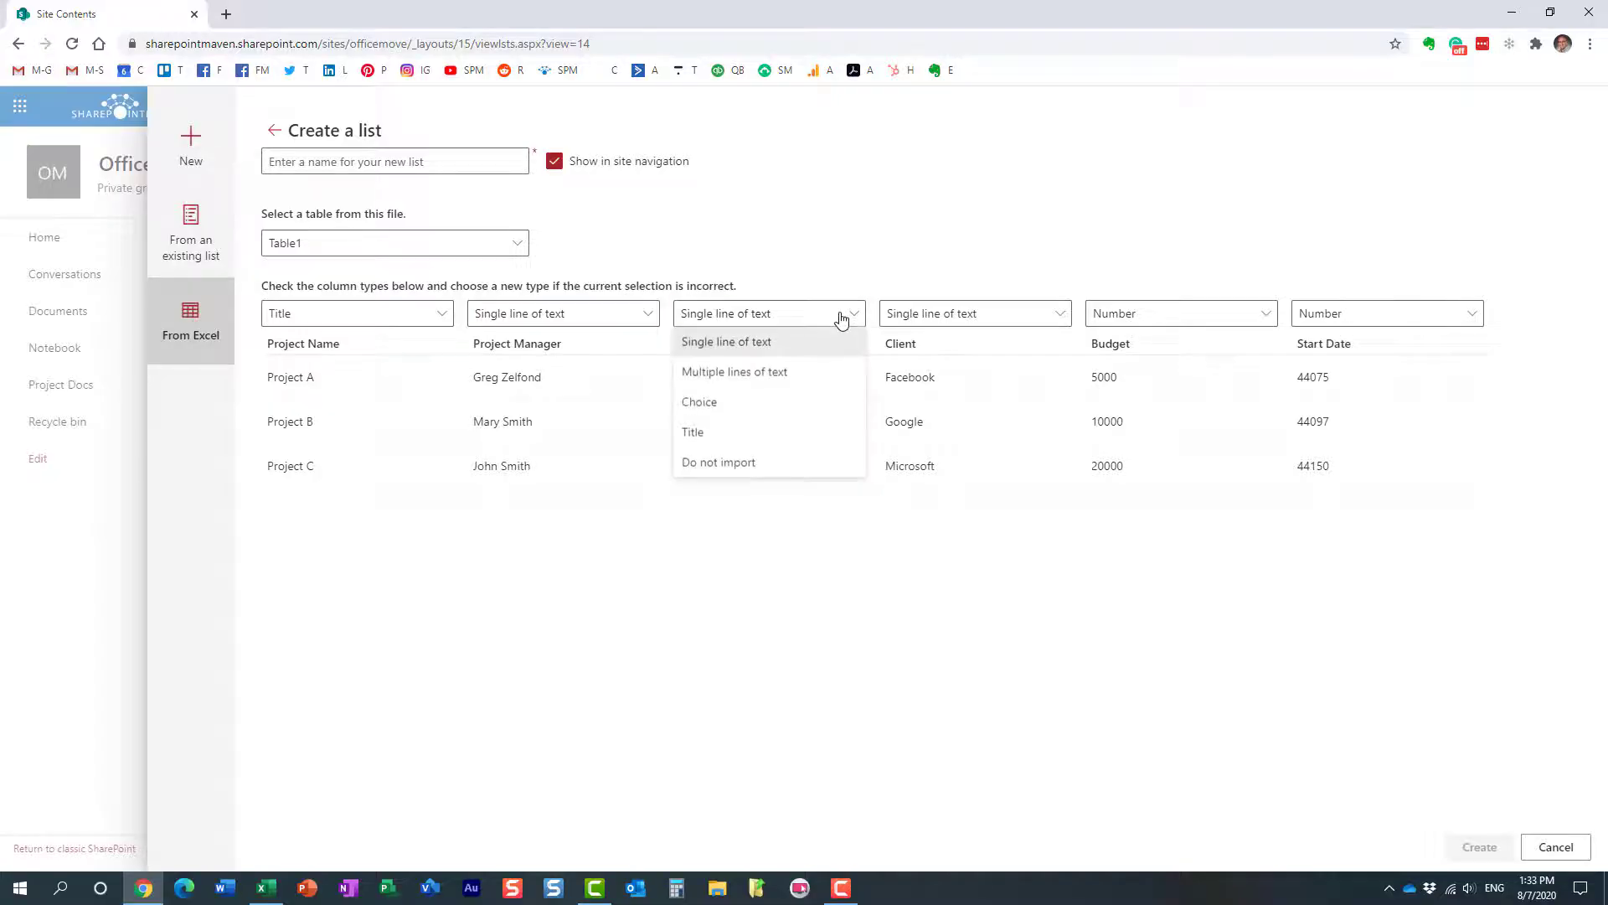
pyautogui.click(699, 402)
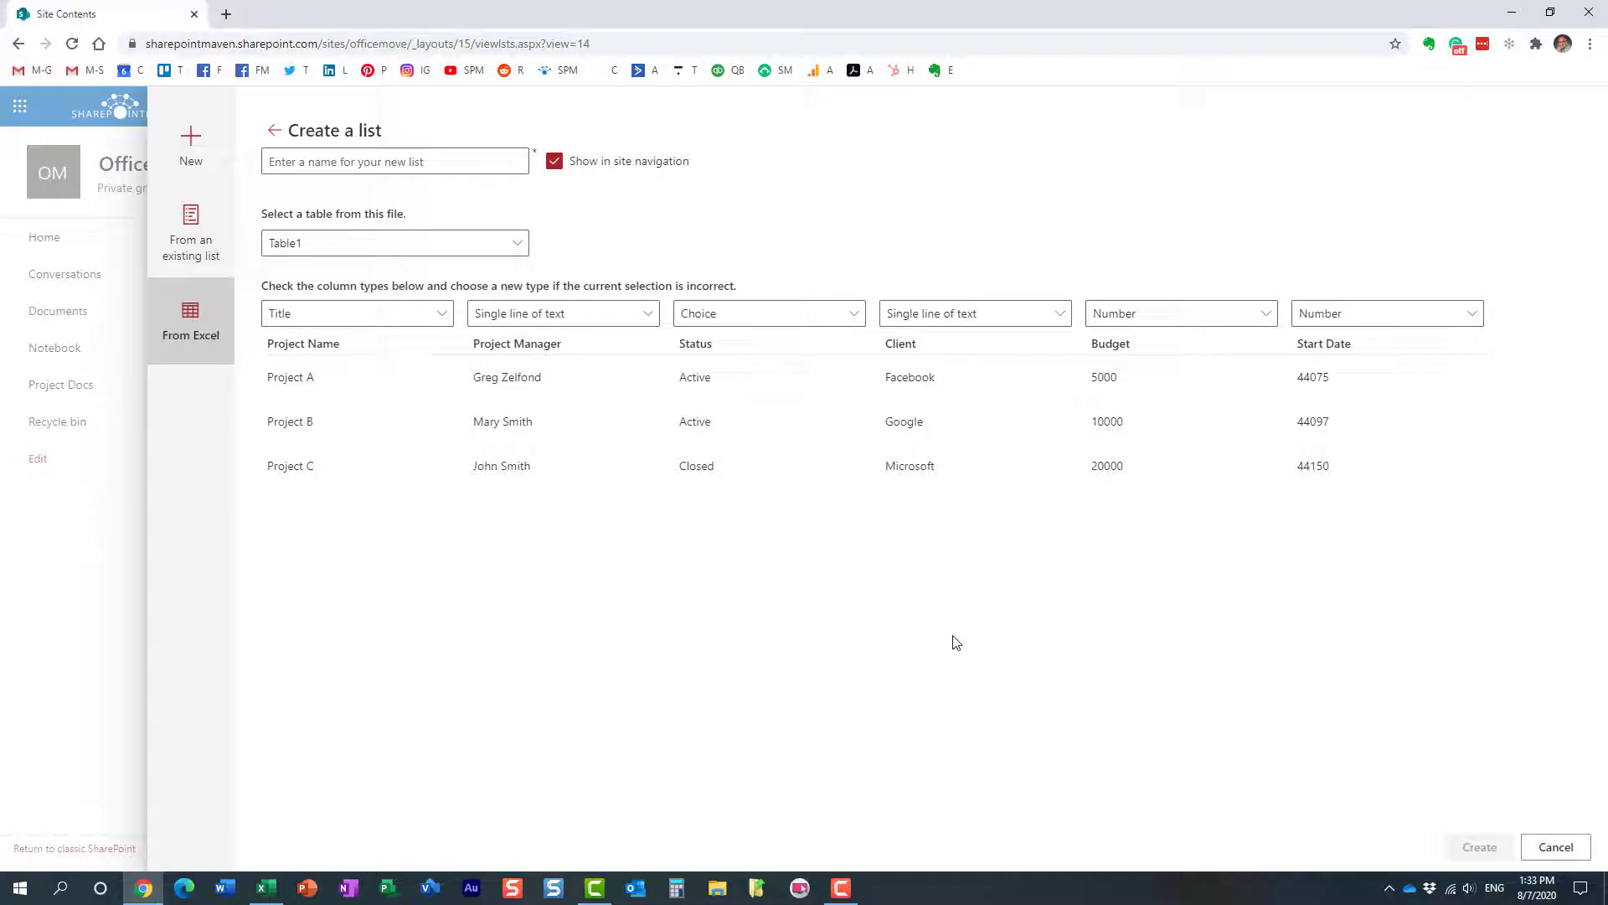
pyautogui.click(976, 313)
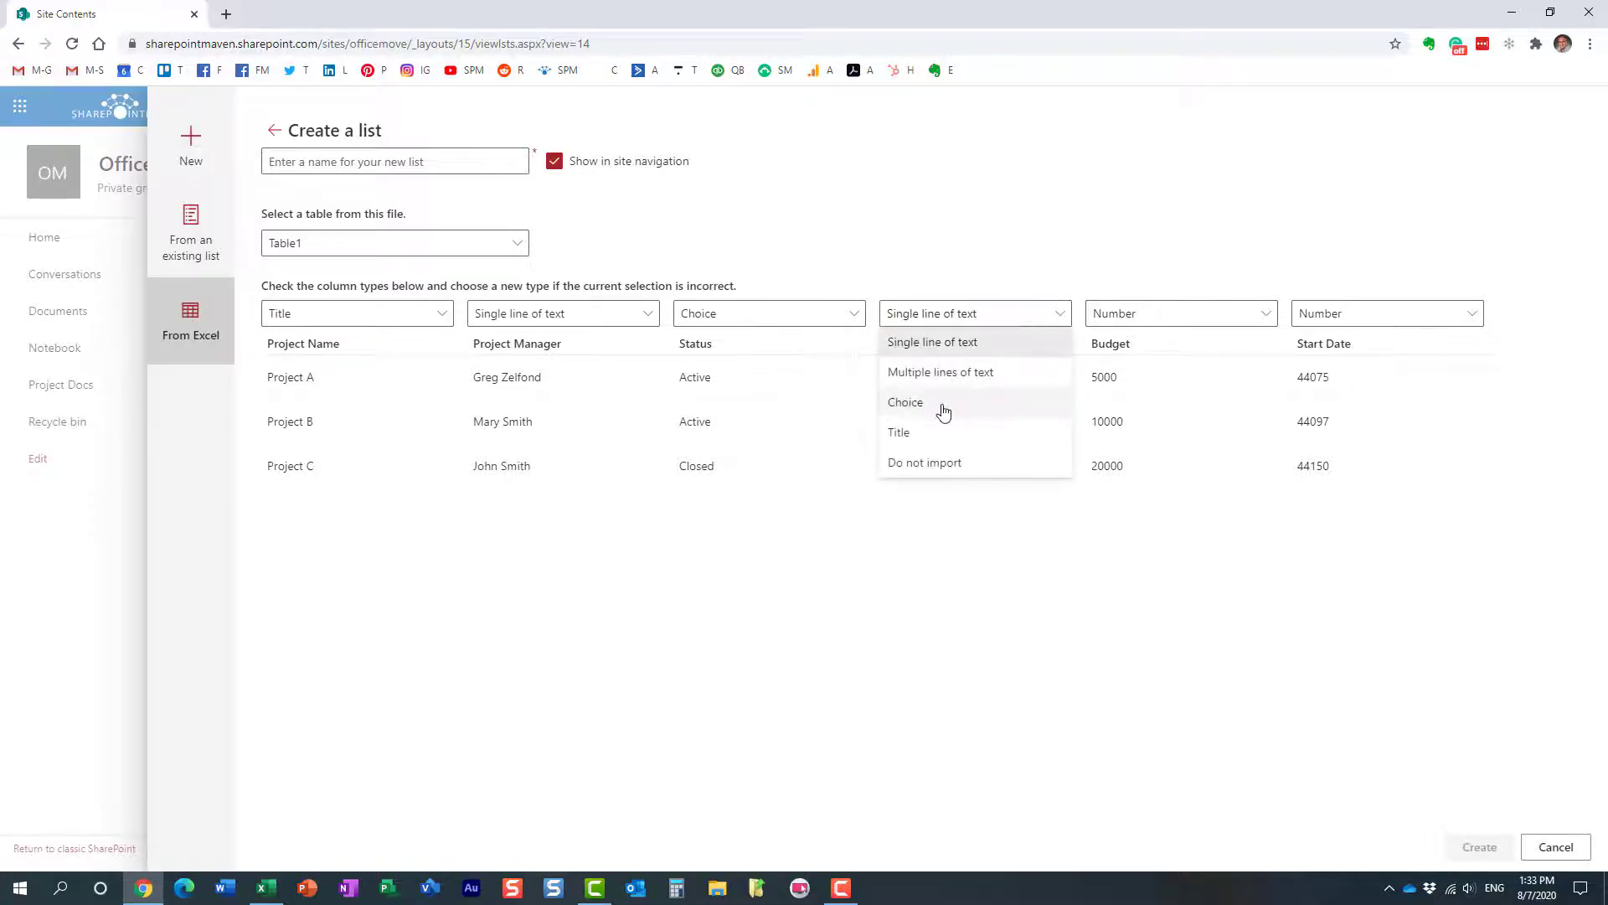
pyautogui.click(906, 402)
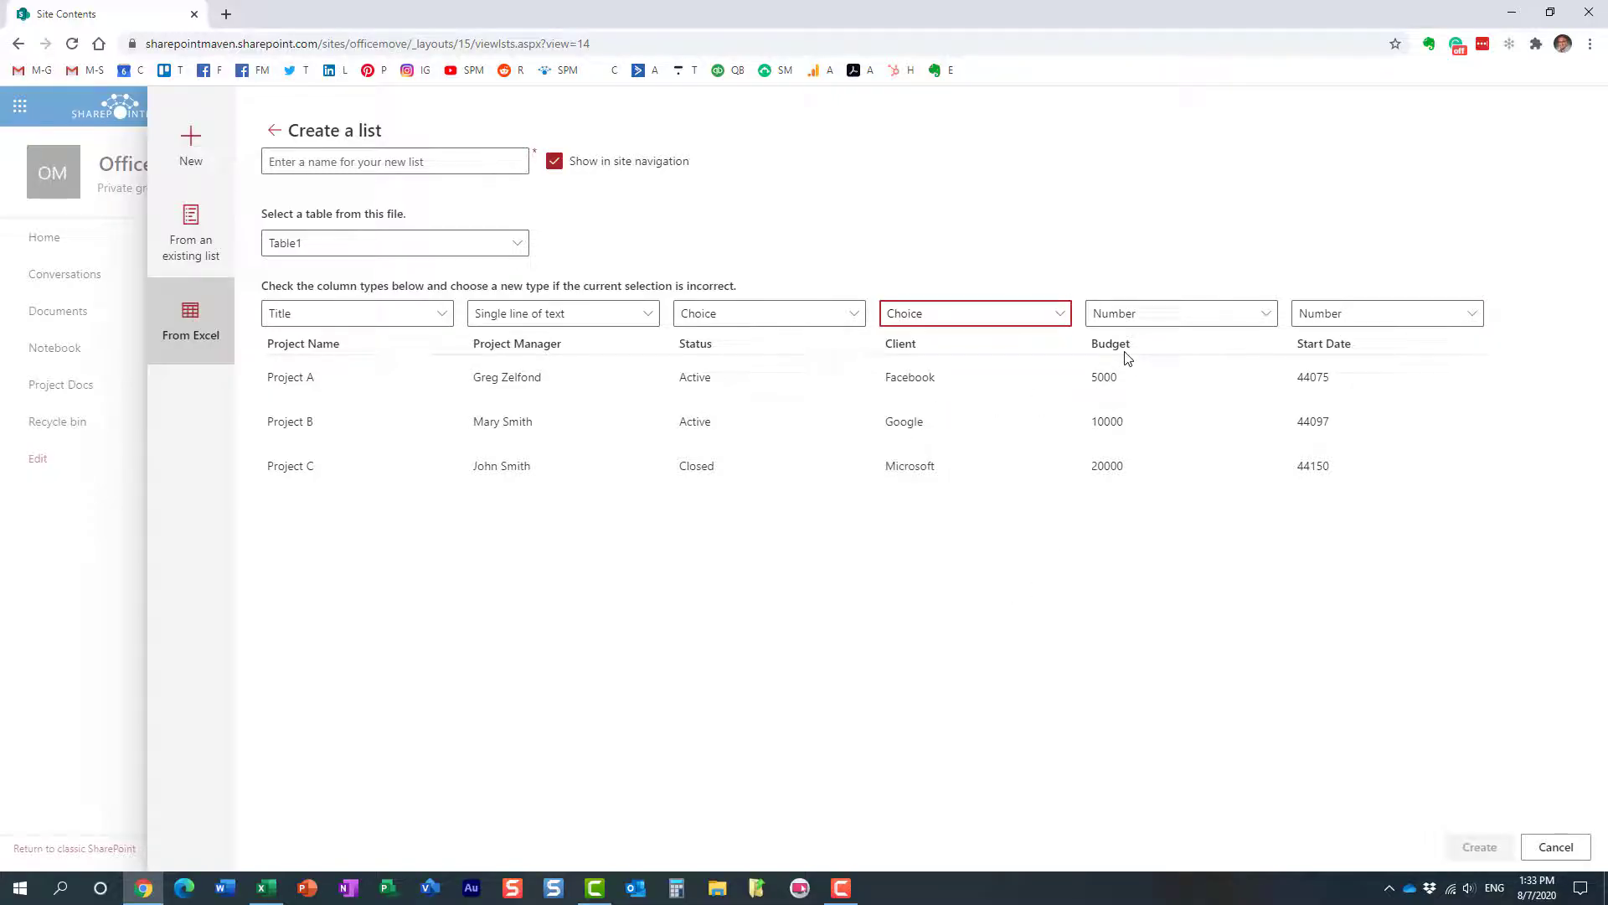
# Step: Import Budget as Currency and Start Date as Date and time
pyautogui.click(1181, 313)
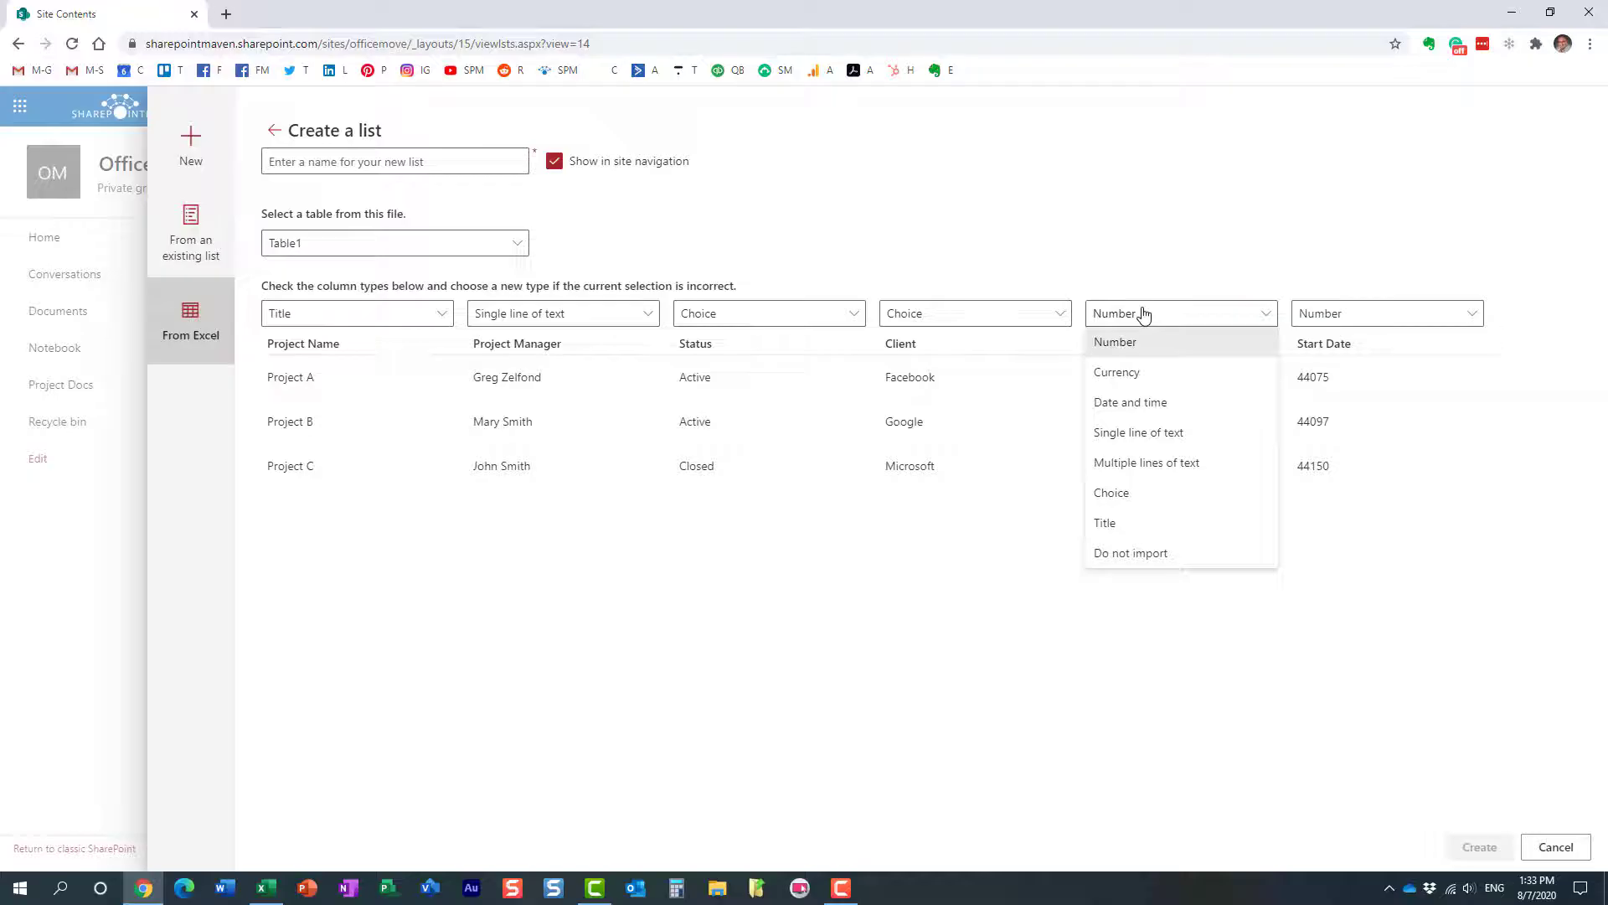
pyautogui.click(1115, 341)
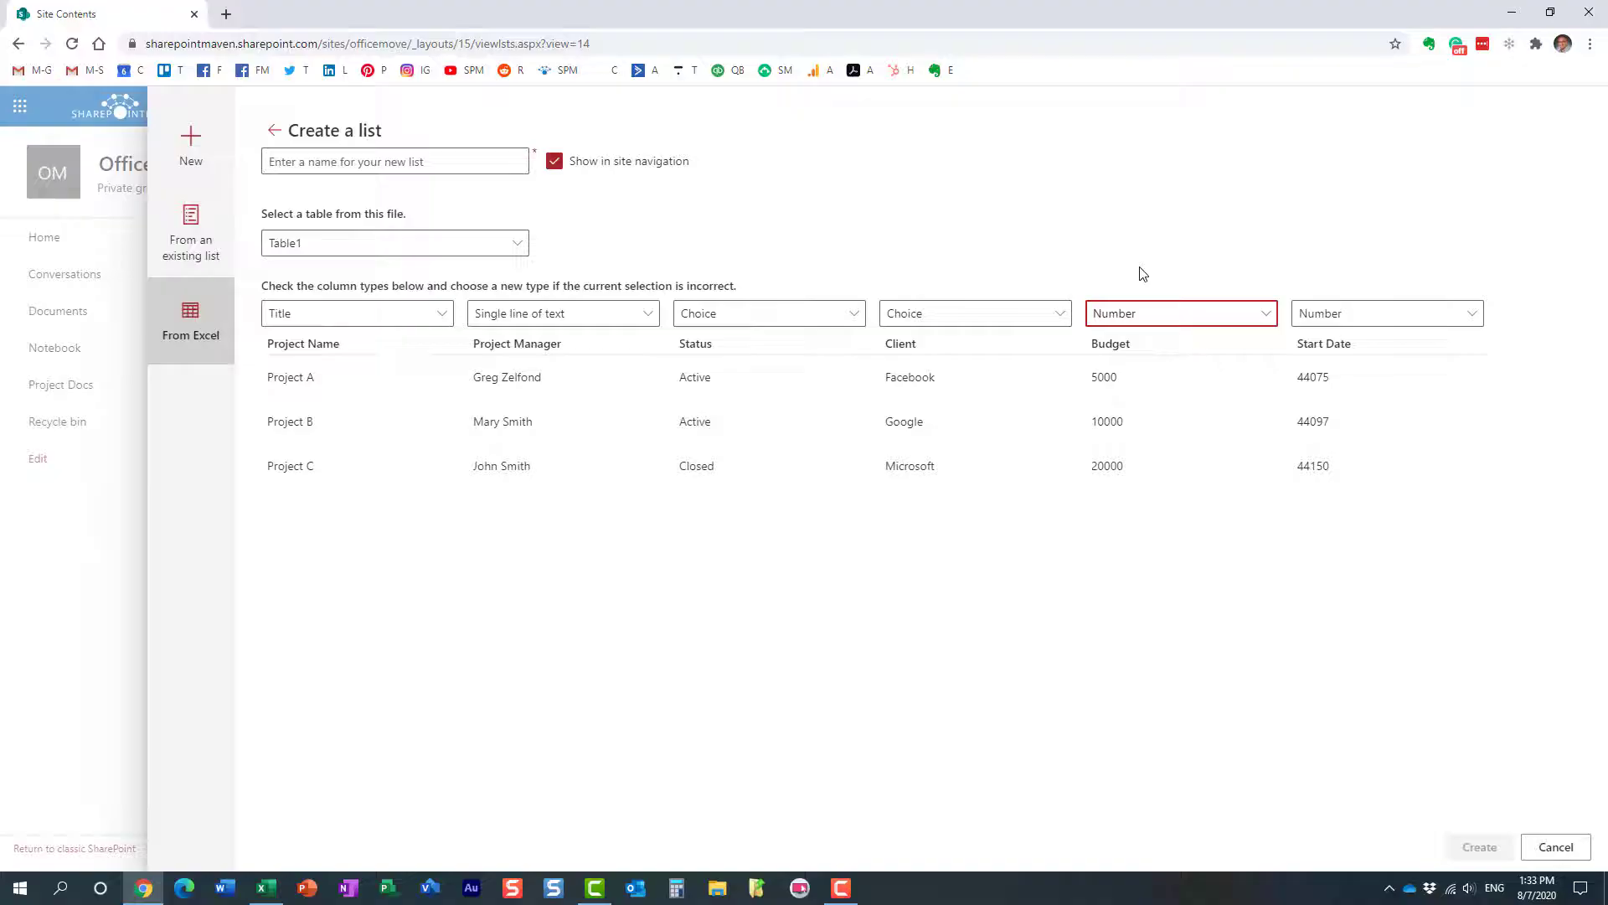
pyautogui.click(1181, 313)
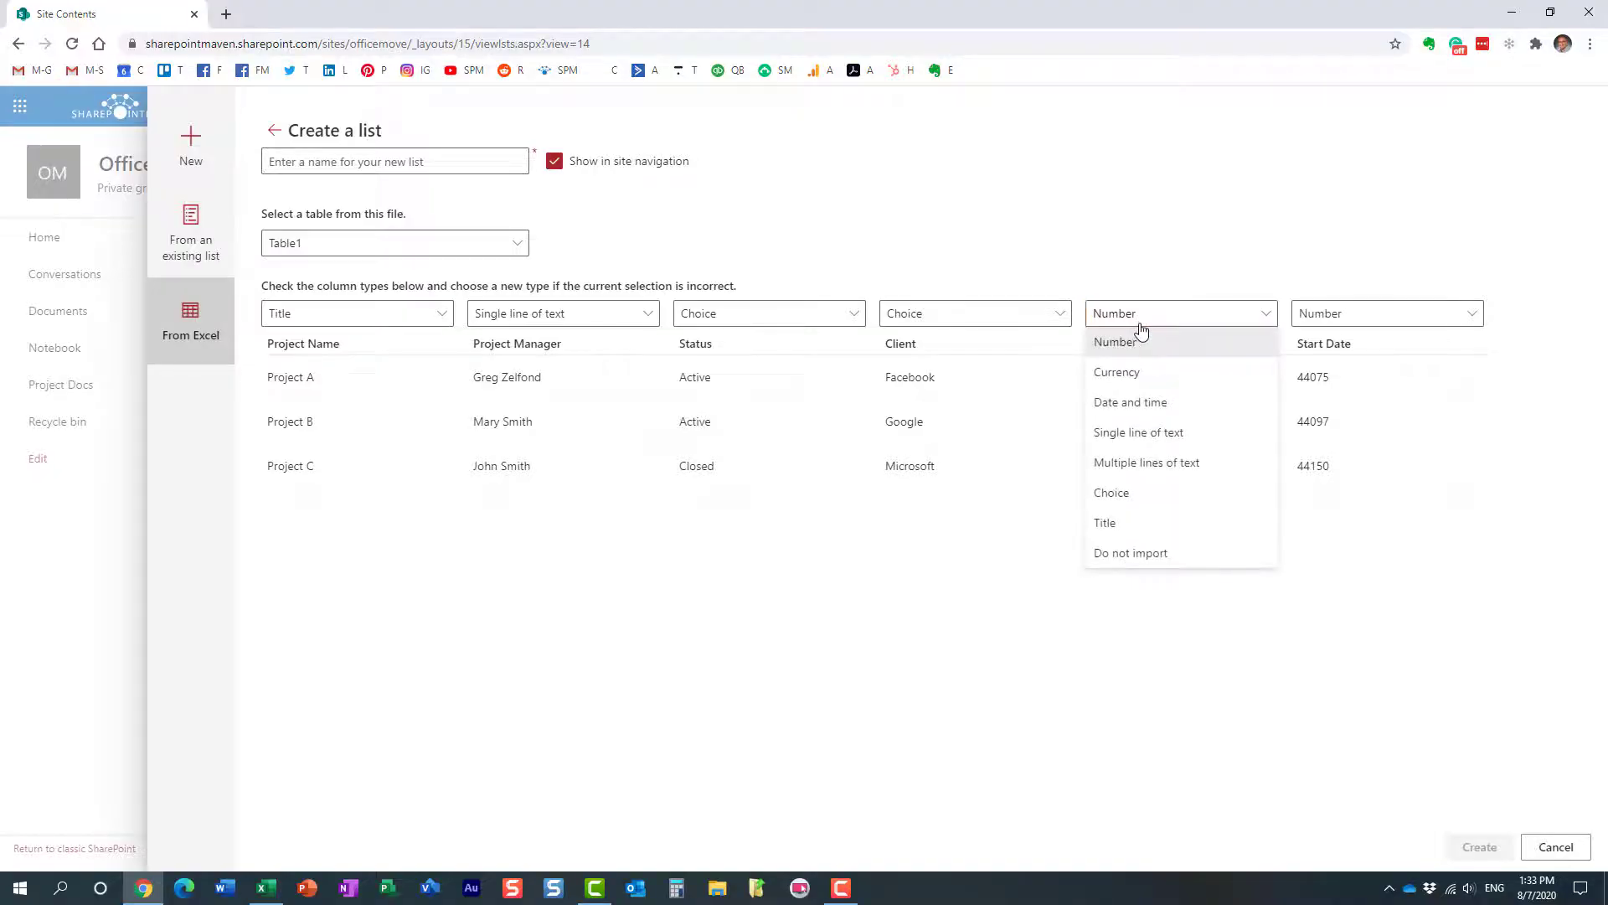
pyautogui.moveTo(1138, 389)
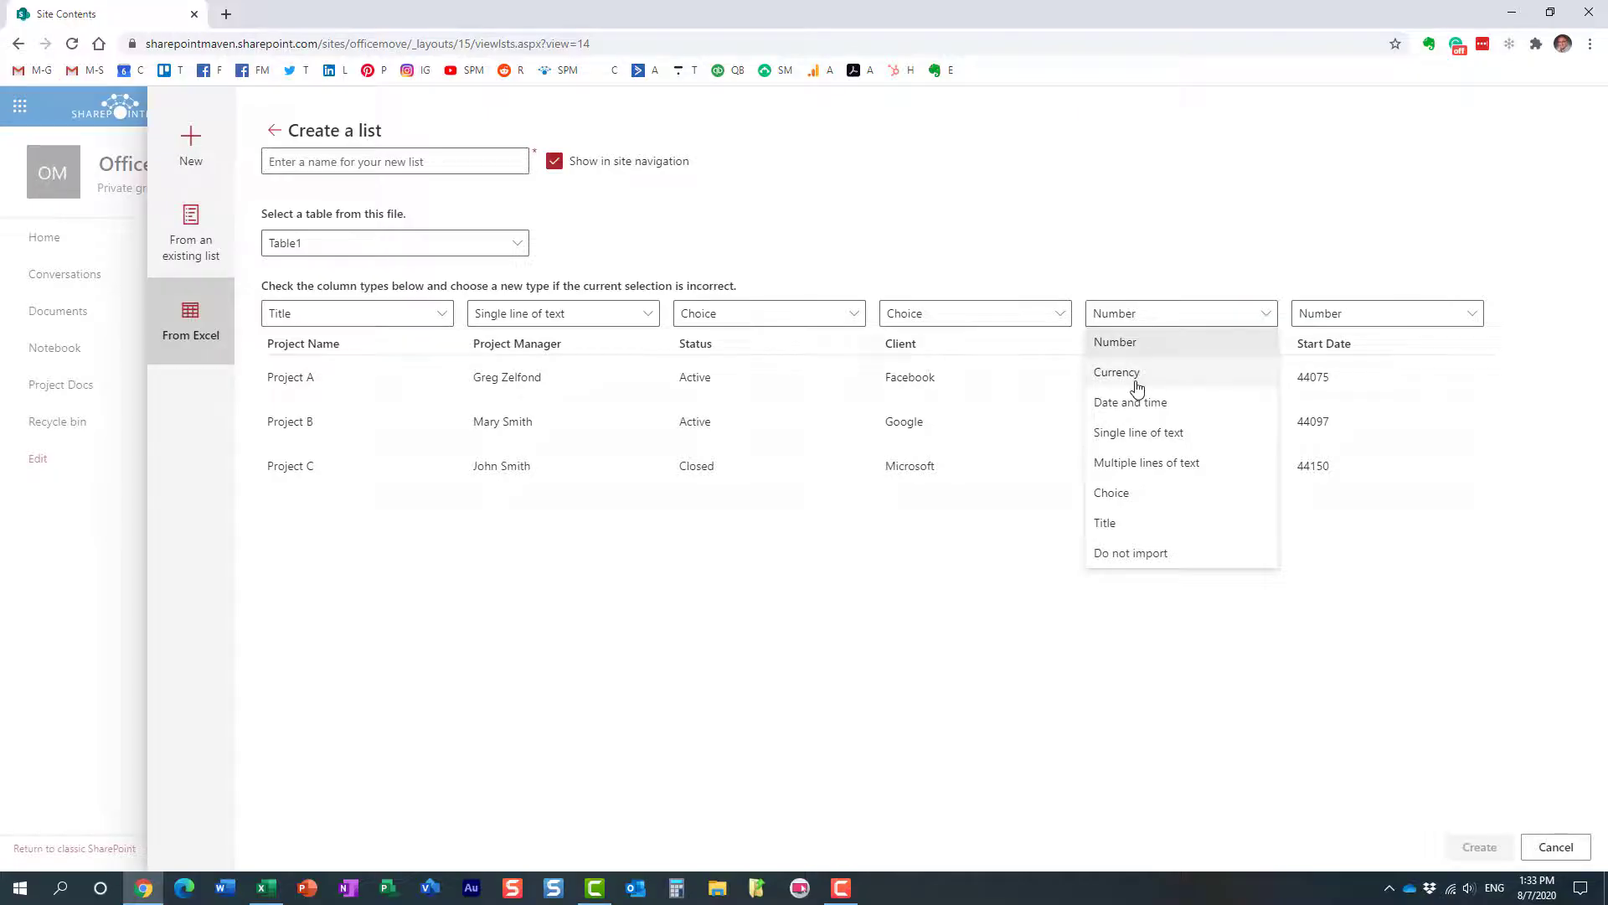
pyautogui.click(1117, 372)
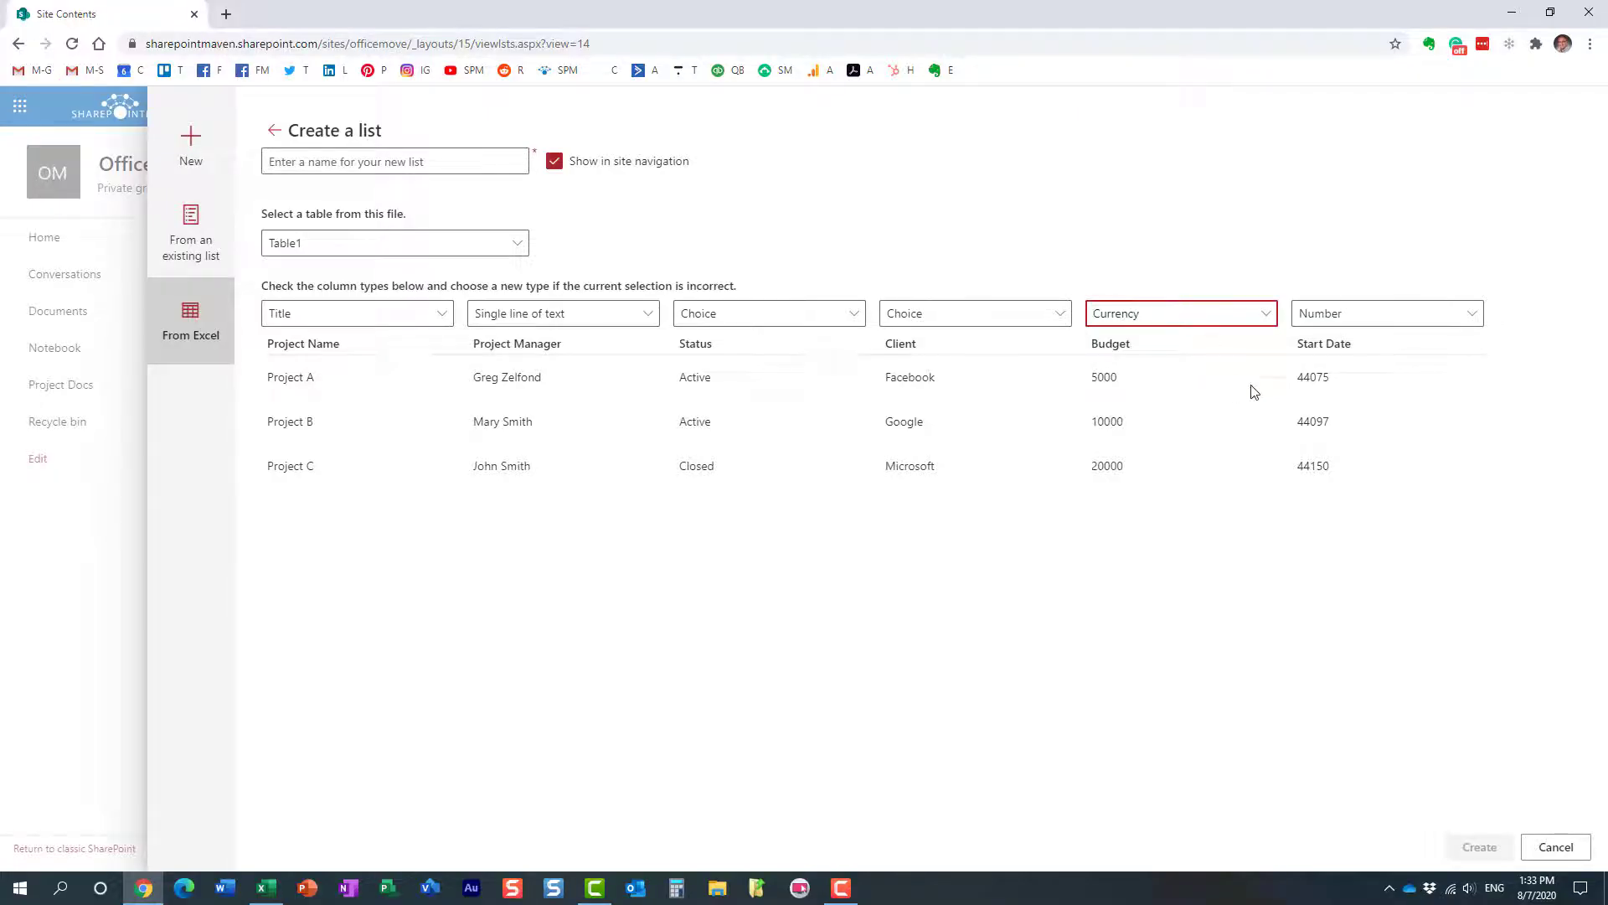
pyautogui.click(1387, 313)
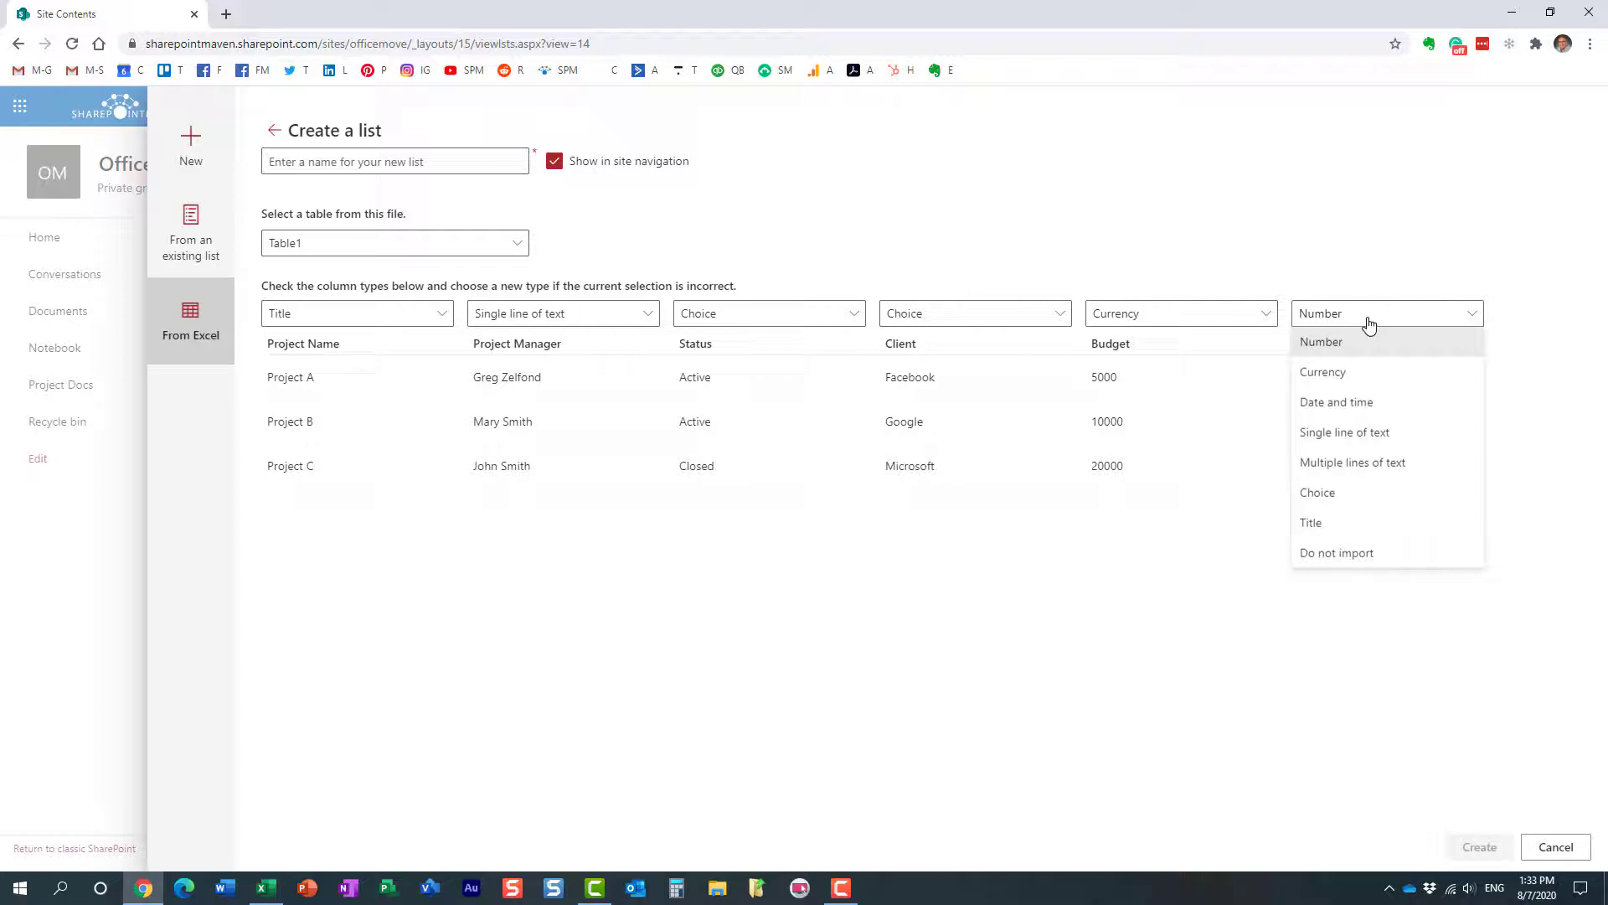
pyautogui.moveTo(1363, 413)
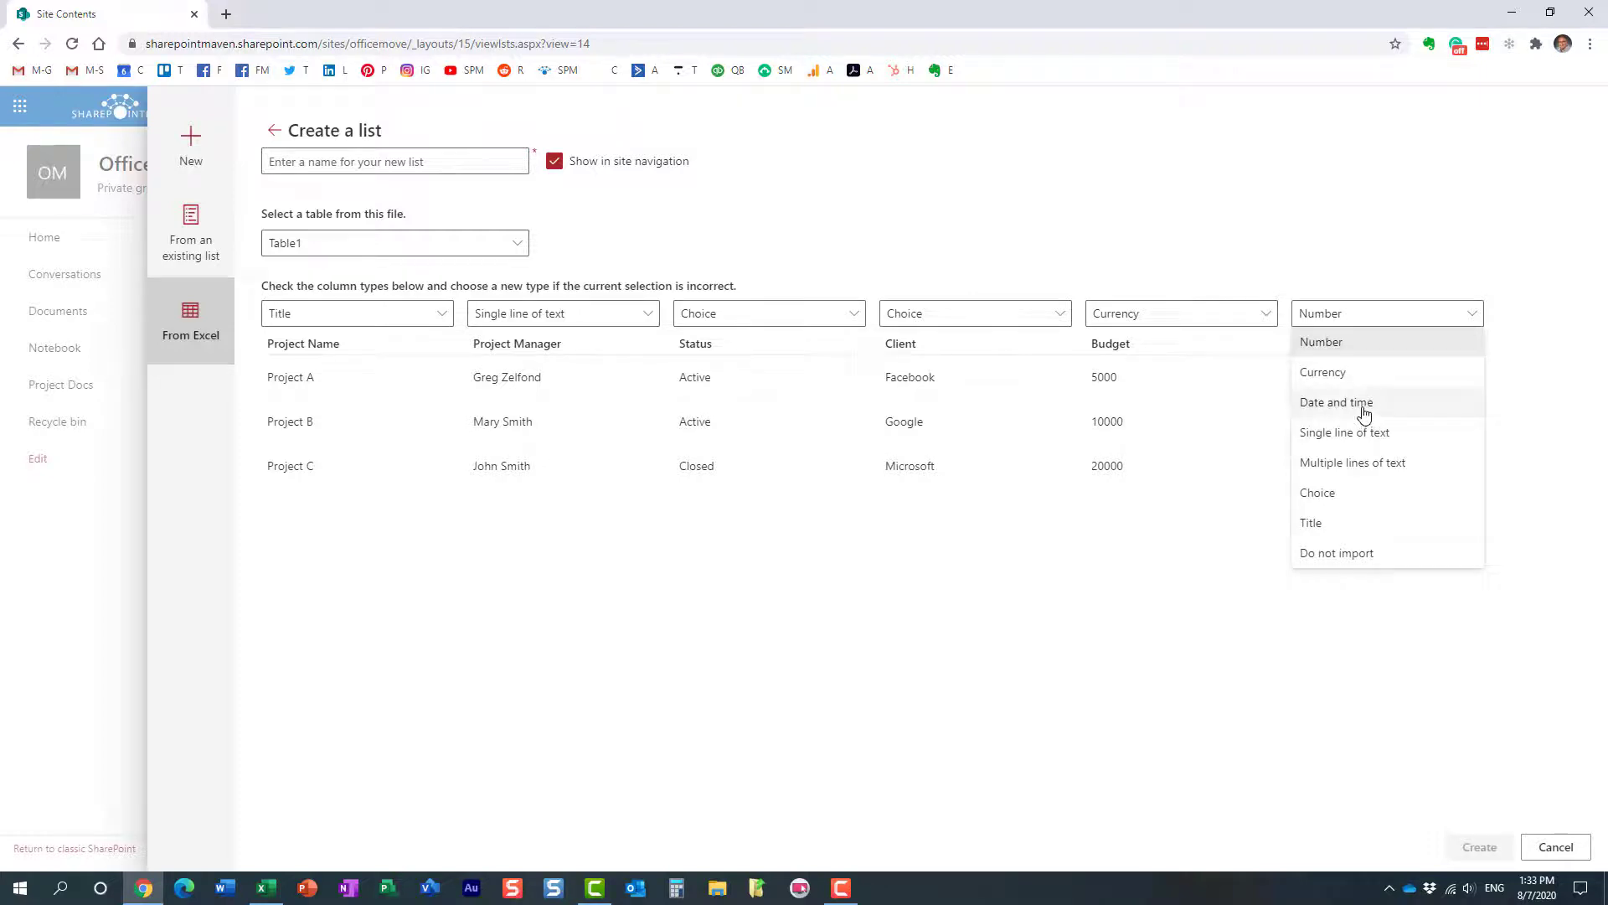
pyautogui.click(1336, 402)
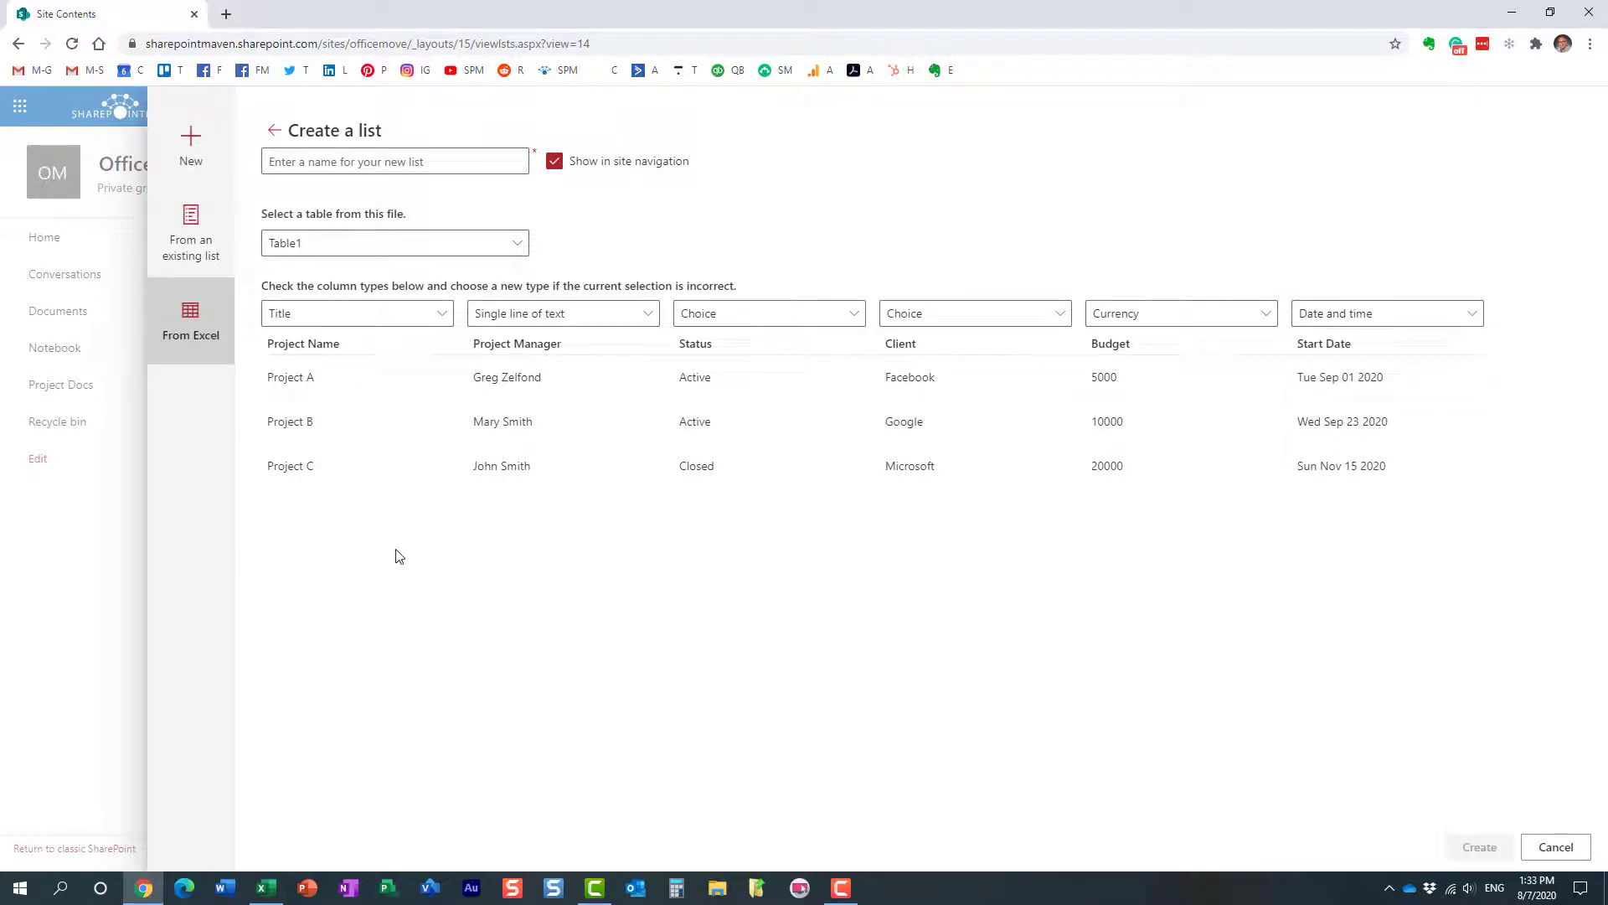
pyautogui.moveTo(627, 527)
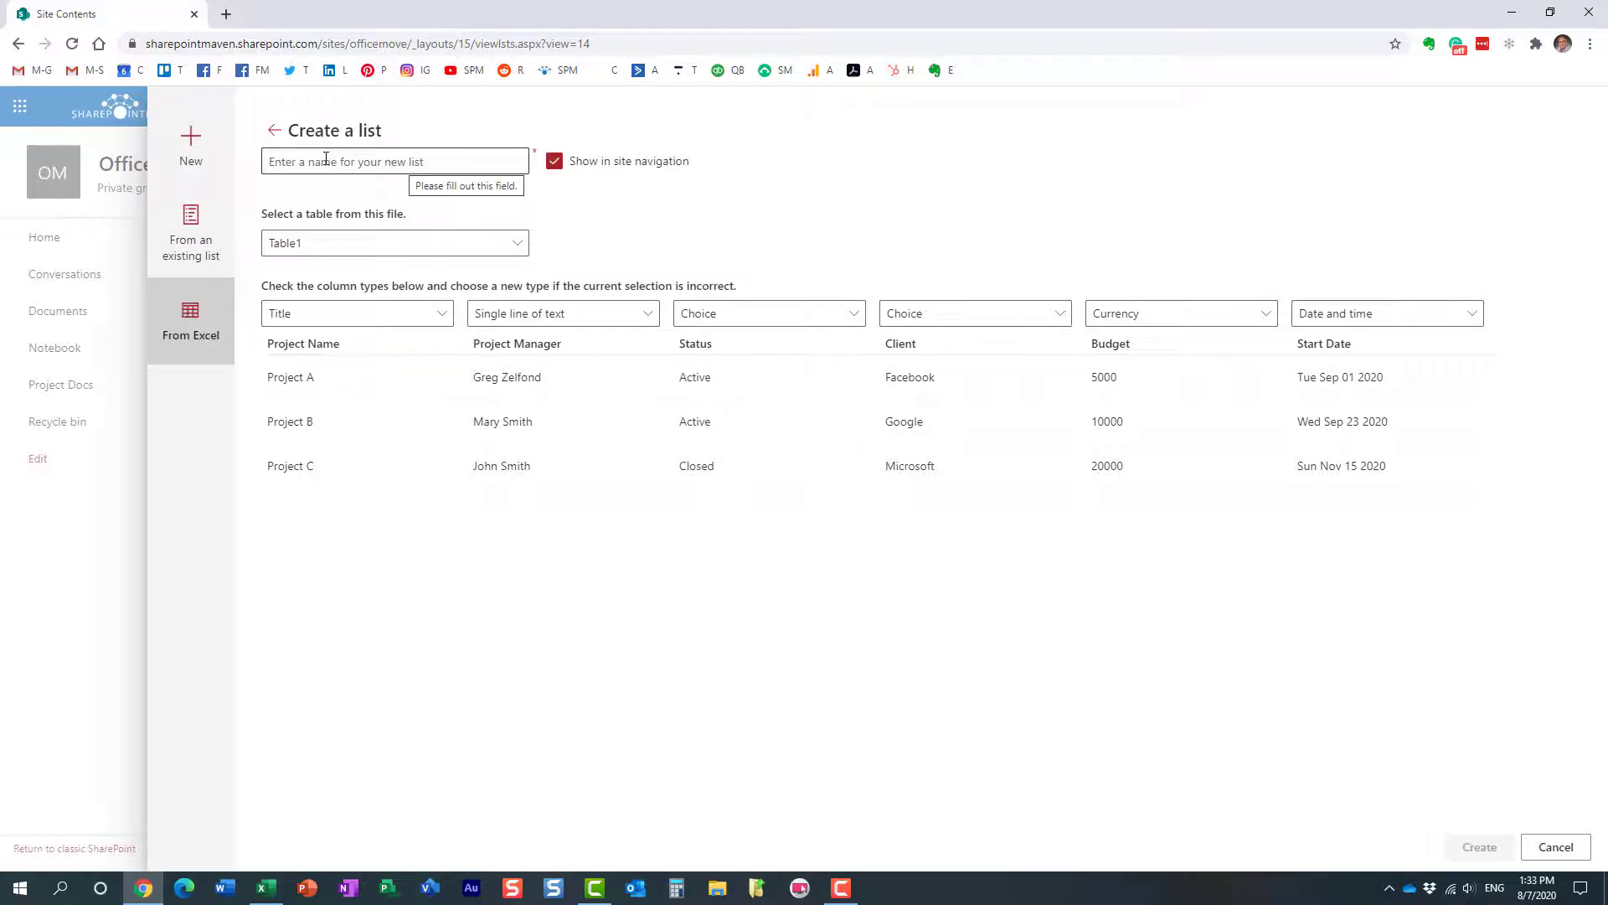
# Step: Name the list Project Dashboard and create it
pyautogui.click(394, 161)
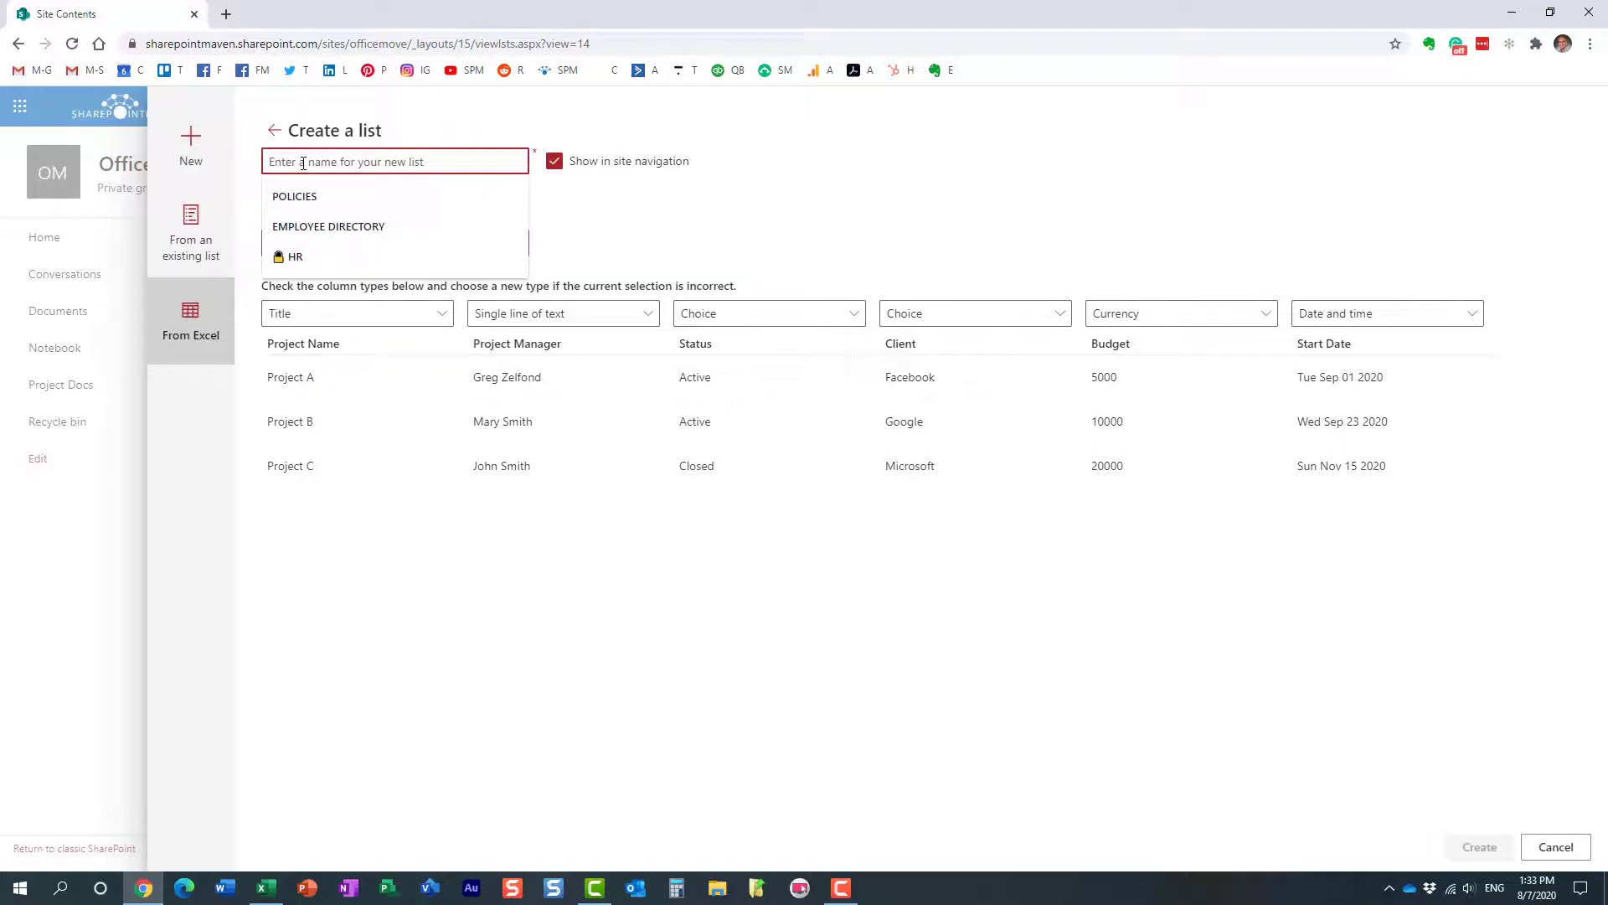
pyautogui.write('Project')
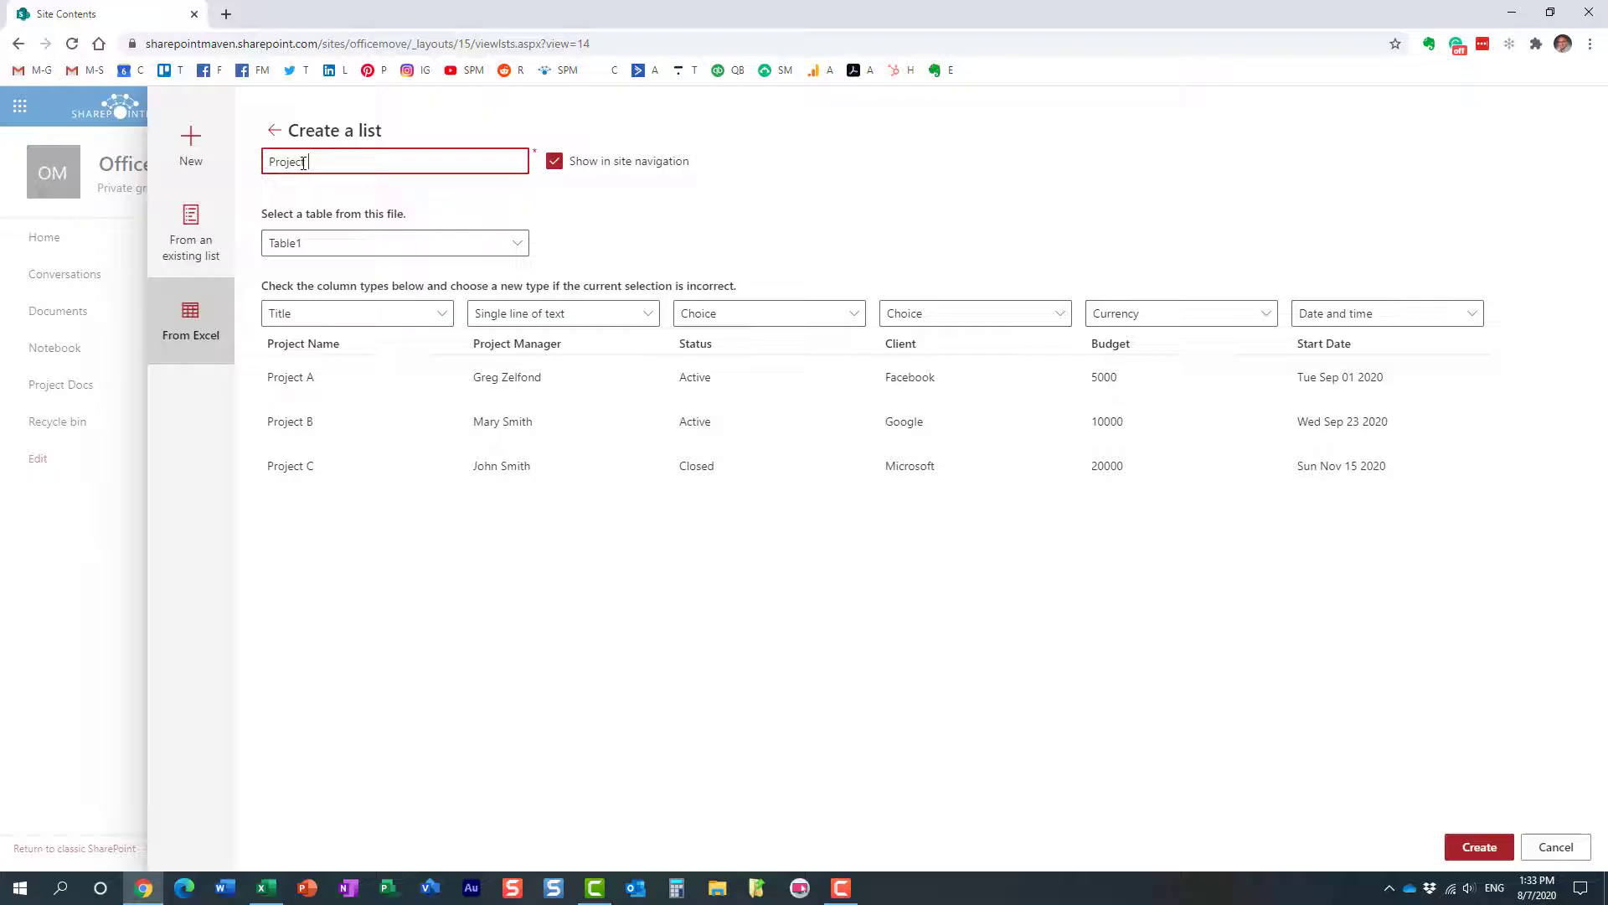
pyautogui.write('Das')
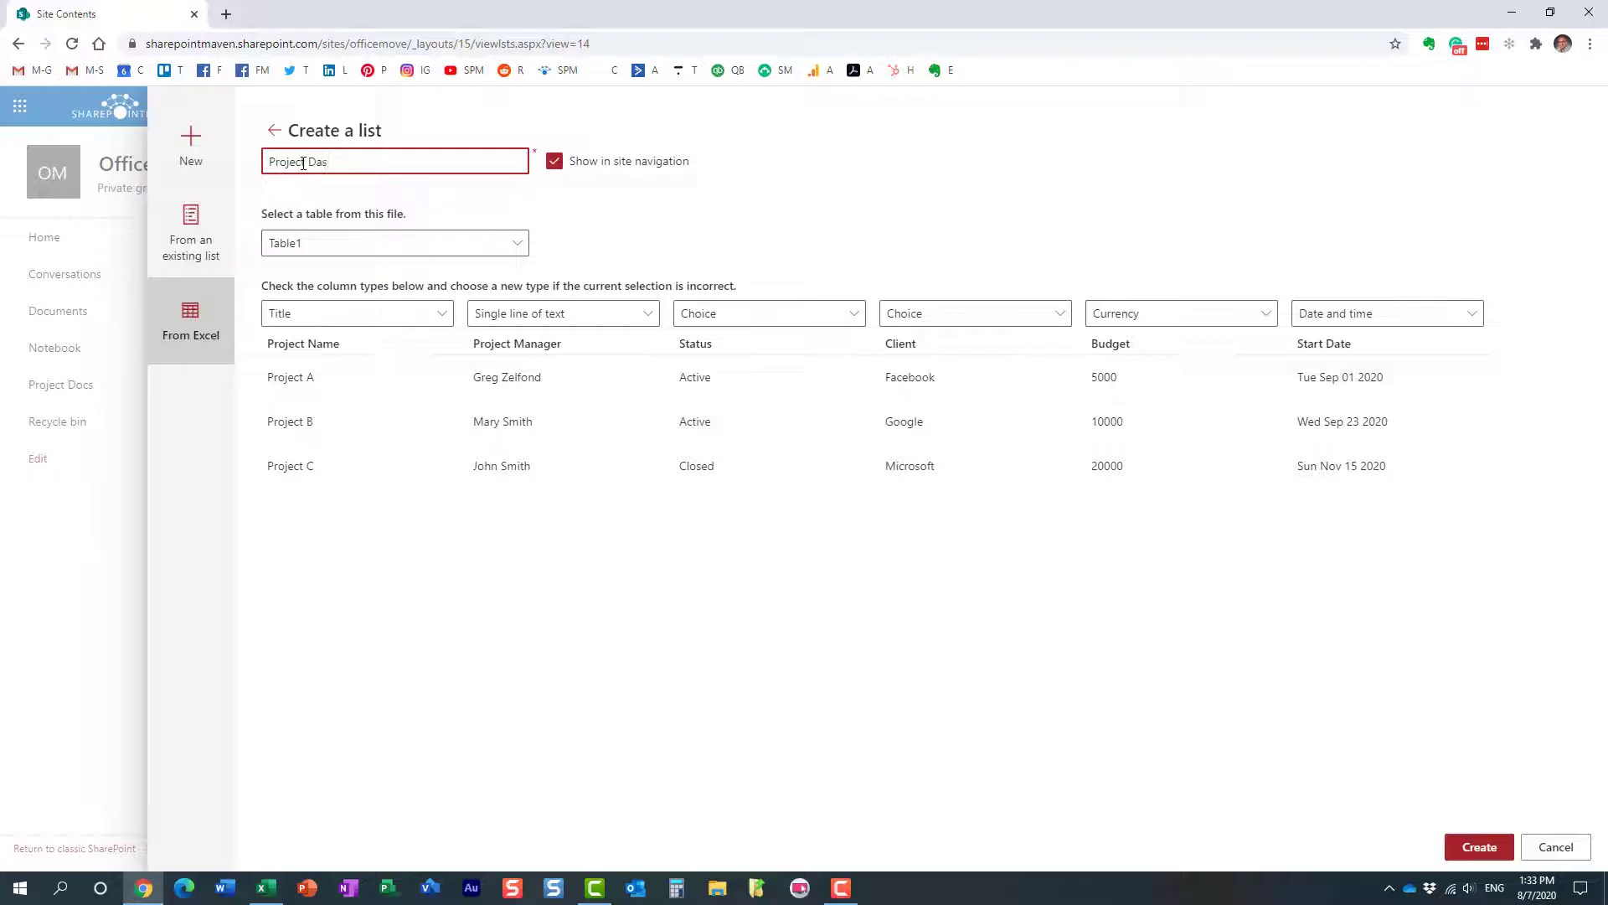
pyautogui.write('hboard')
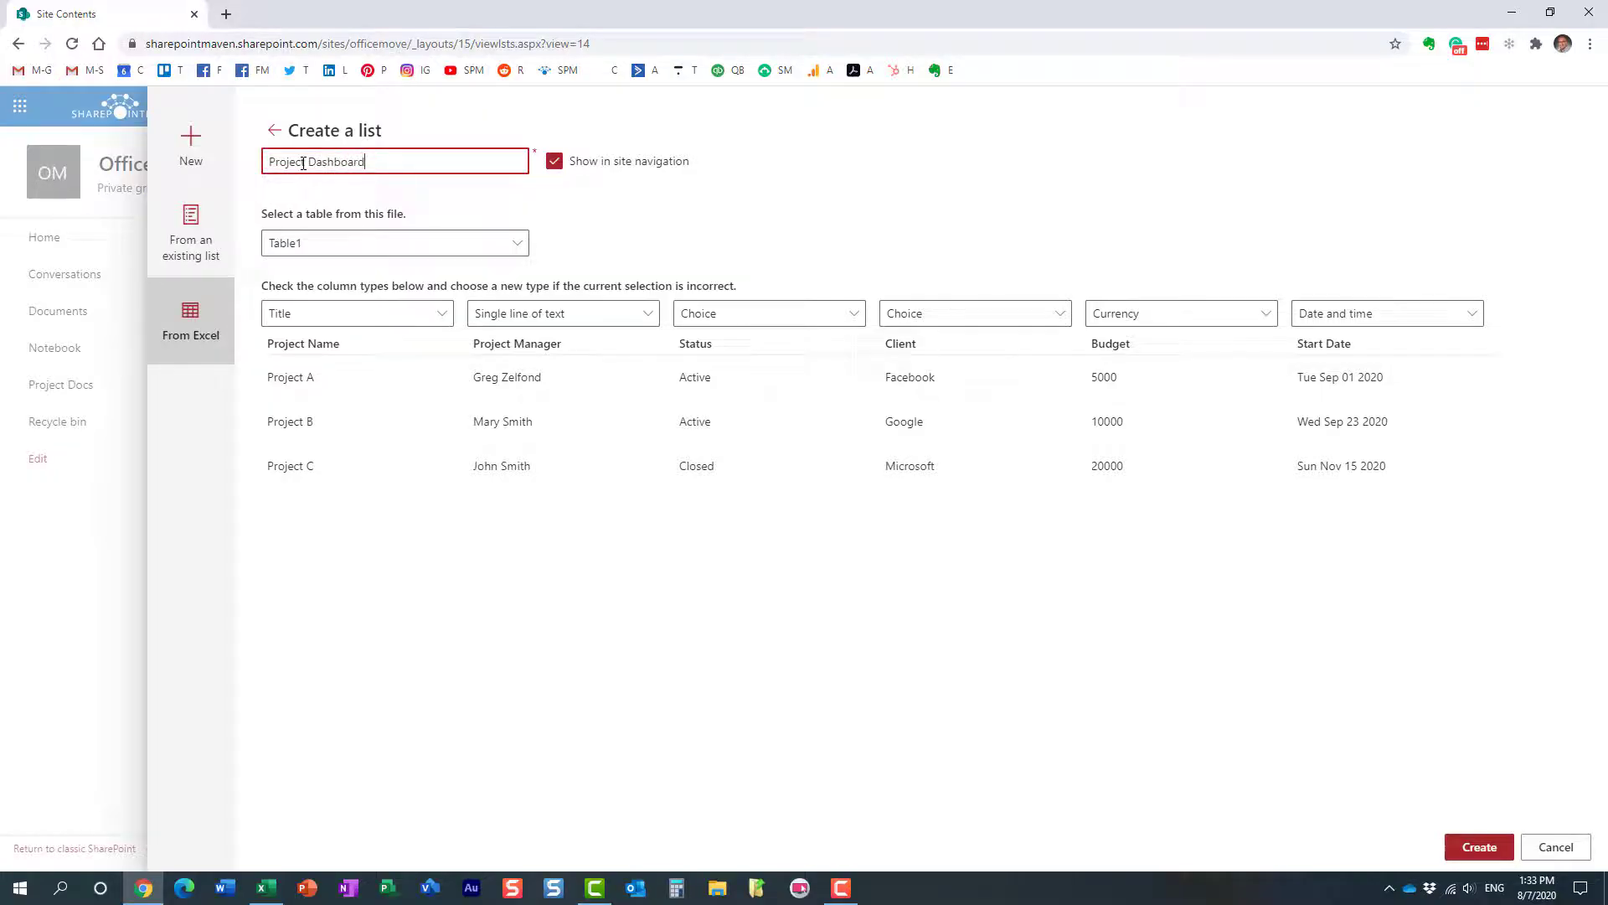
pyautogui.click(1480, 847)
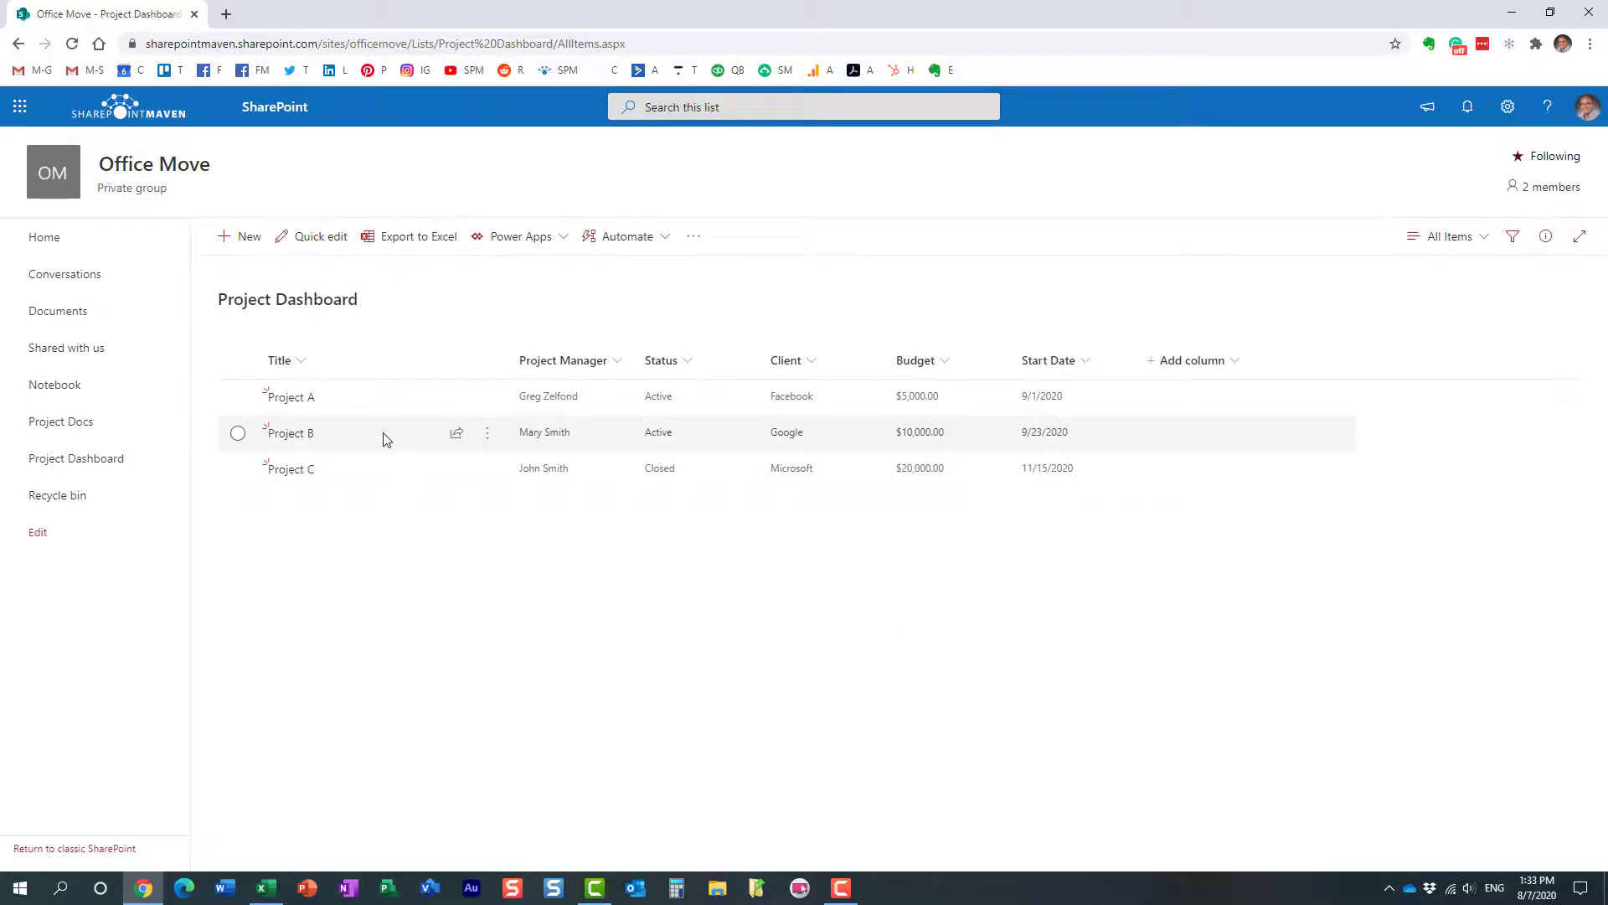
pyautogui.moveTo(353, 389)
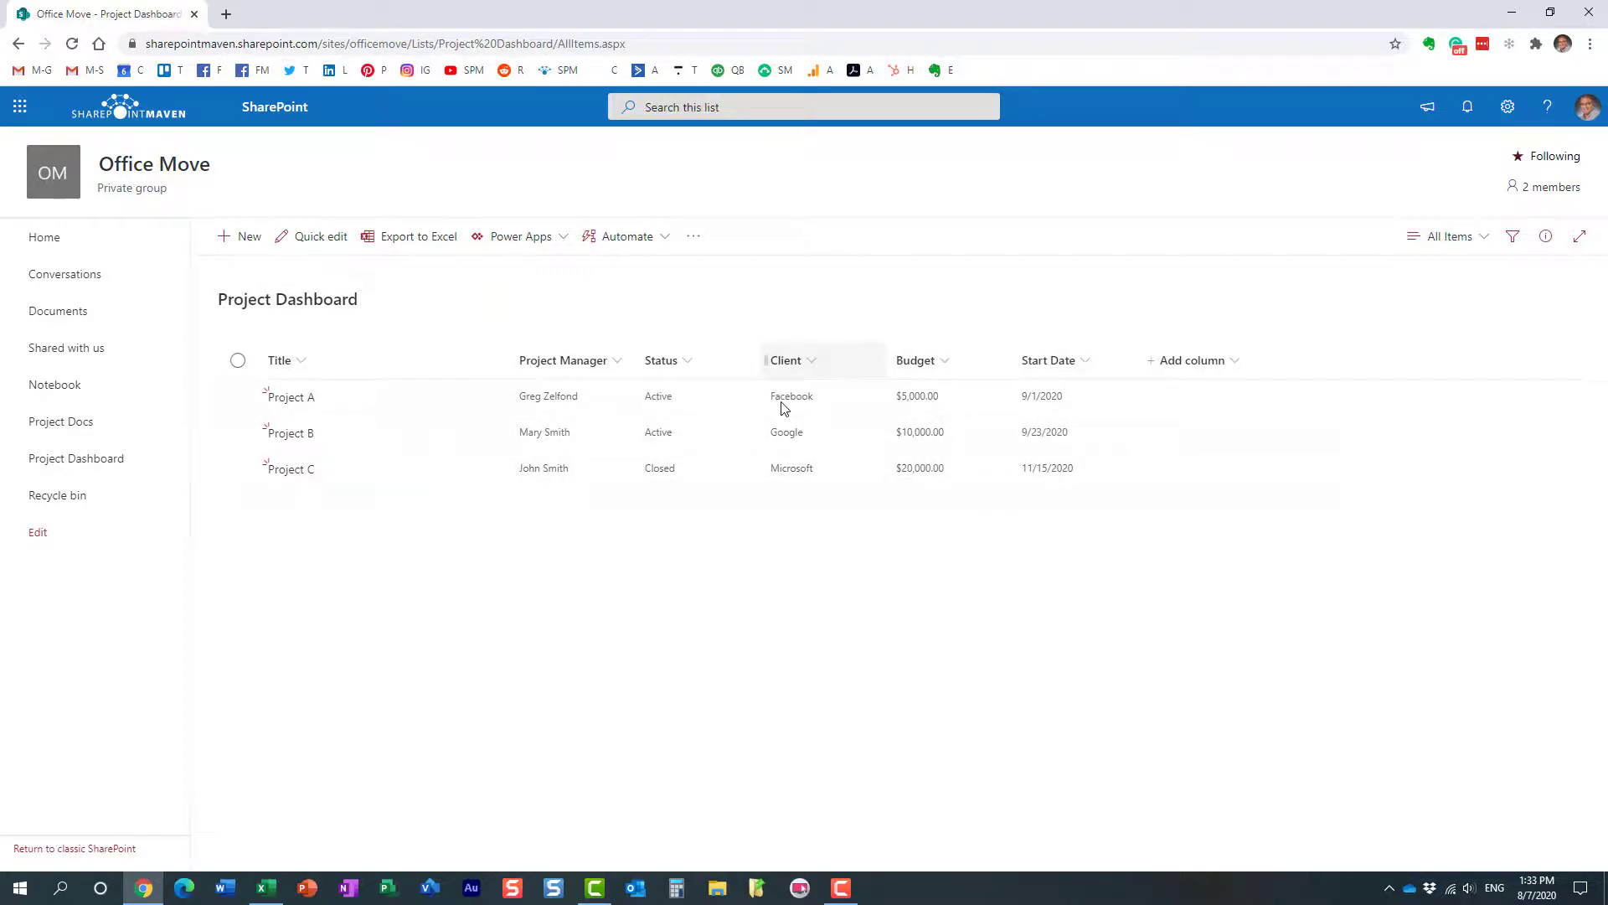
pyautogui.moveTo(509, 412)
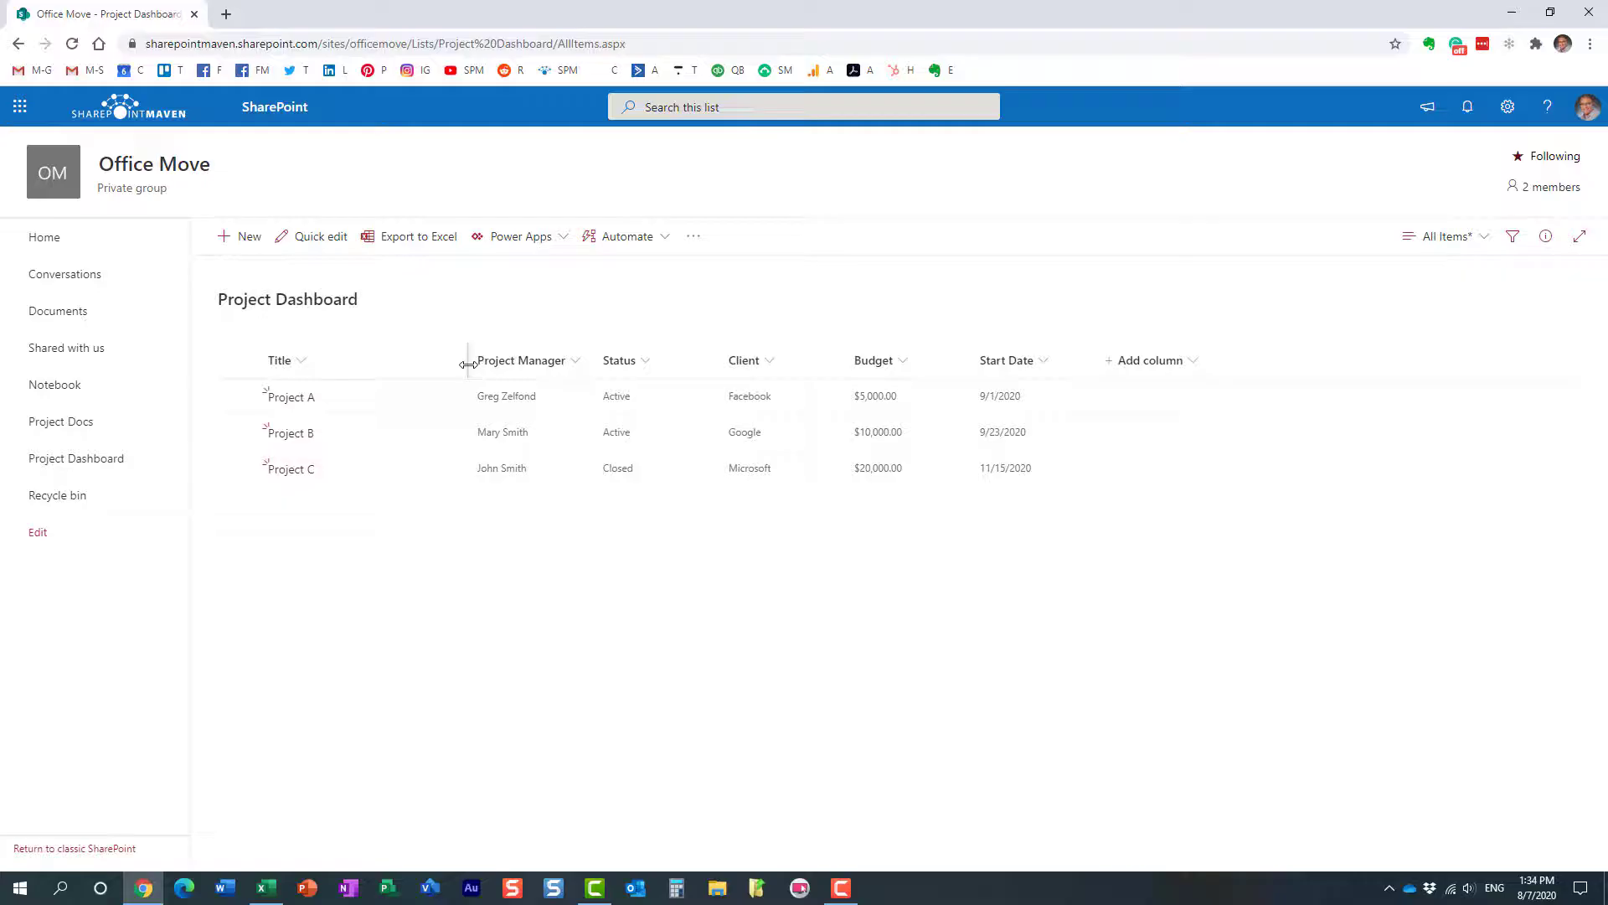
# Step: Start a new item in the Project Dashboard list, then cancel it unsaved
pyautogui.click(246, 237)
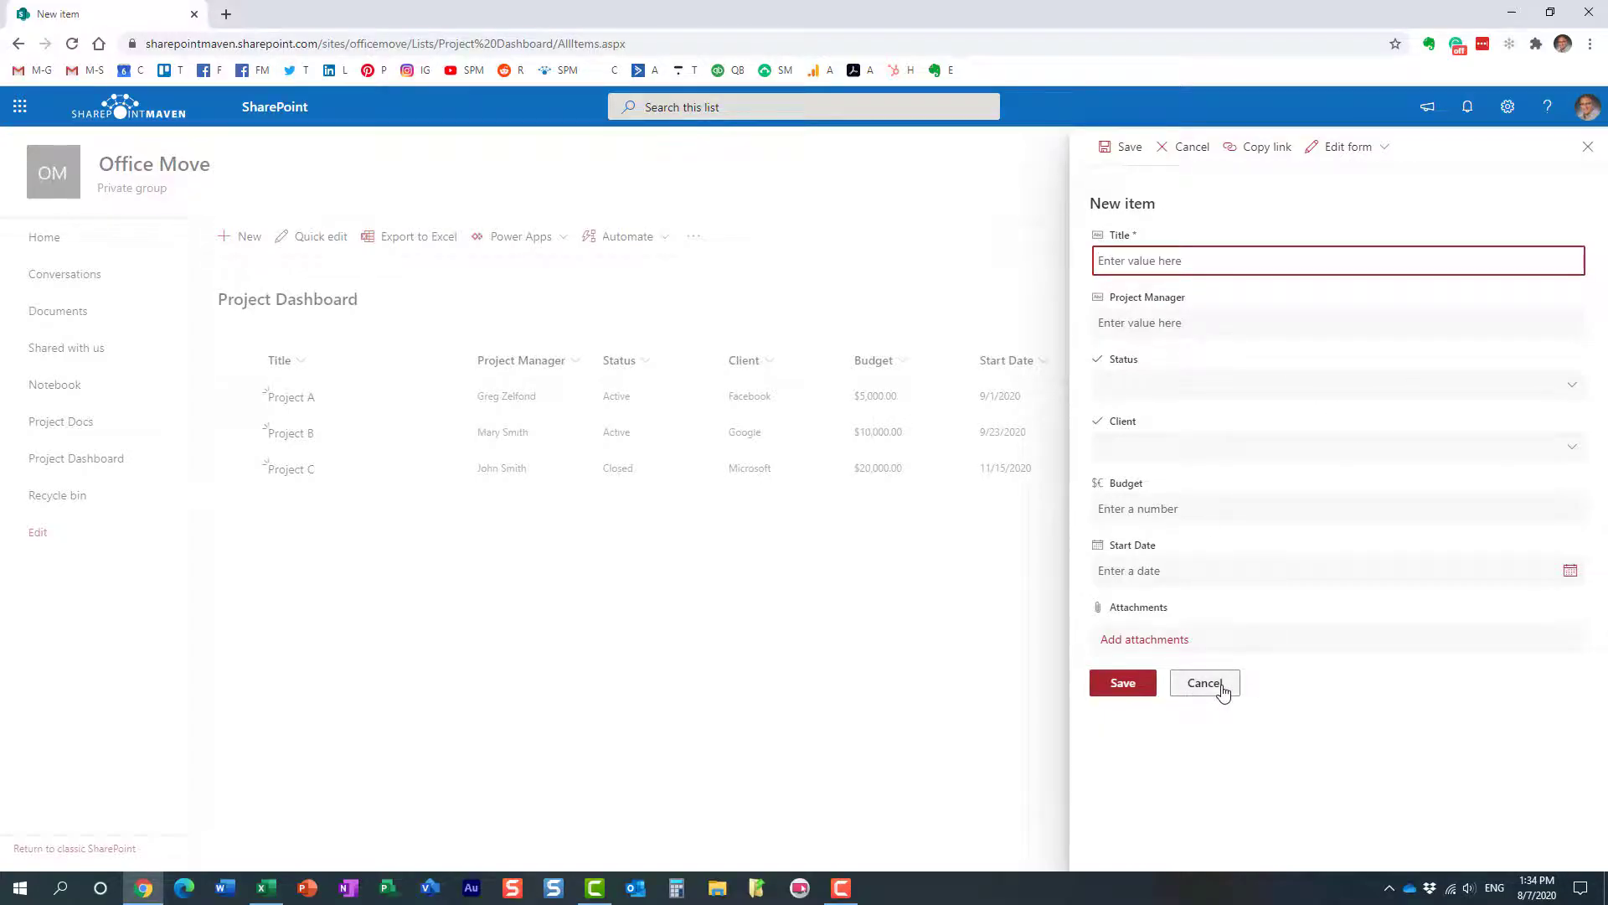
pyautogui.click(1205, 682)
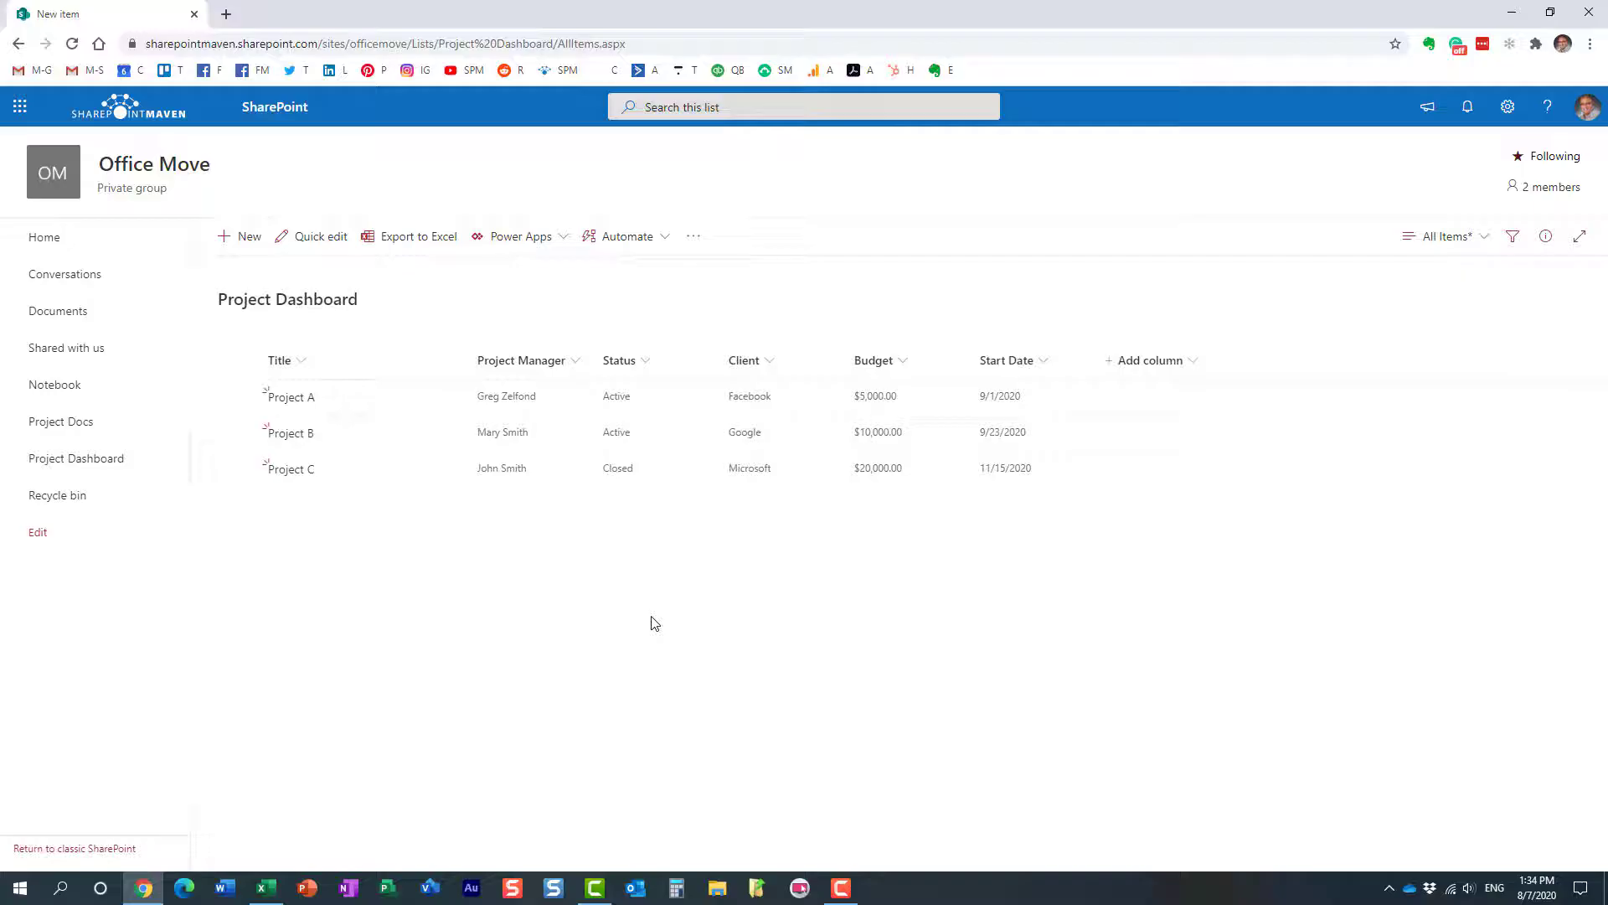
pyautogui.moveTo(641, 618)
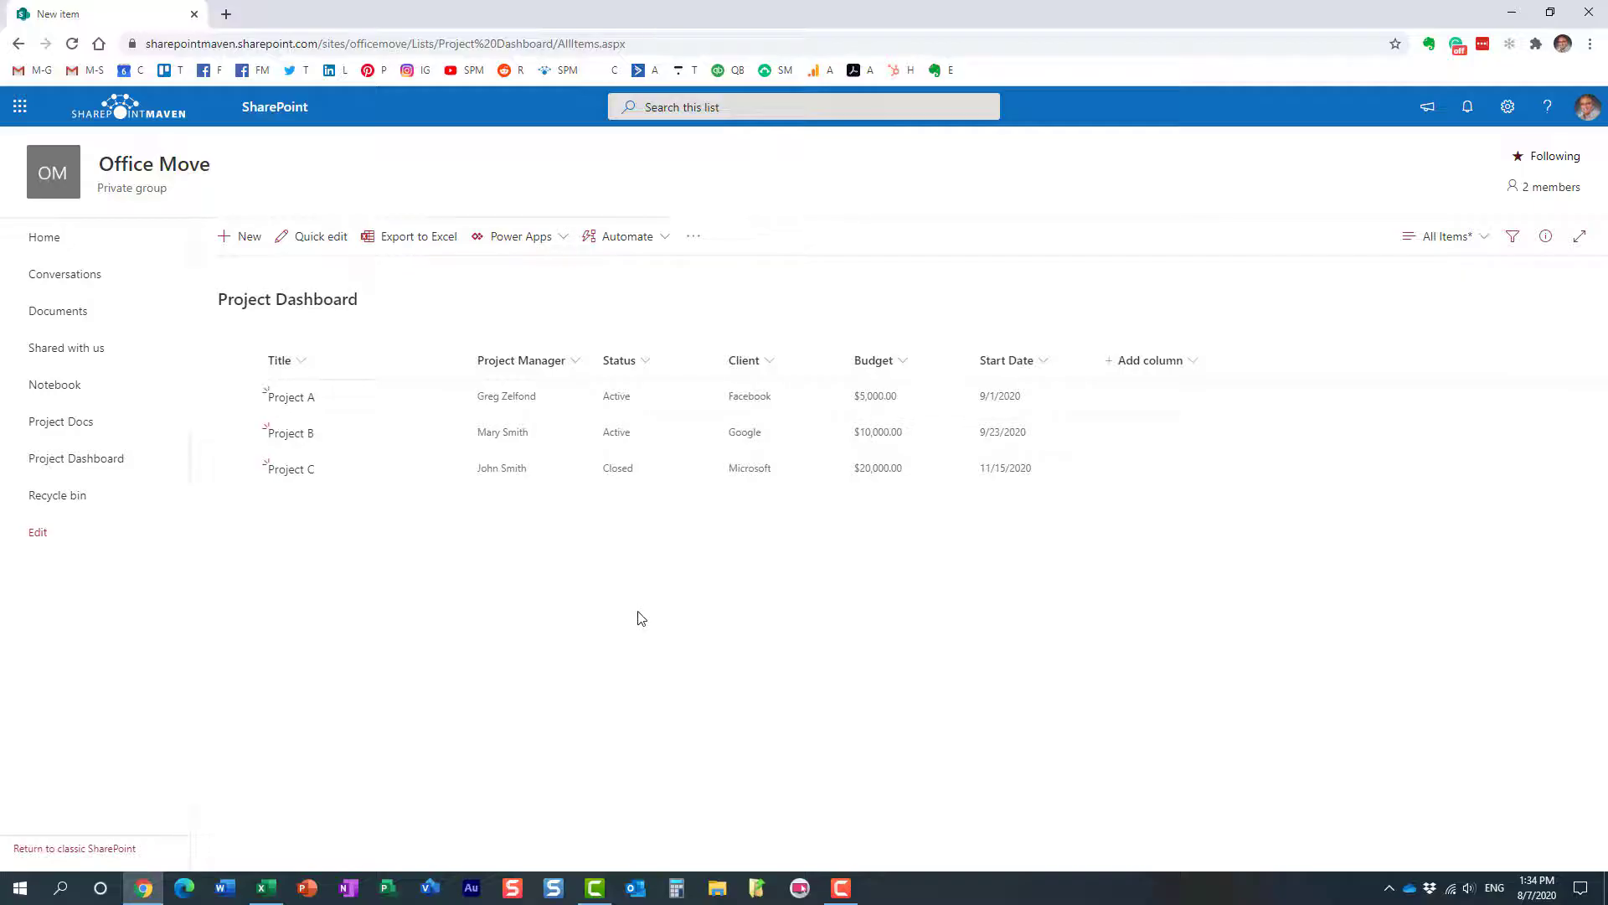
pyautogui.moveTo(560, 565)
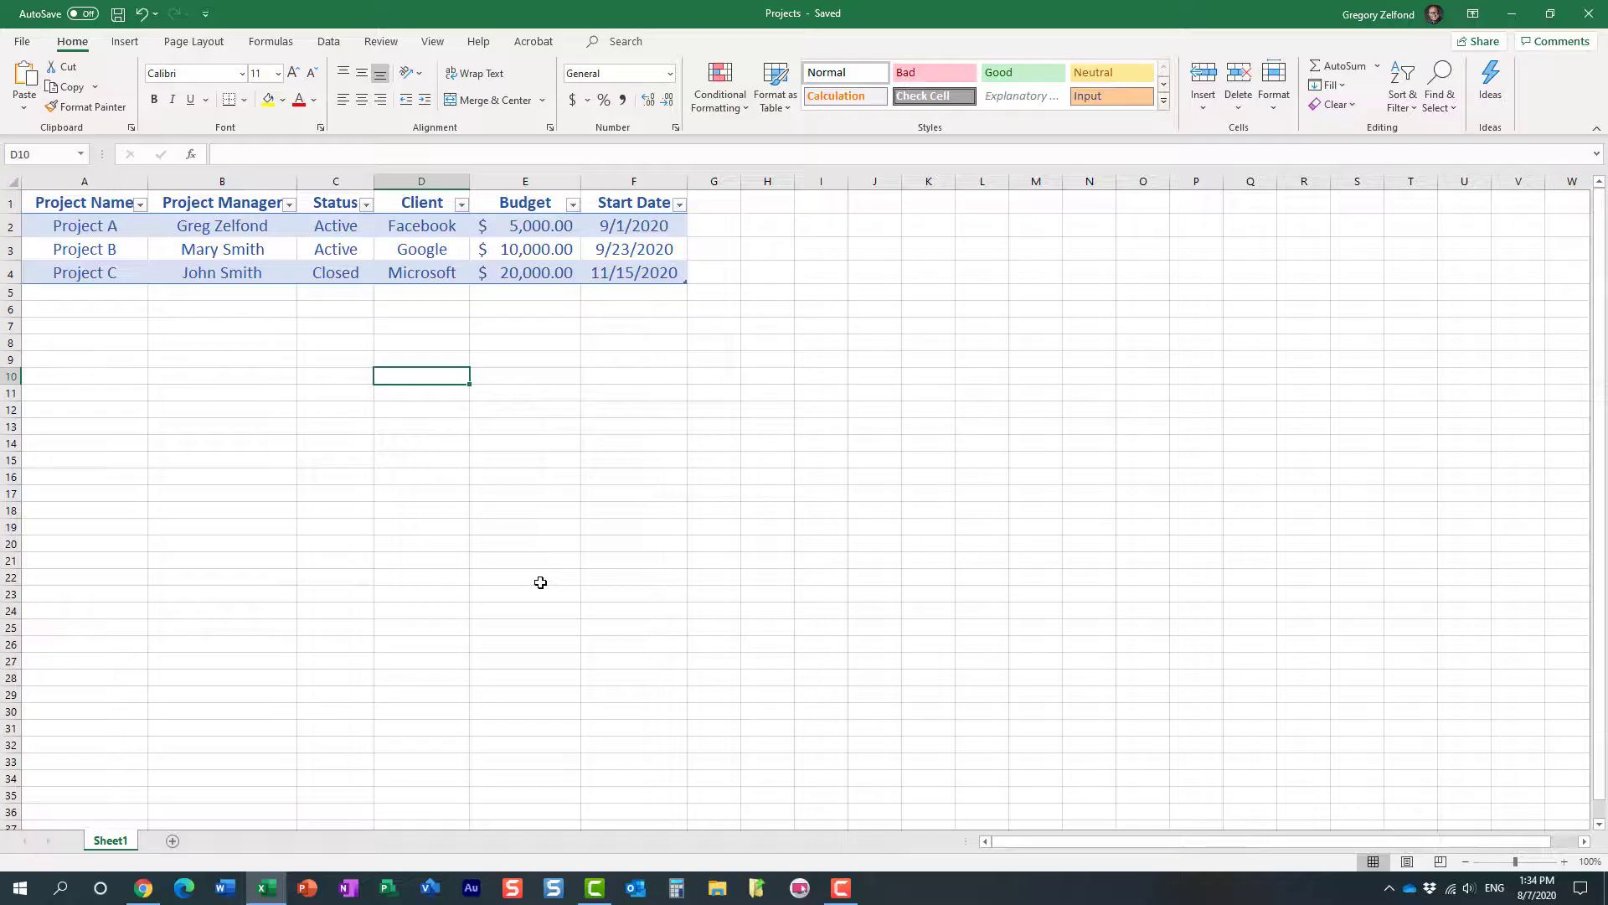
pyautogui.moveTo(460, 495)
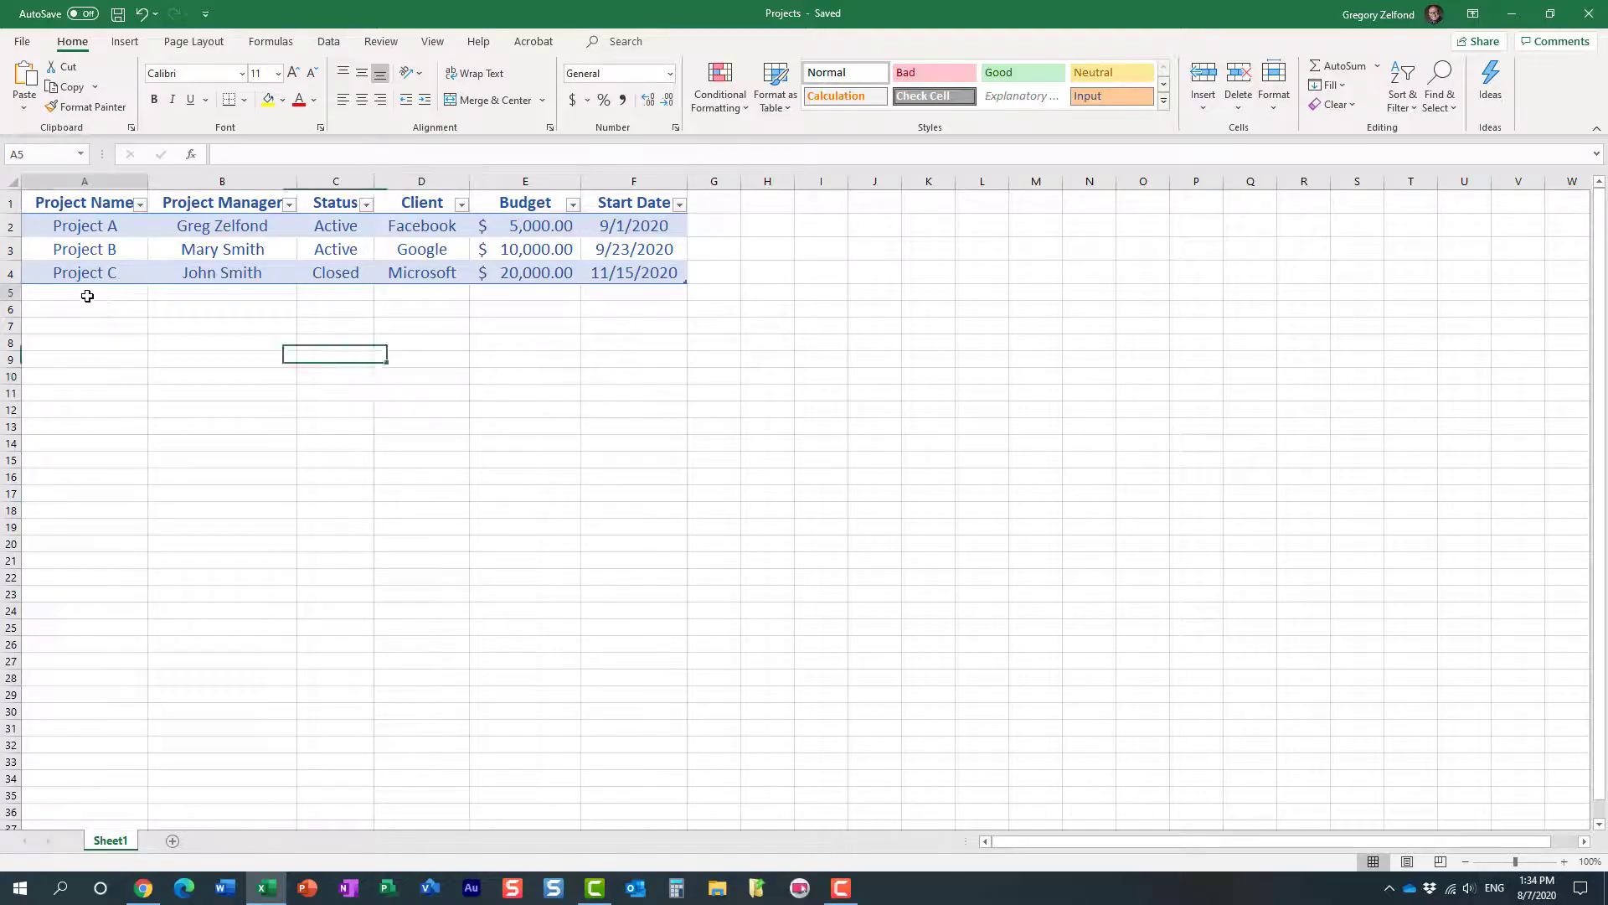
pyautogui.moveTo(83, 292); pyautogui.dragTo(646, 504)
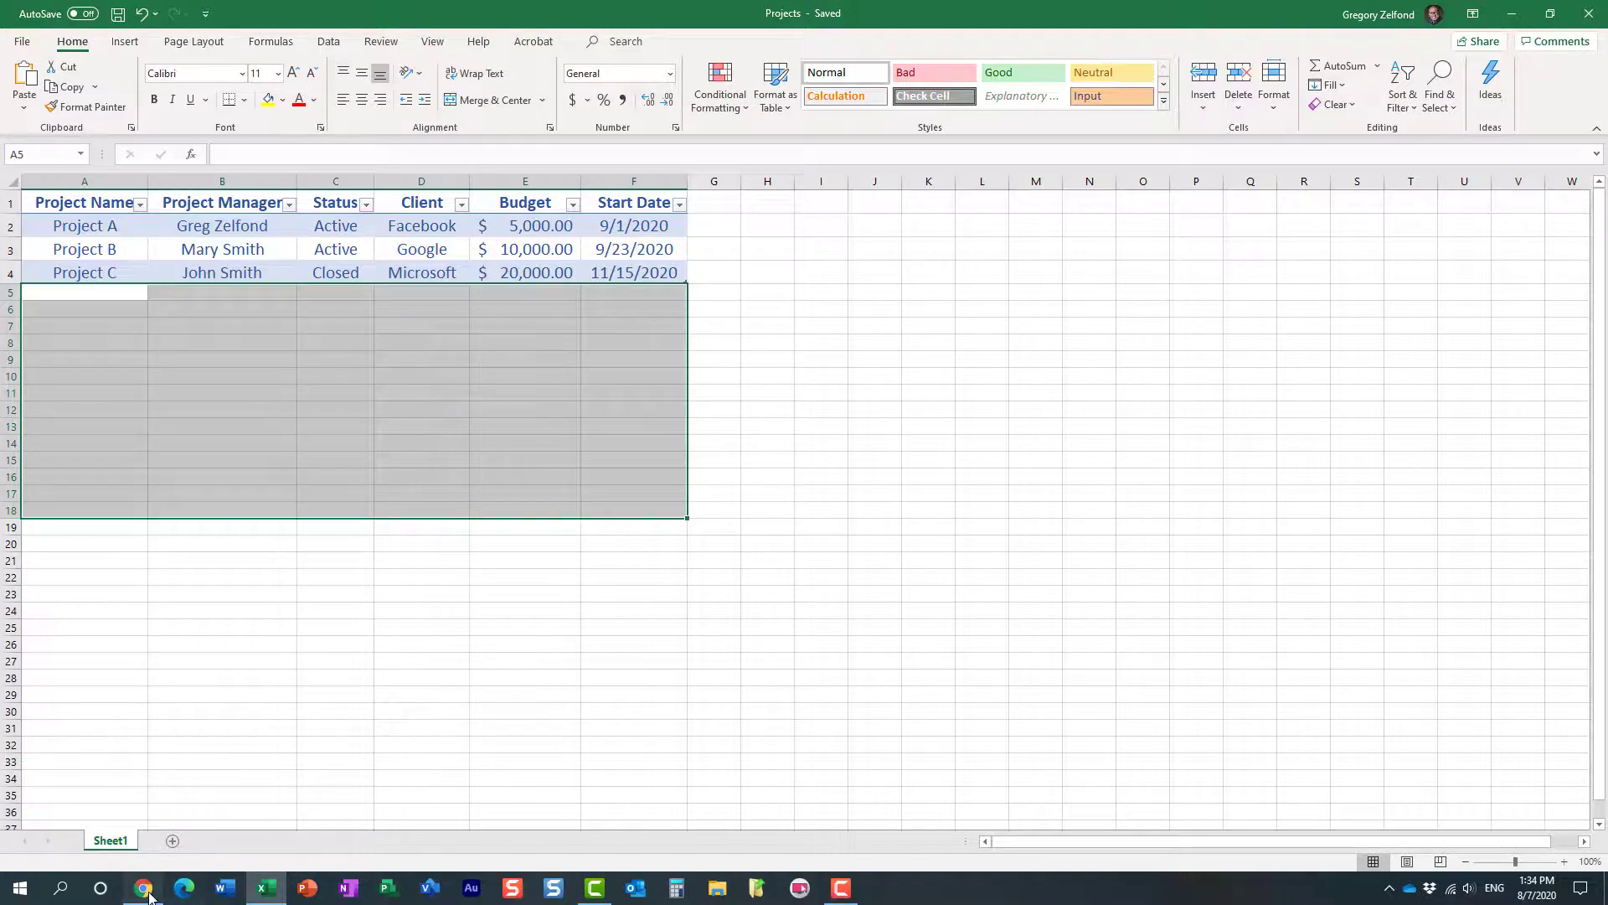
pyautogui.click(142, 886)
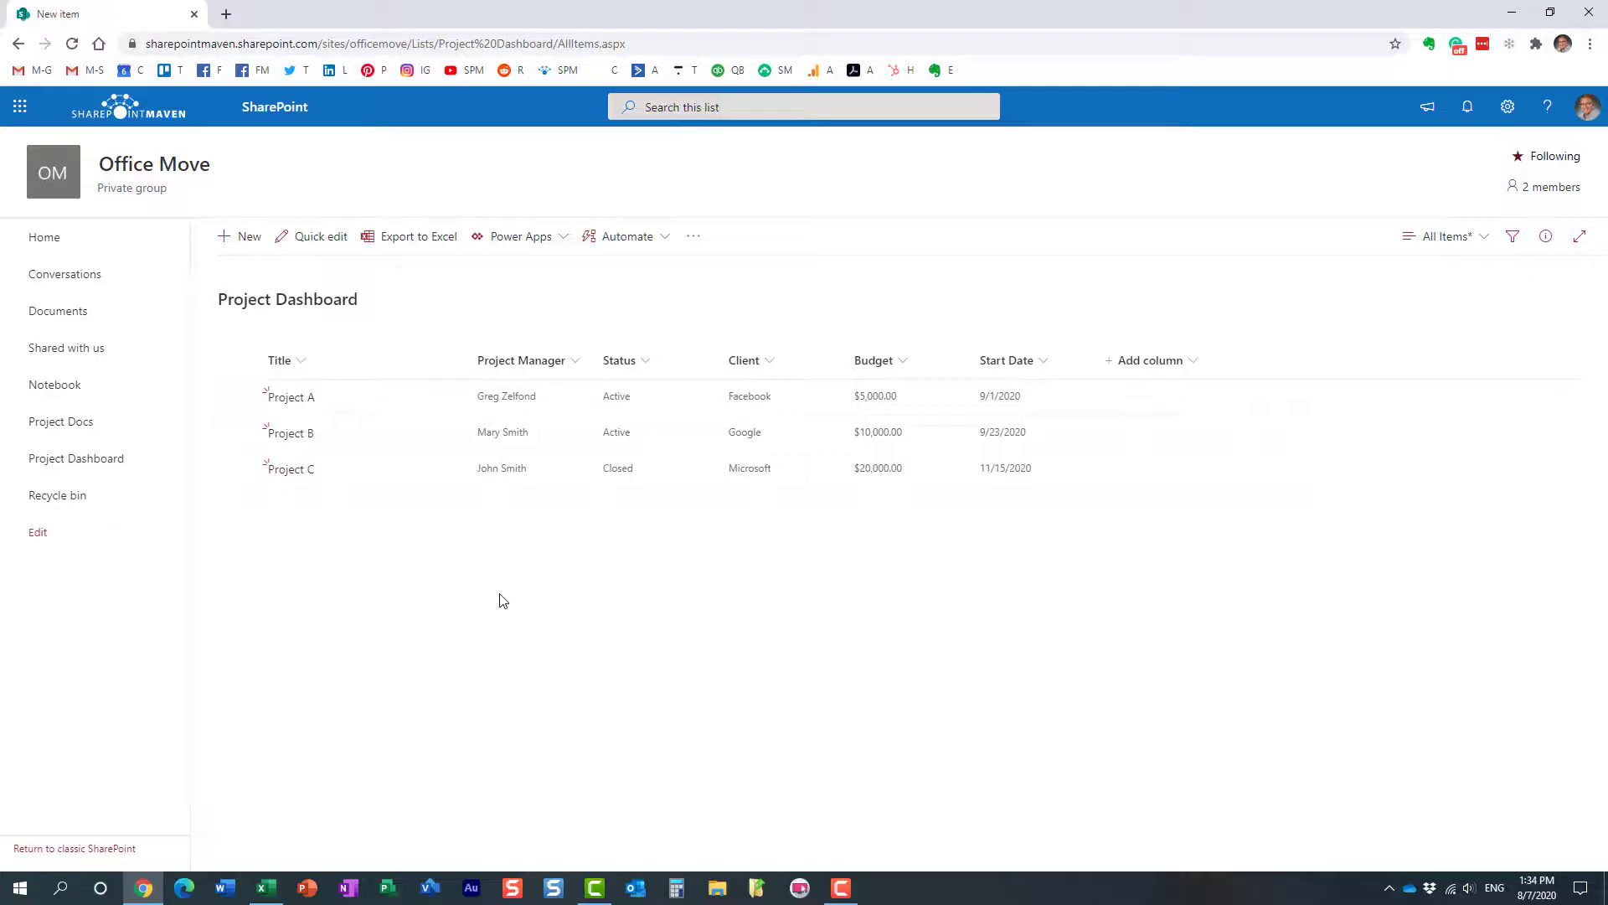
pyautogui.moveTo(528, 628)
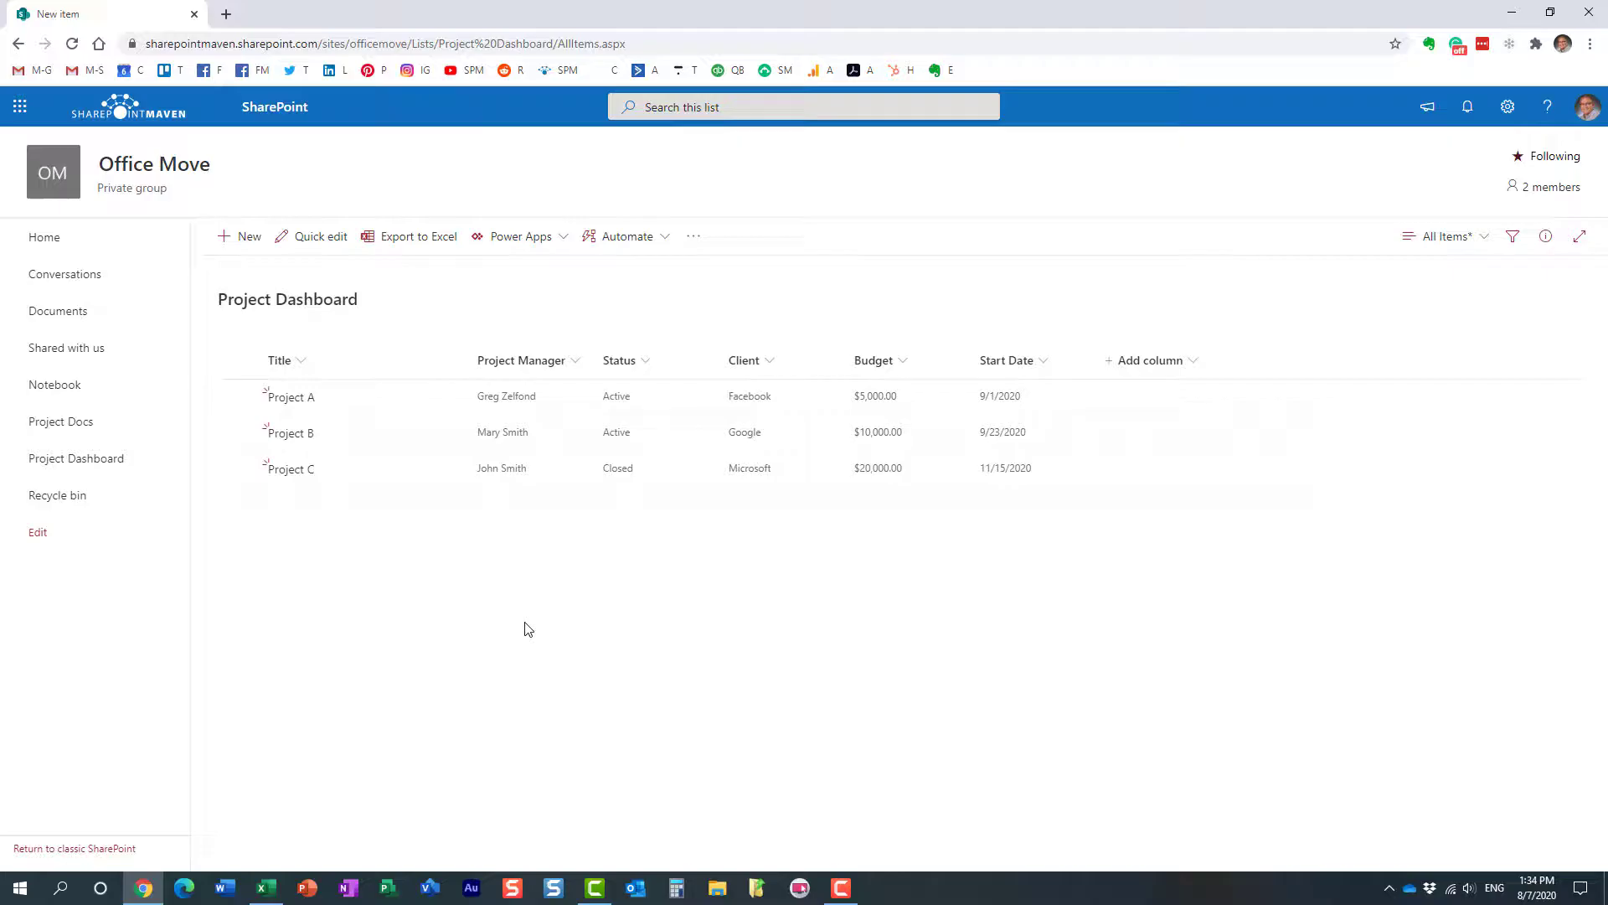
pyautogui.moveTo(514, 576)
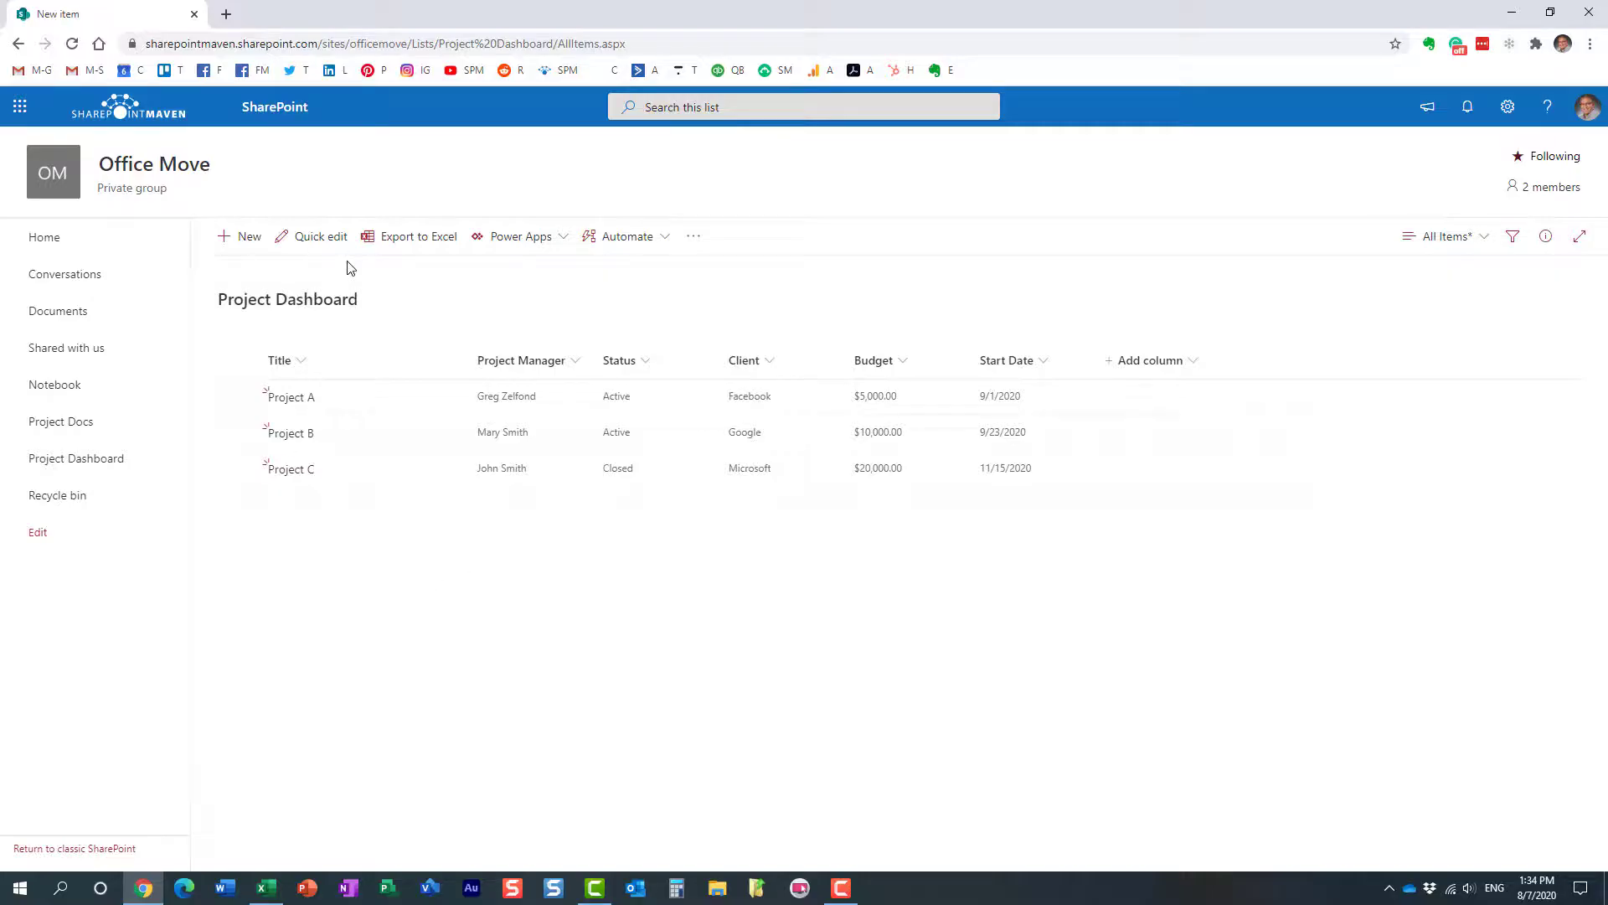
# Step: Switch the Project Dashboard list to Quick edit grid mode for inline editing
pyautogui.click(320, 236)
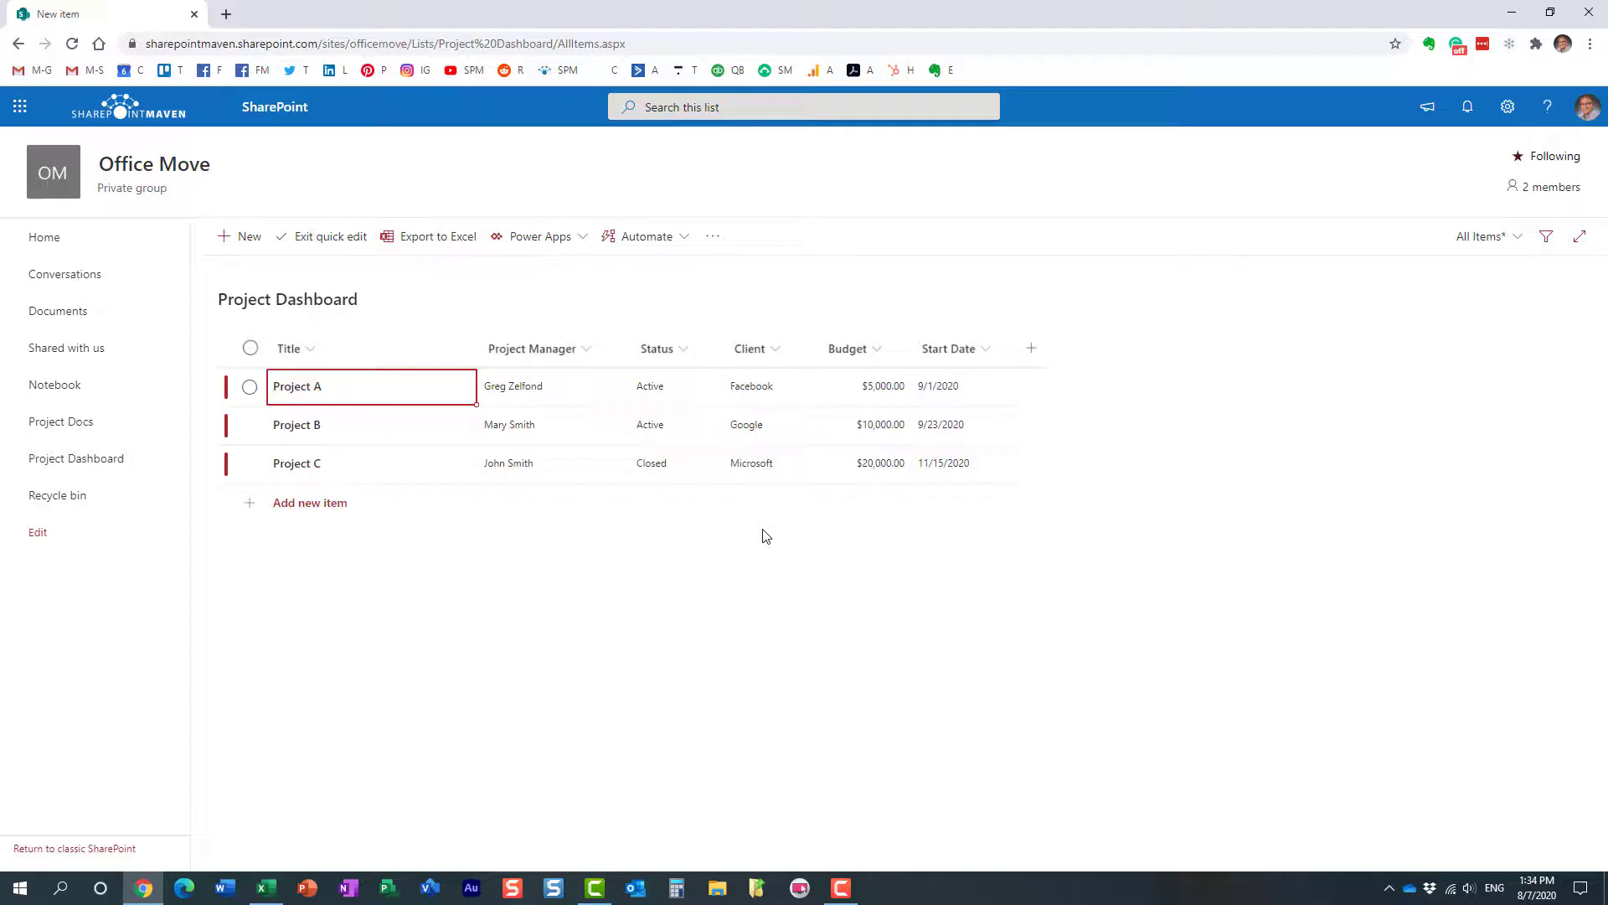
pyautogui.click(309, 502)
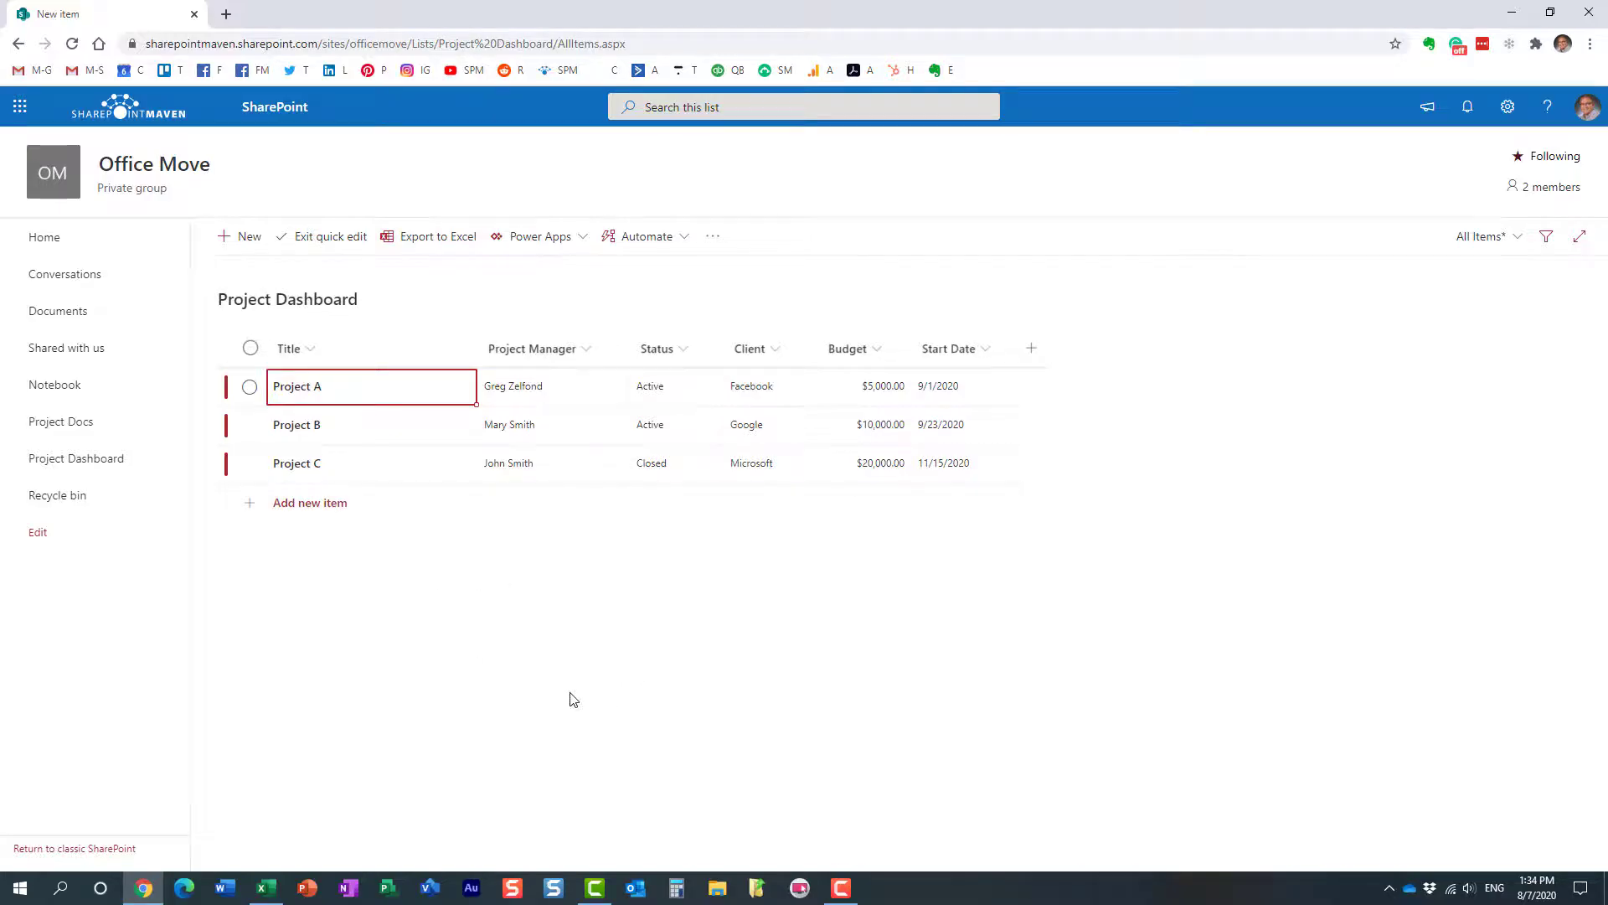
pyautogui.moveTo(578, 654)
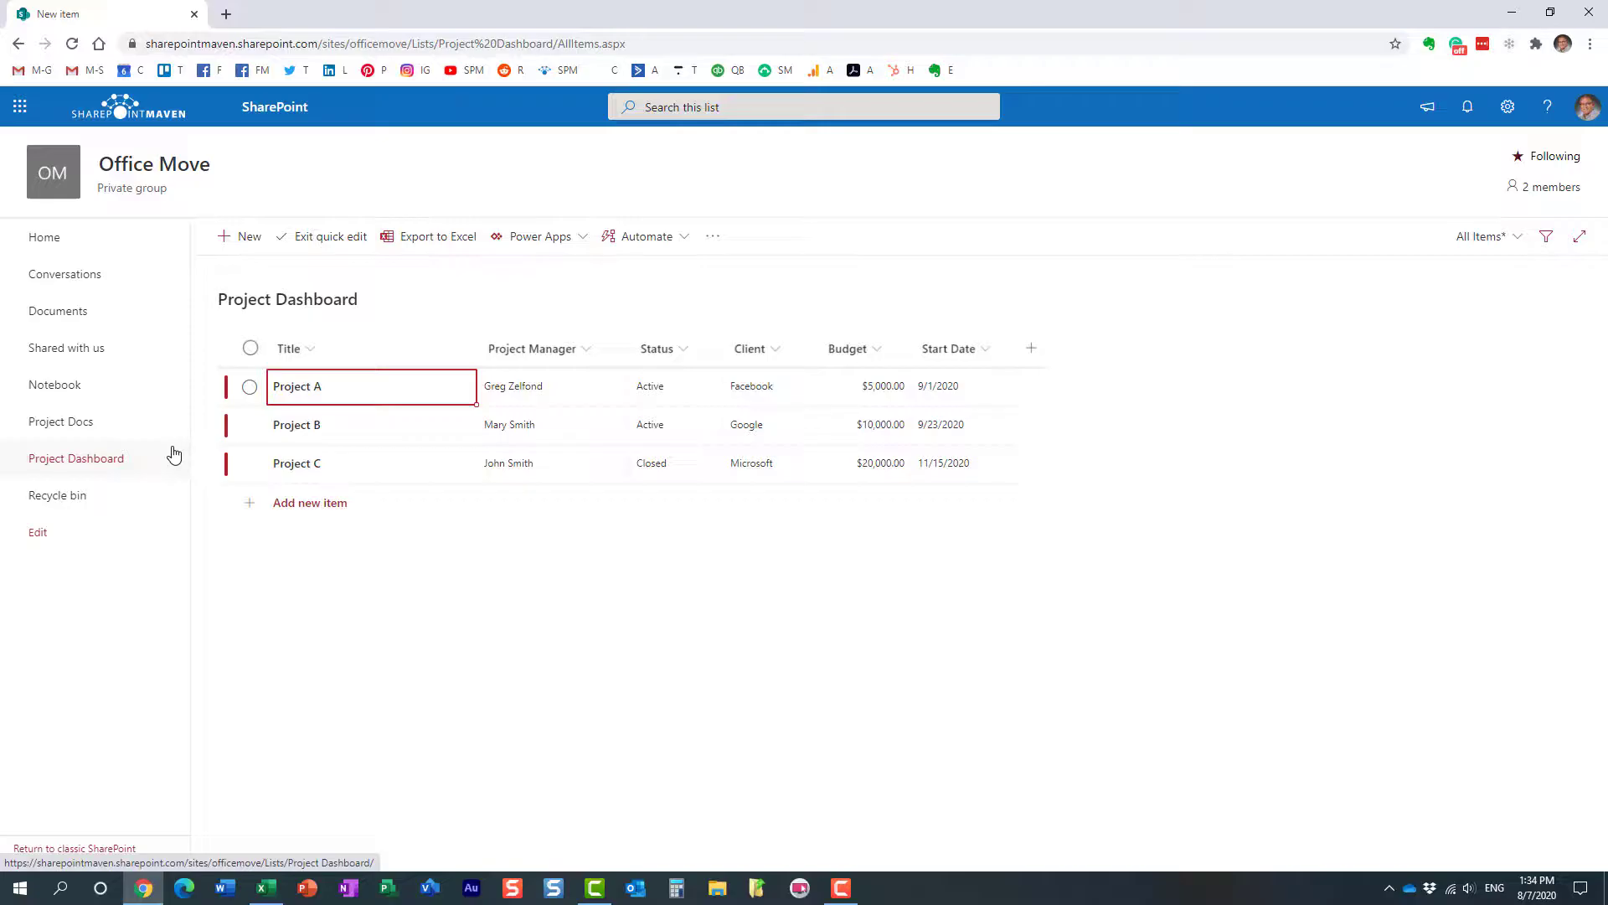
# Step: Reload the Project Dashboard list and inspect the Status values a new item offers, then discard it
pyautogui.click(76, 458)
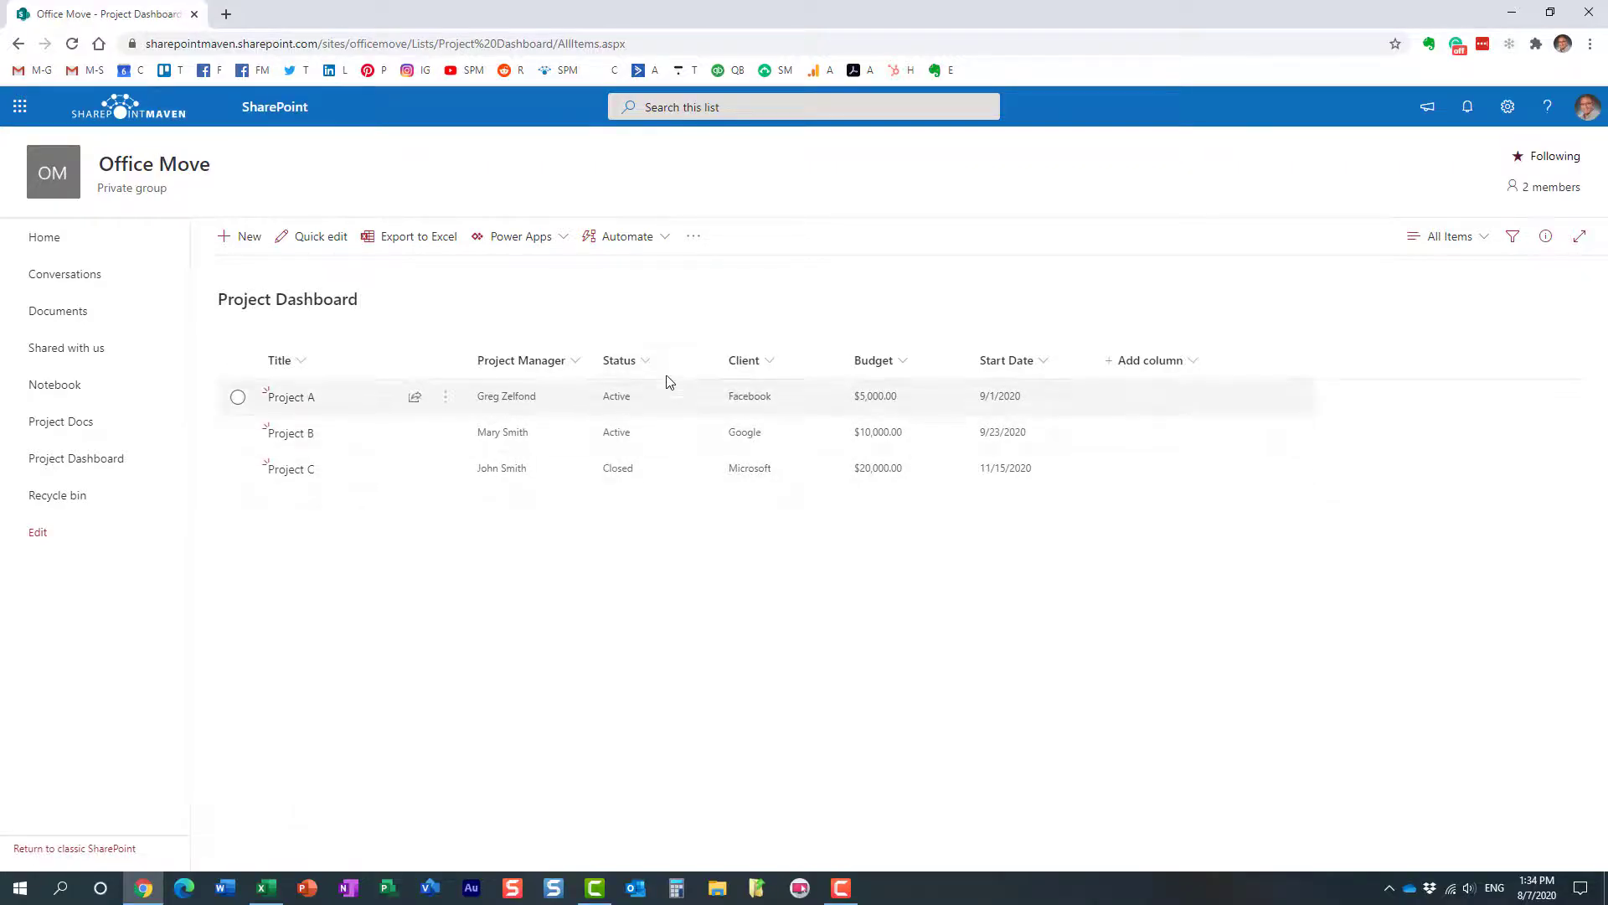
pyautogui.moveTo(683, 469)
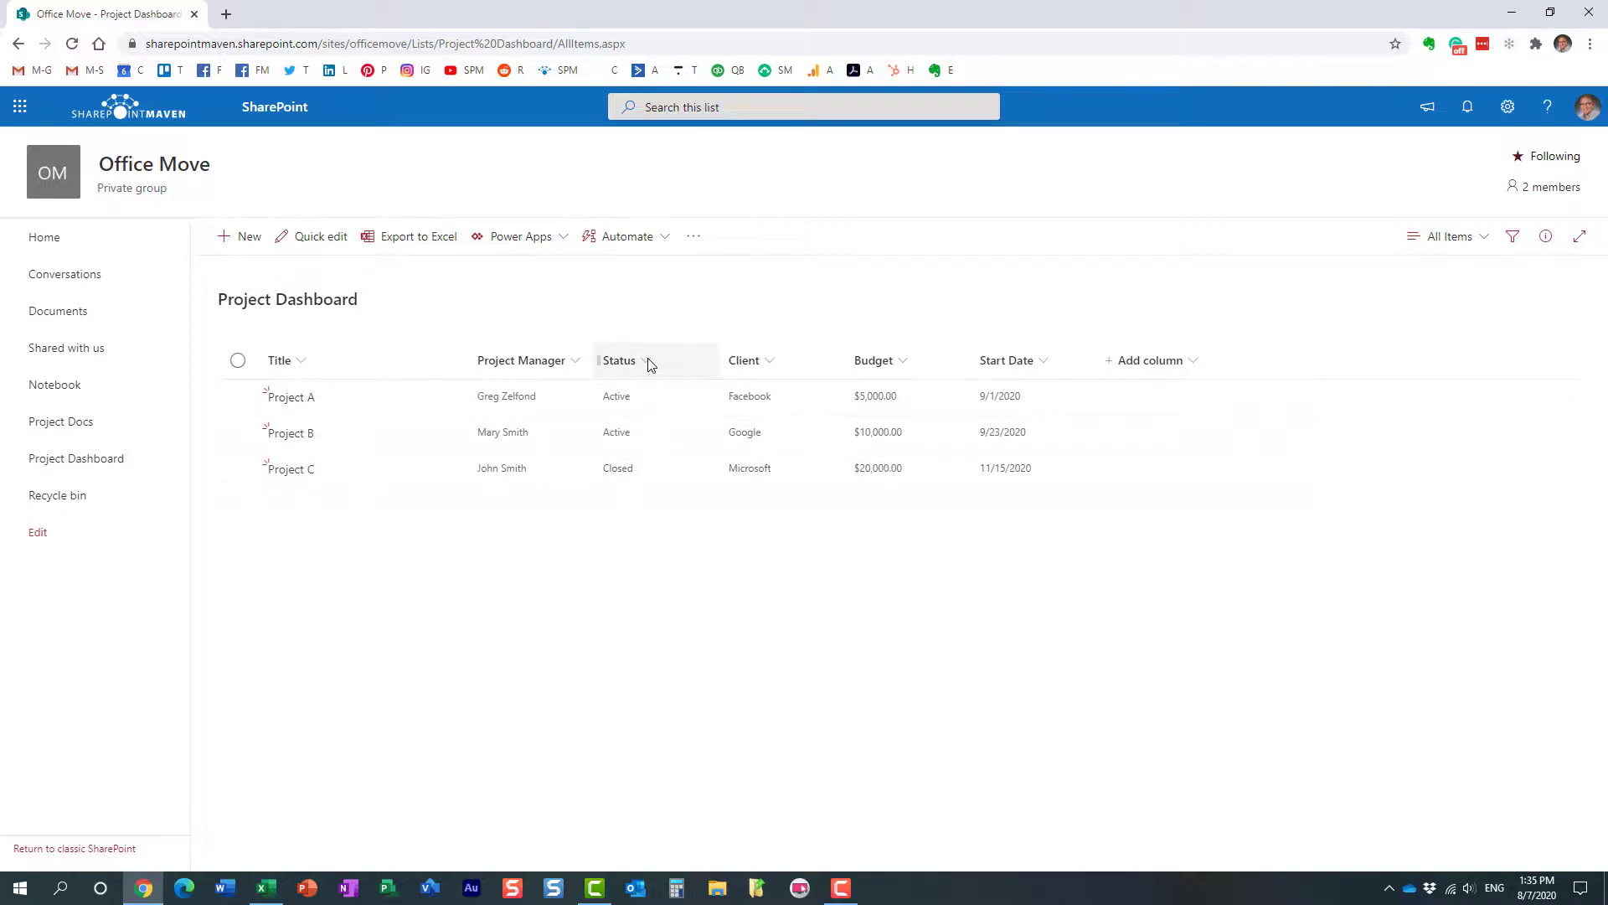
pyautogui.moveTo(650, 405)
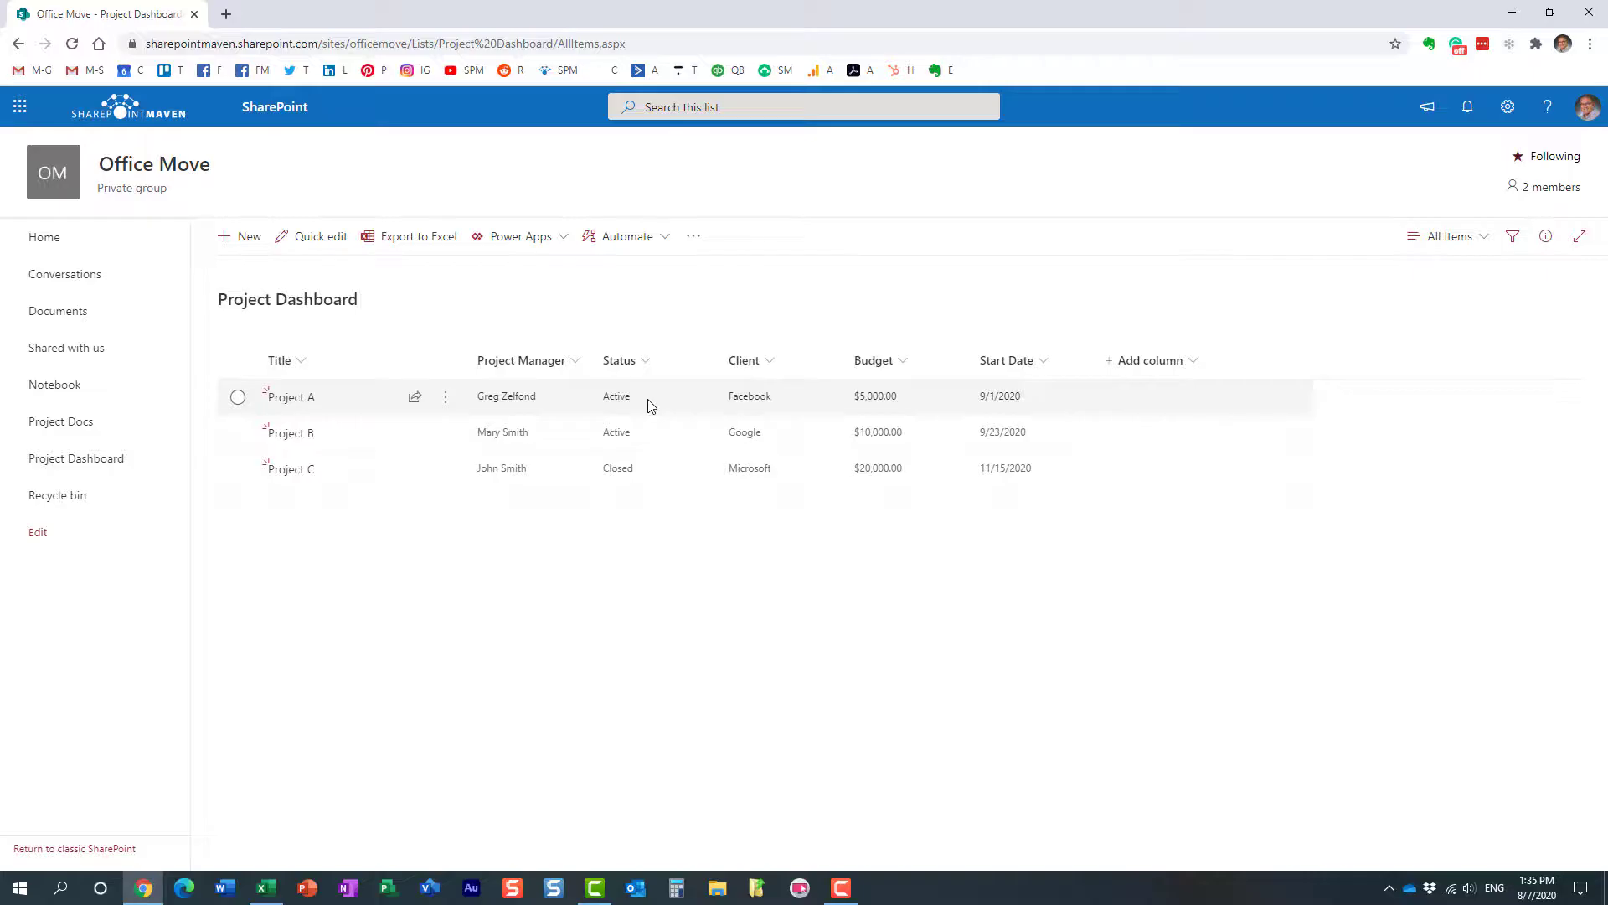
pyautogui.click(239, 235)
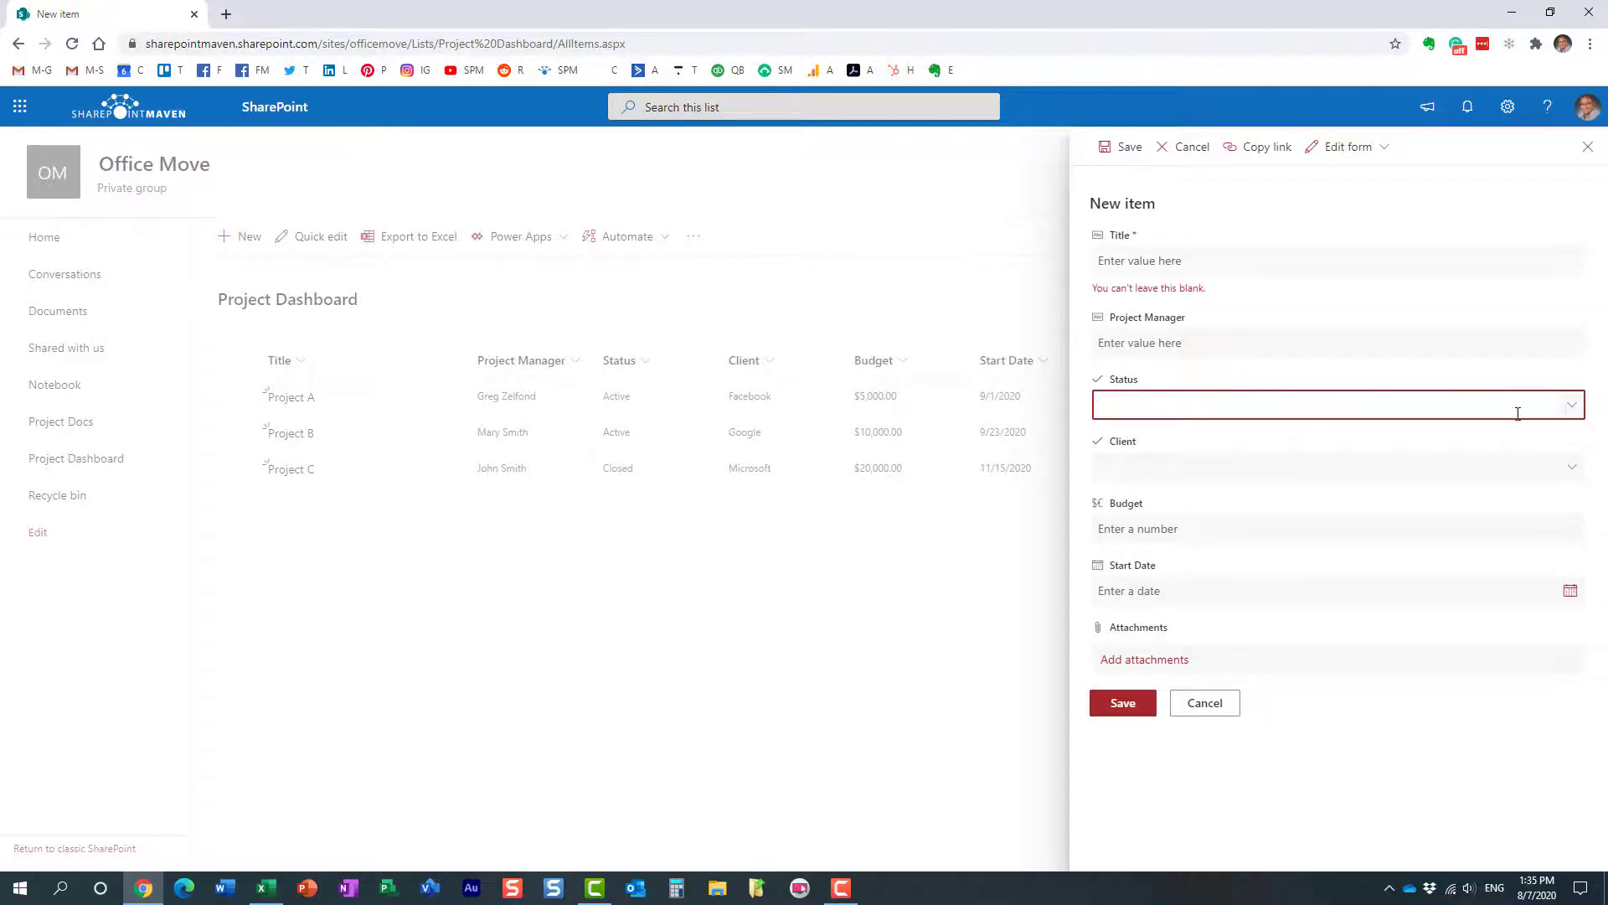
pyautogui.click(1339, 405)
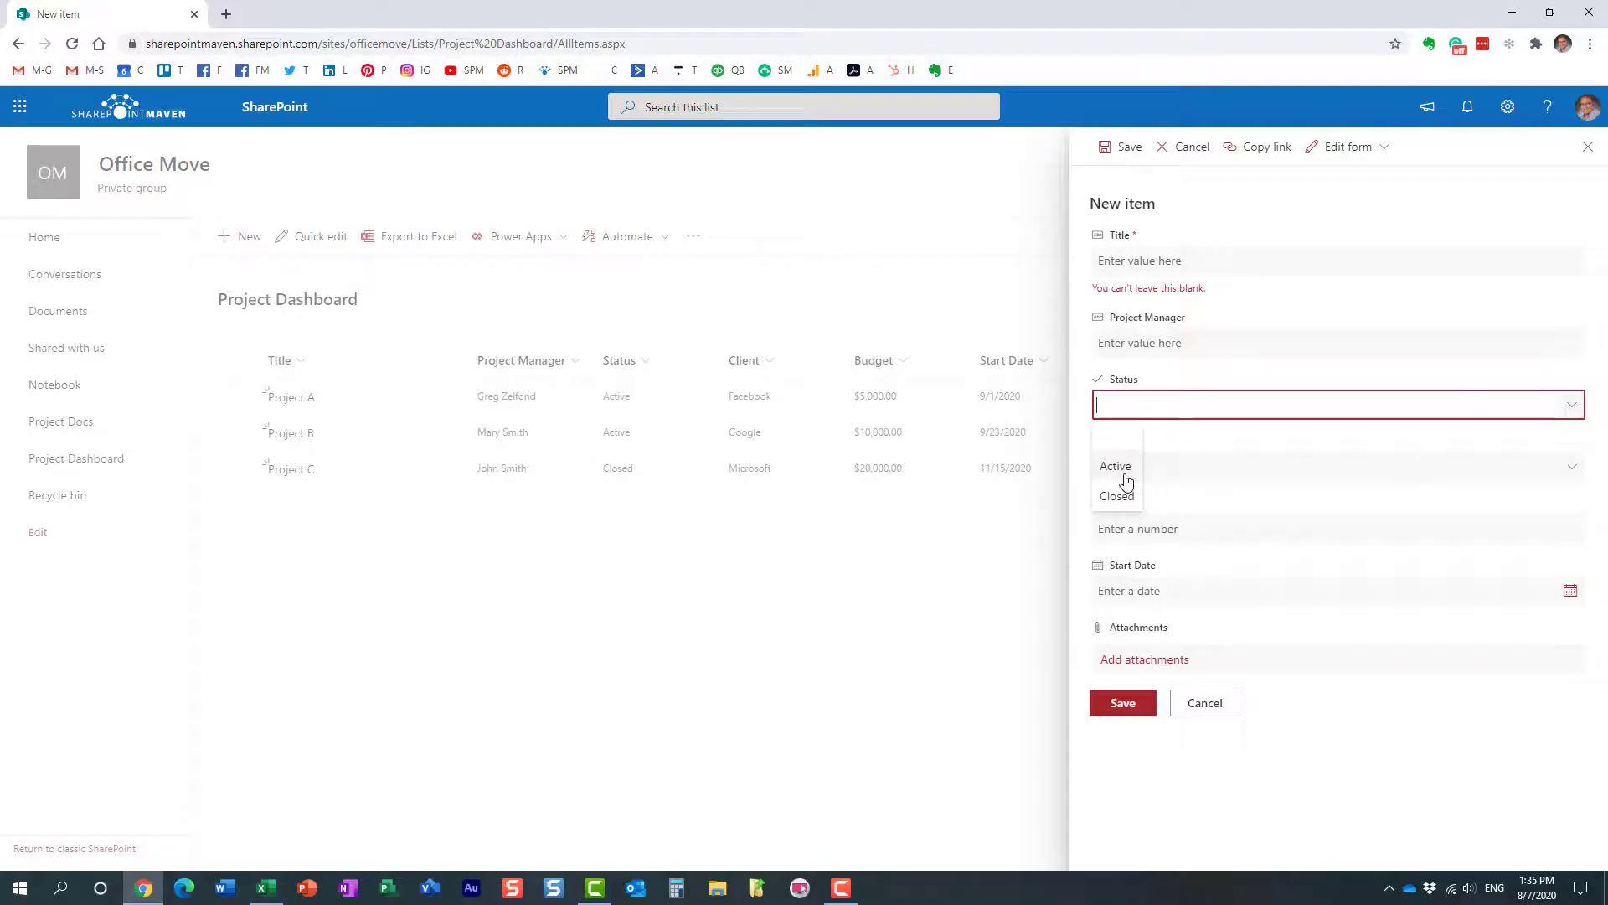
pyautogui.click(1205, 702)
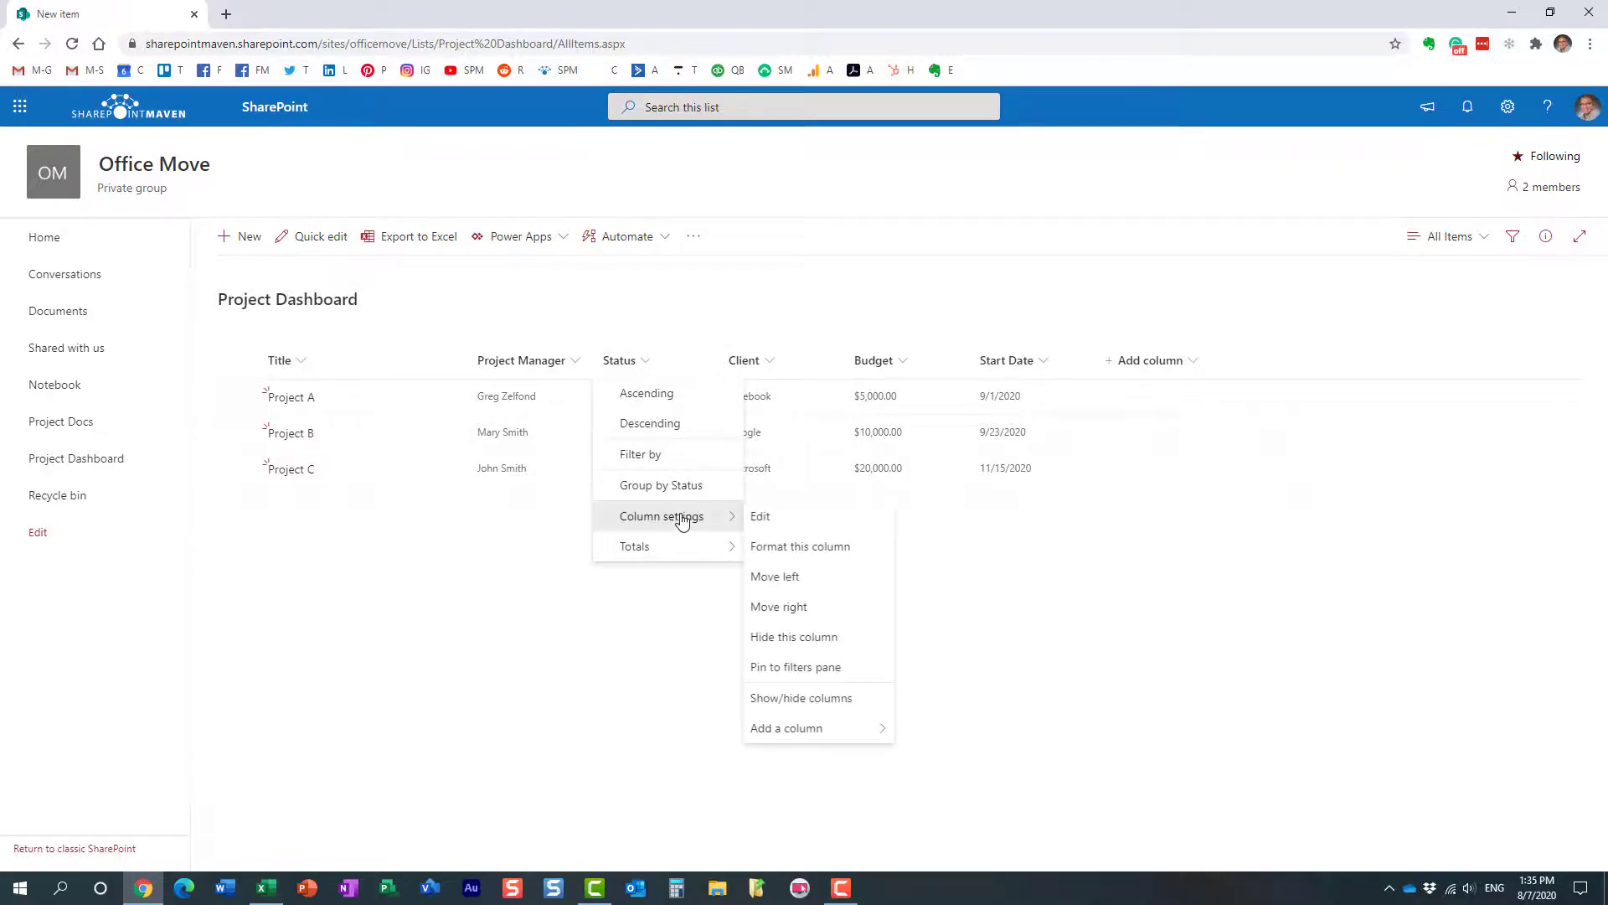
# Step: Bring up the Status column's edit panel from its header menu
pyautogui.click(760, 516)
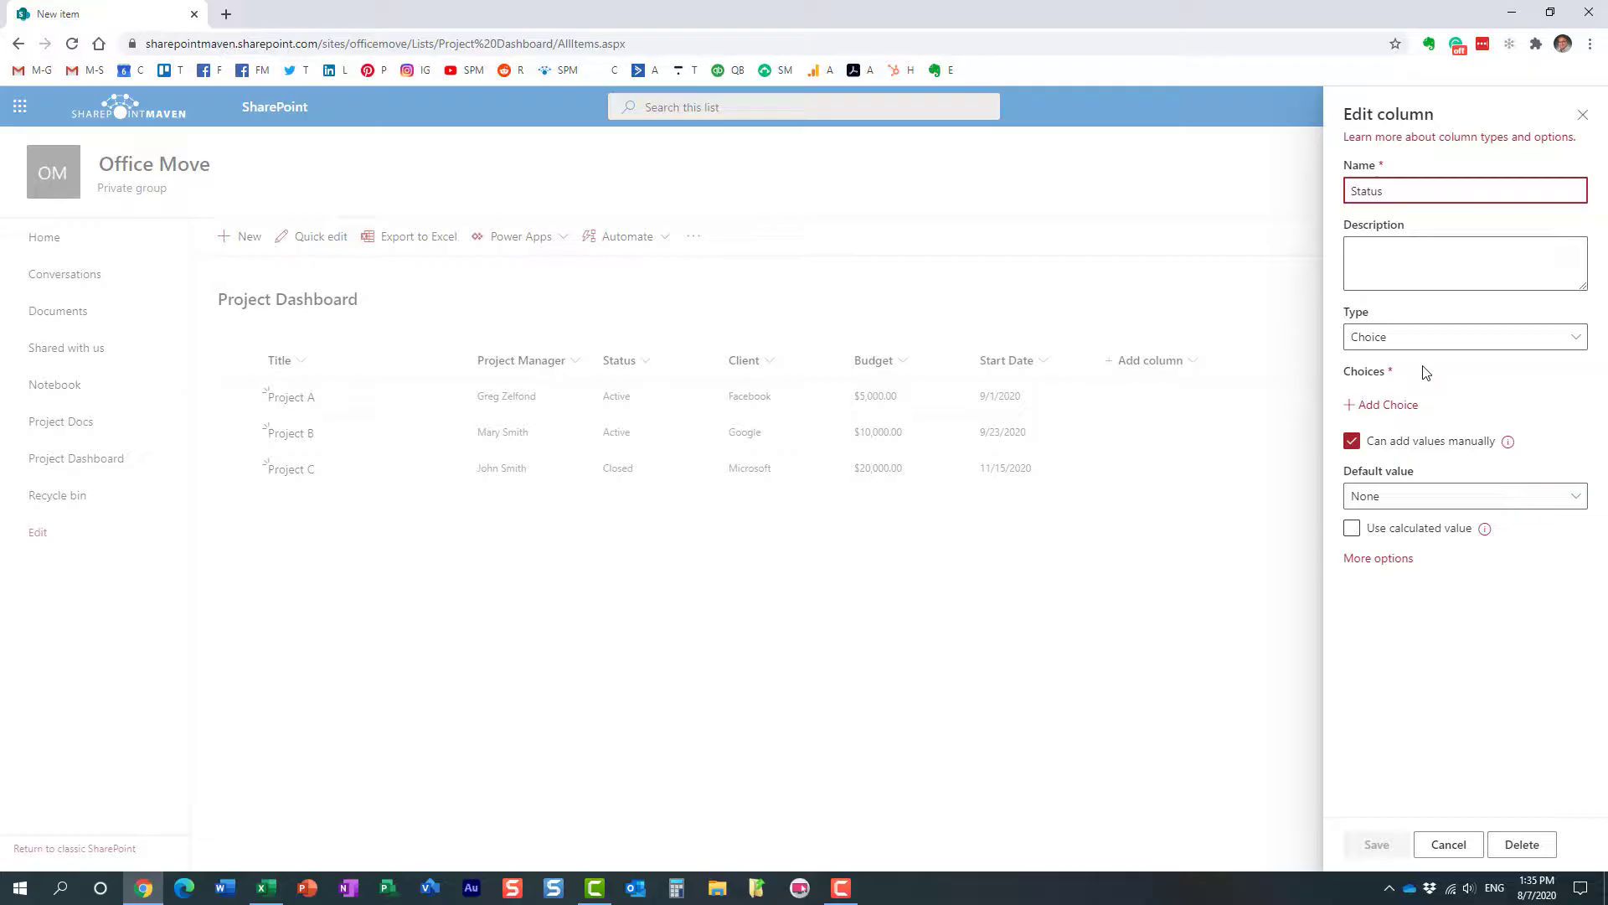
pyautogui.moveTo(672, 460)
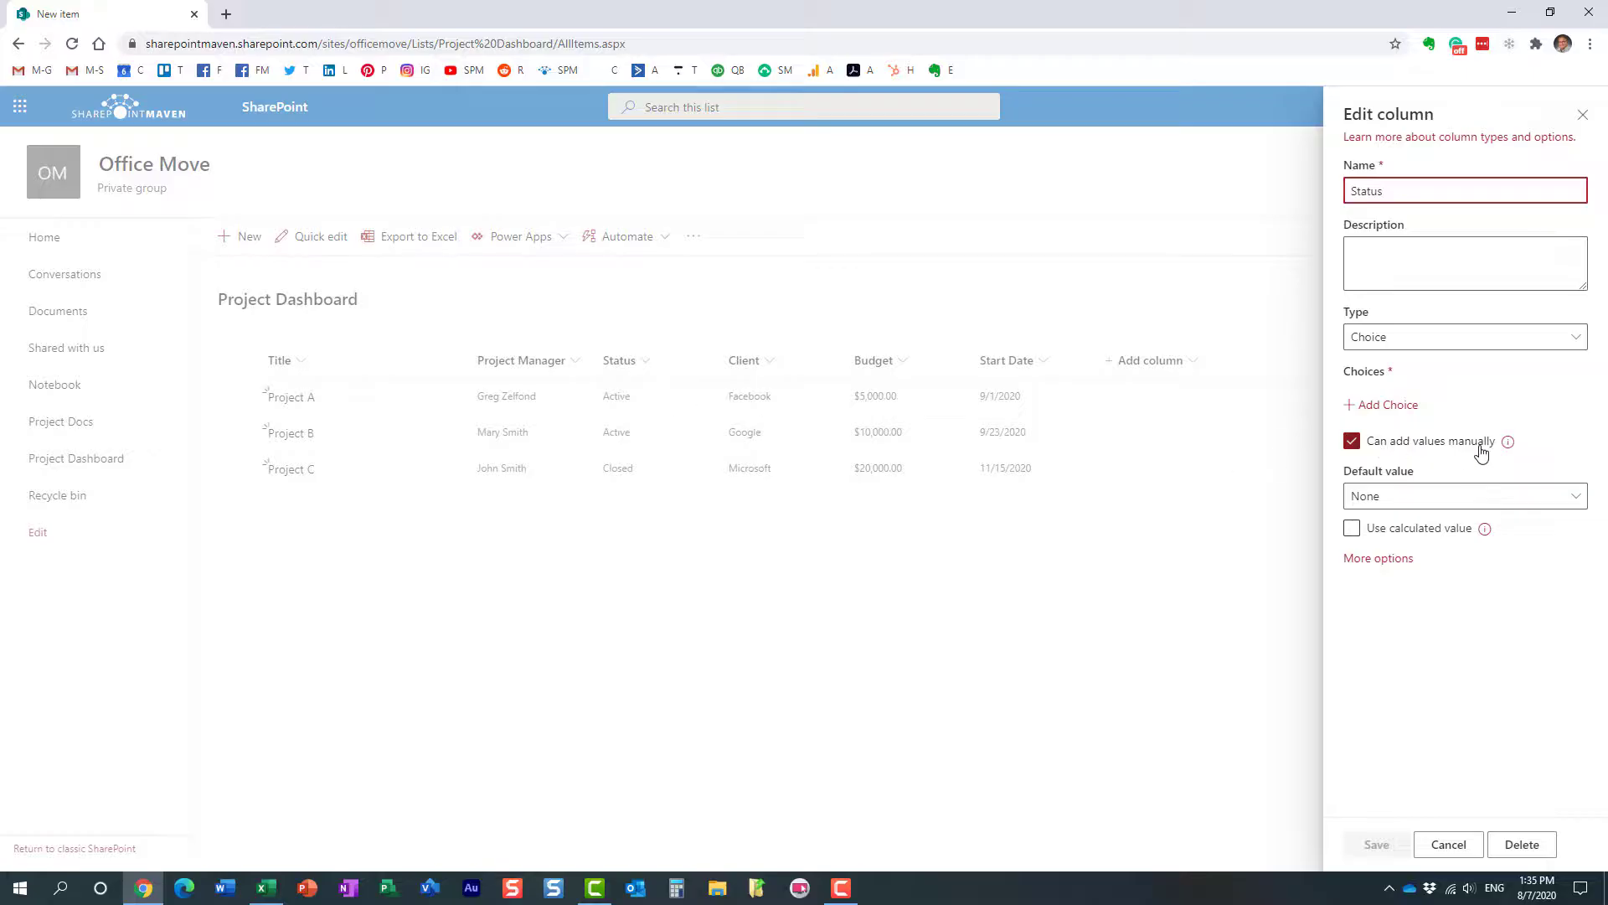
pyautogui.moveTo(1401, 456)
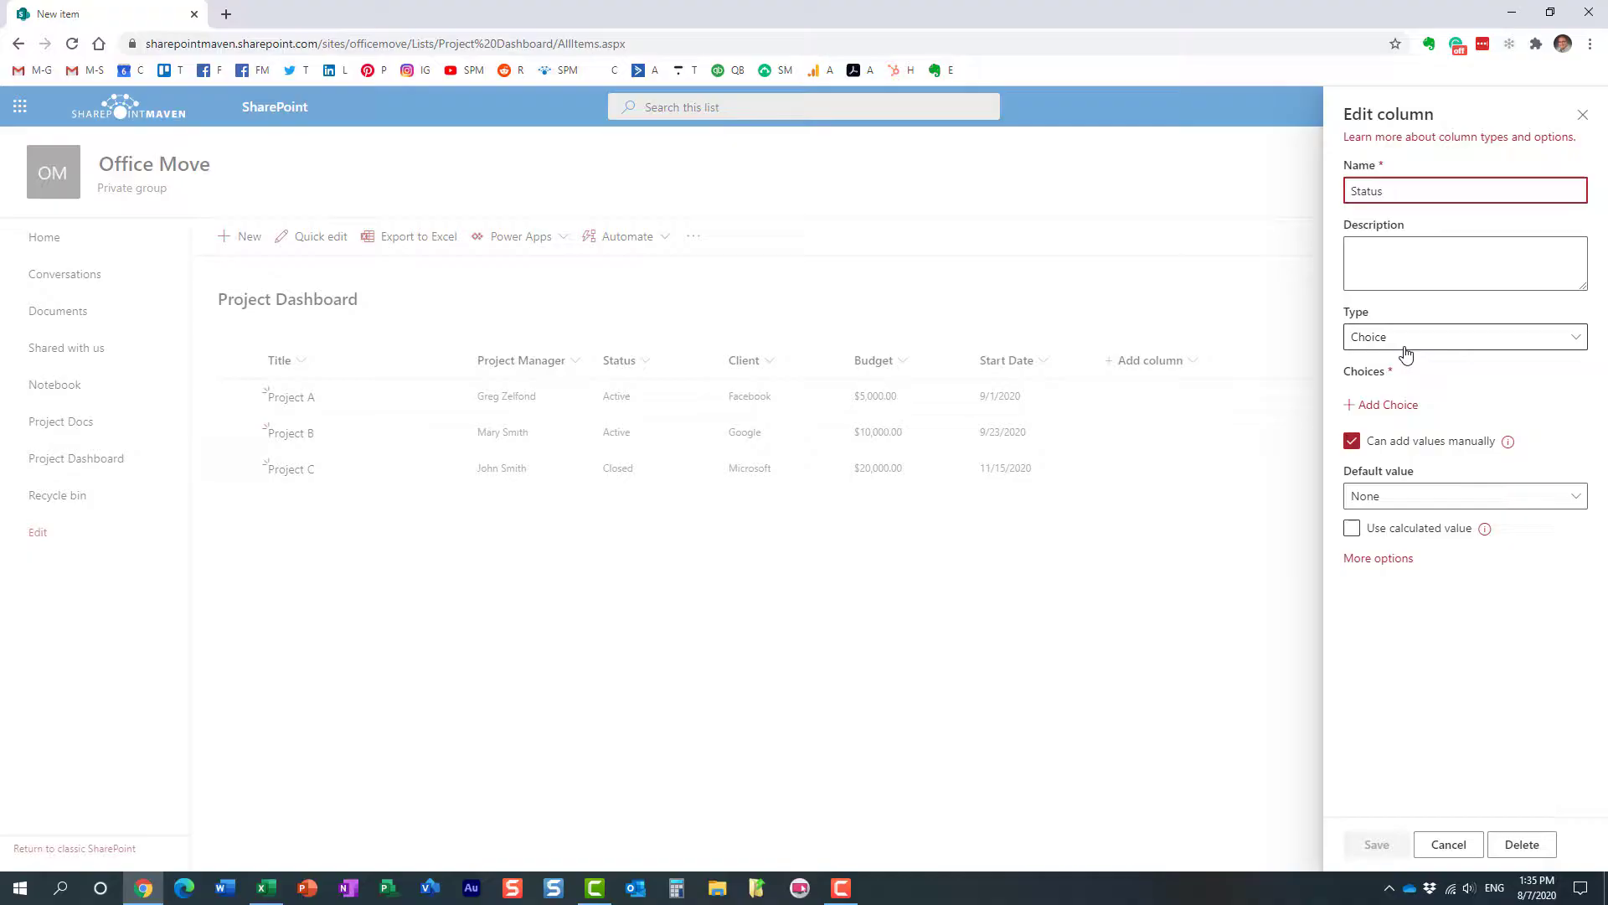
# Step: Disallow manual Status values, add choices Active and Closed, and save the column
pyautogui.click(1351, 441)
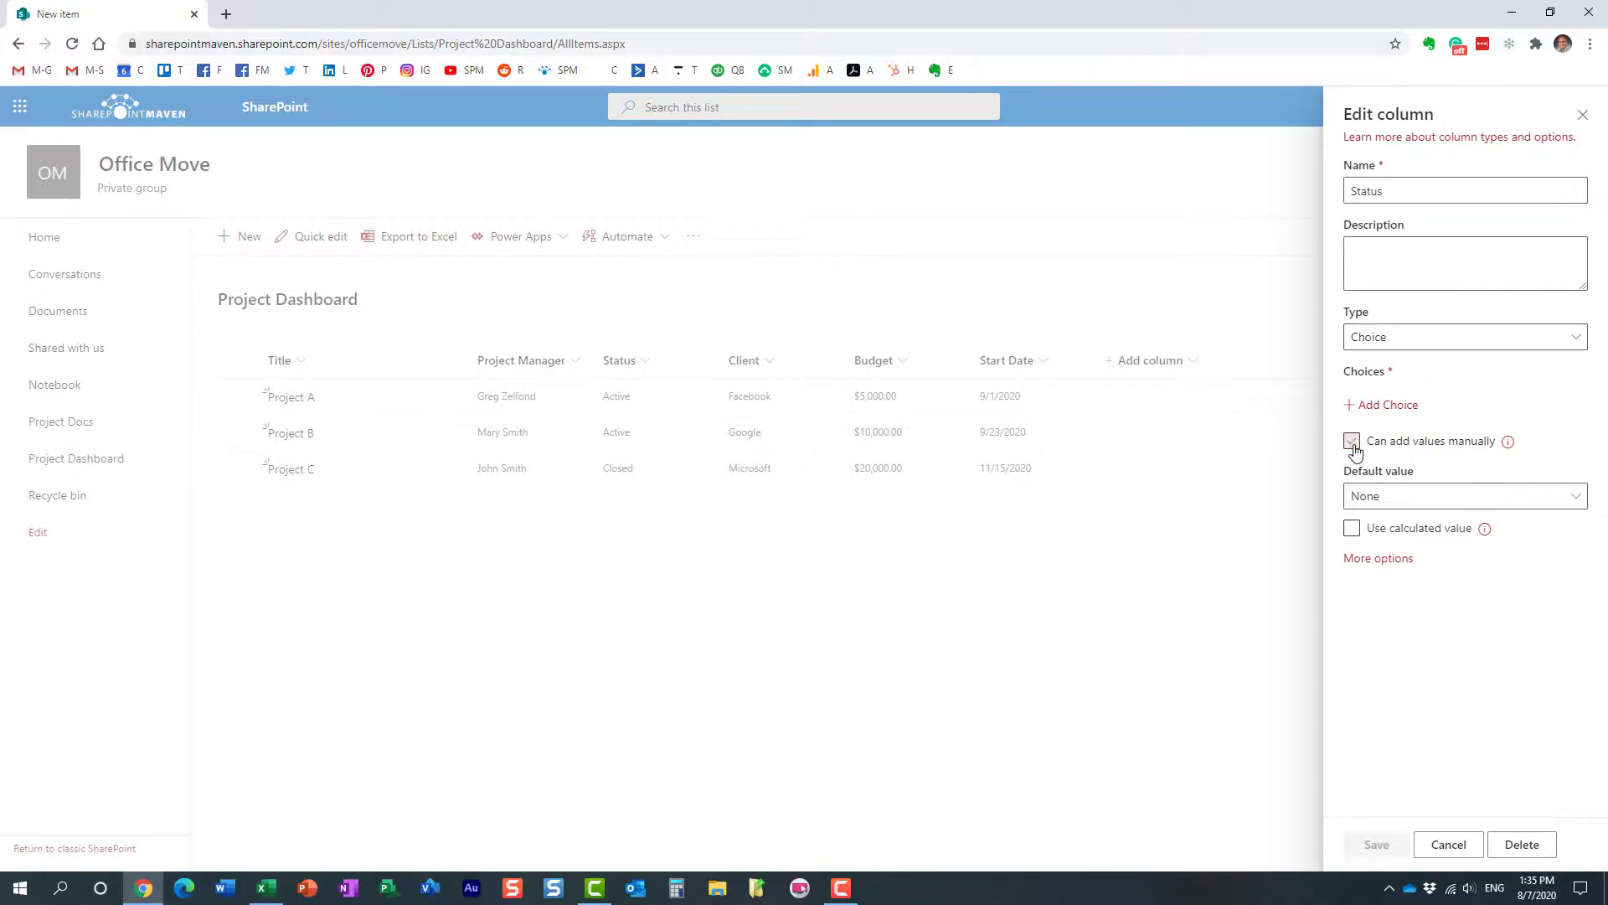
pyautogui.click(1351, 441)
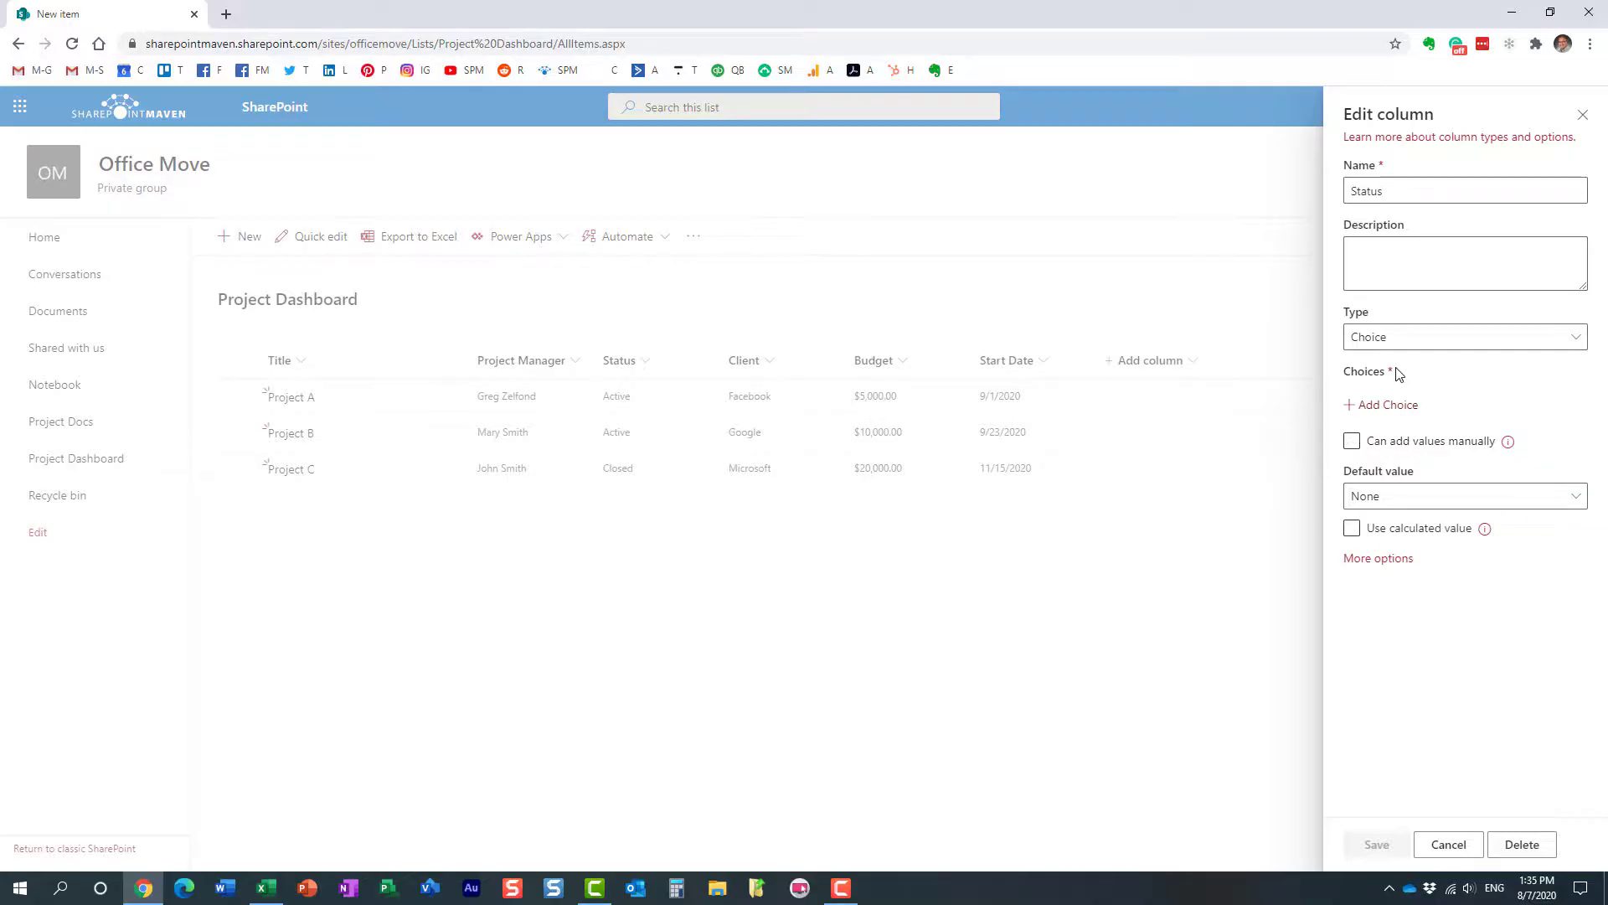
pyautogui.click(1381, 405)
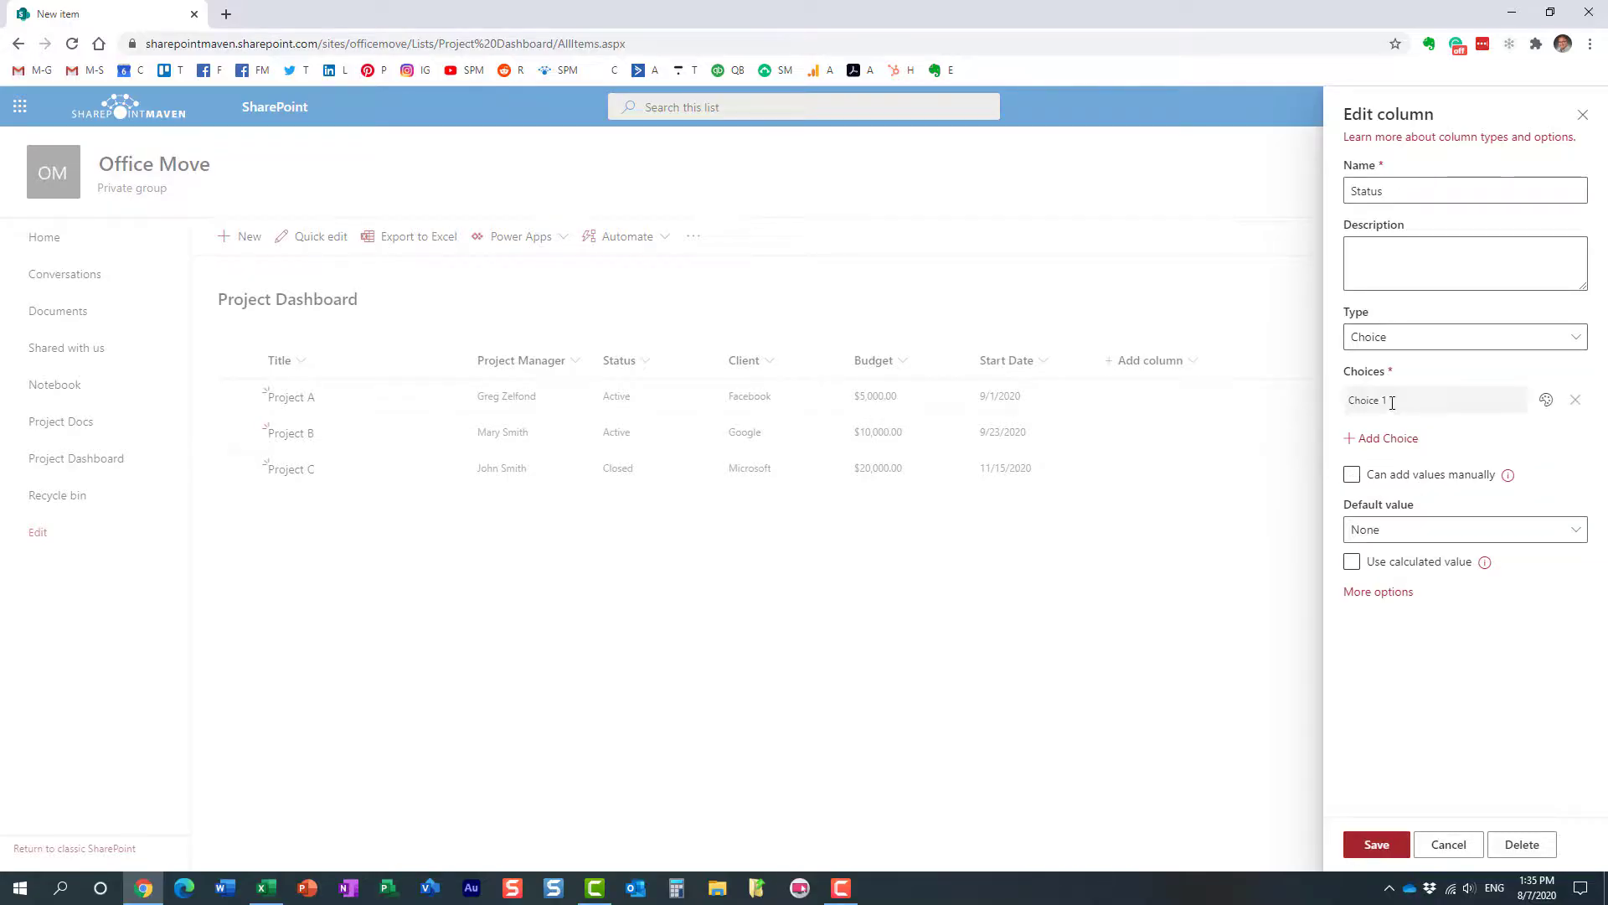
pyautogui.write('A')
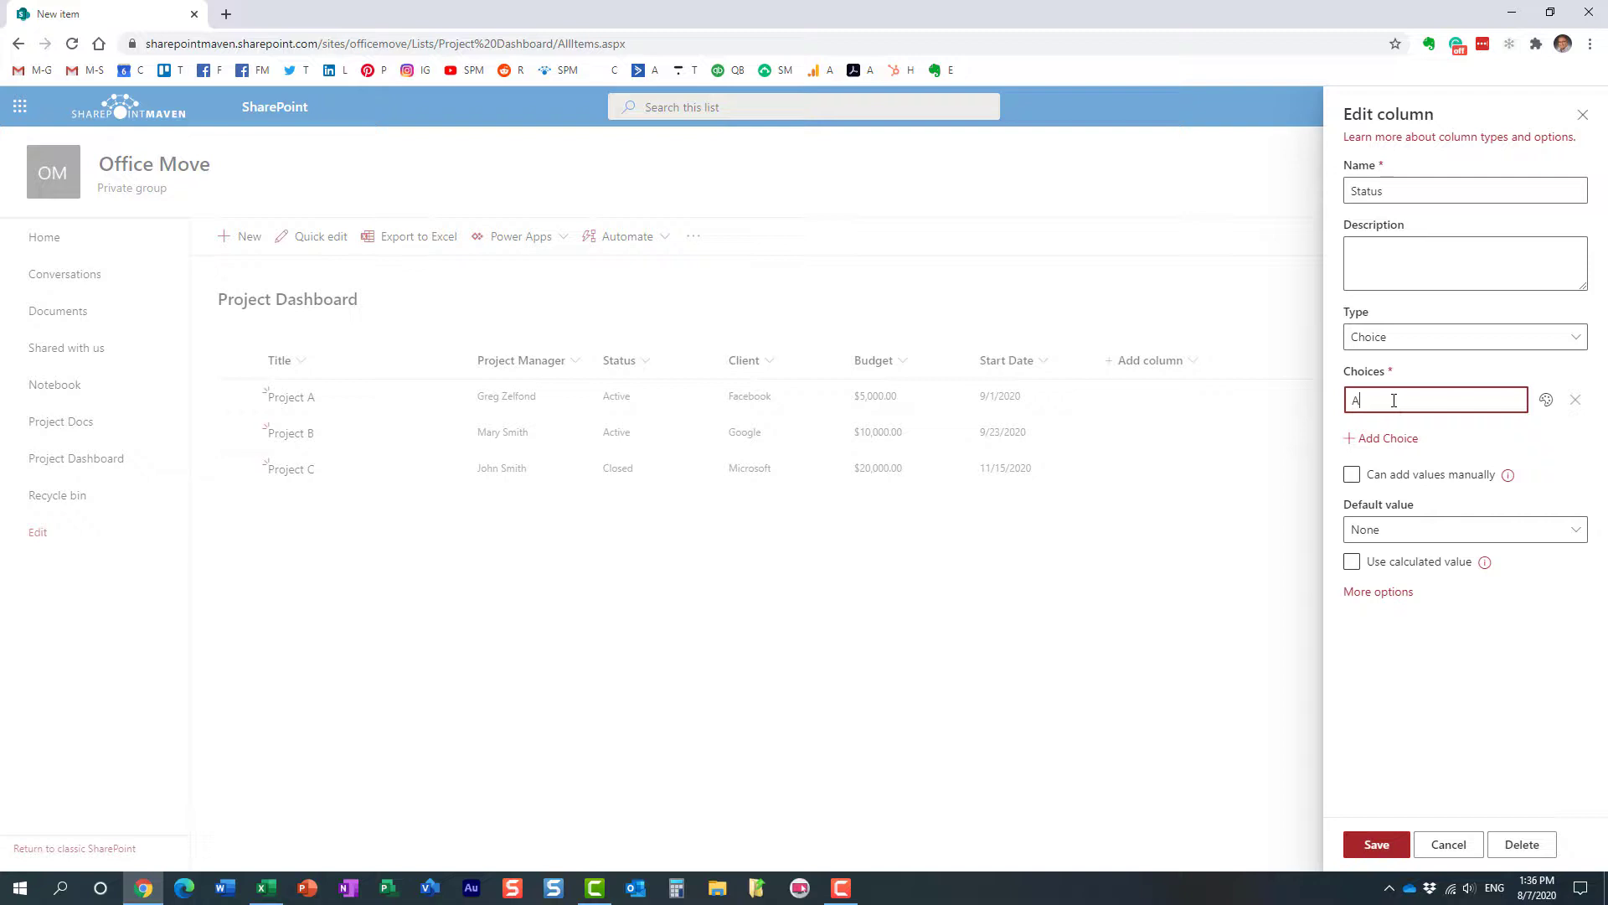
pyautogui.write('ctive')
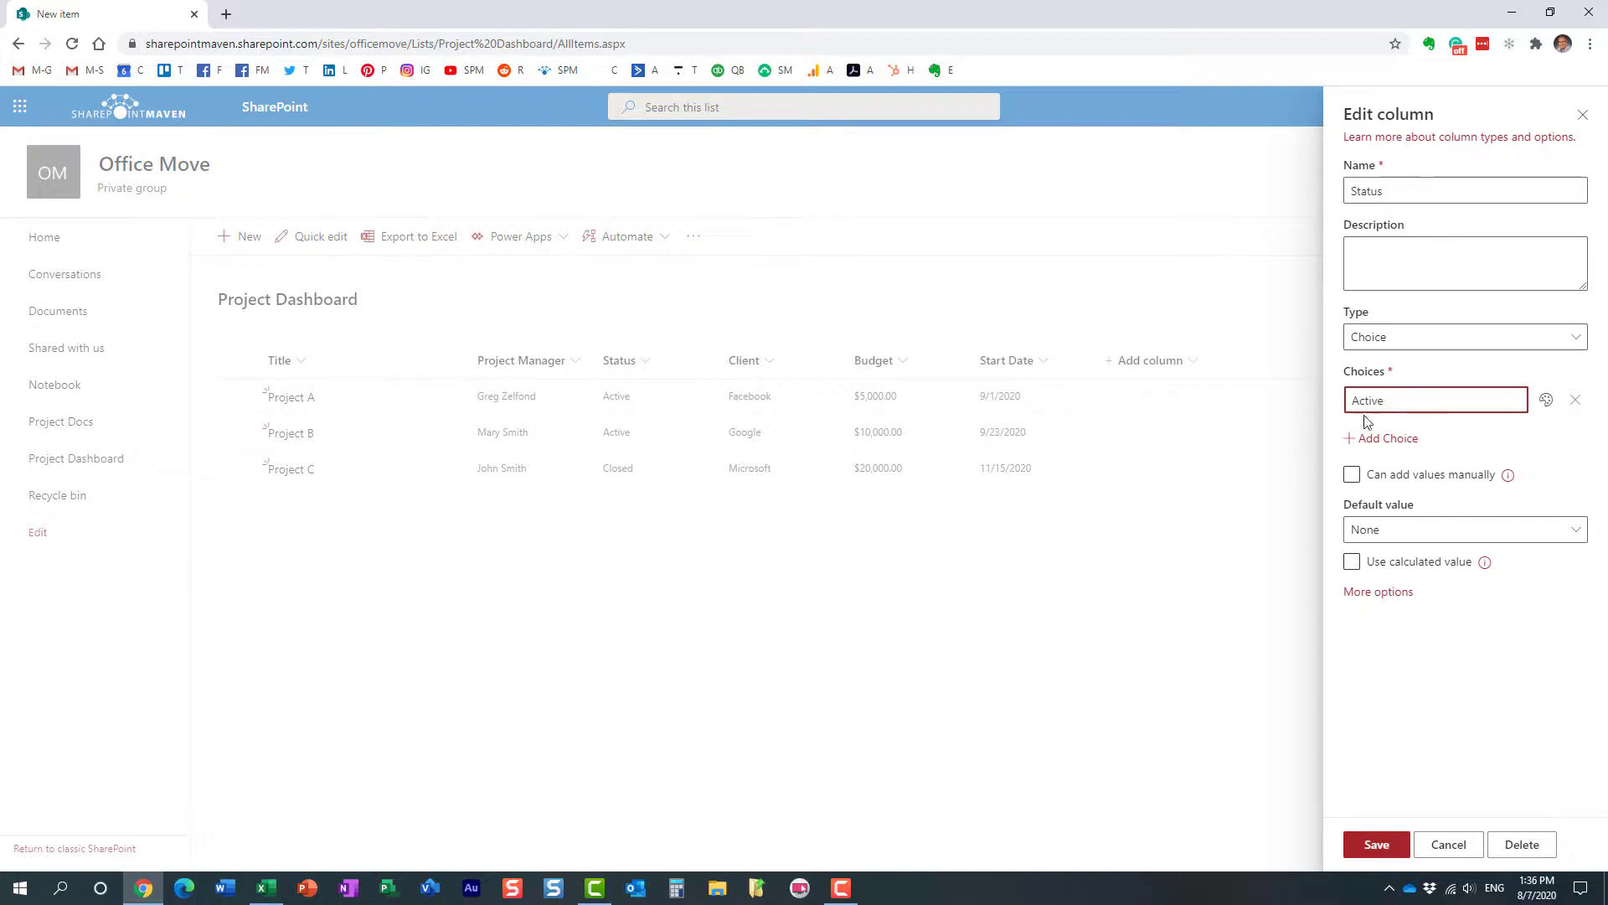
pyautogui.click(1386, 438)
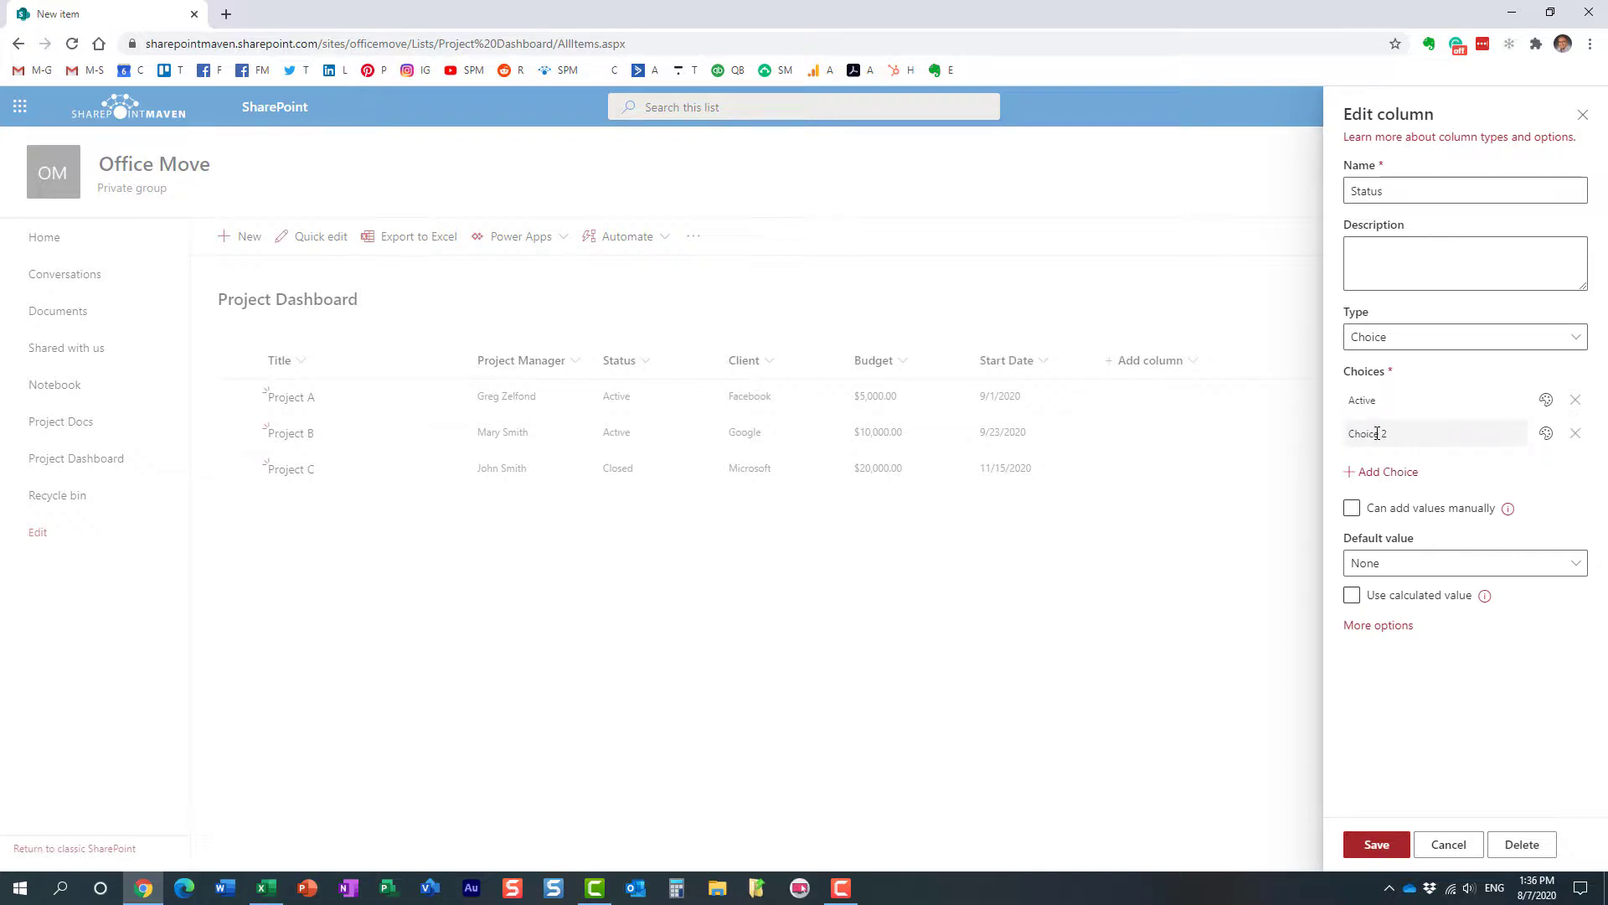
pyautogui.write('Closed')
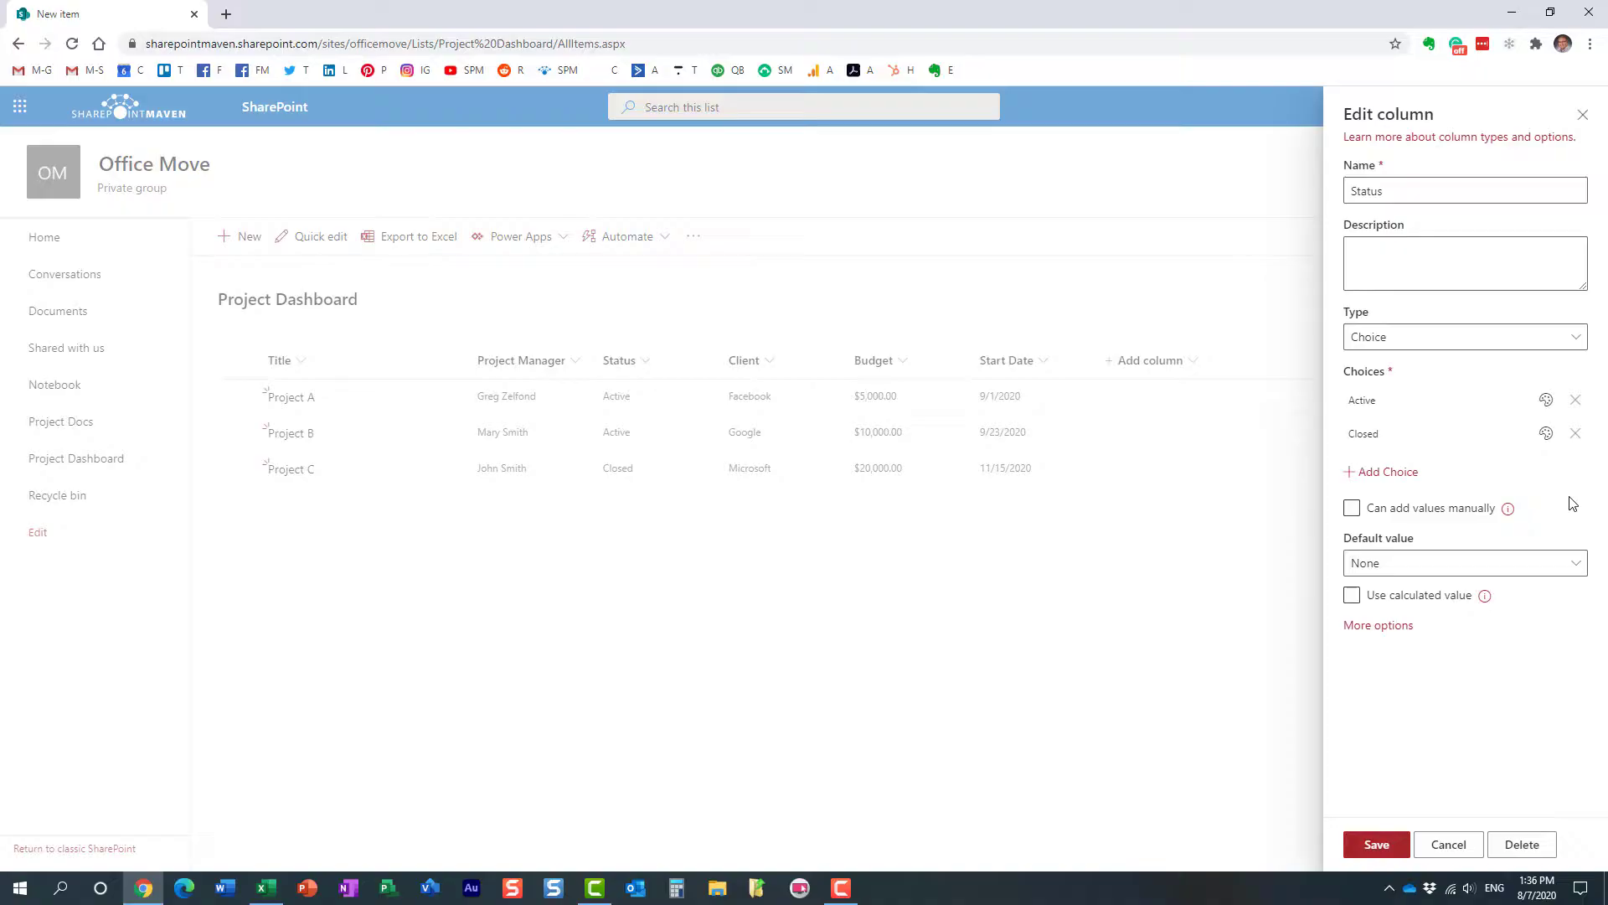
pyautogui.moveTo(1372, 478)
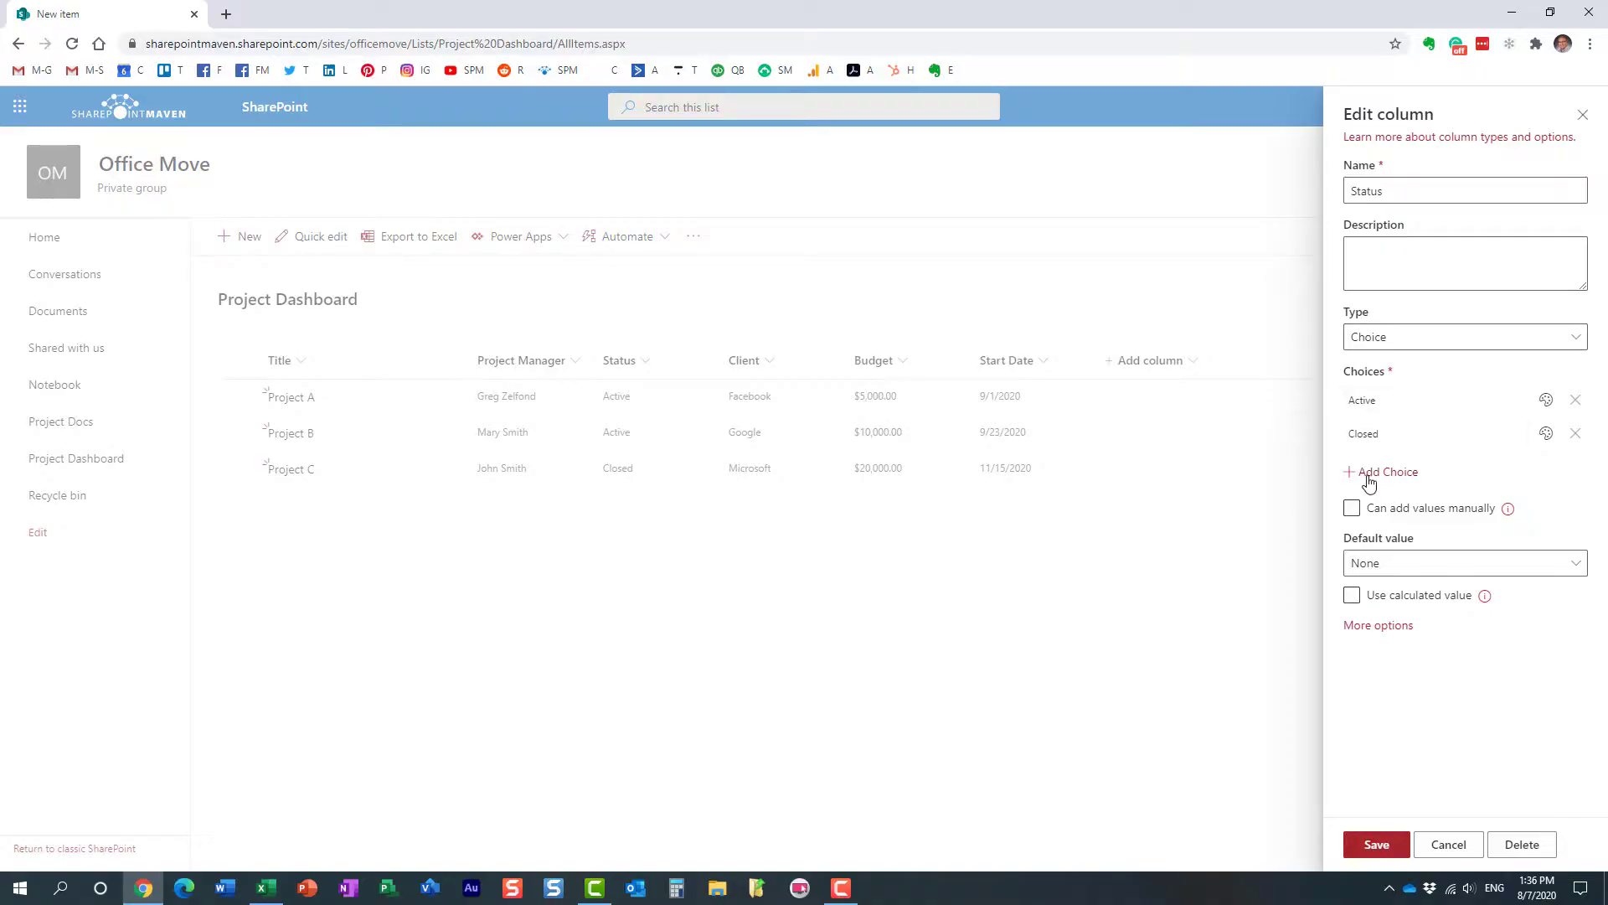
pyautogui.moveTo(1399, 661)
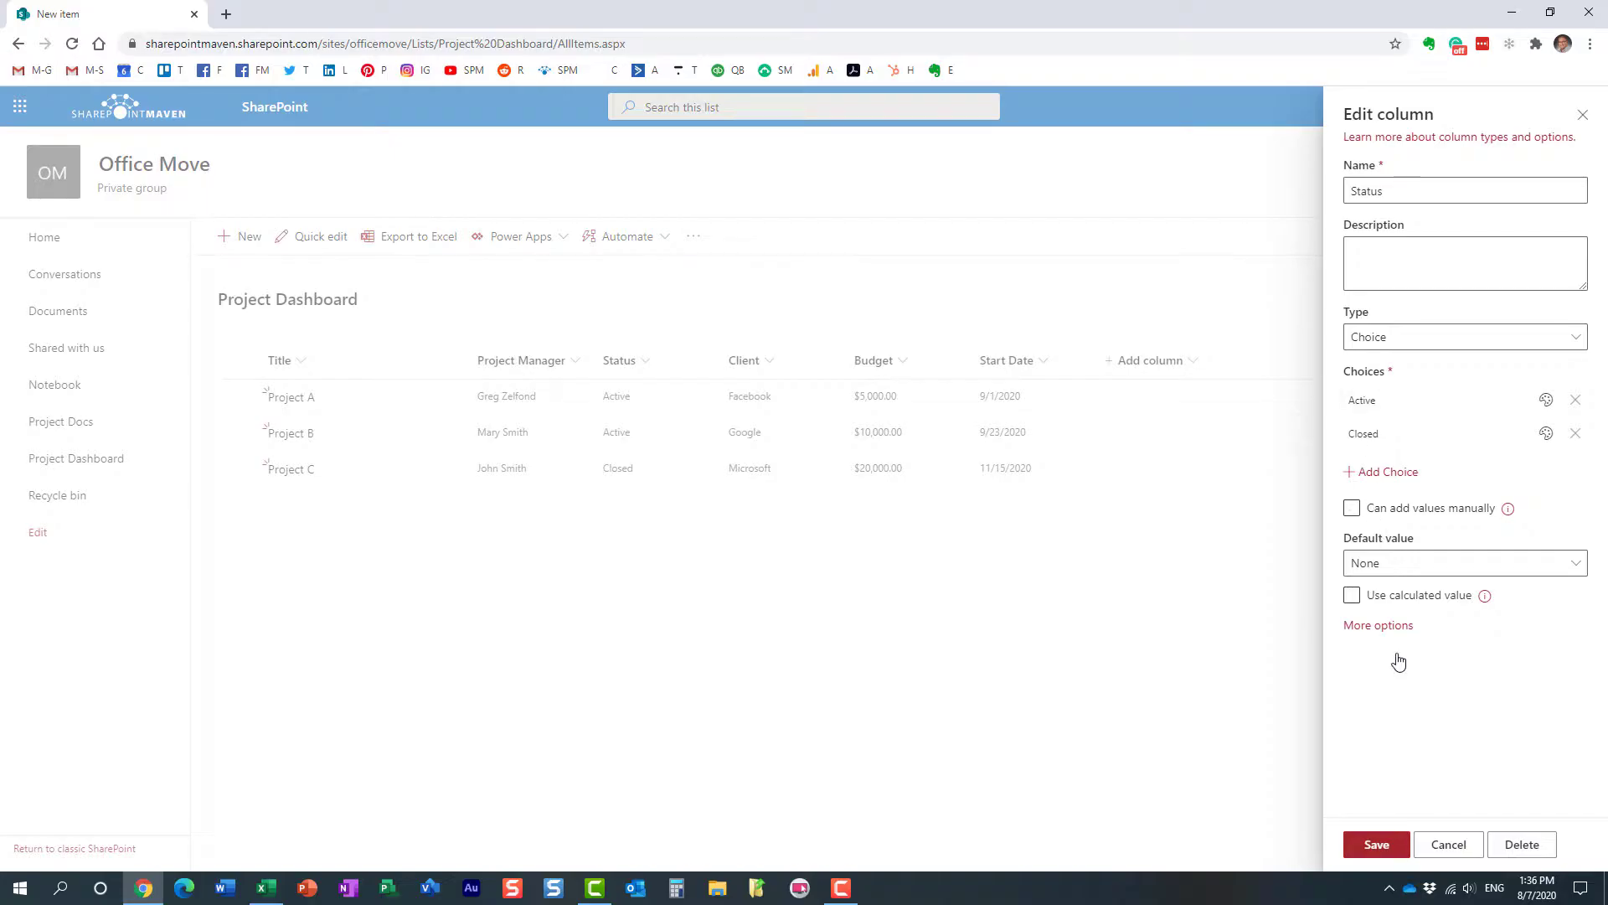
pyautogui.click(1376, 844)
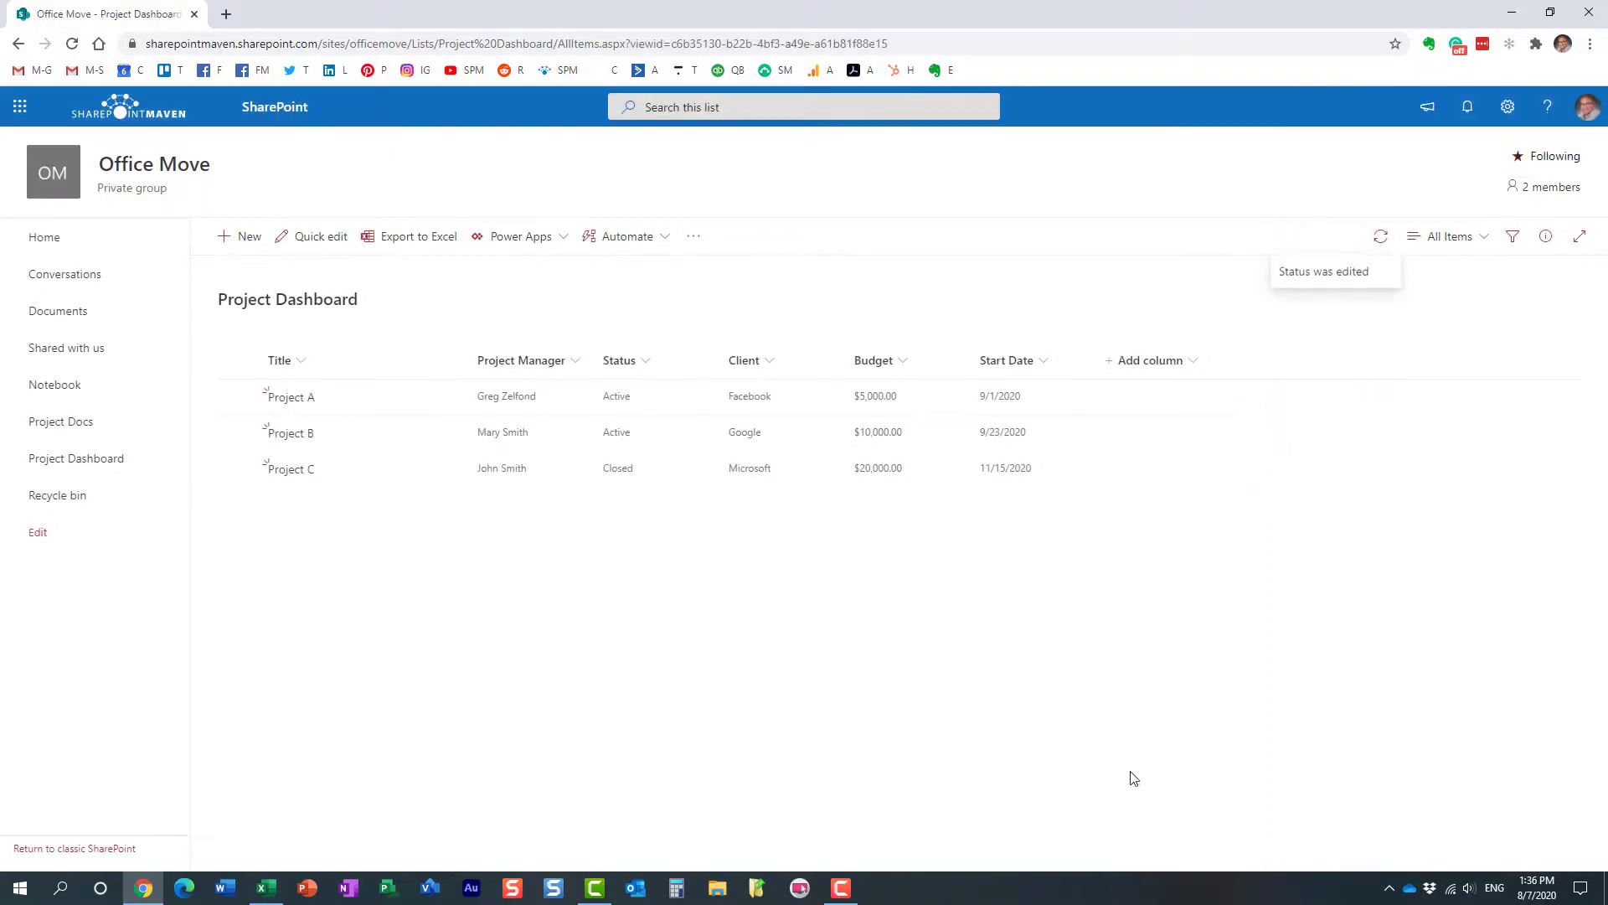
# Step: Confirm a new item's Status offers only Active and Closed, enter Test as Client, then discard it
pyautogui.click(239, 236)
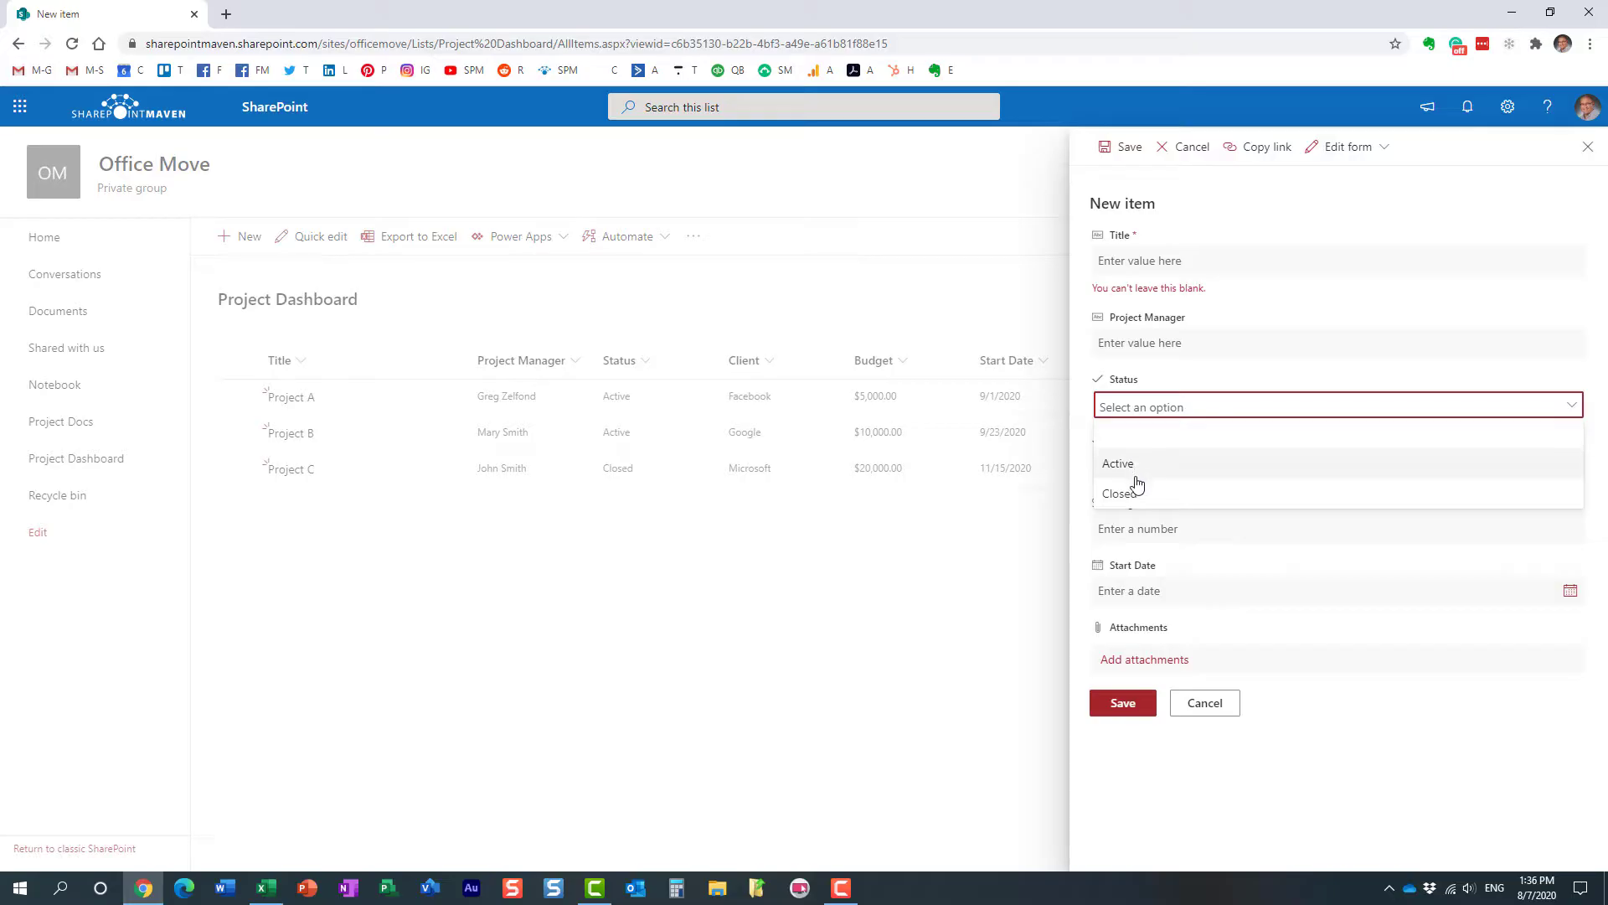
pyautogui.moveTo(1159, 436)
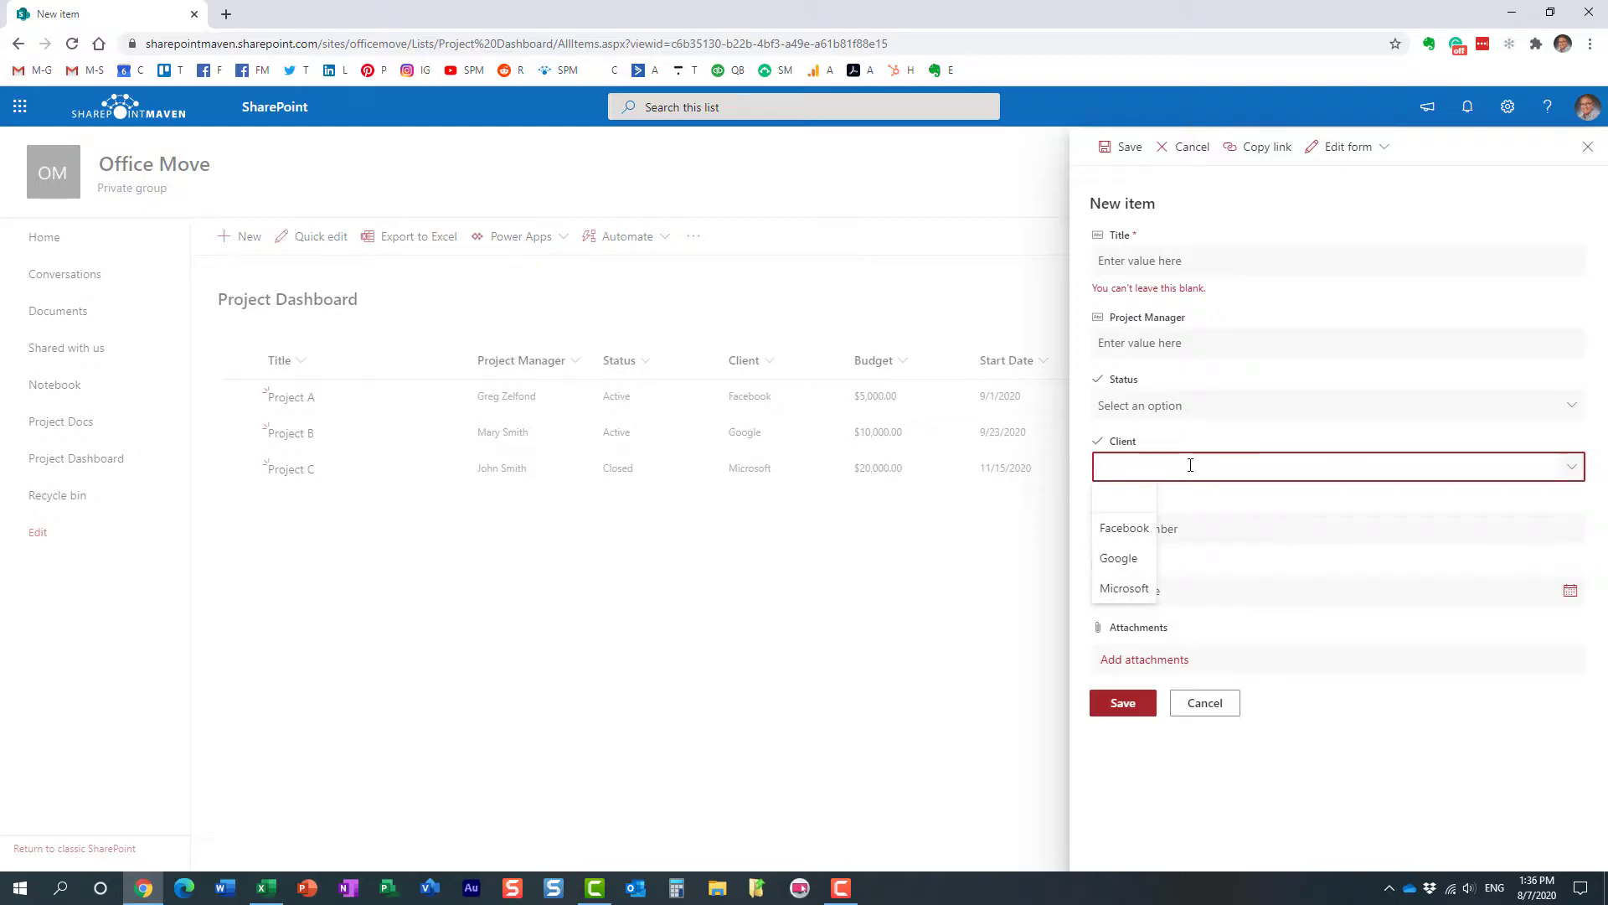
pyautogui.write('Test')
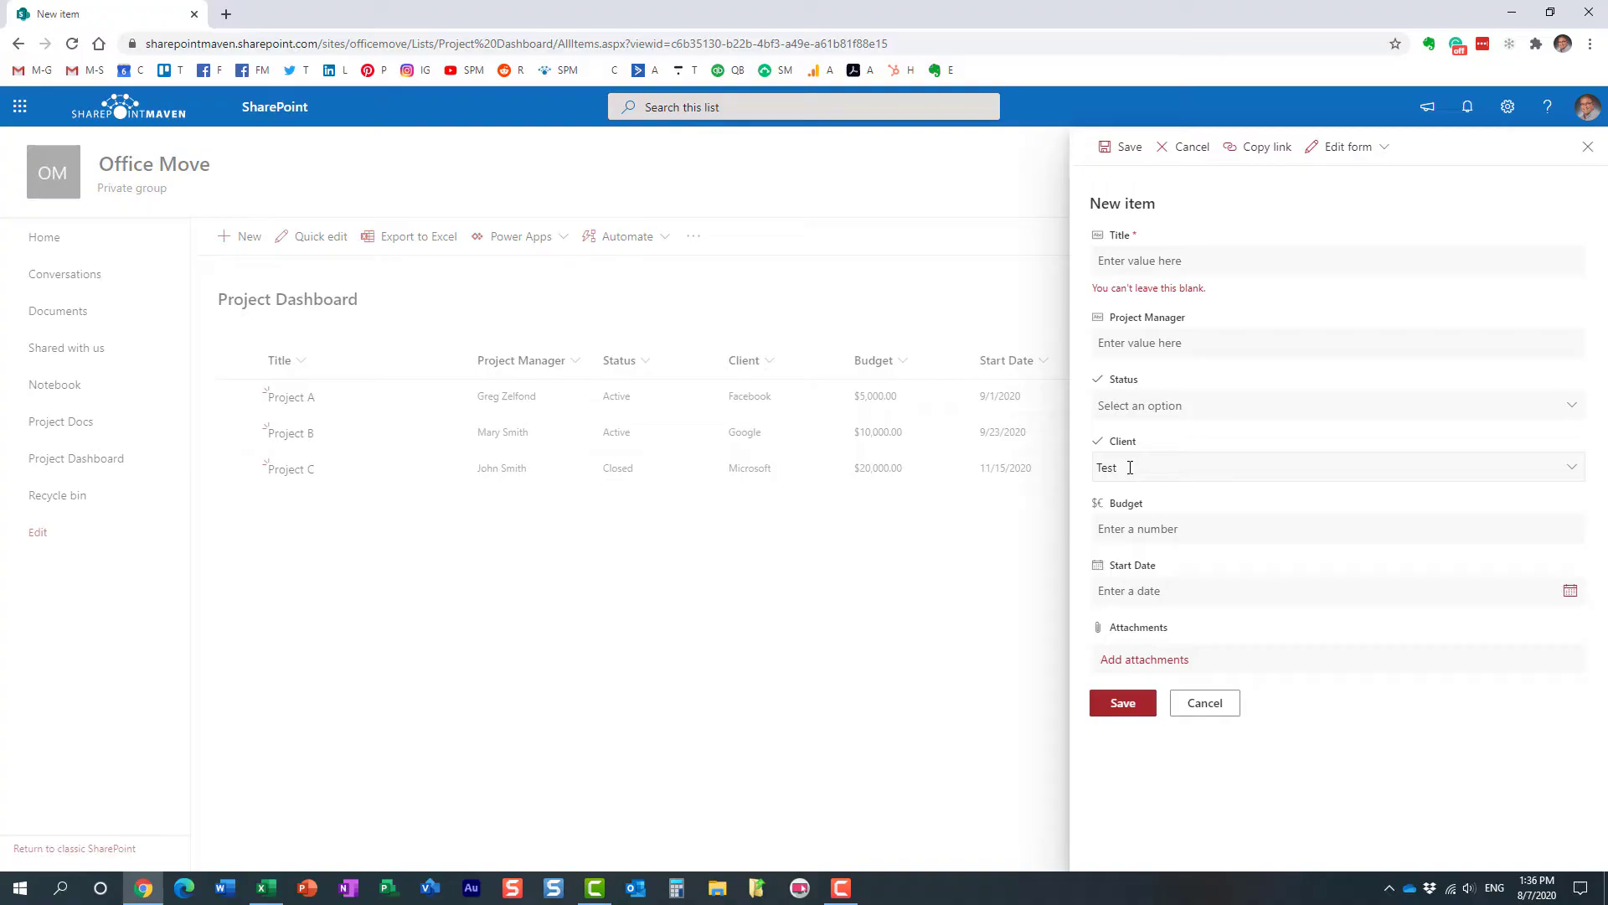
pyautogui.moveTo(1205, 703)
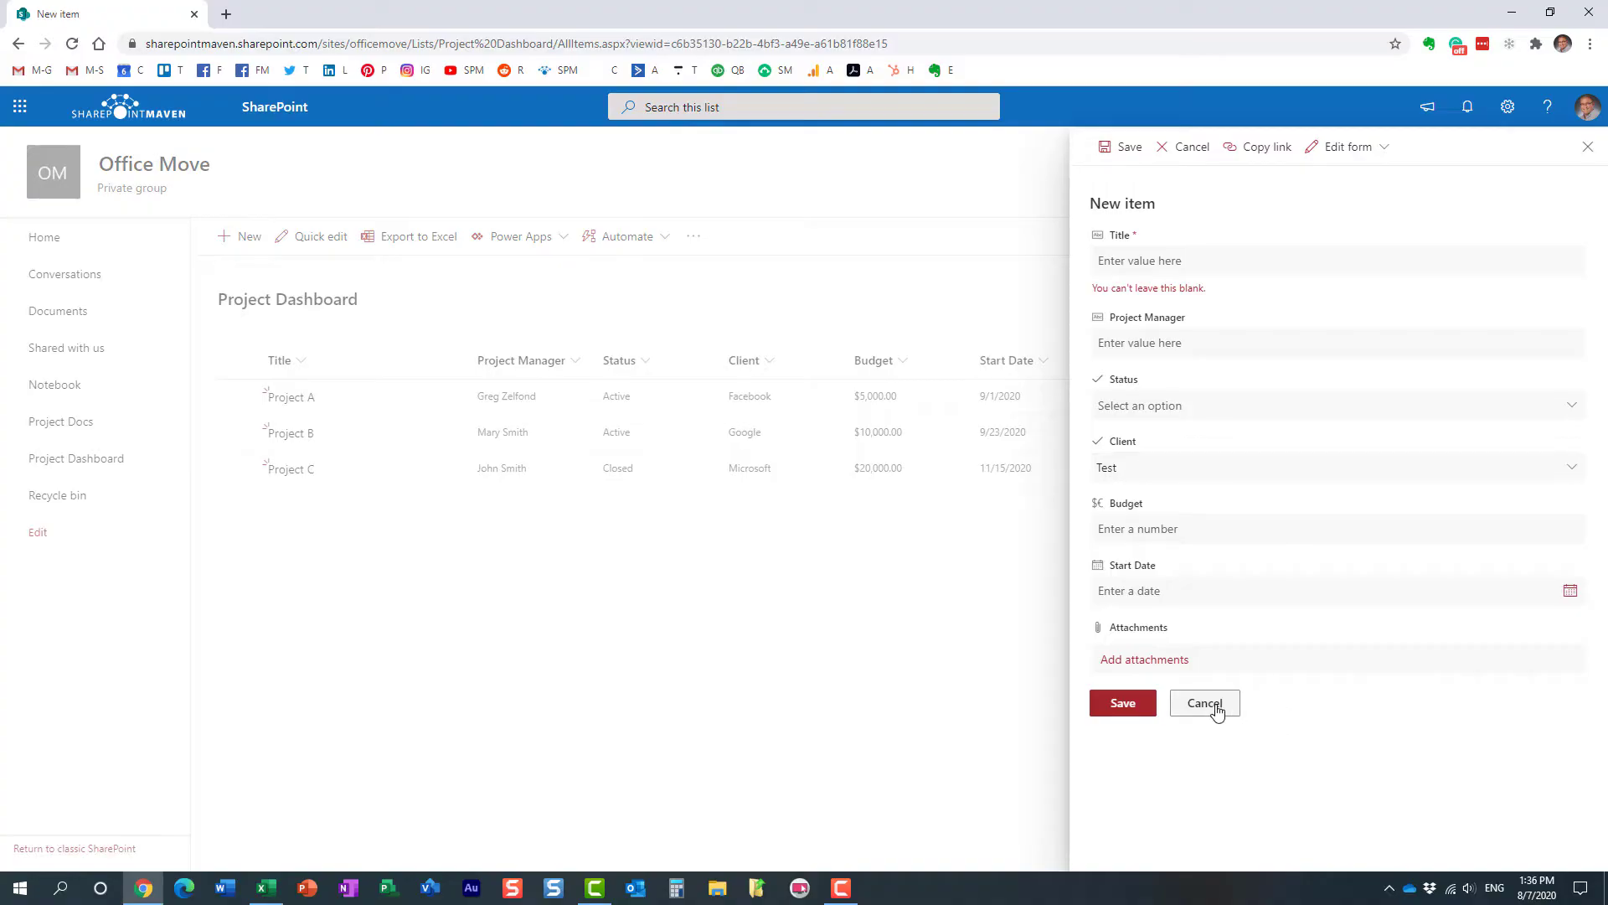
pyautogui.click(1205, 703)
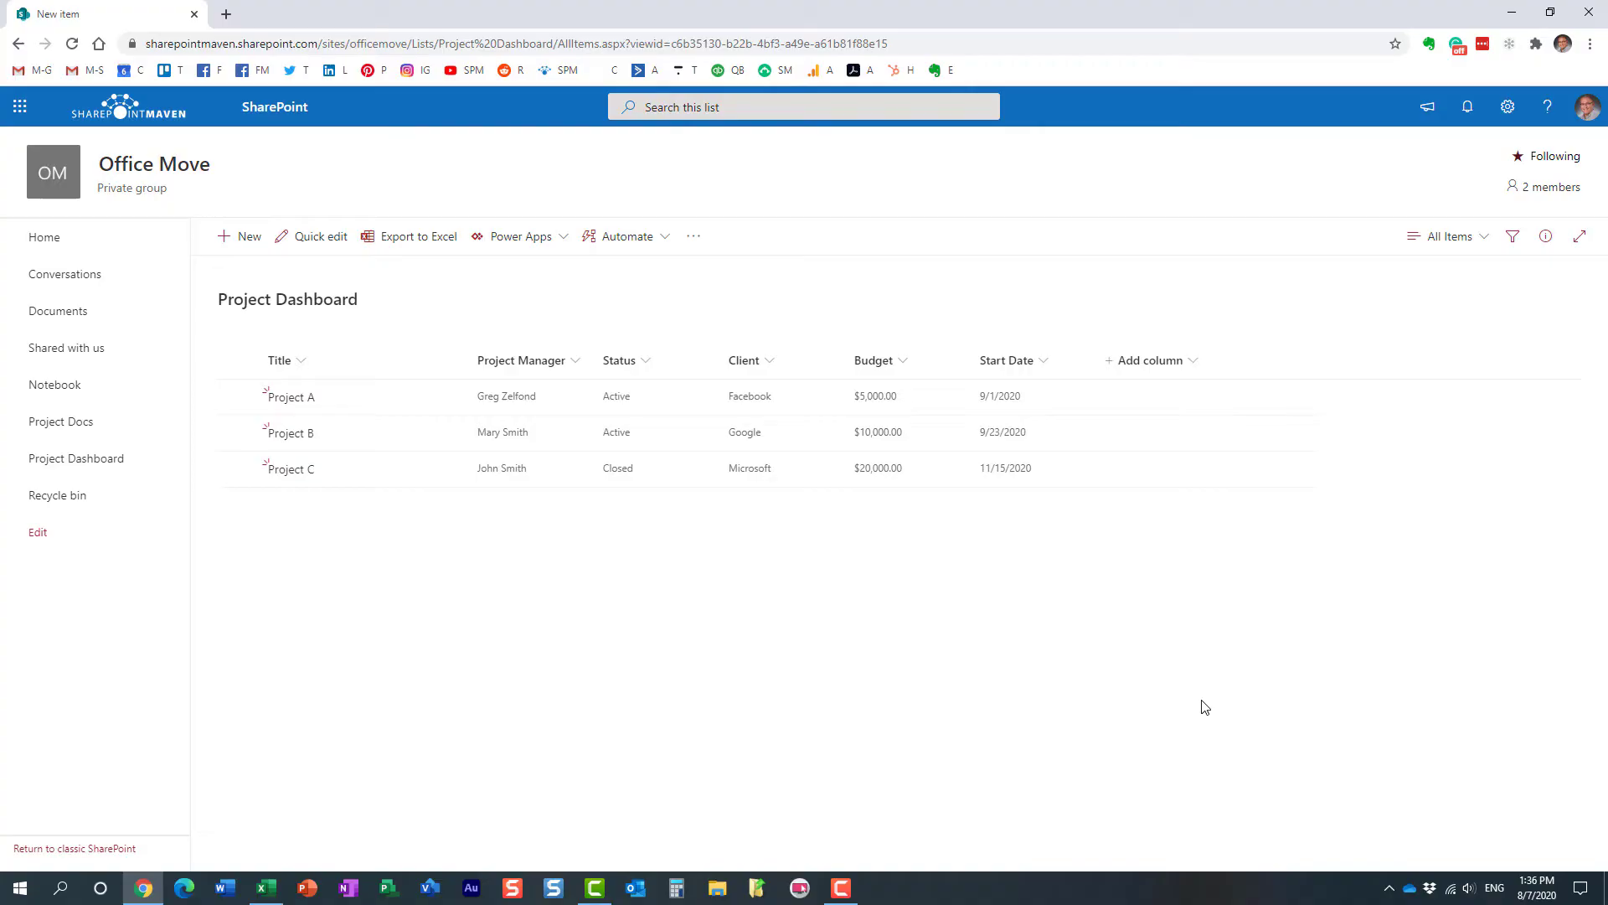
pyautogui.moveTo(442, 494)
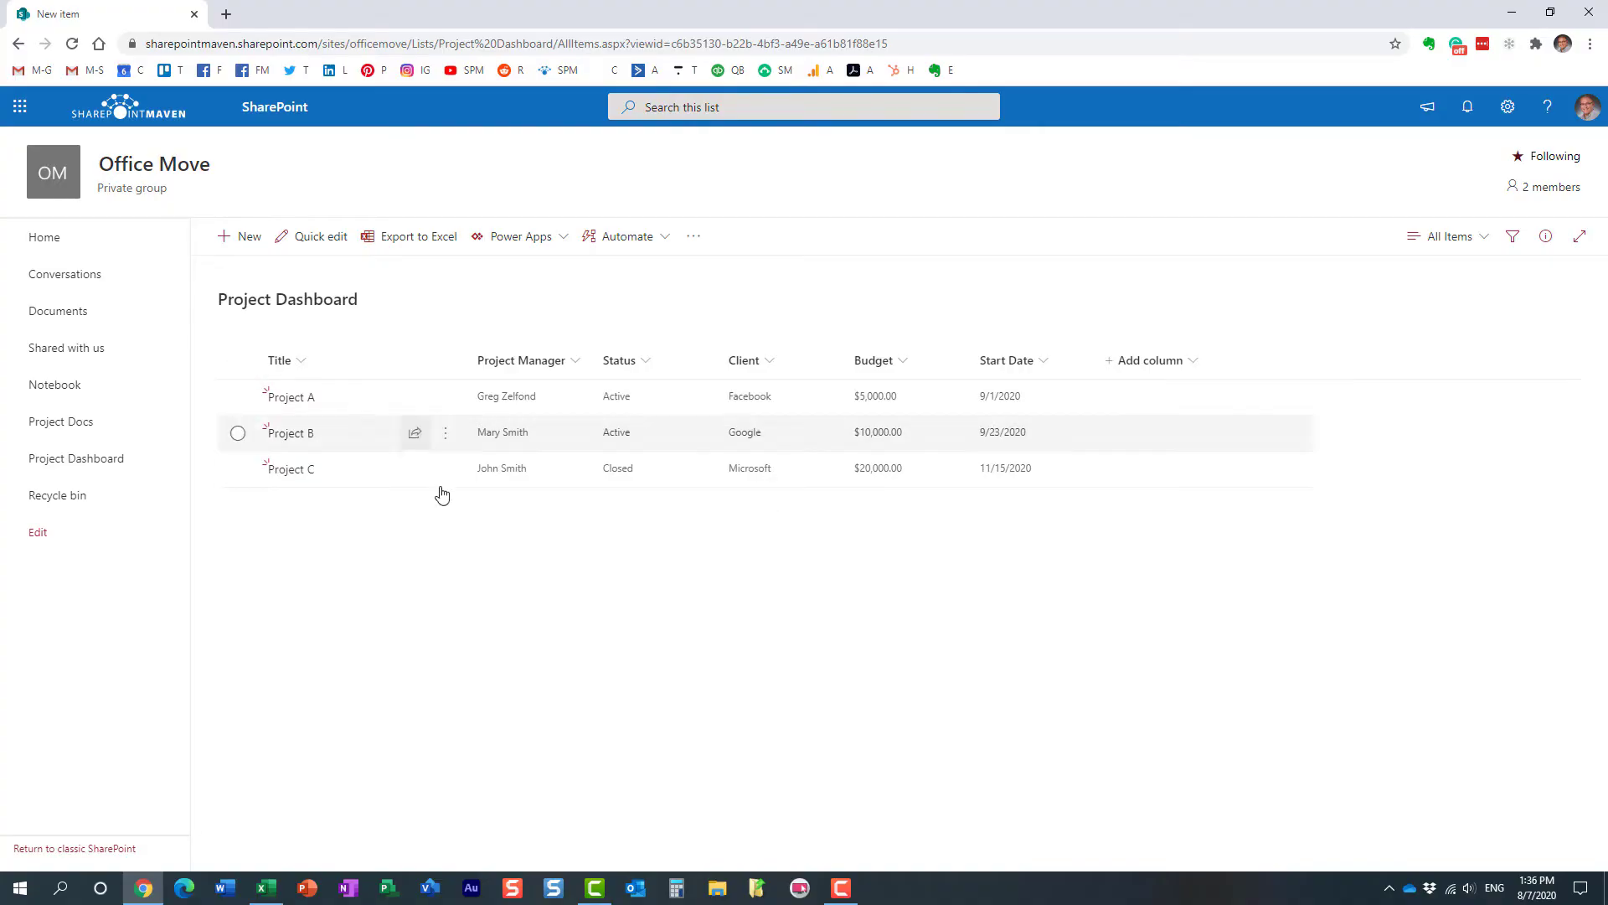
# Step: Reach the Project Dashboard List settings page via the gear icon
pyautogui.click(1507, 106)
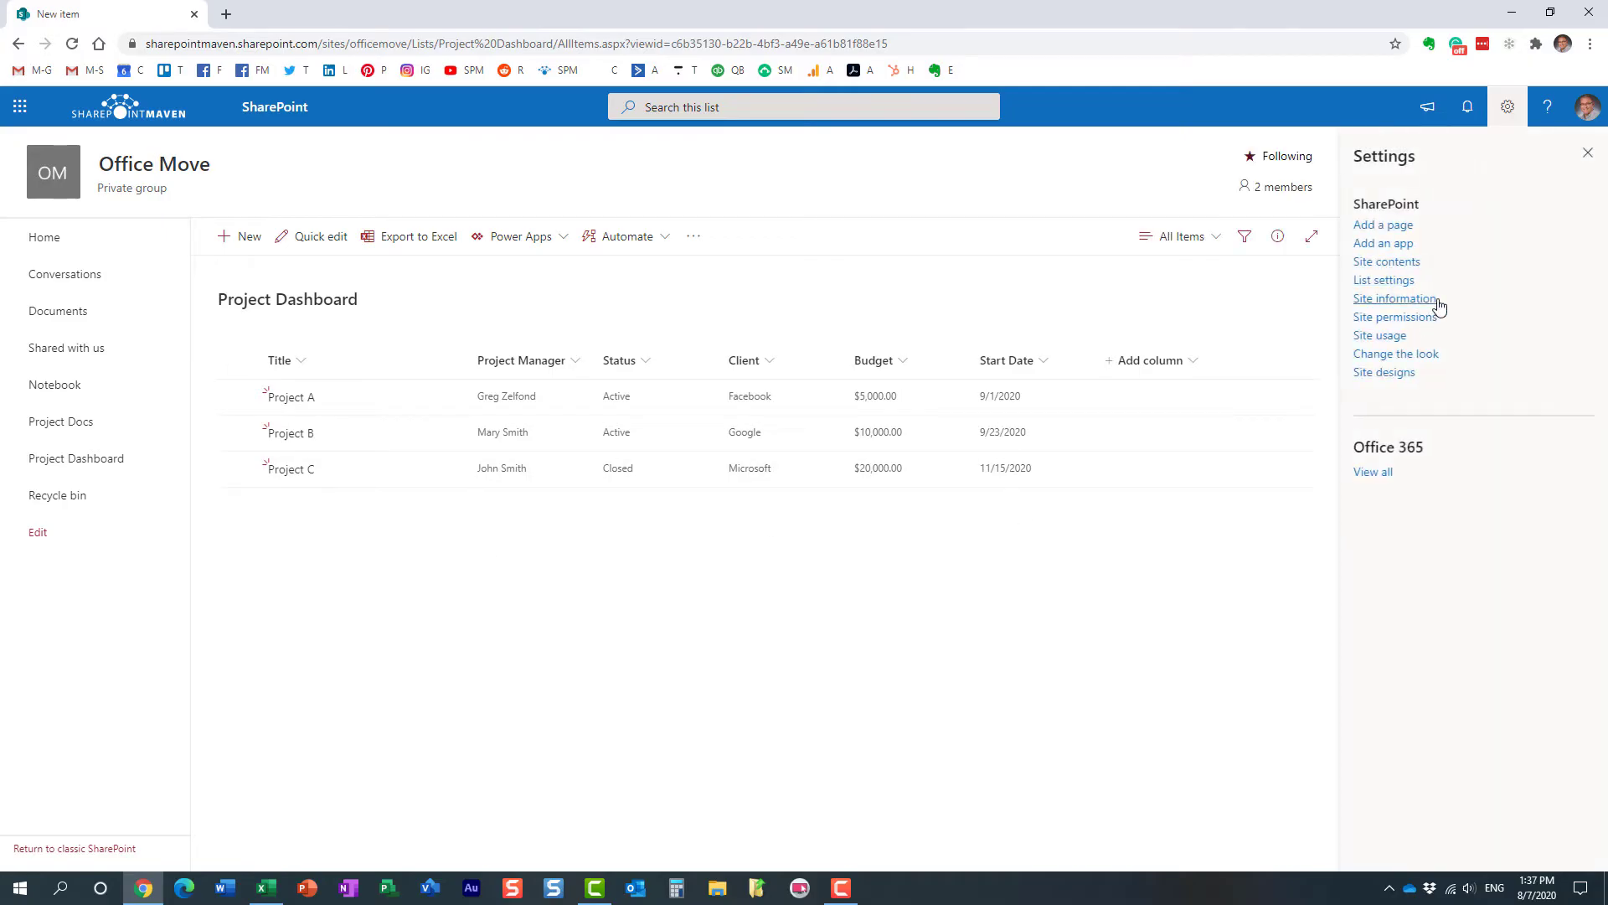
pyautogui.click(1384, 280)
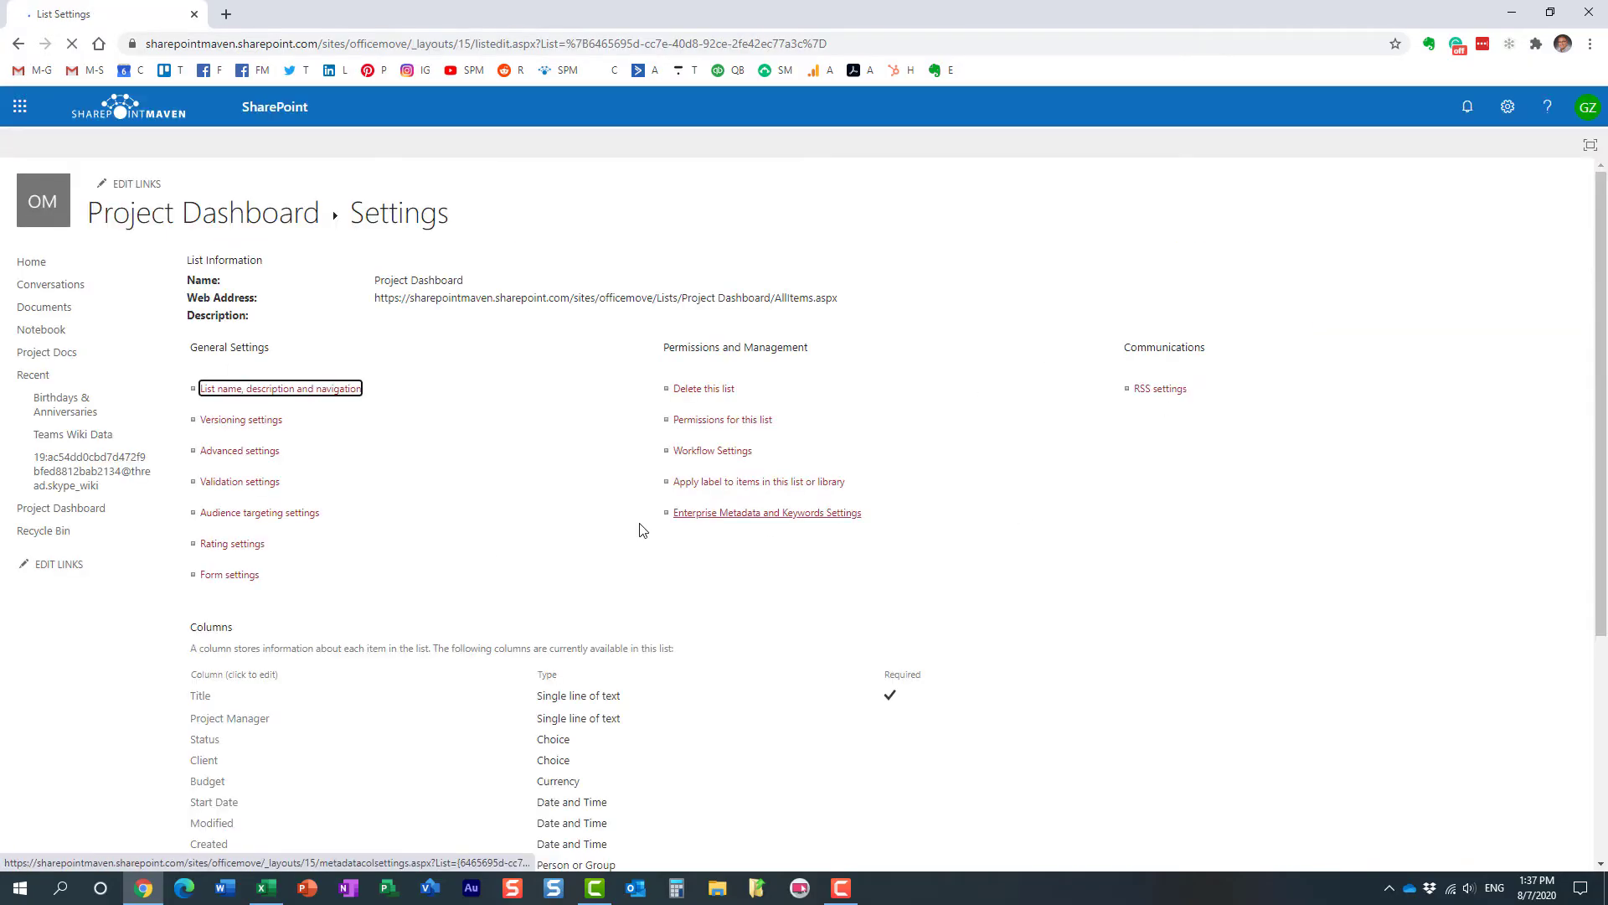